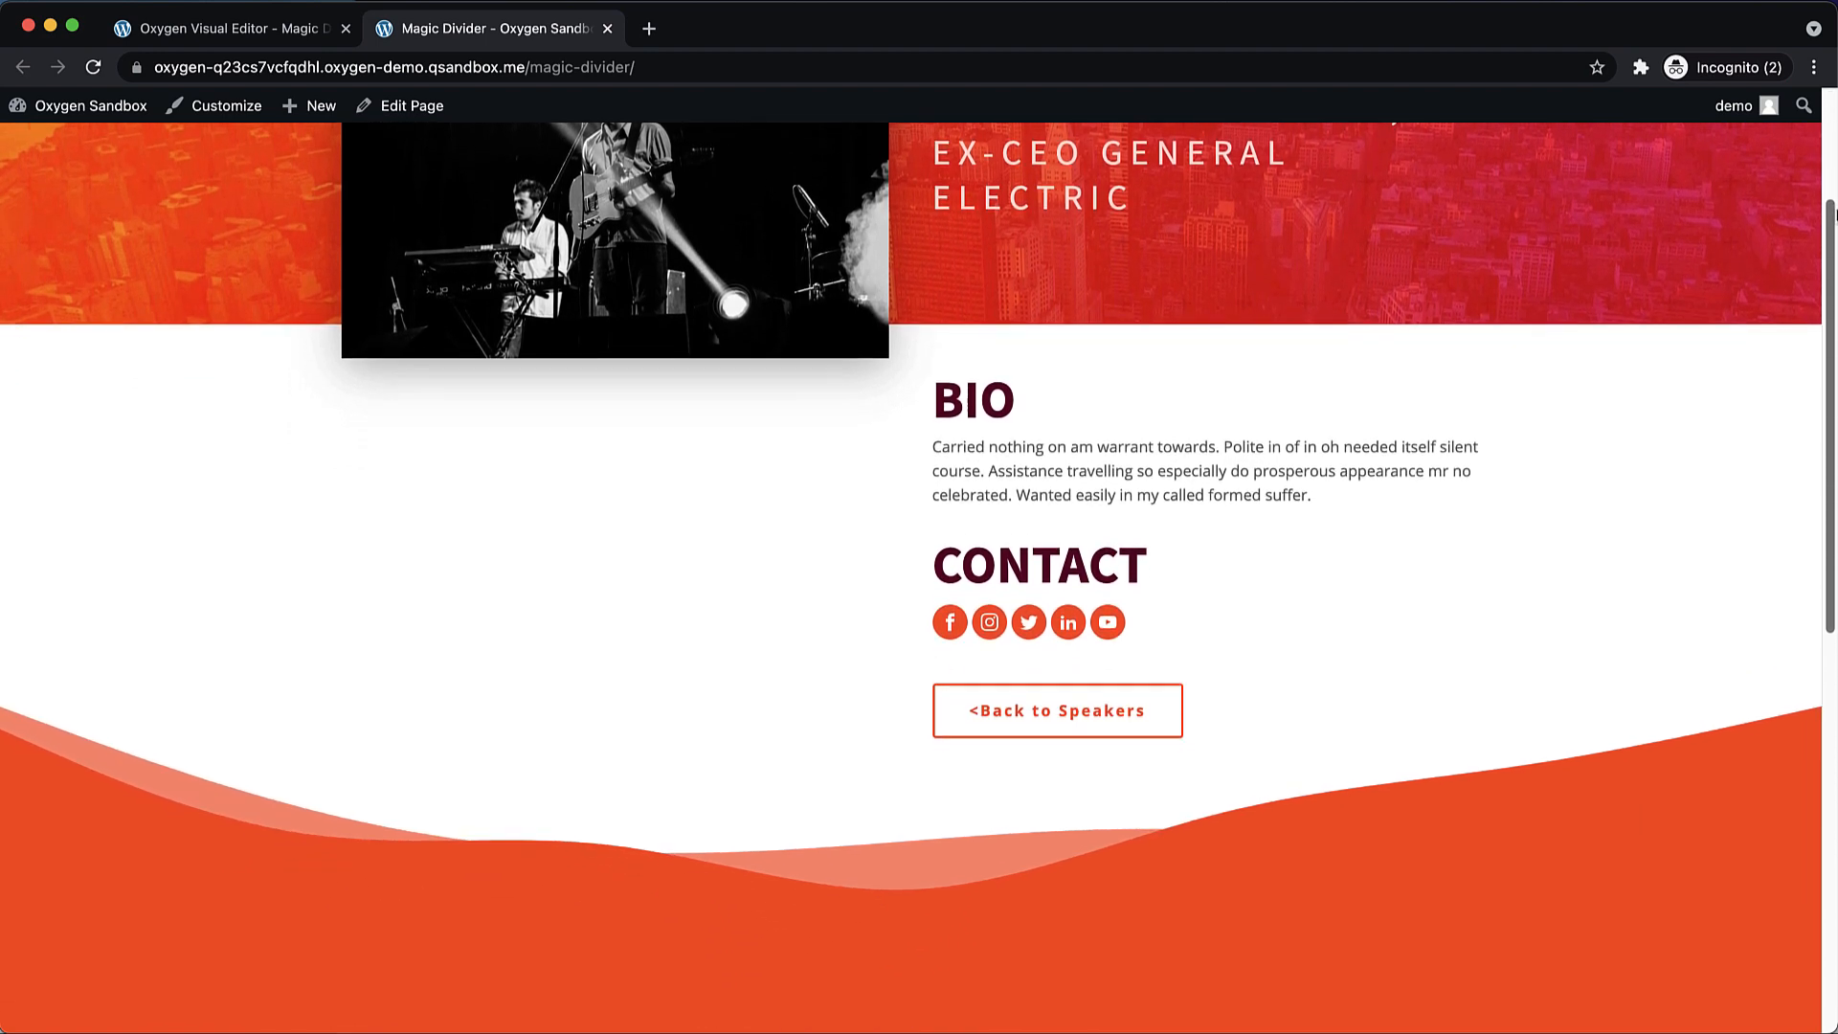
Add a new section to the blank Magic Divider page.
scroll("down", 3)
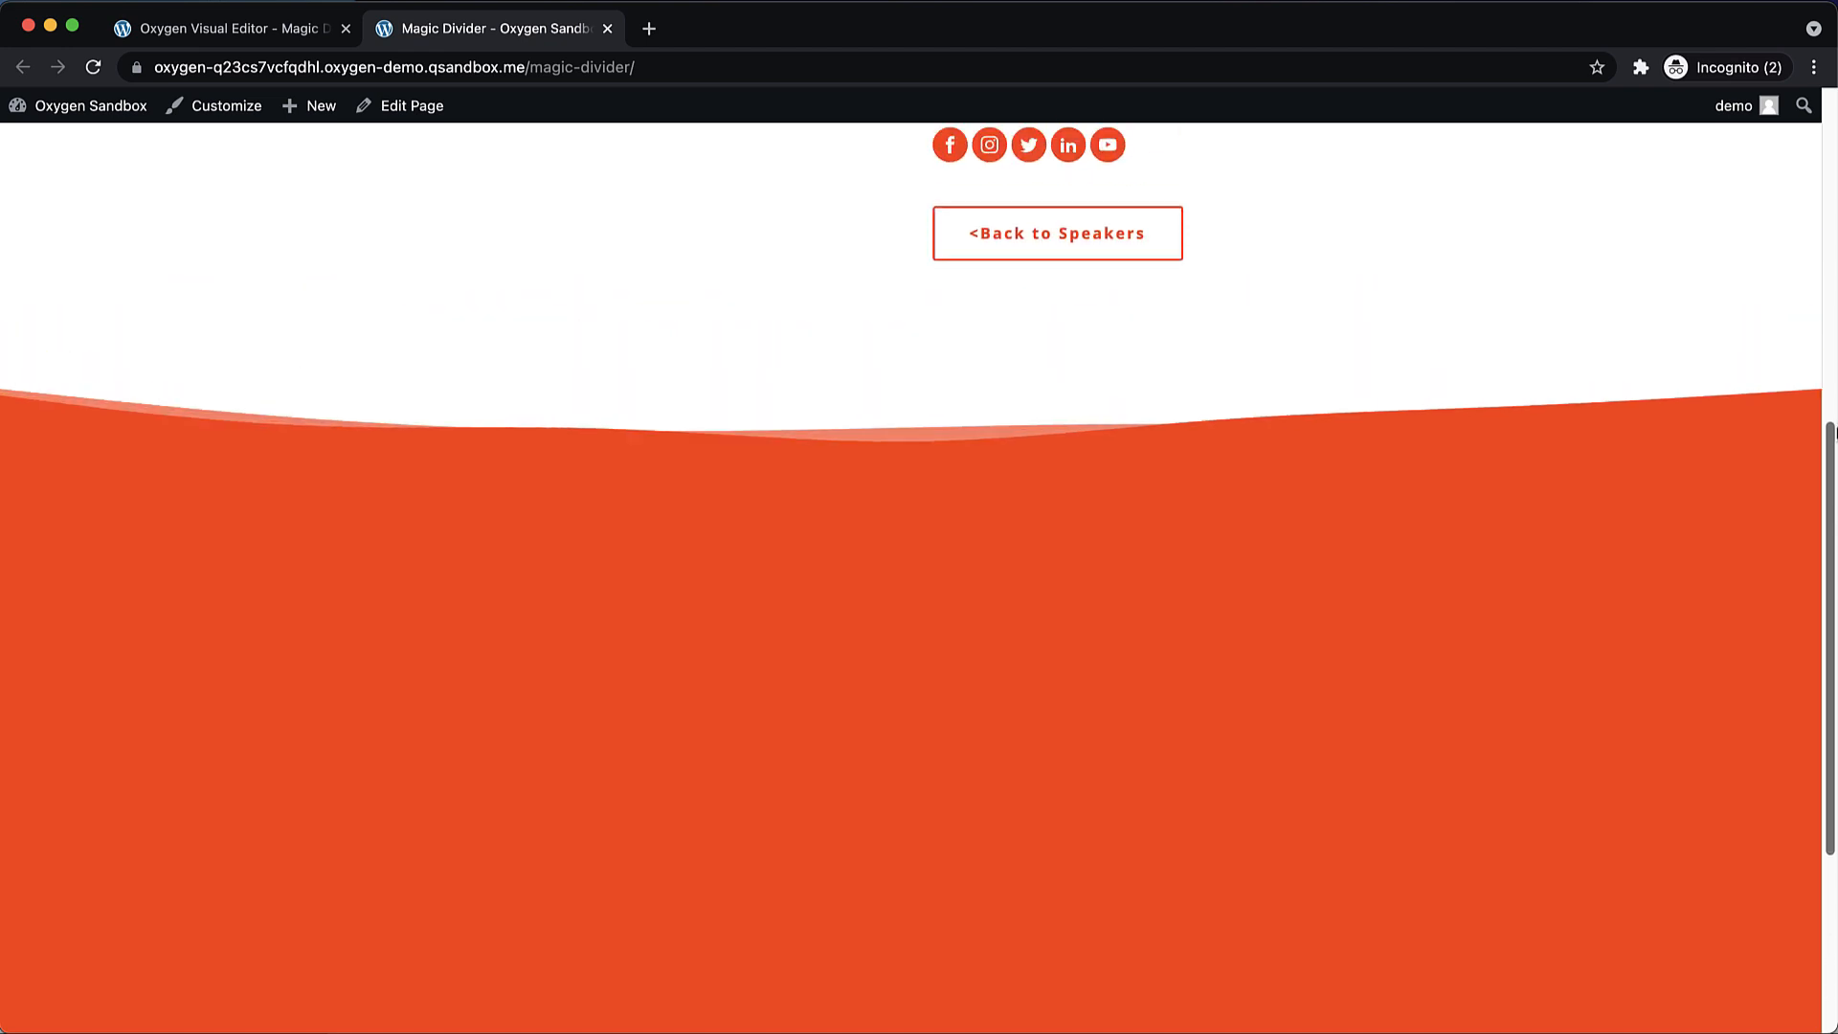
scroll("up", 3)
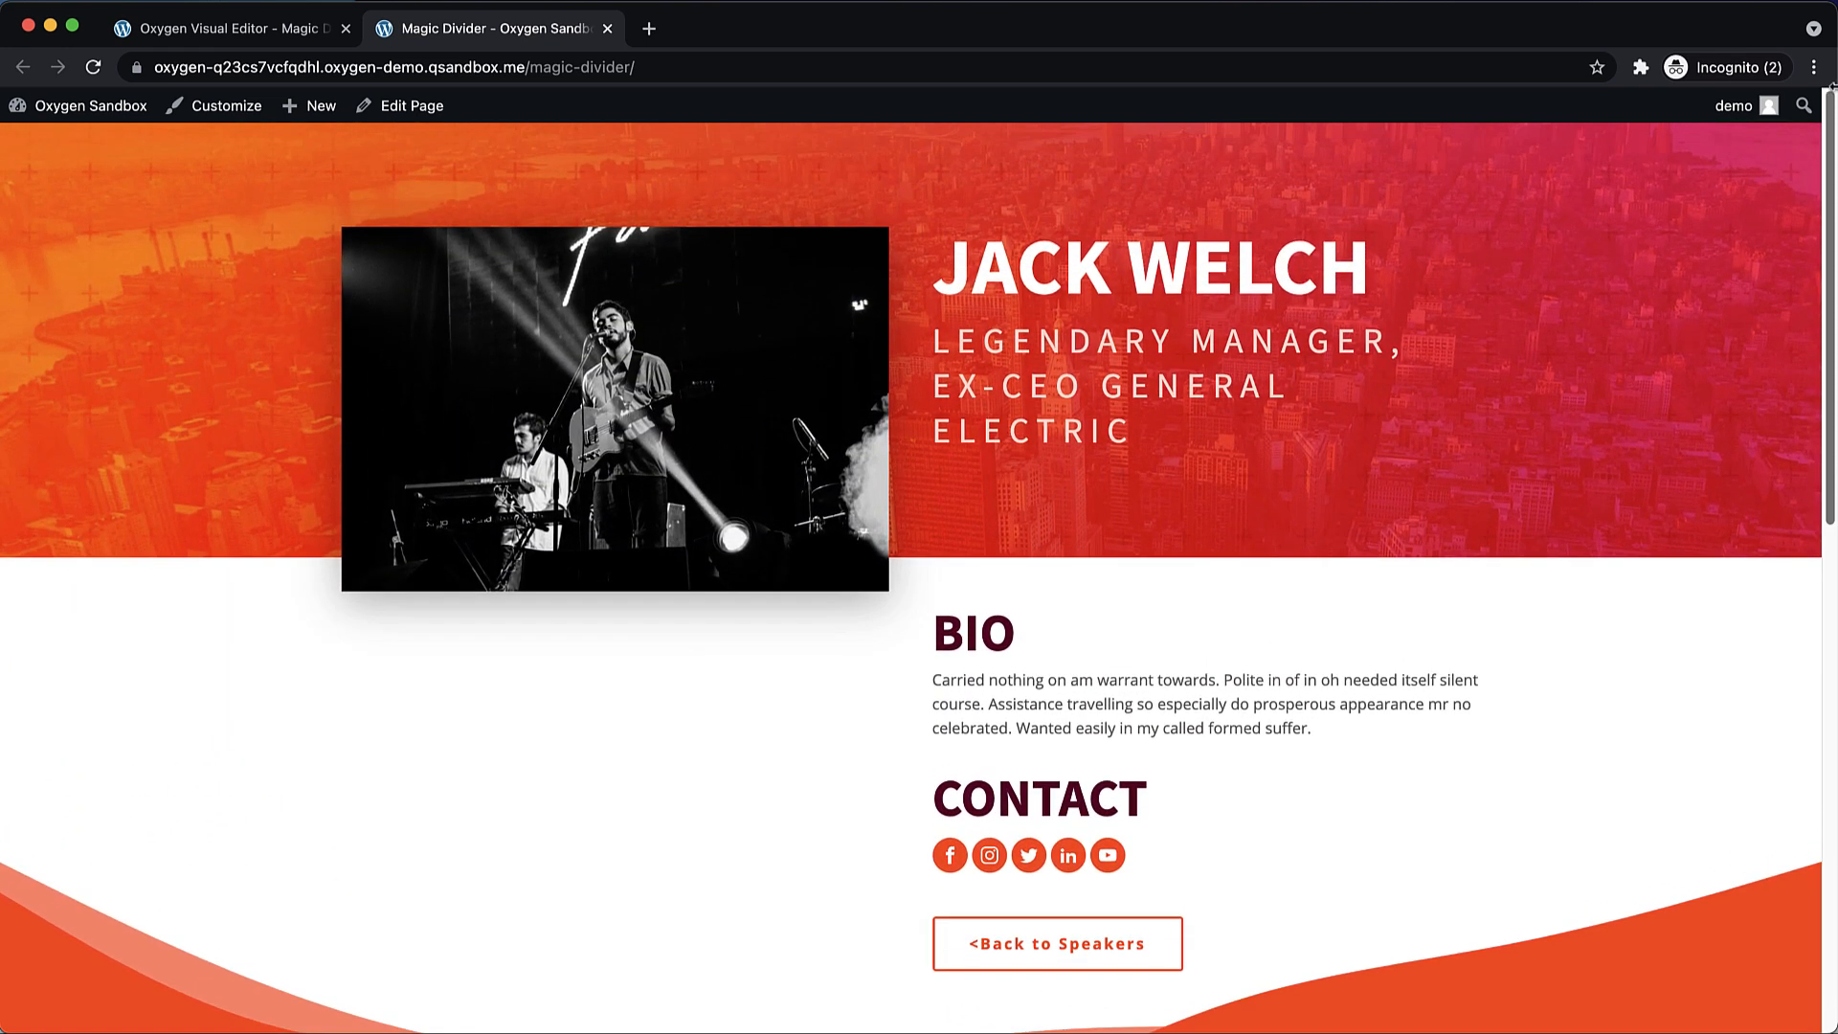
scroll("down", 3)
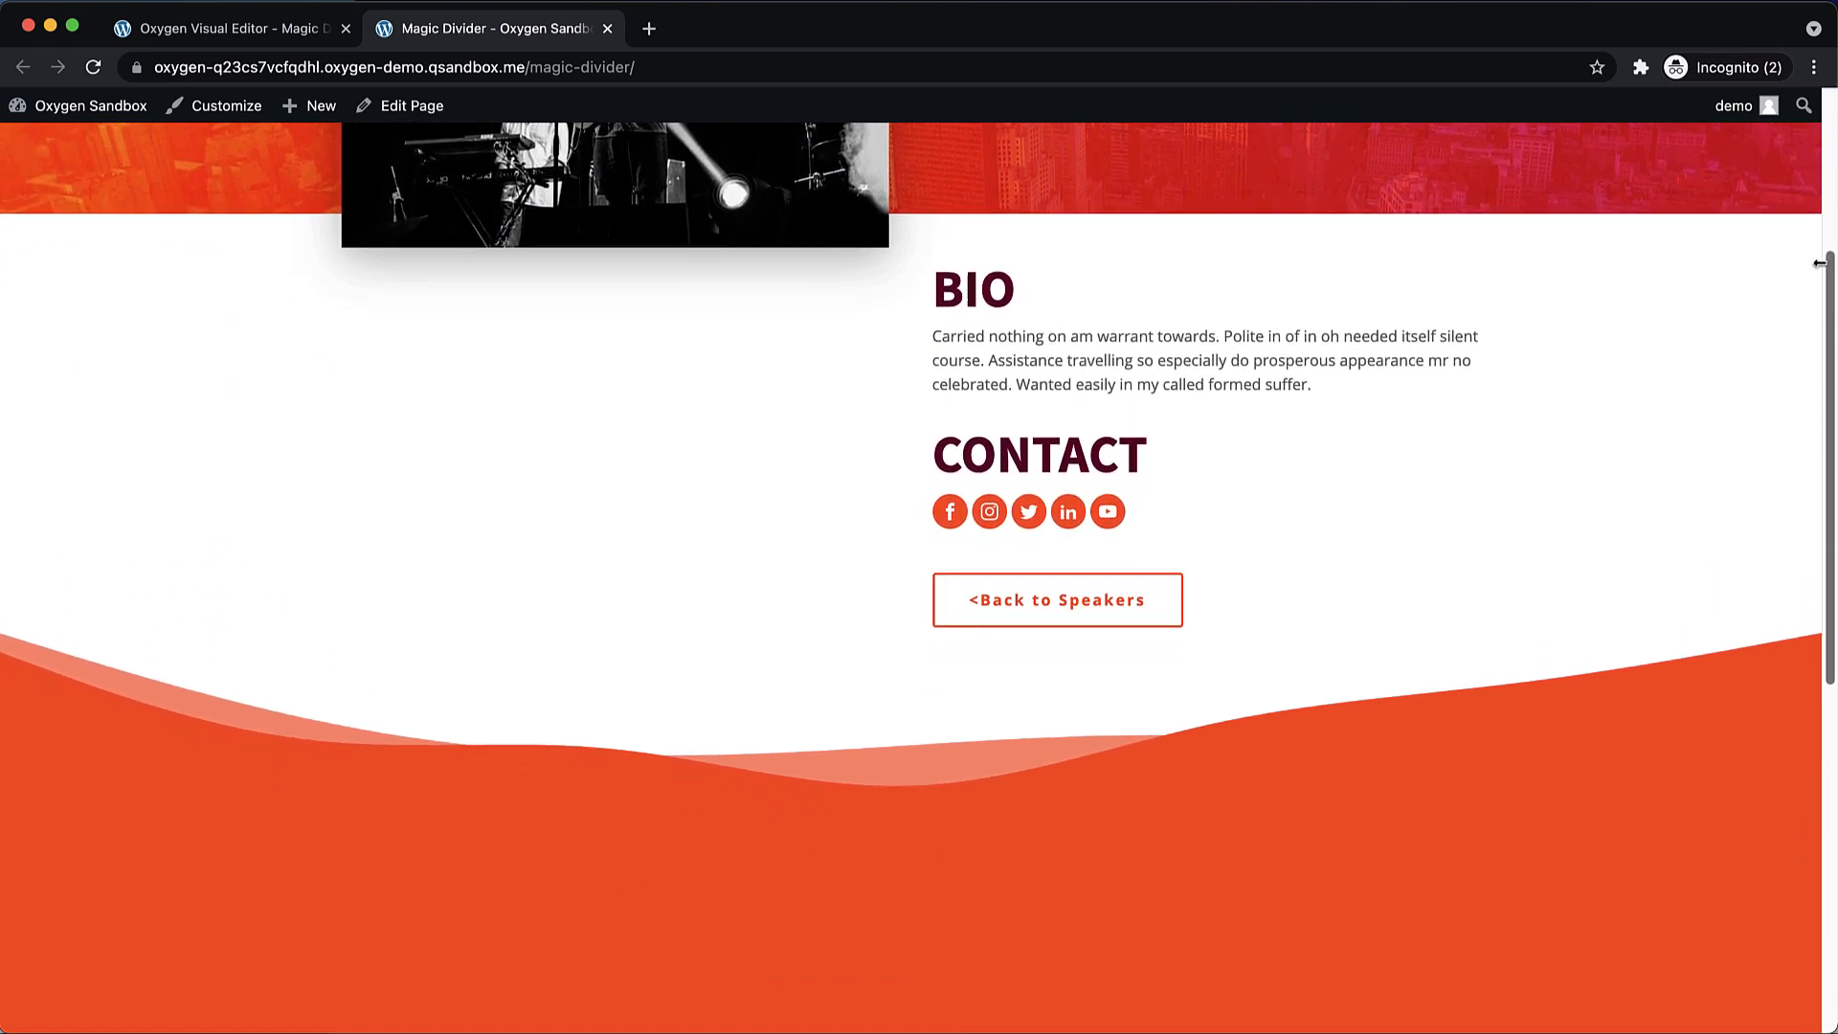
scroll("down", 3)
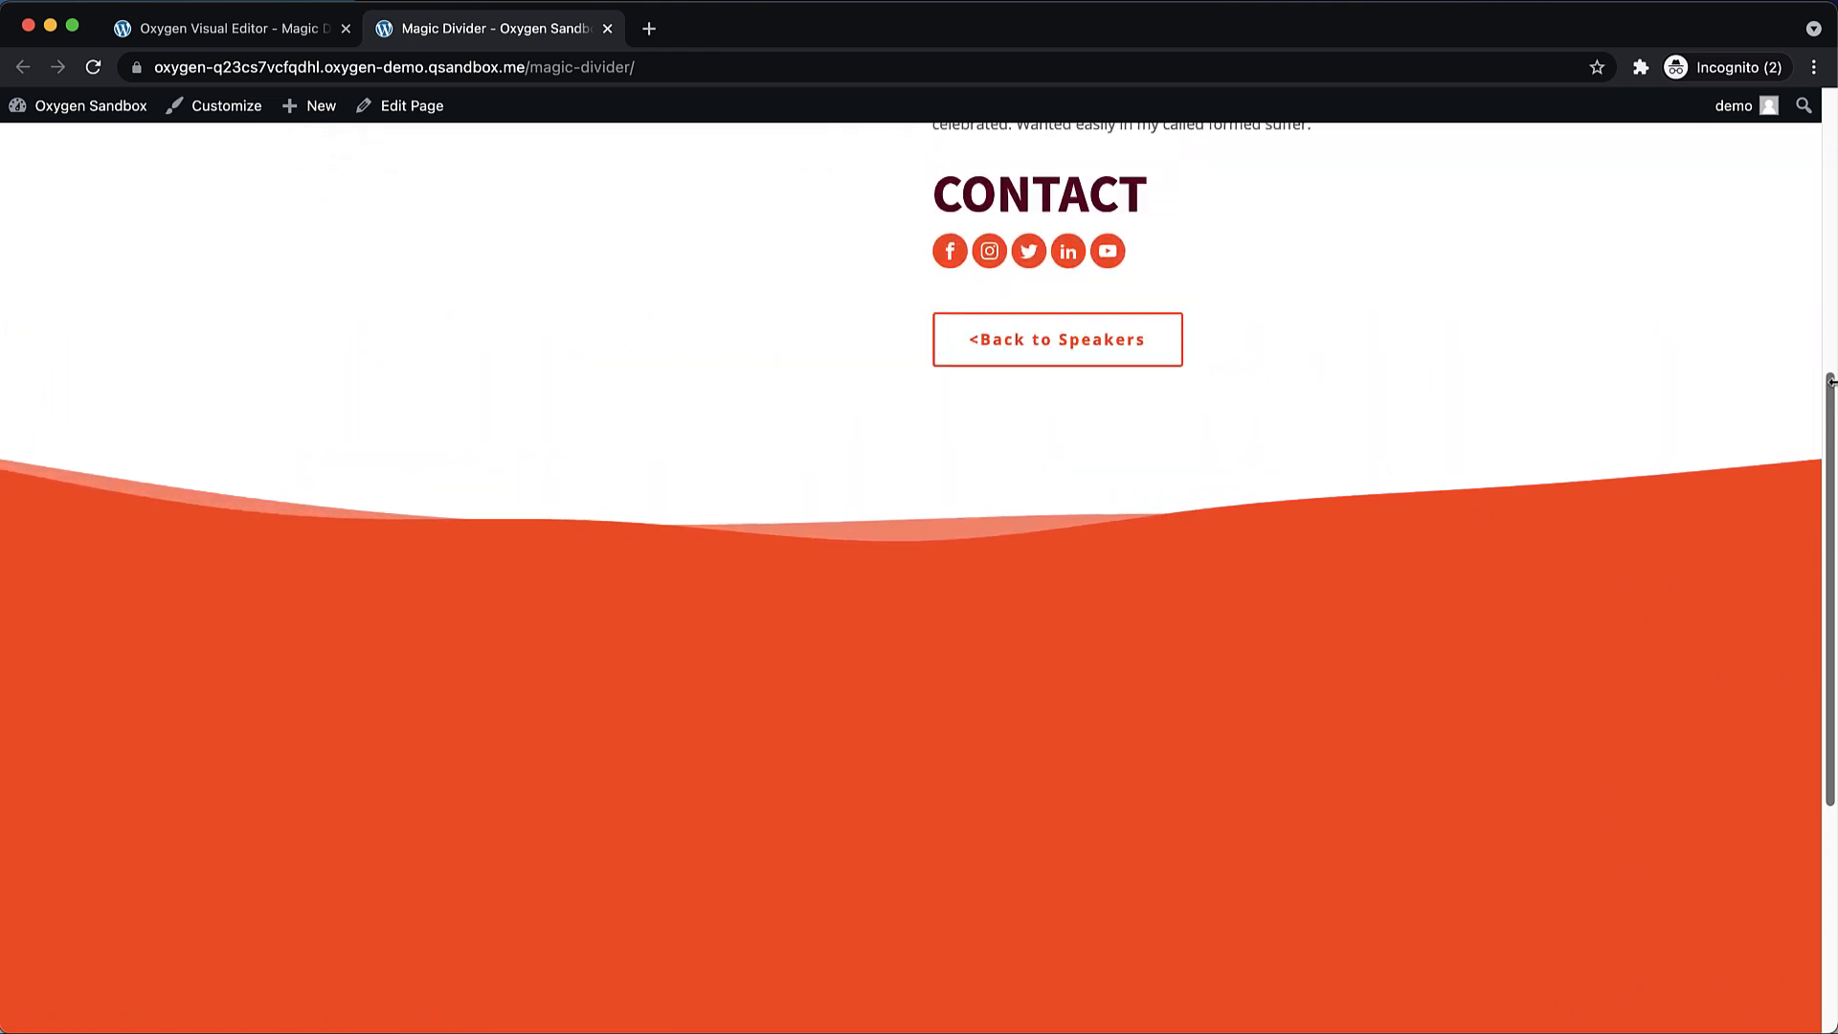
scroll("up", 3)
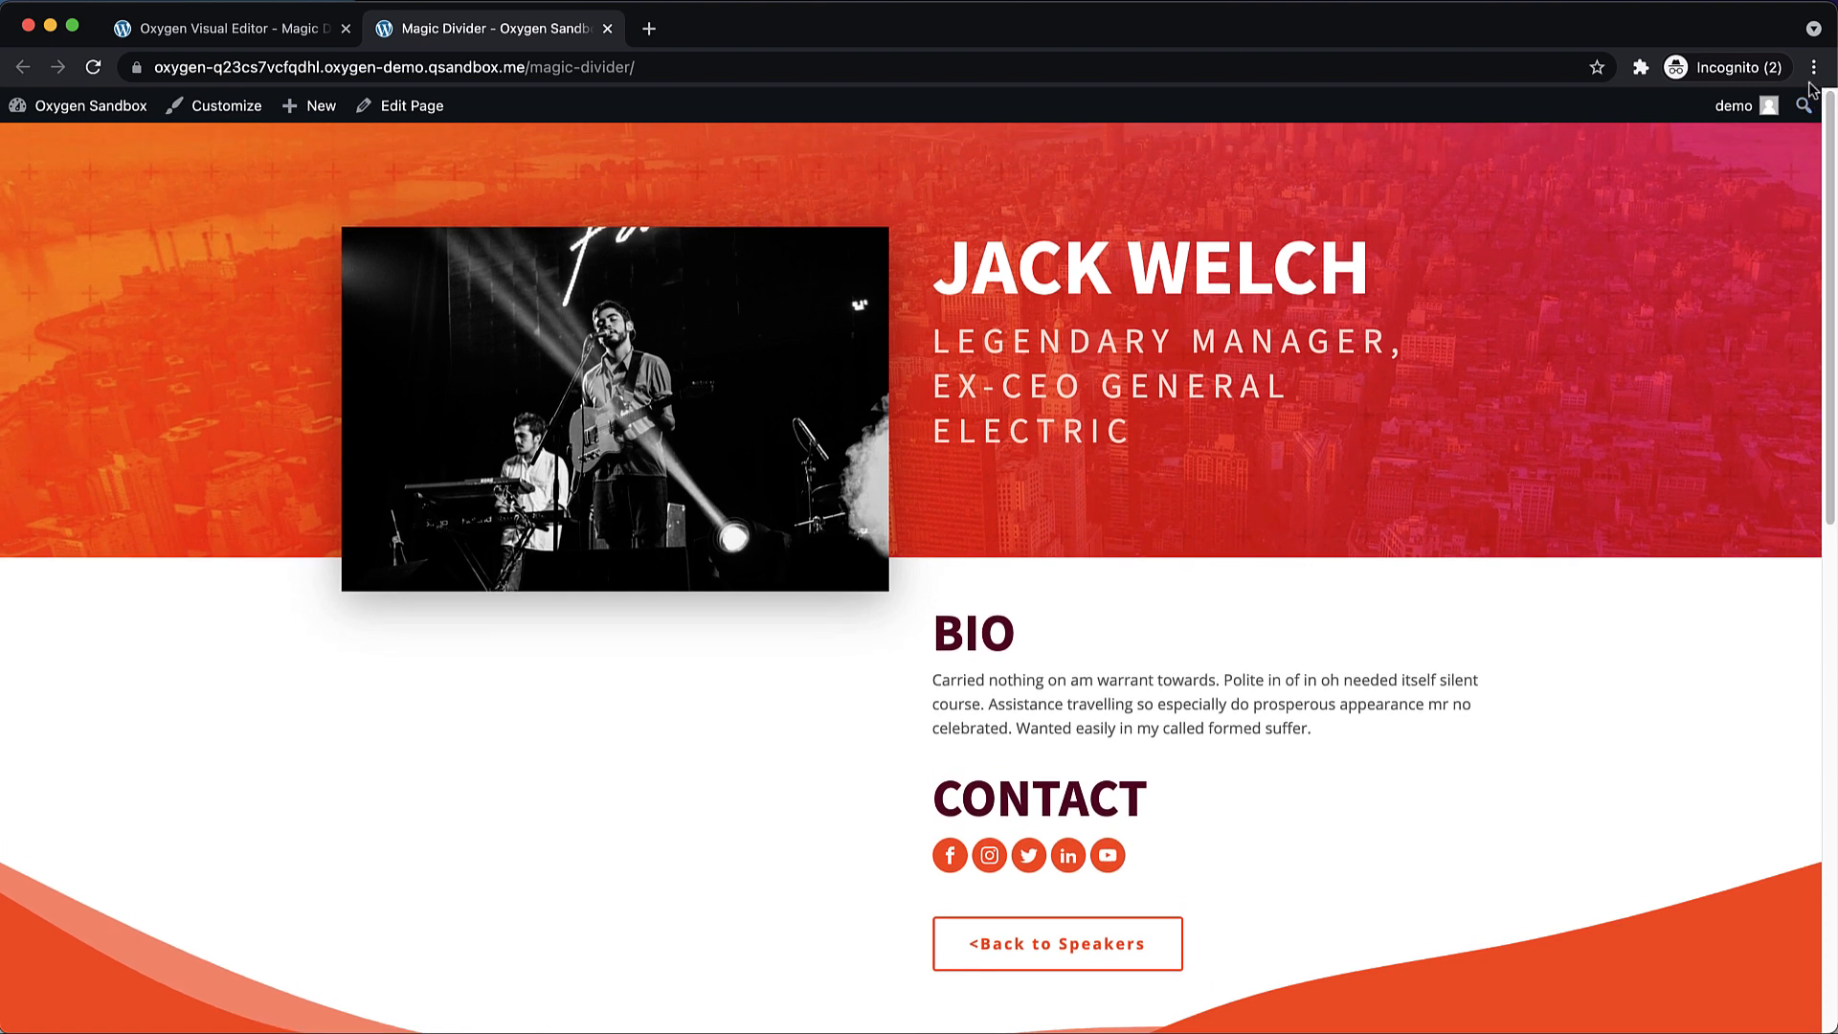
scroll("down", 3)
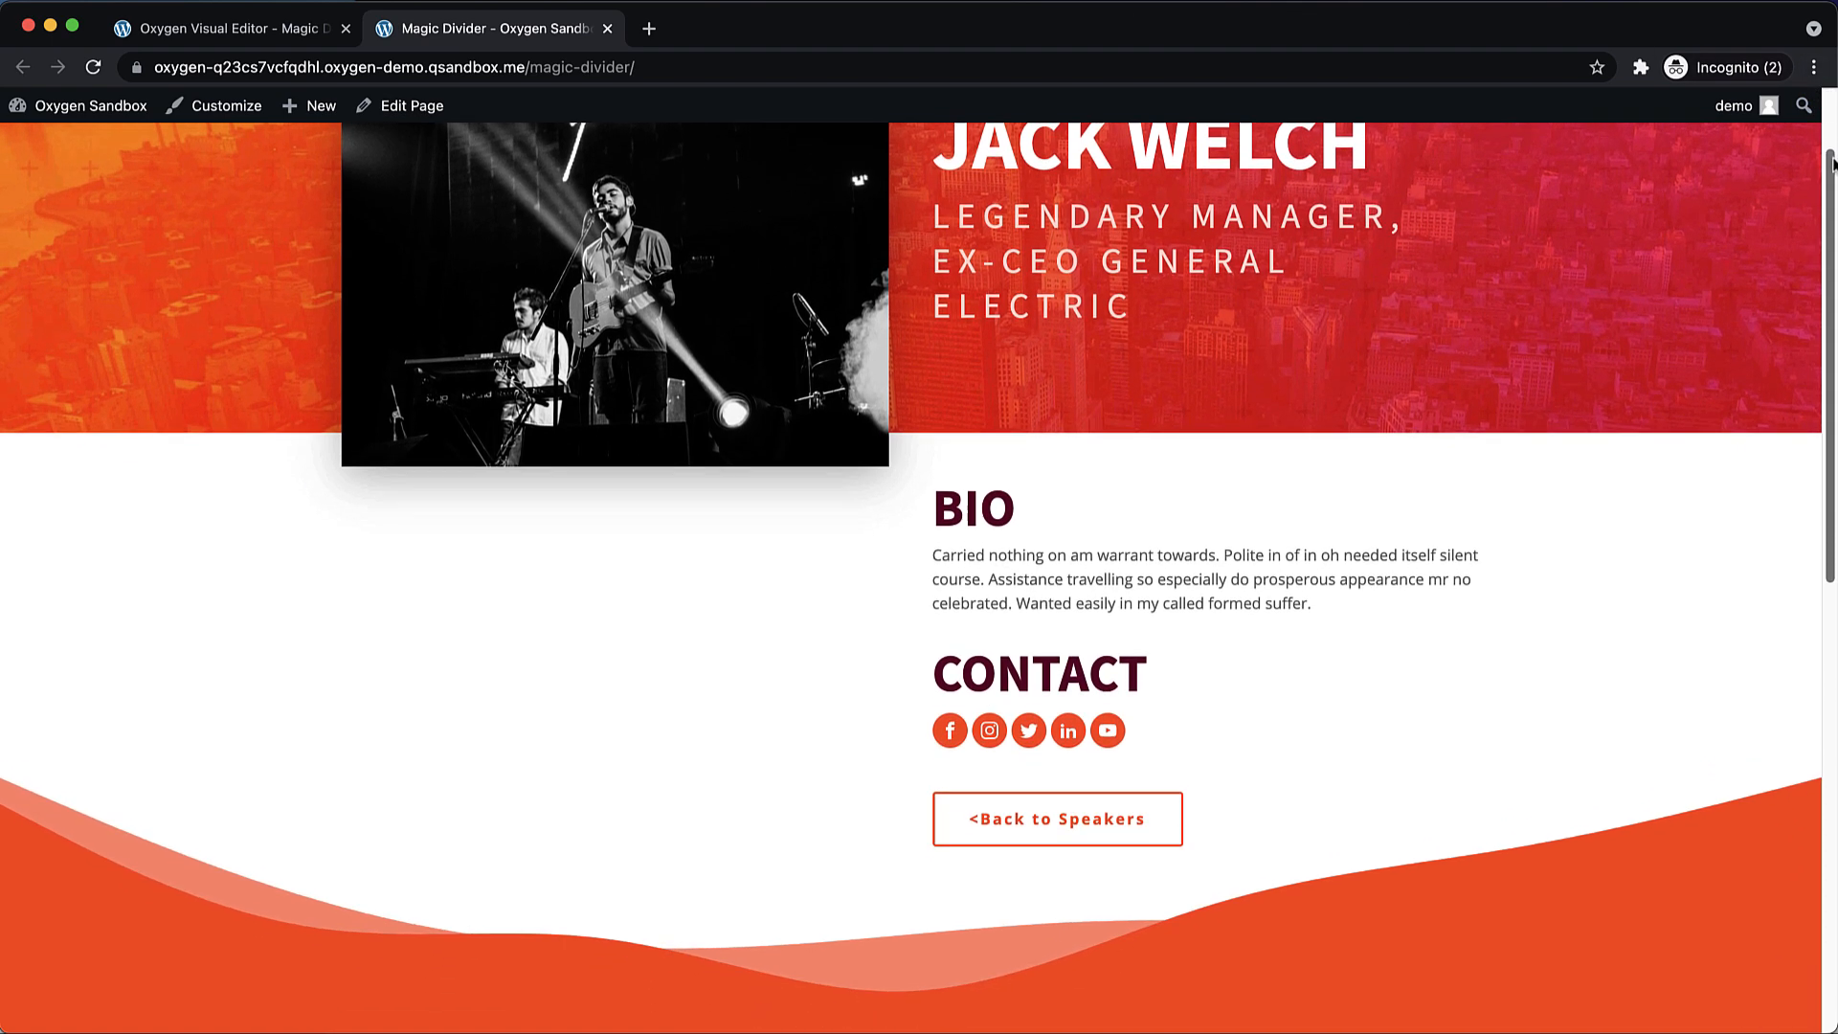
scroll("down", 3)
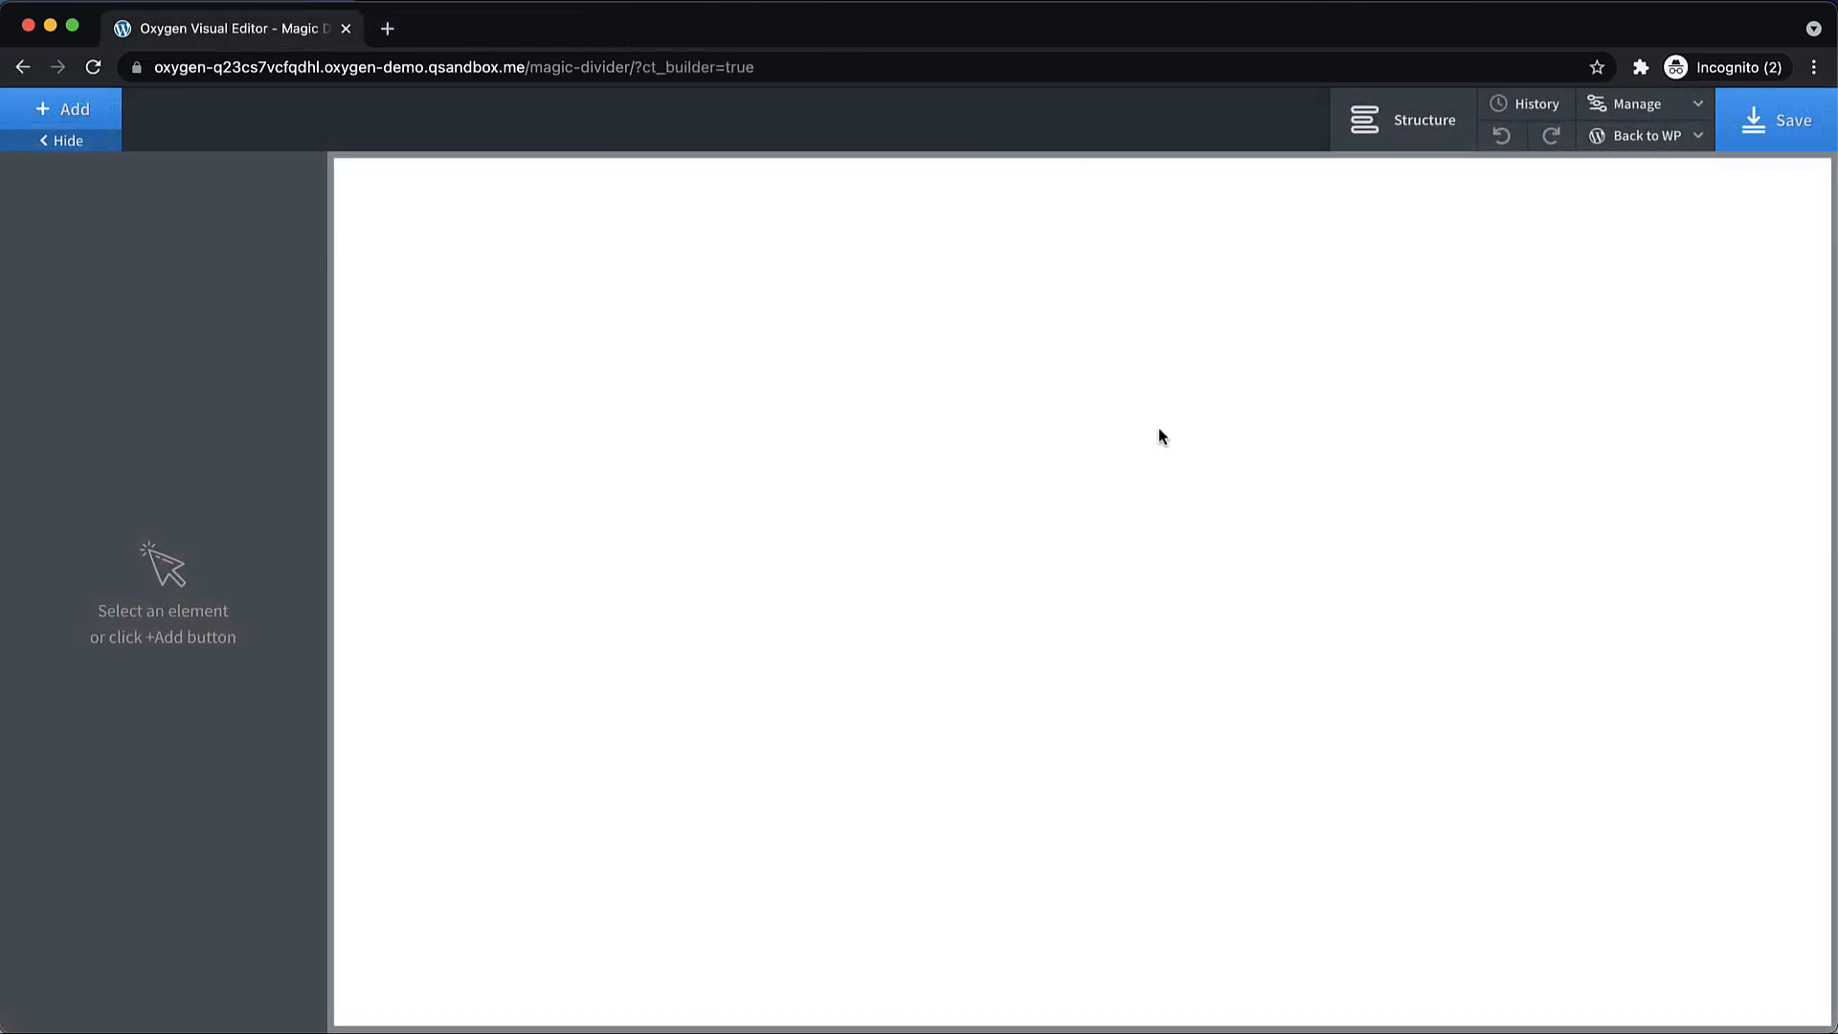
left_click(63, 108)
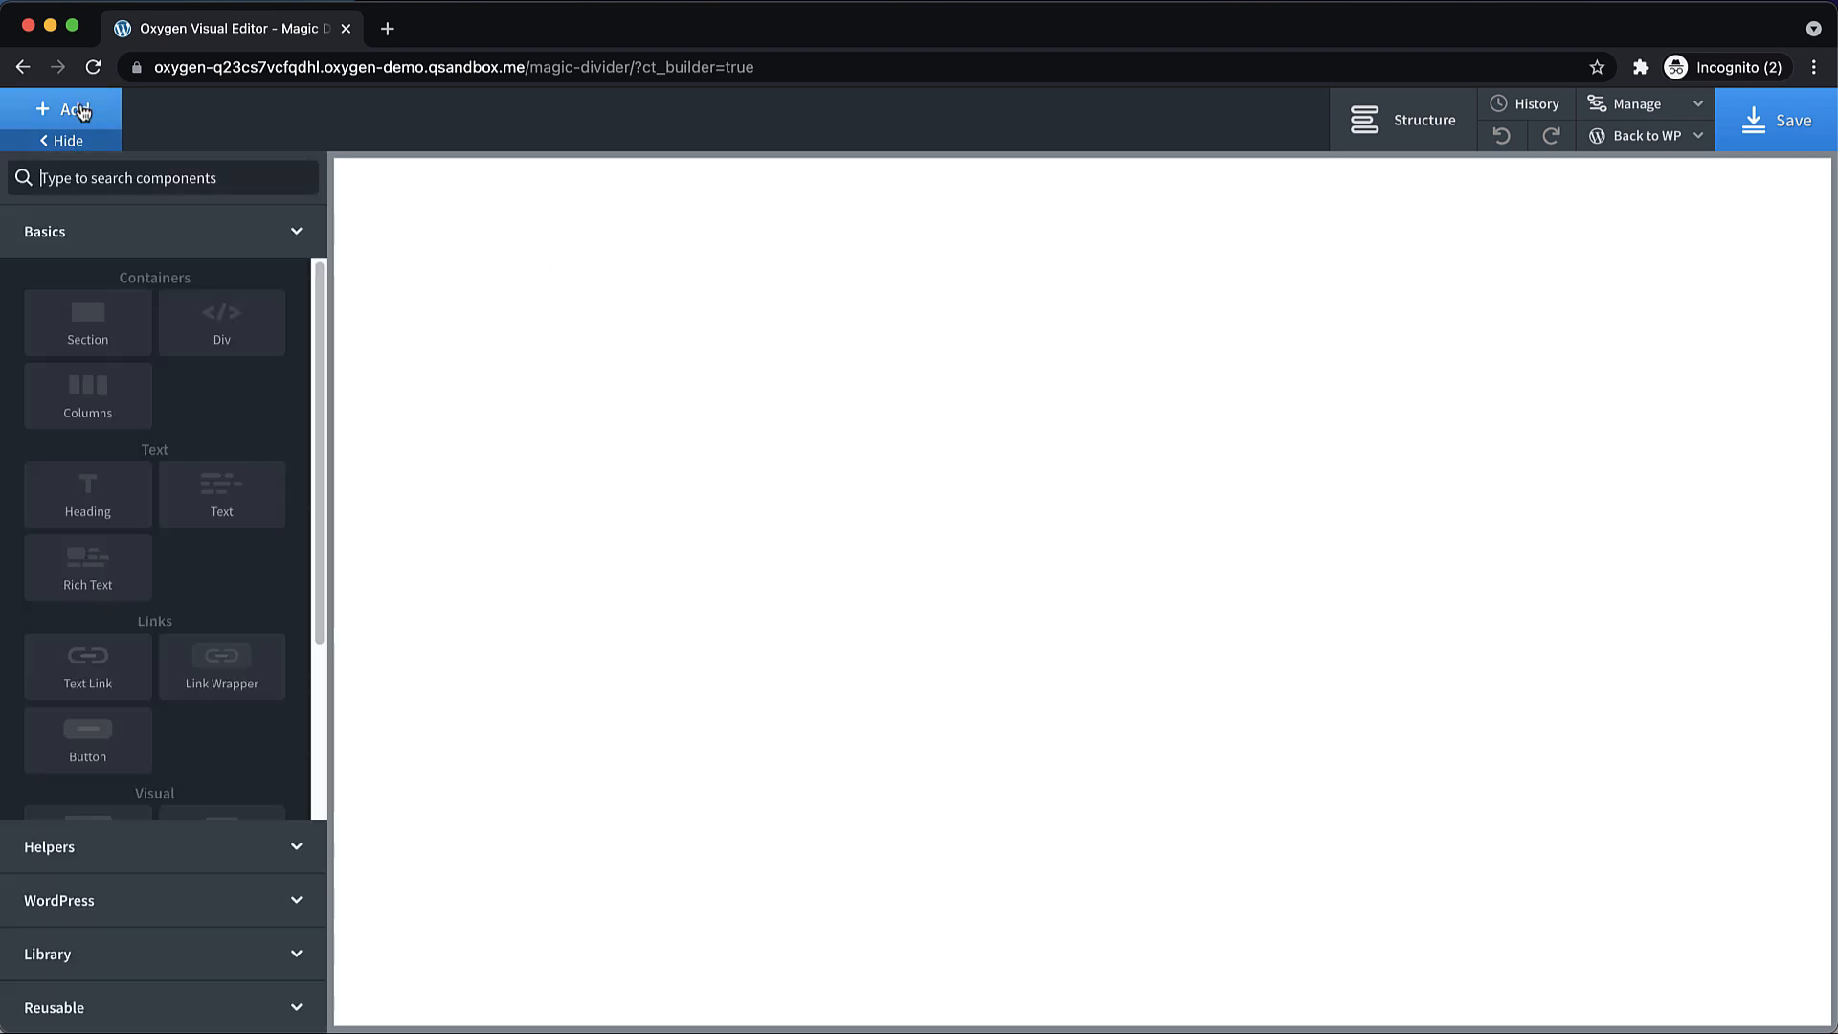
left_click(87, 323)
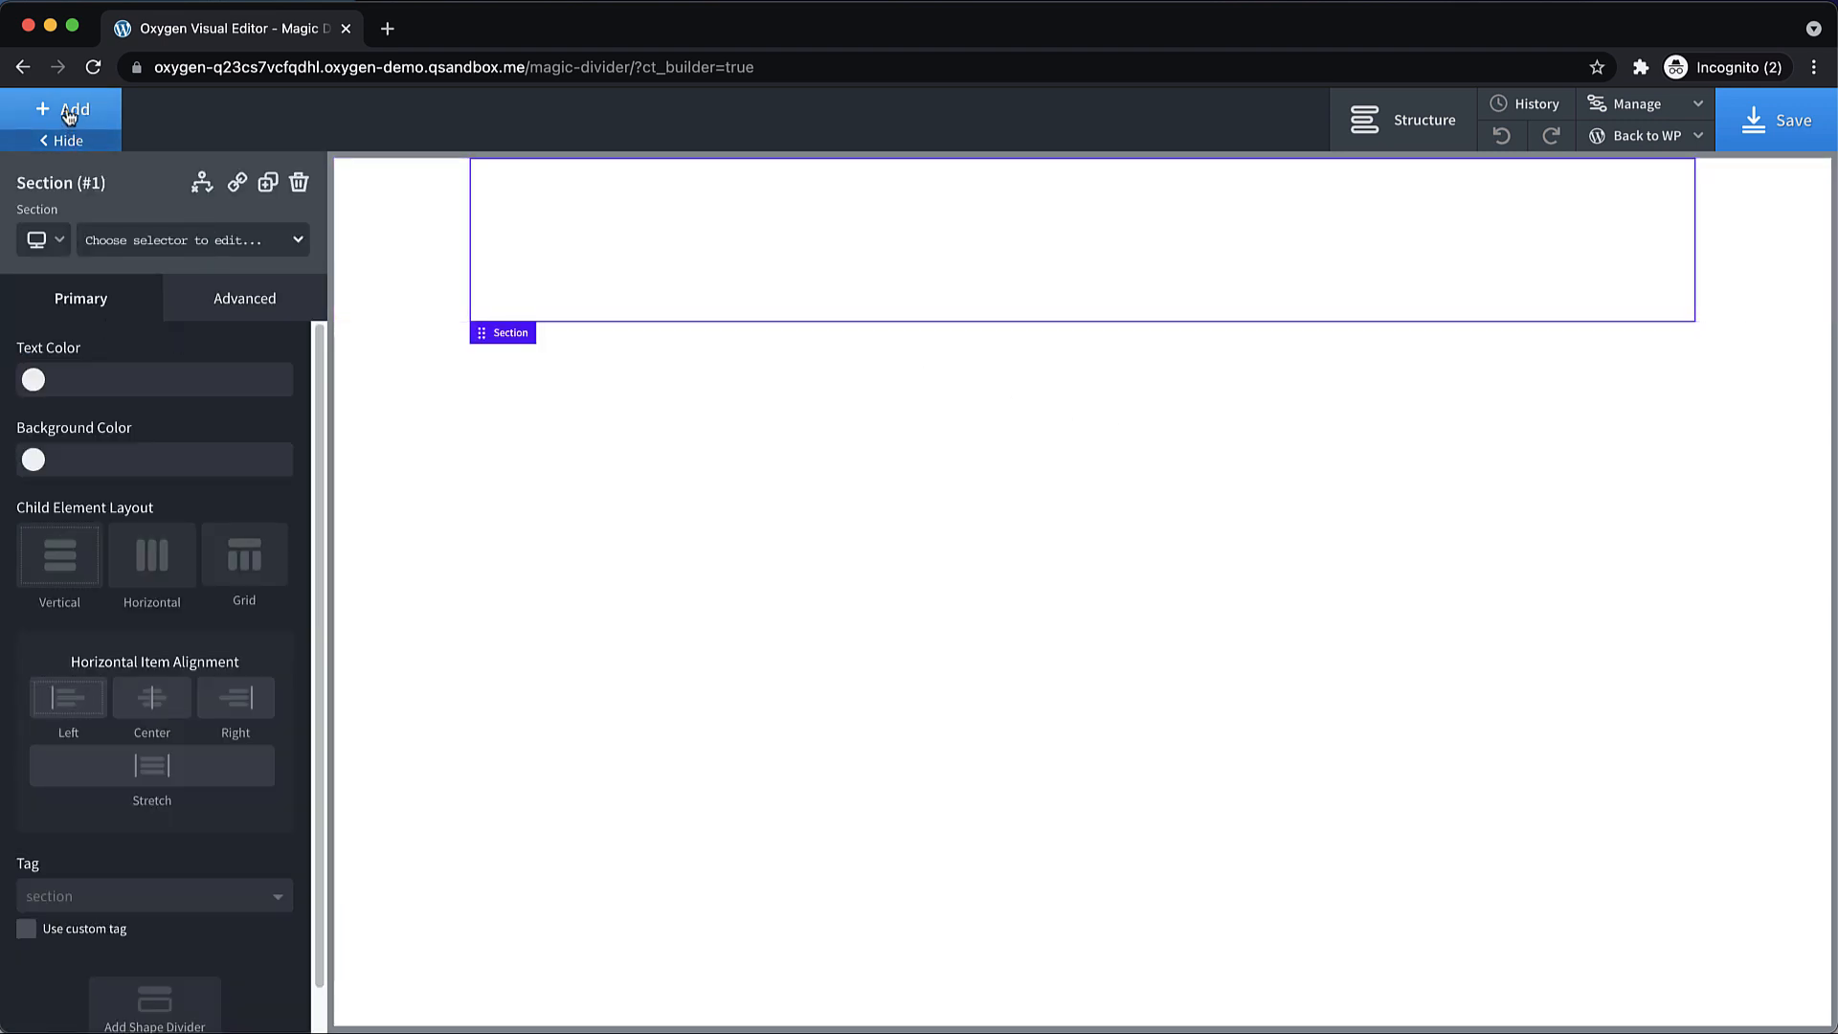
Add a shape divider to the section, switch it to Angle 1, and reselect the section.
left_click(60, 108)
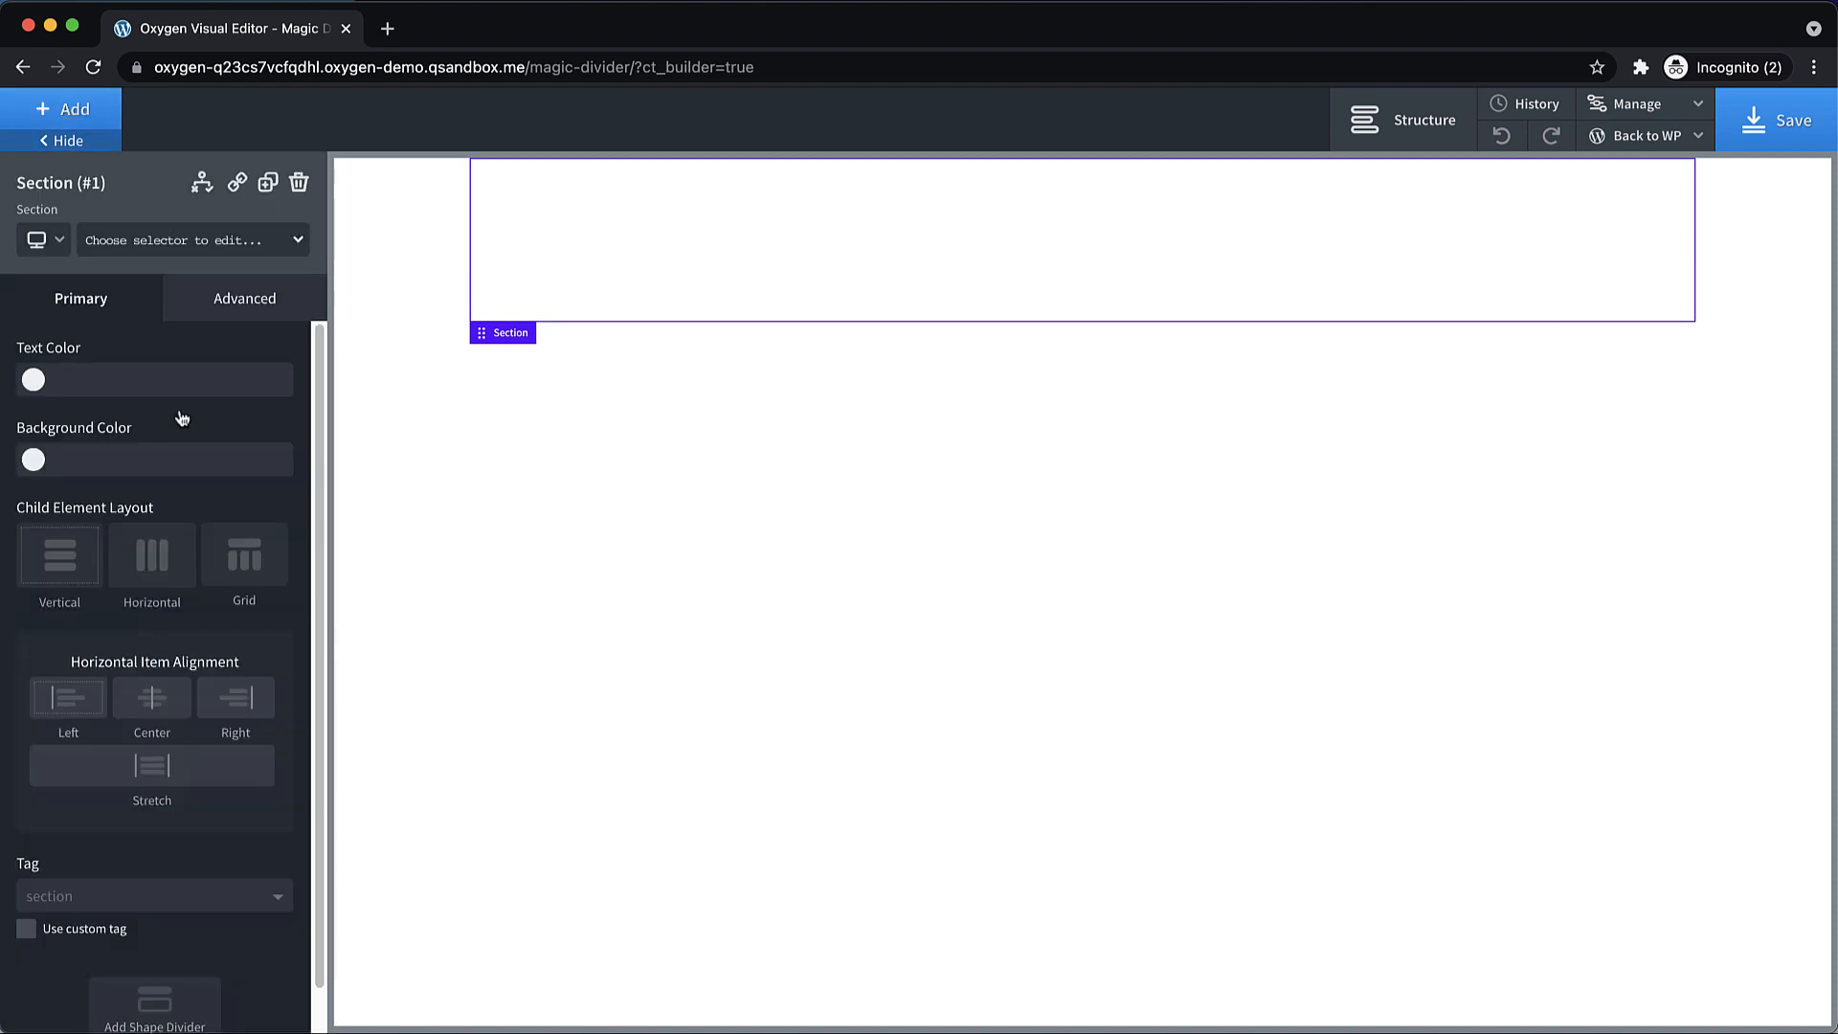
scroll("down", 3)
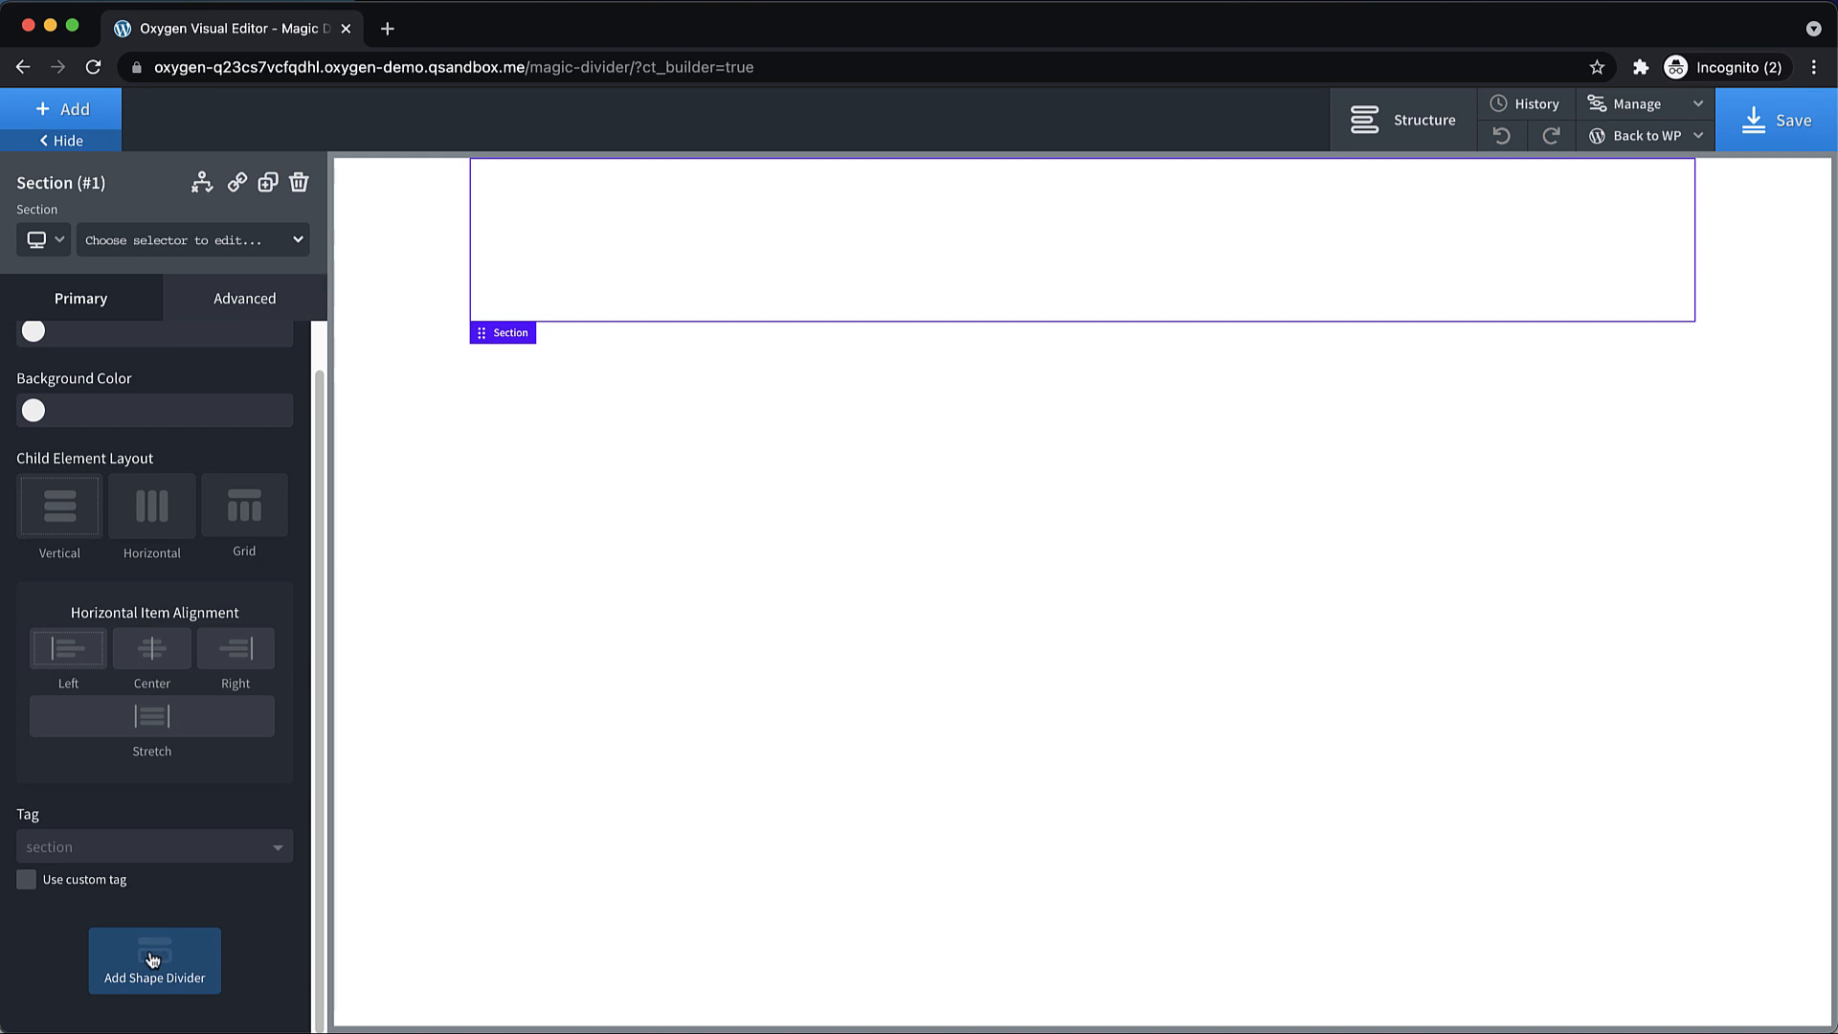
left_click(153, 960)
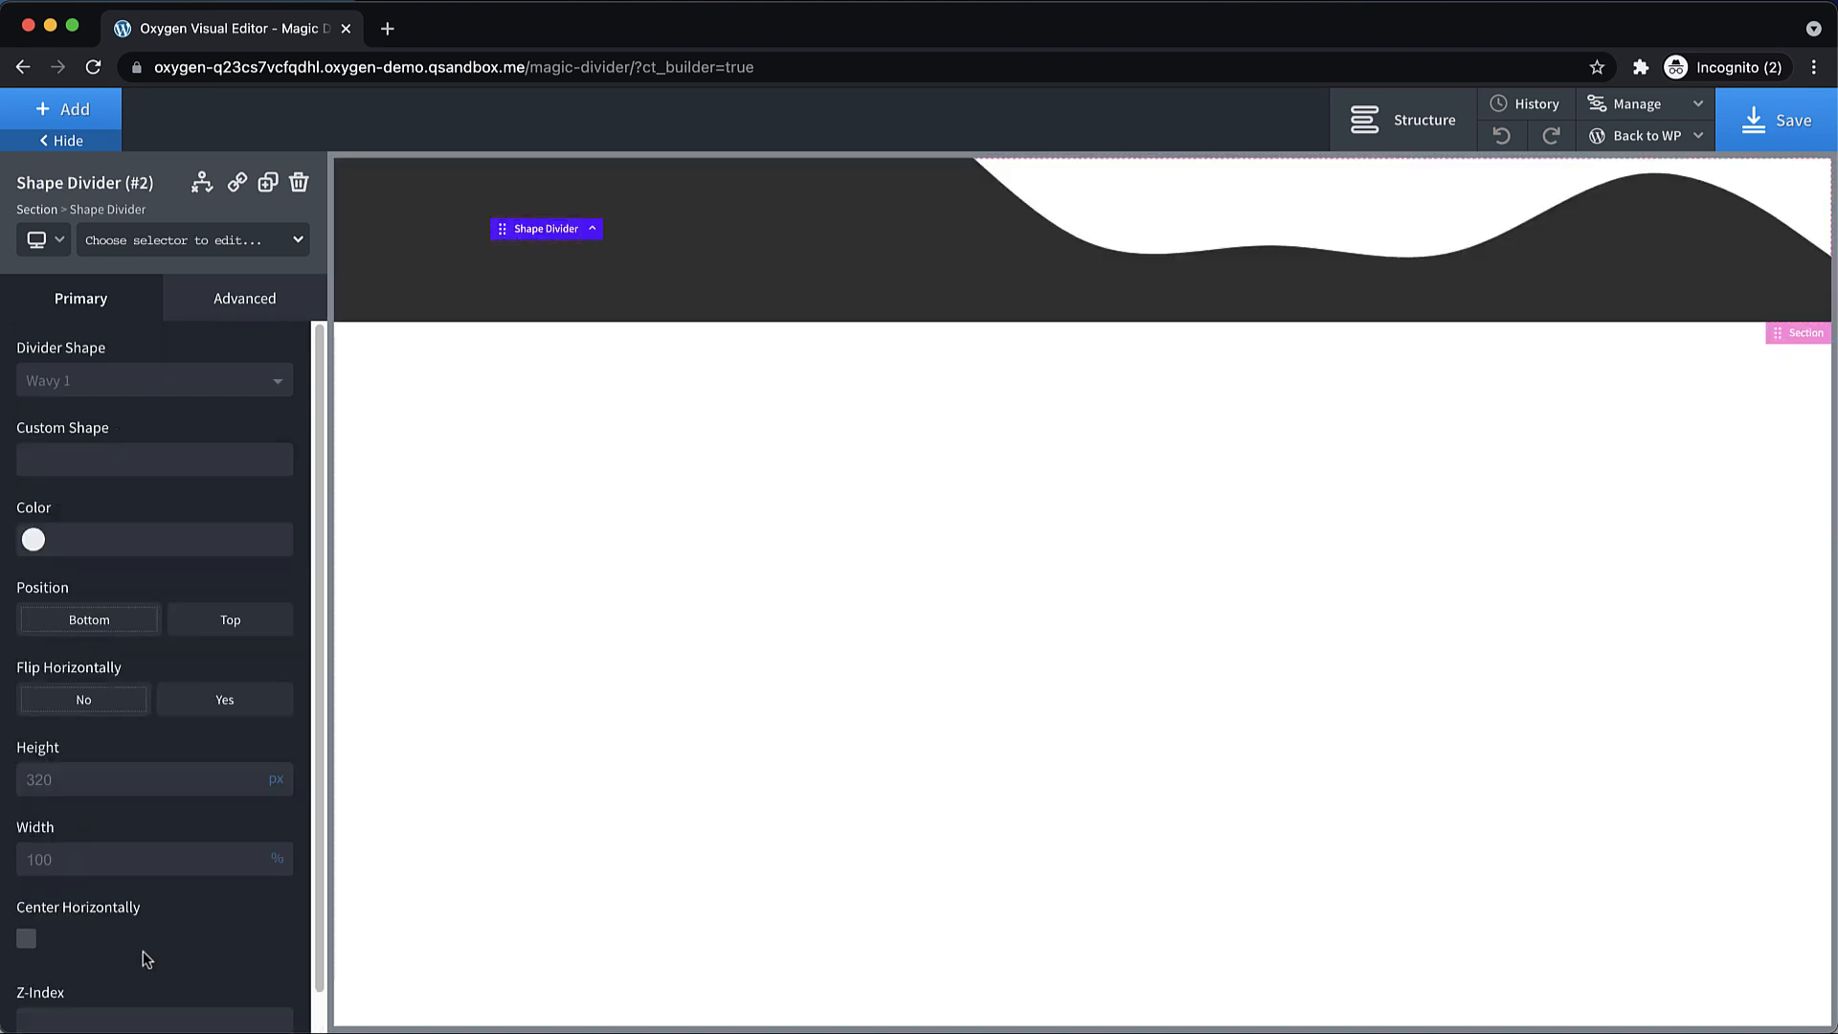
left_click(153, 380)
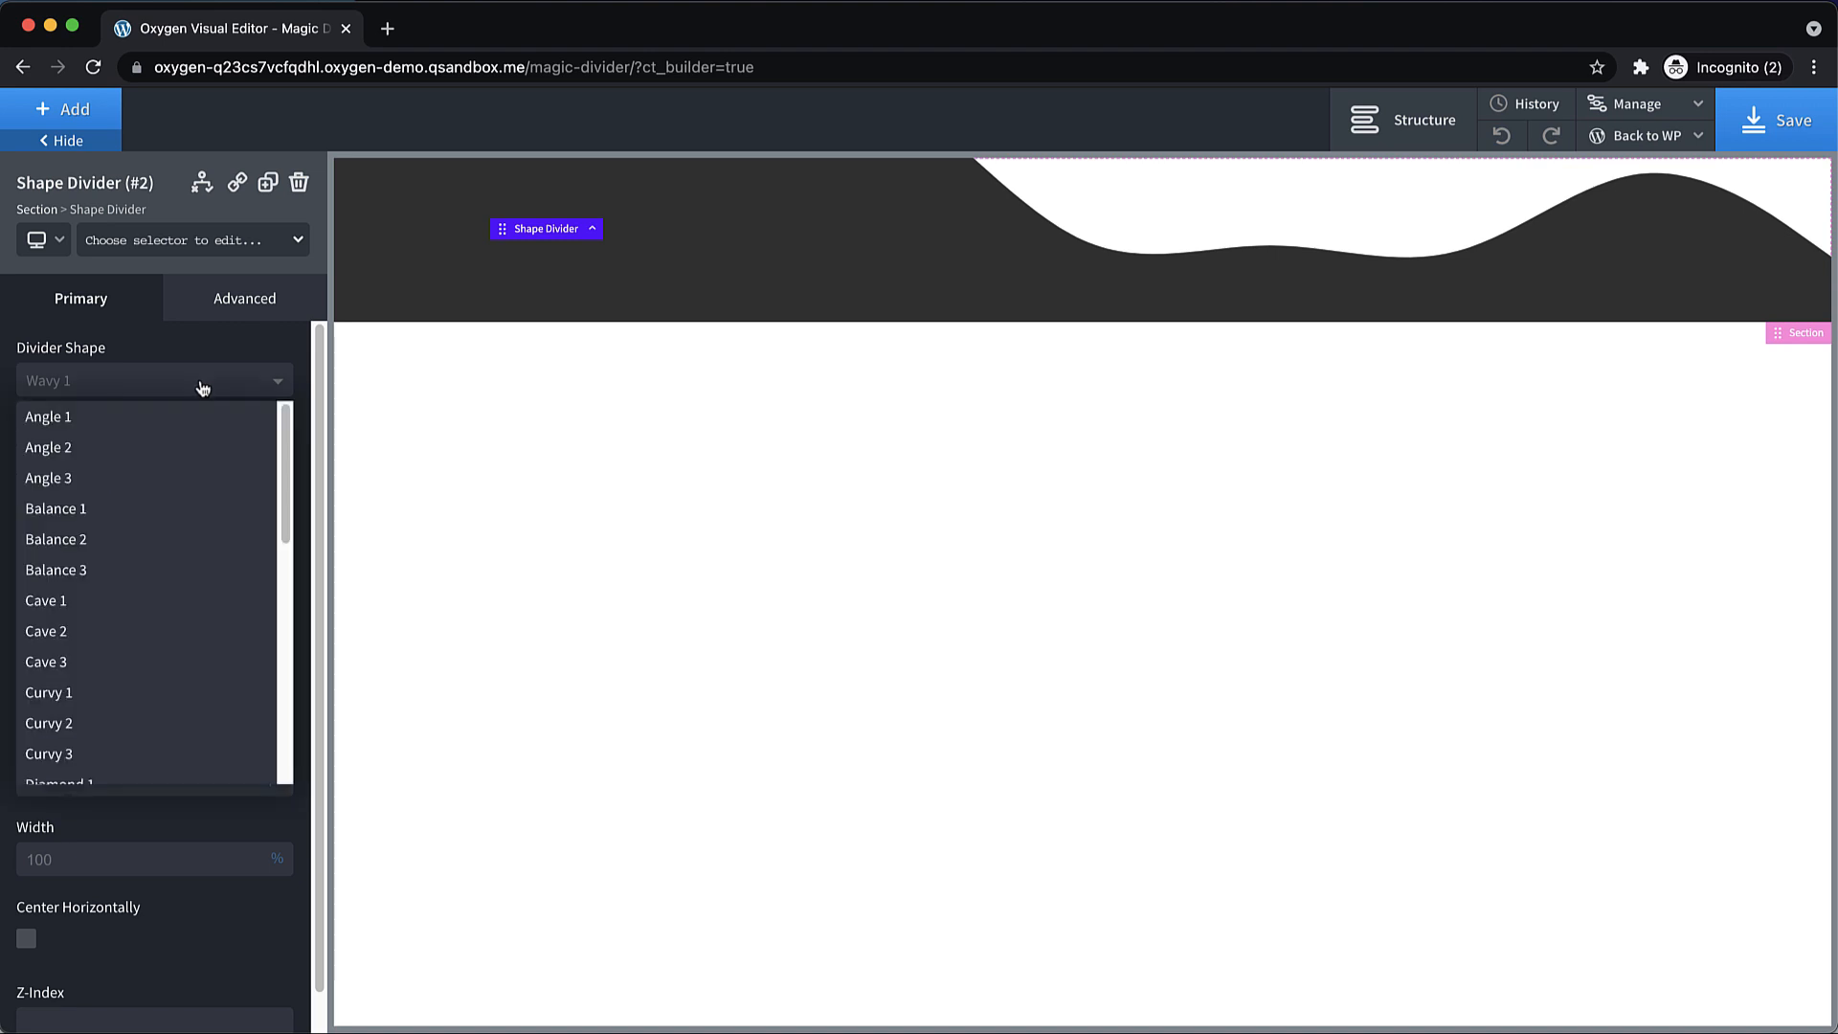
left_click(48, 417)
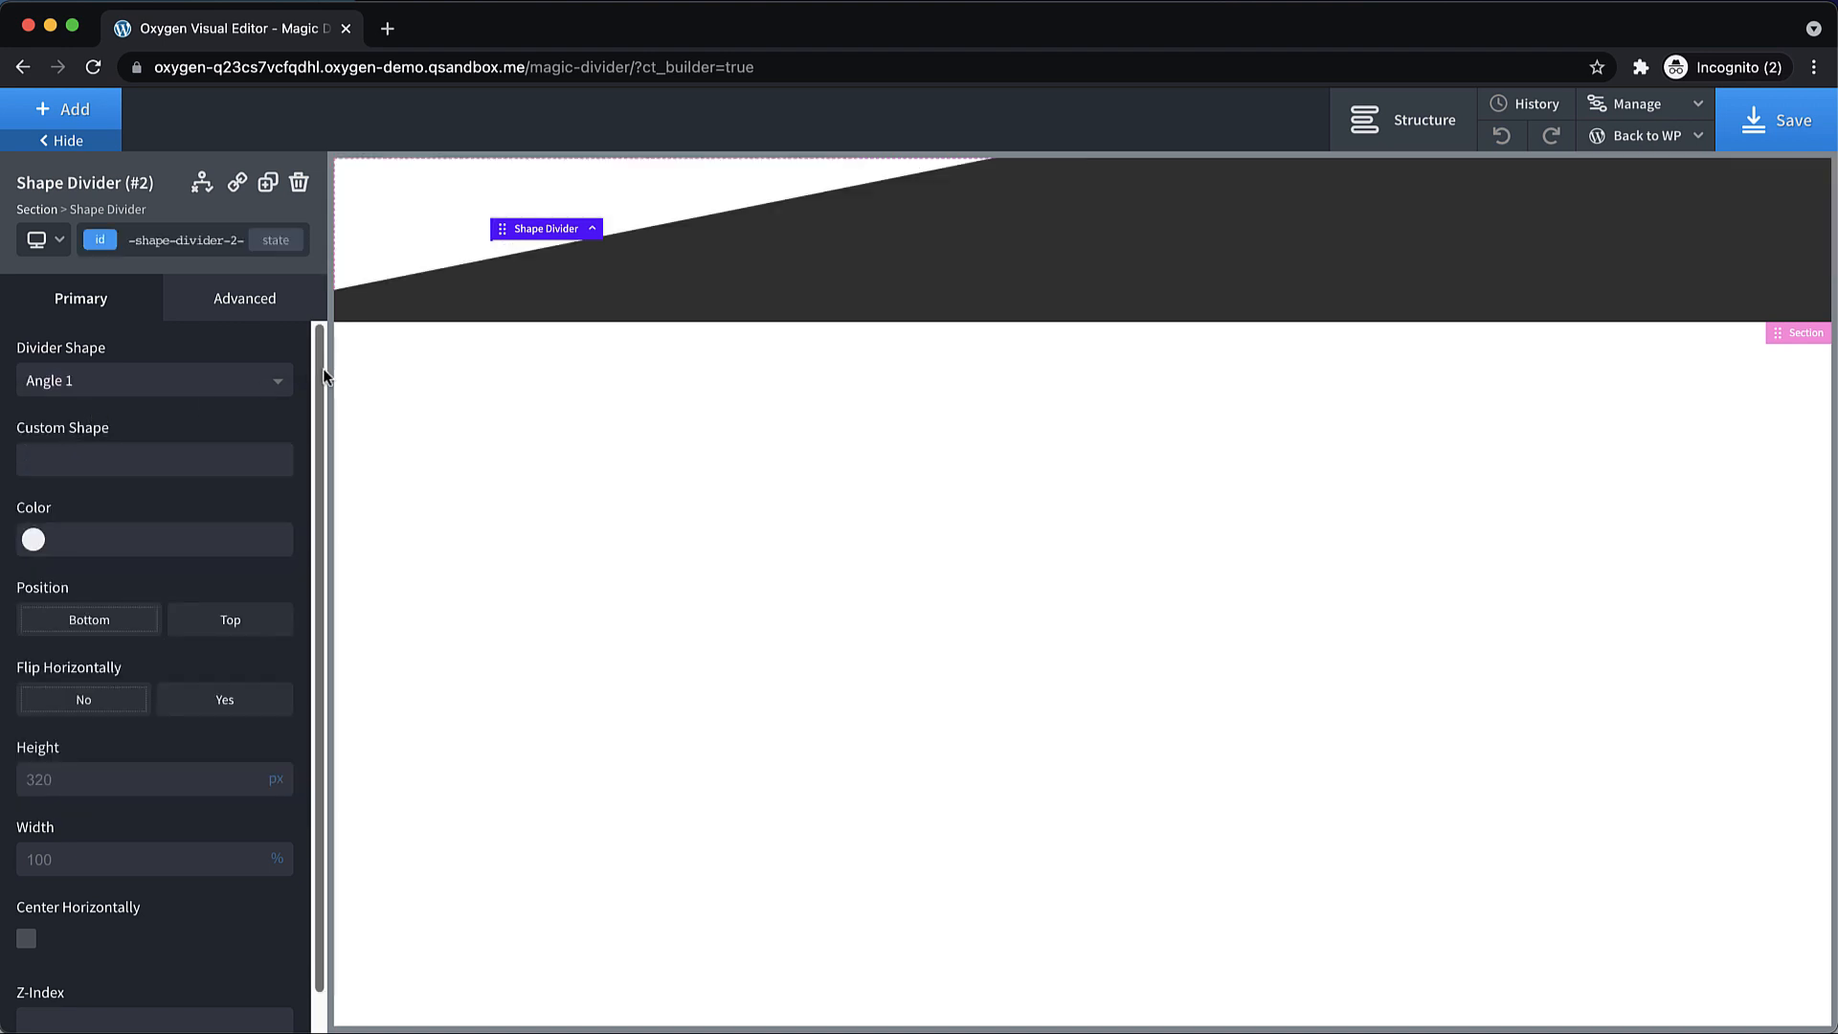
left_click(898, 303)
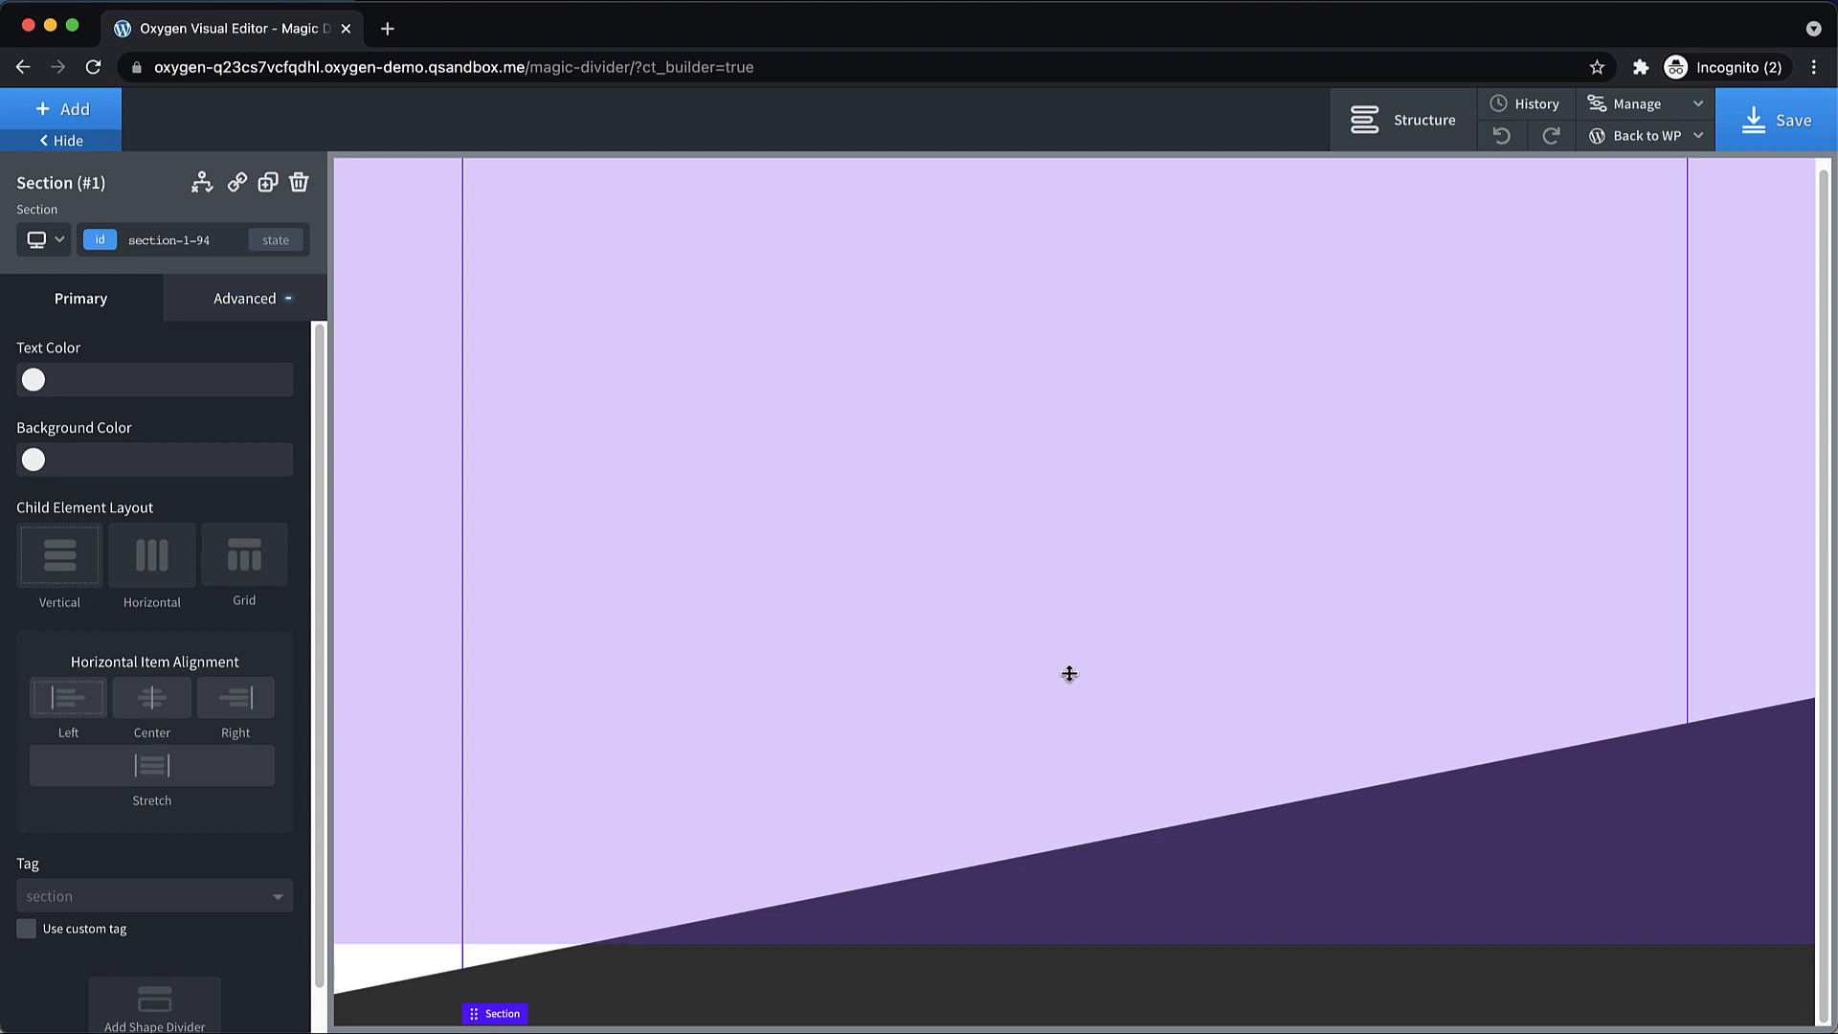
Colour the angled divider with the global blue.
left_click(1400, 120)
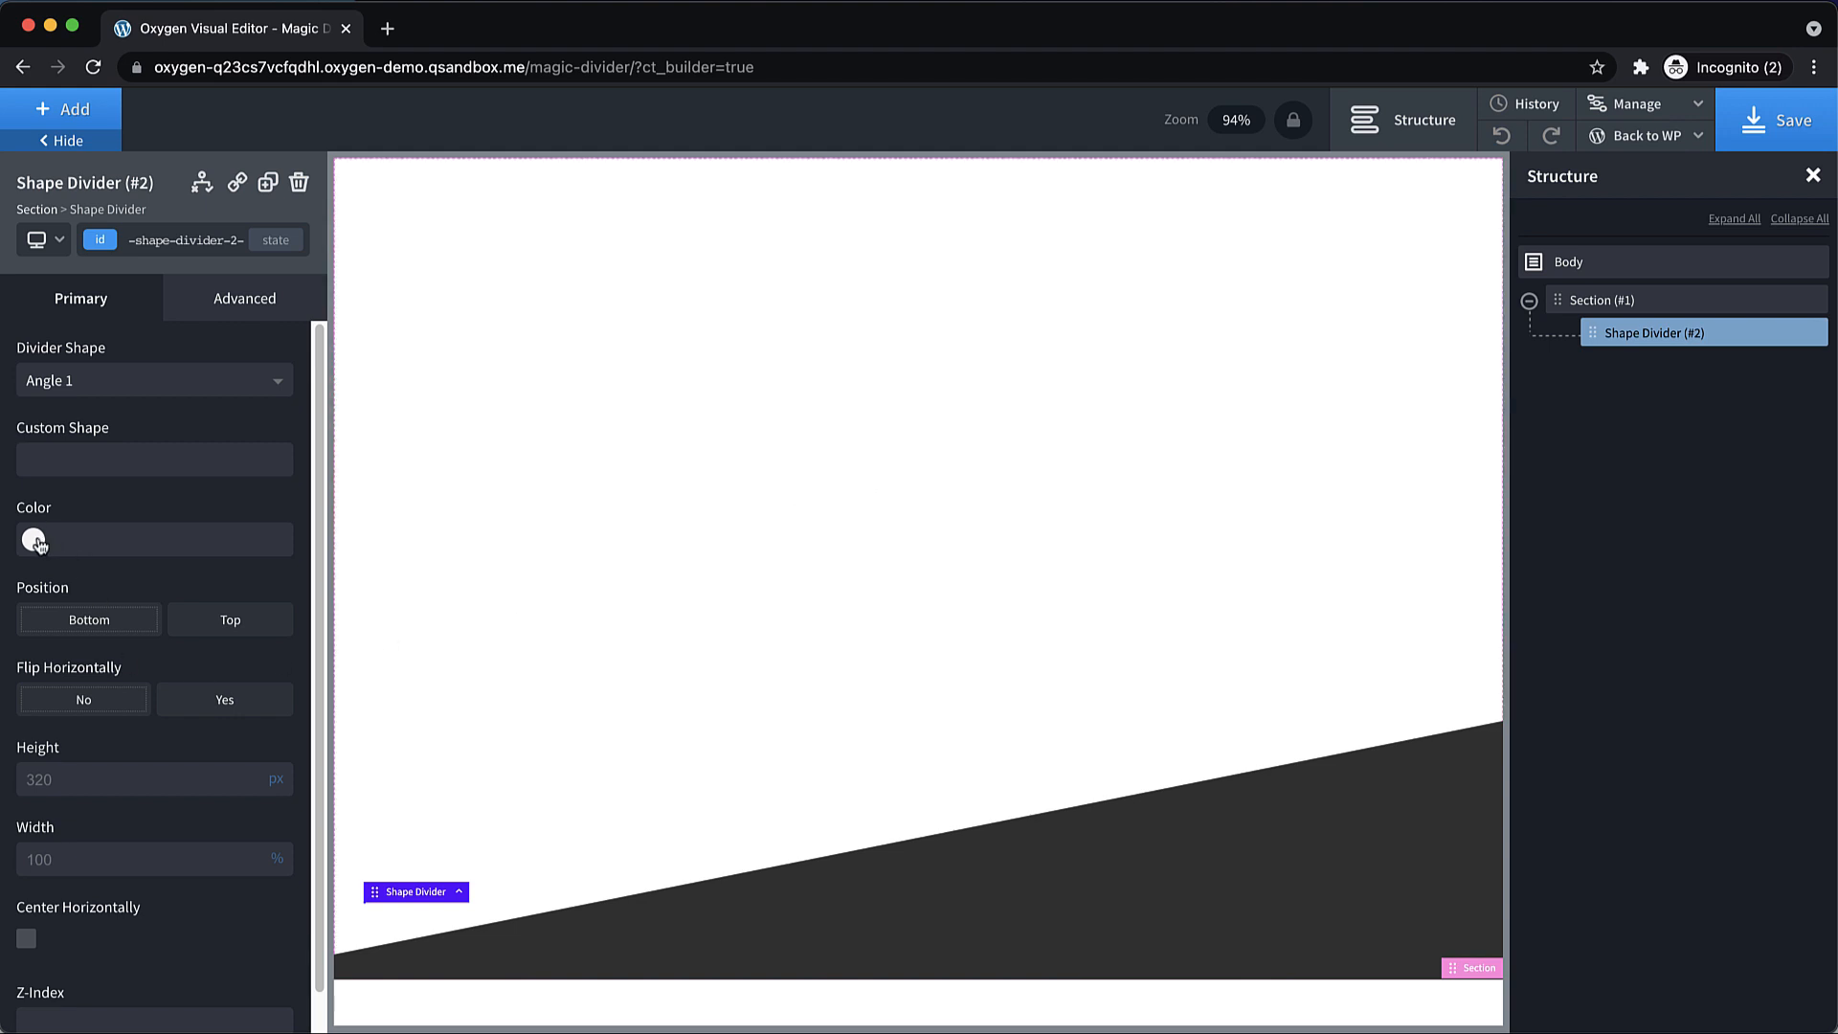
left_click(35, 541)
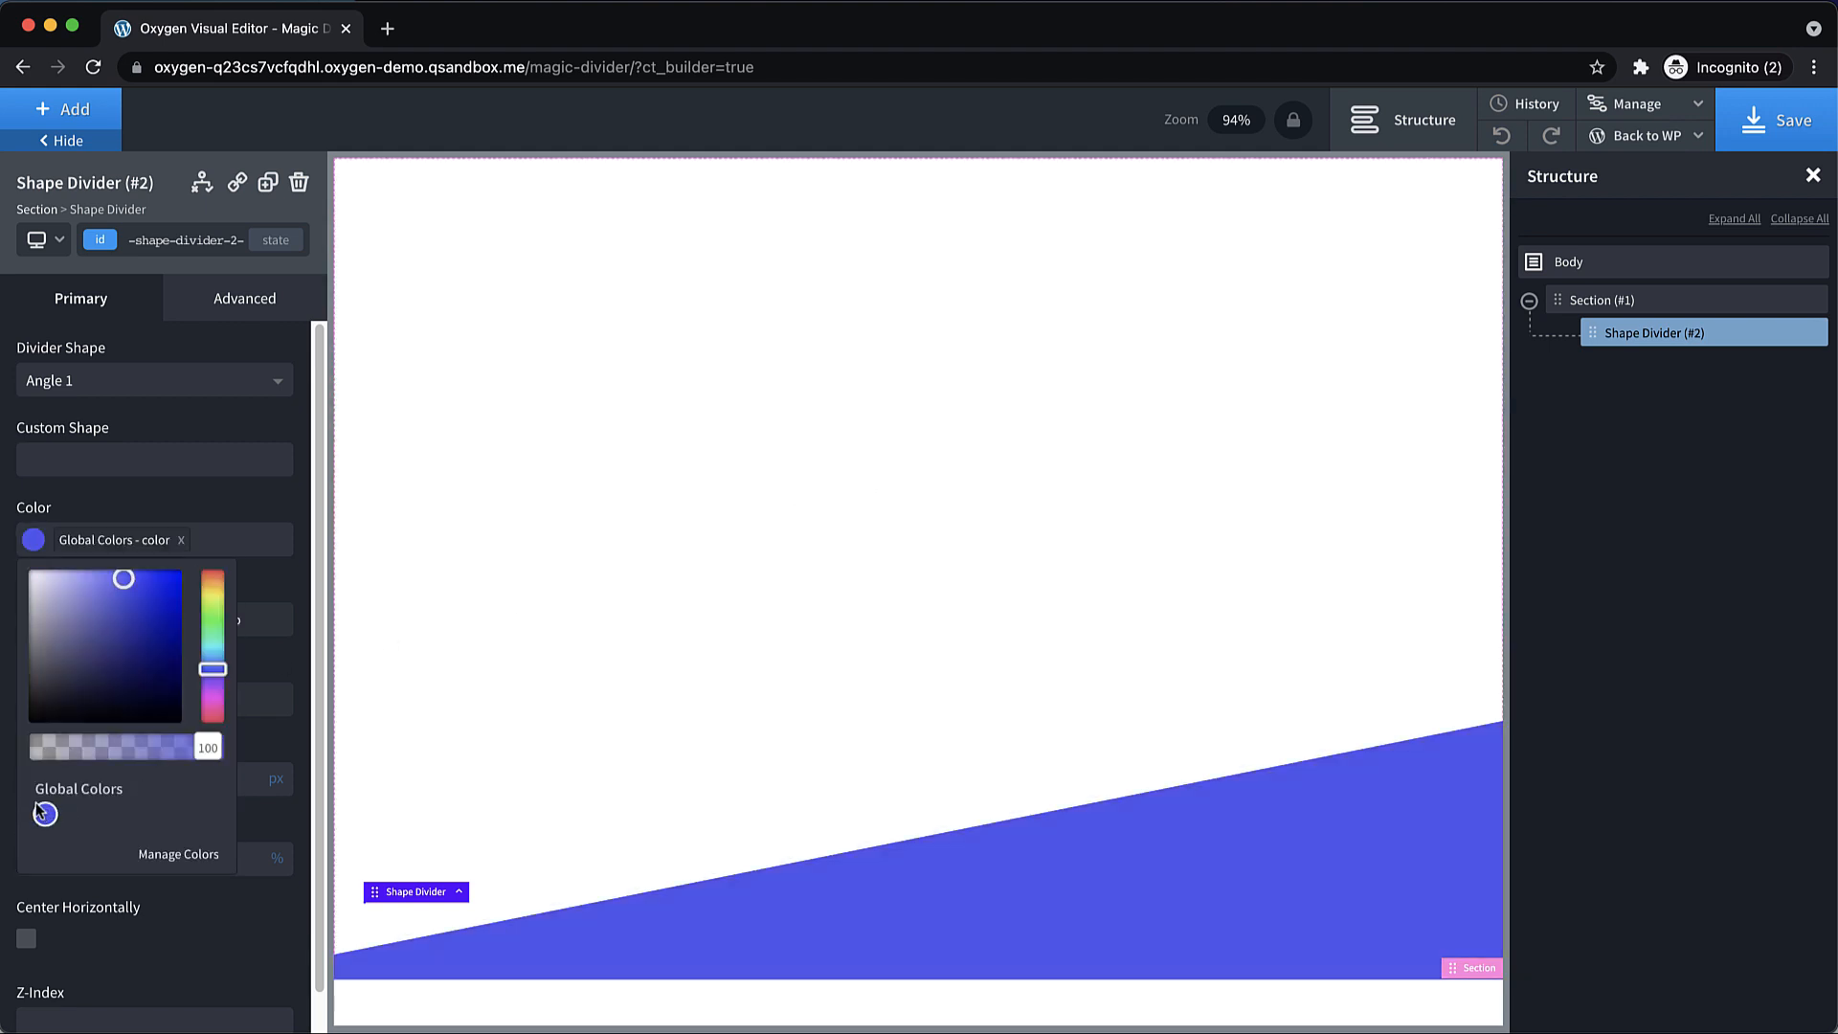
left_click(202, 509)
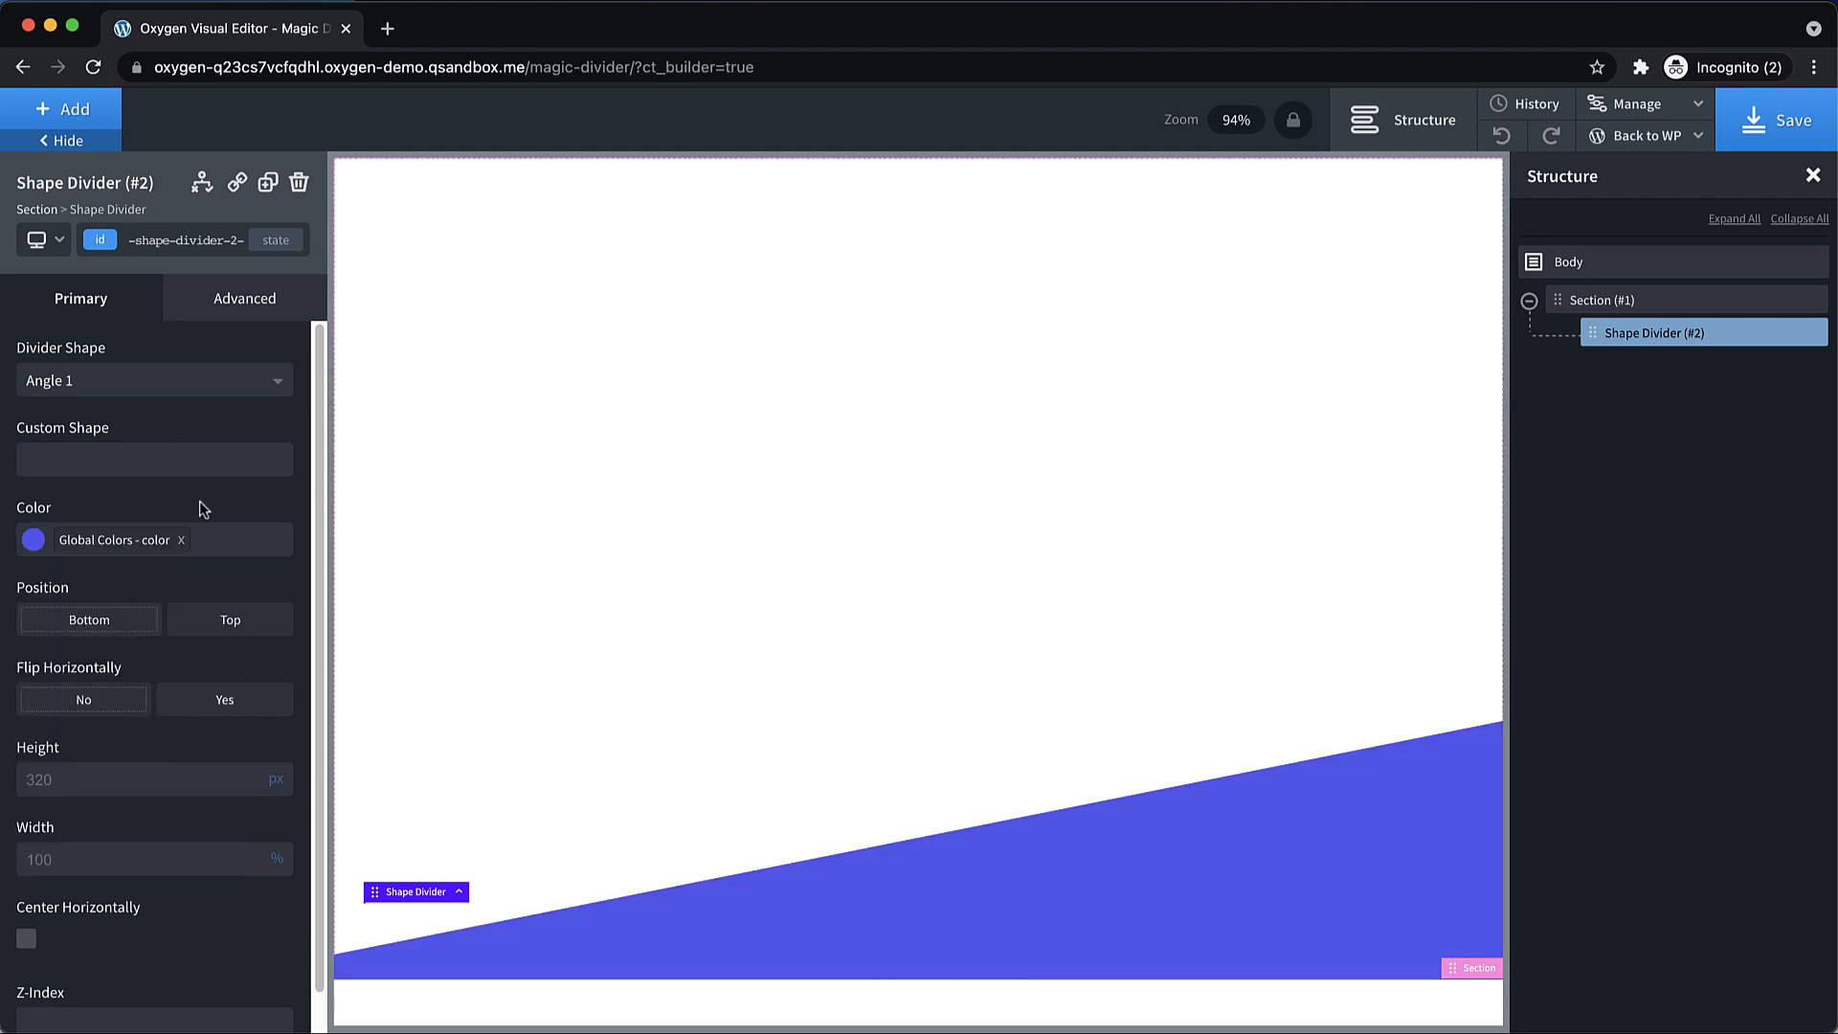
mouse_move(173, 306)
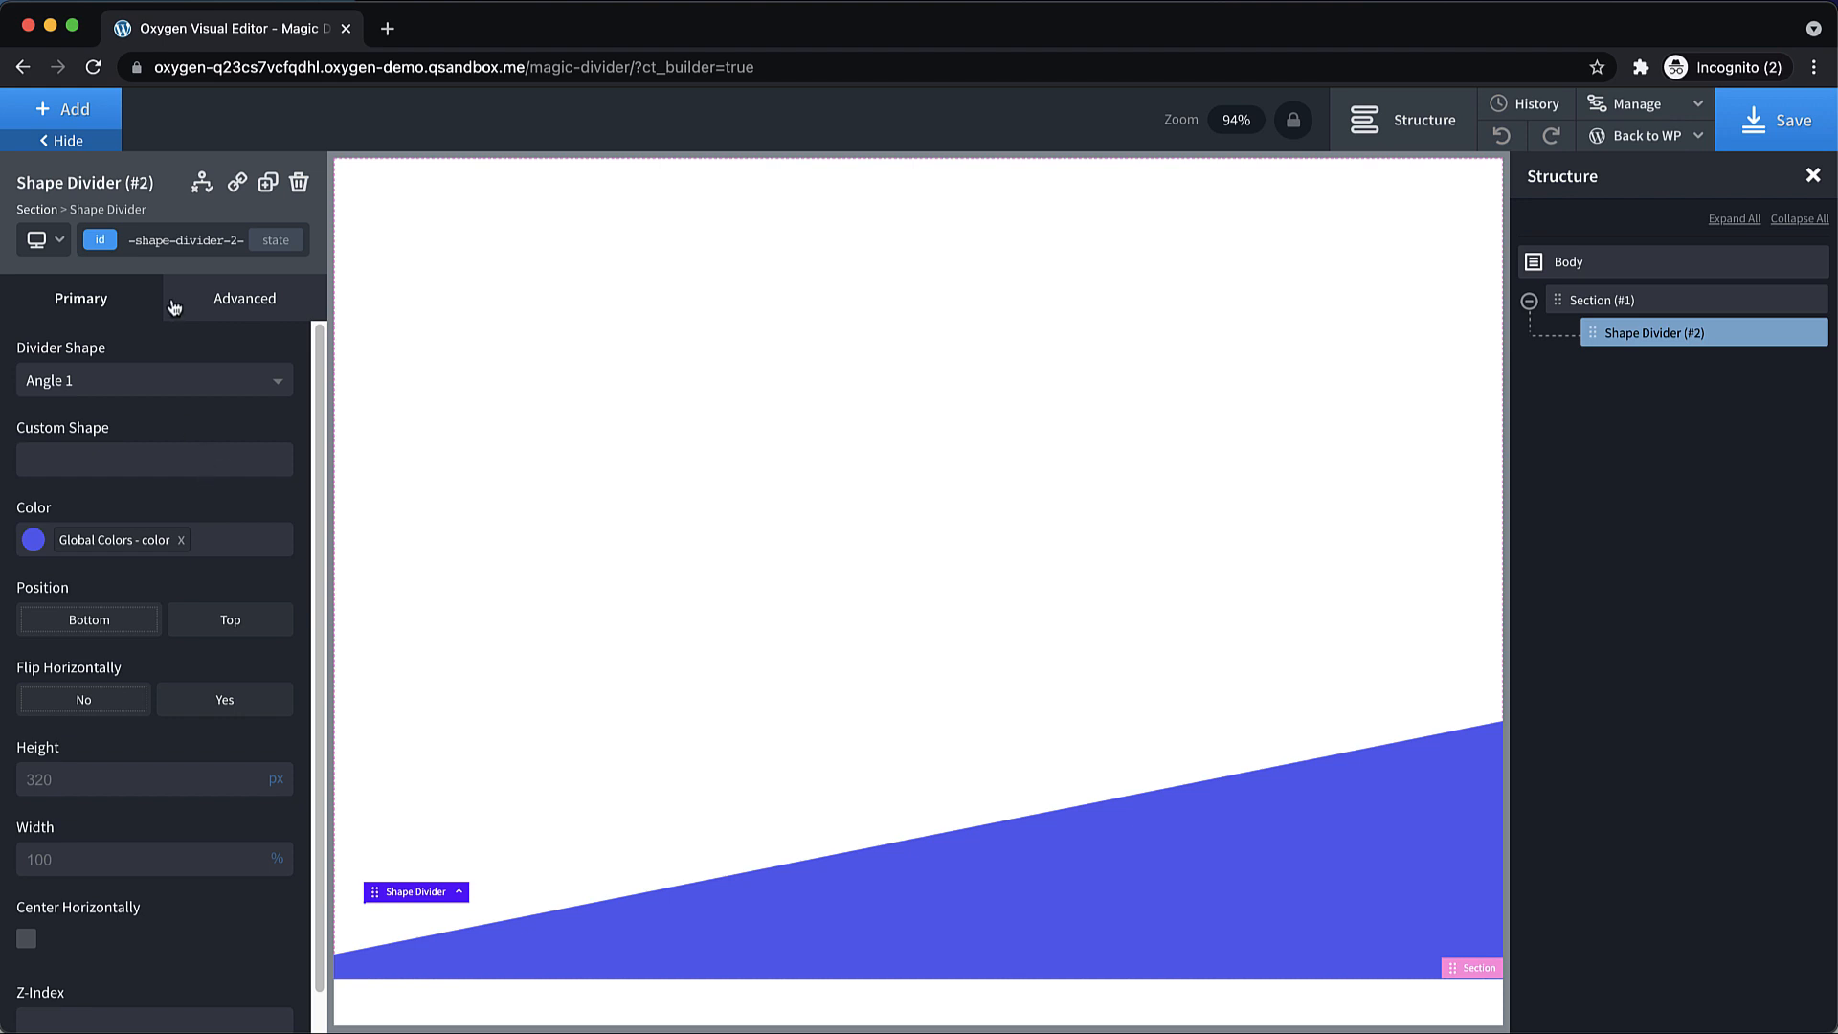
Duplicate the divider, flip the copy horizontally, and lower its colour alpha to 0.61.
left_click(267, 182)
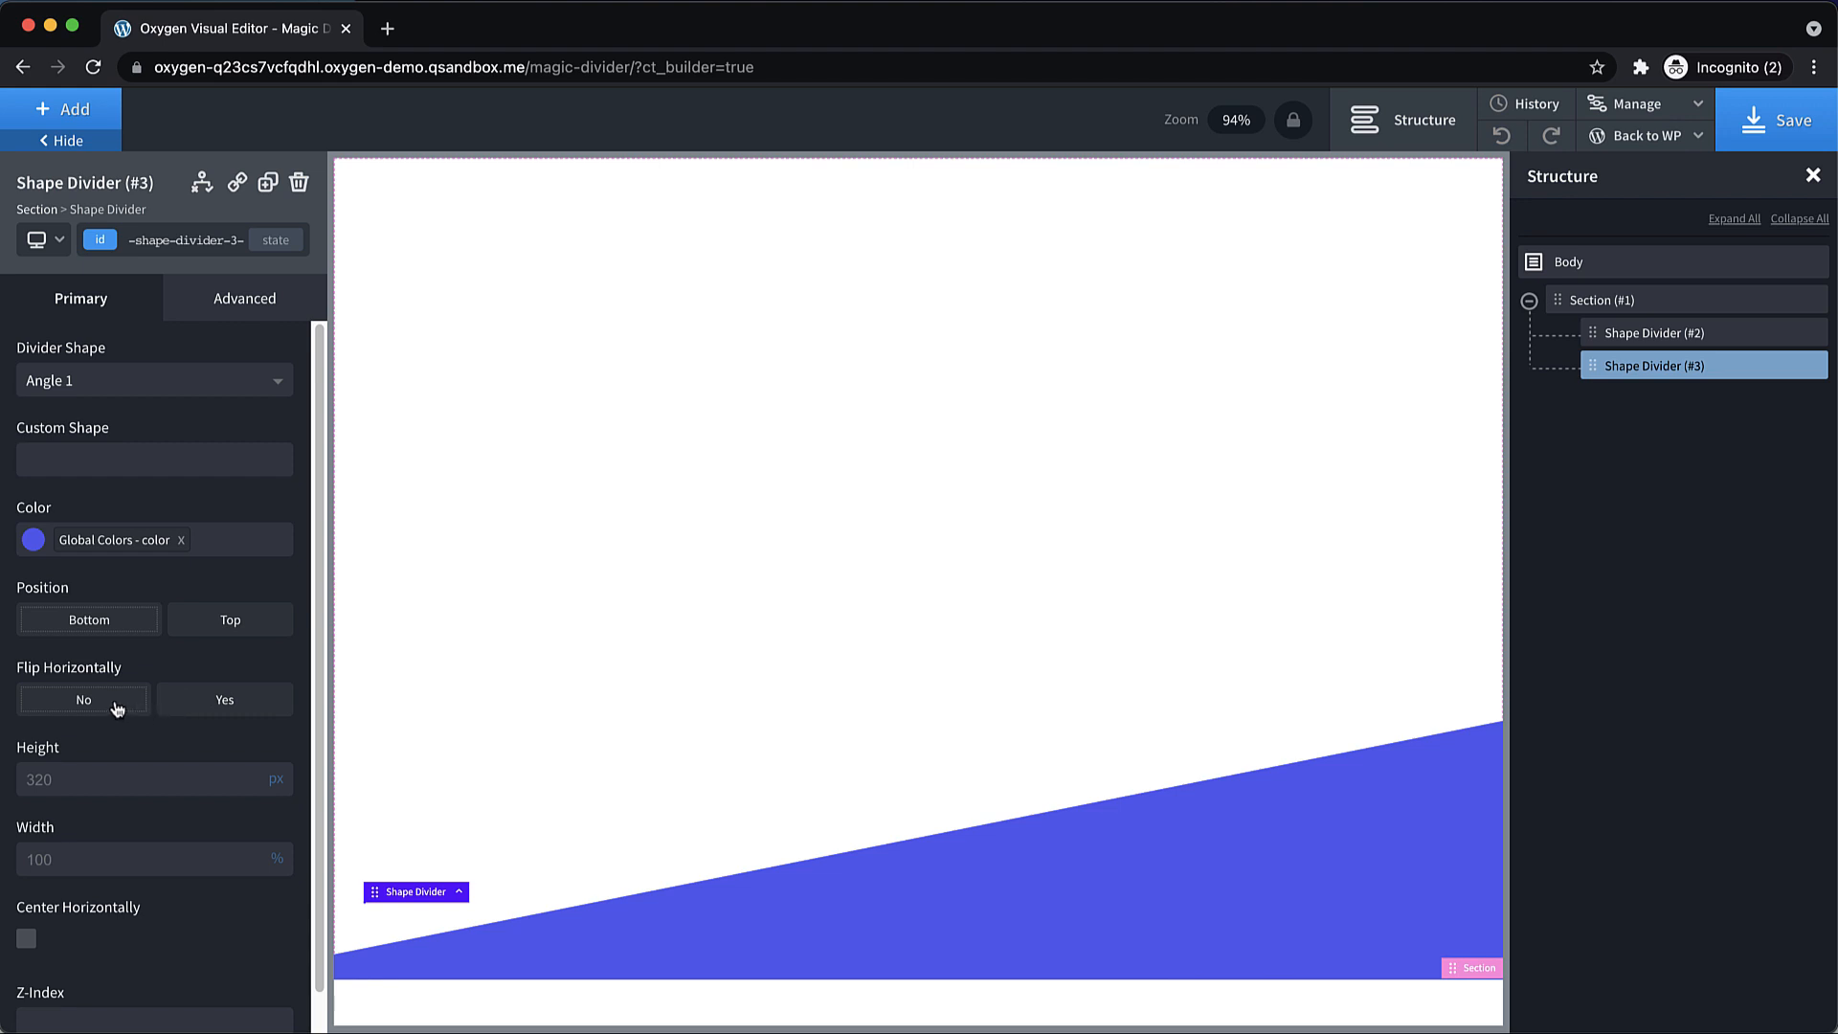
left_click(224, 699)
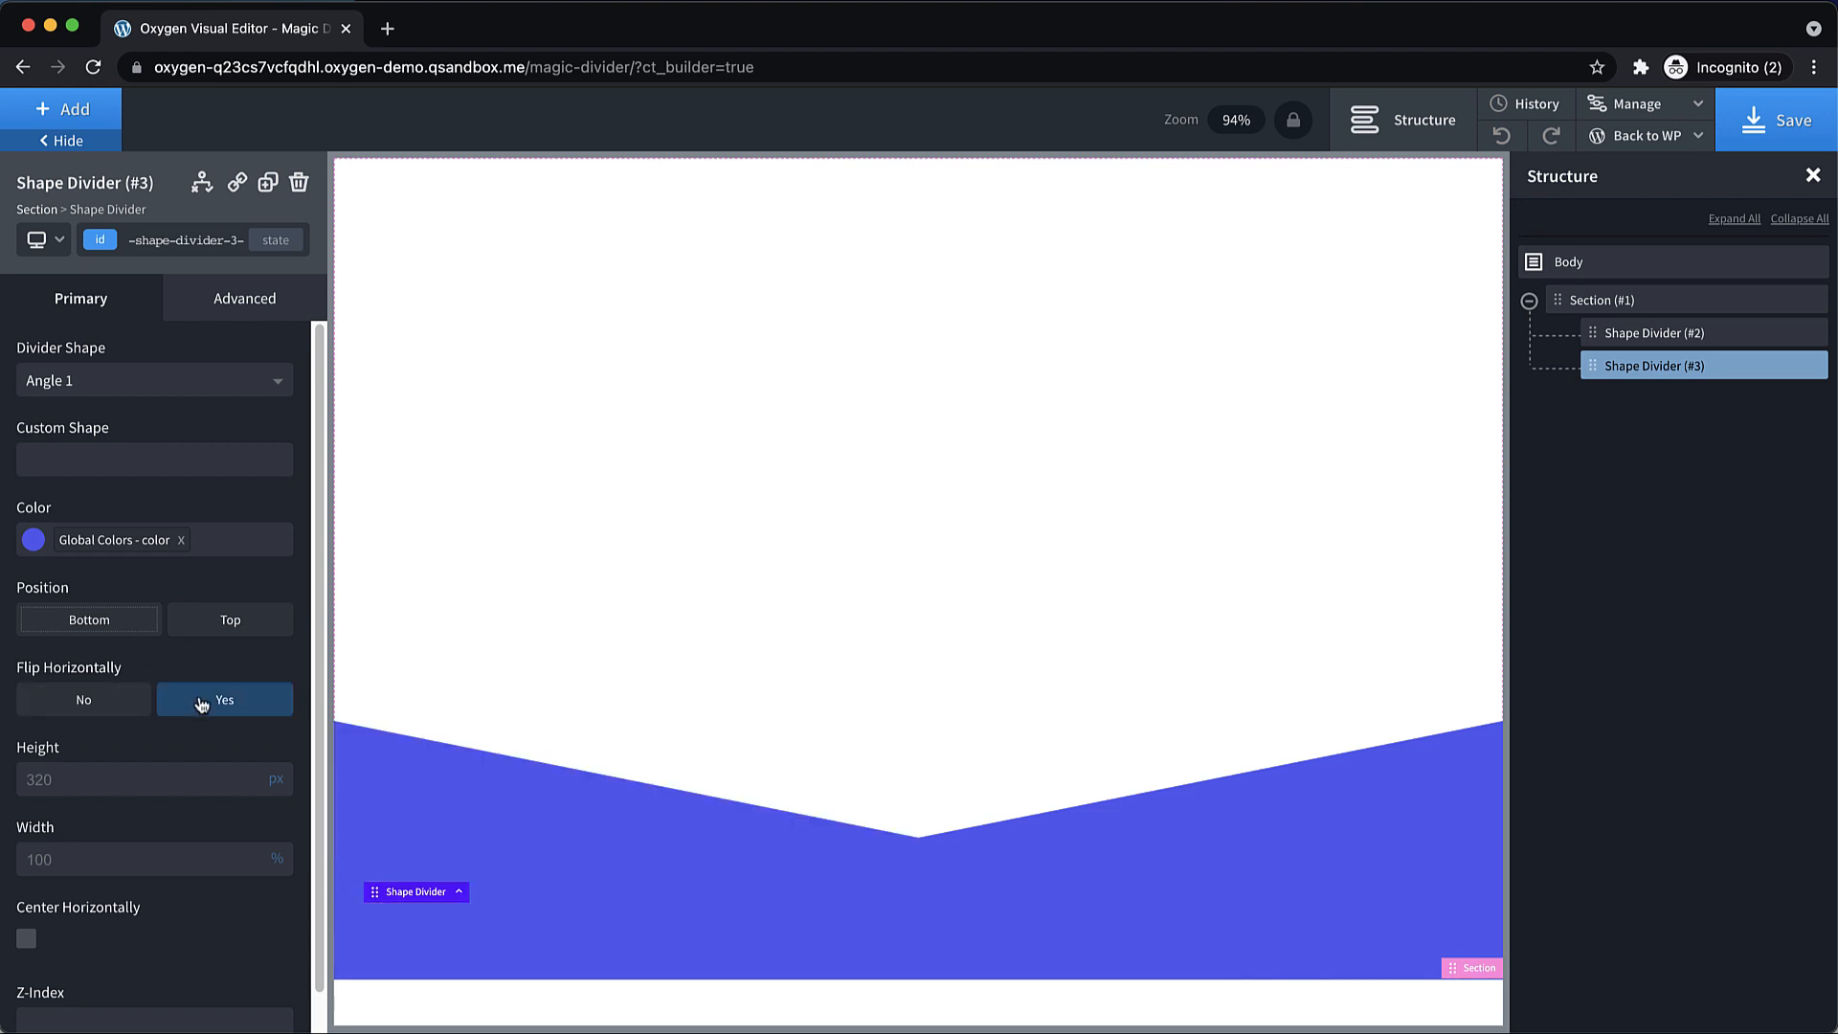
left_click(32, 539)
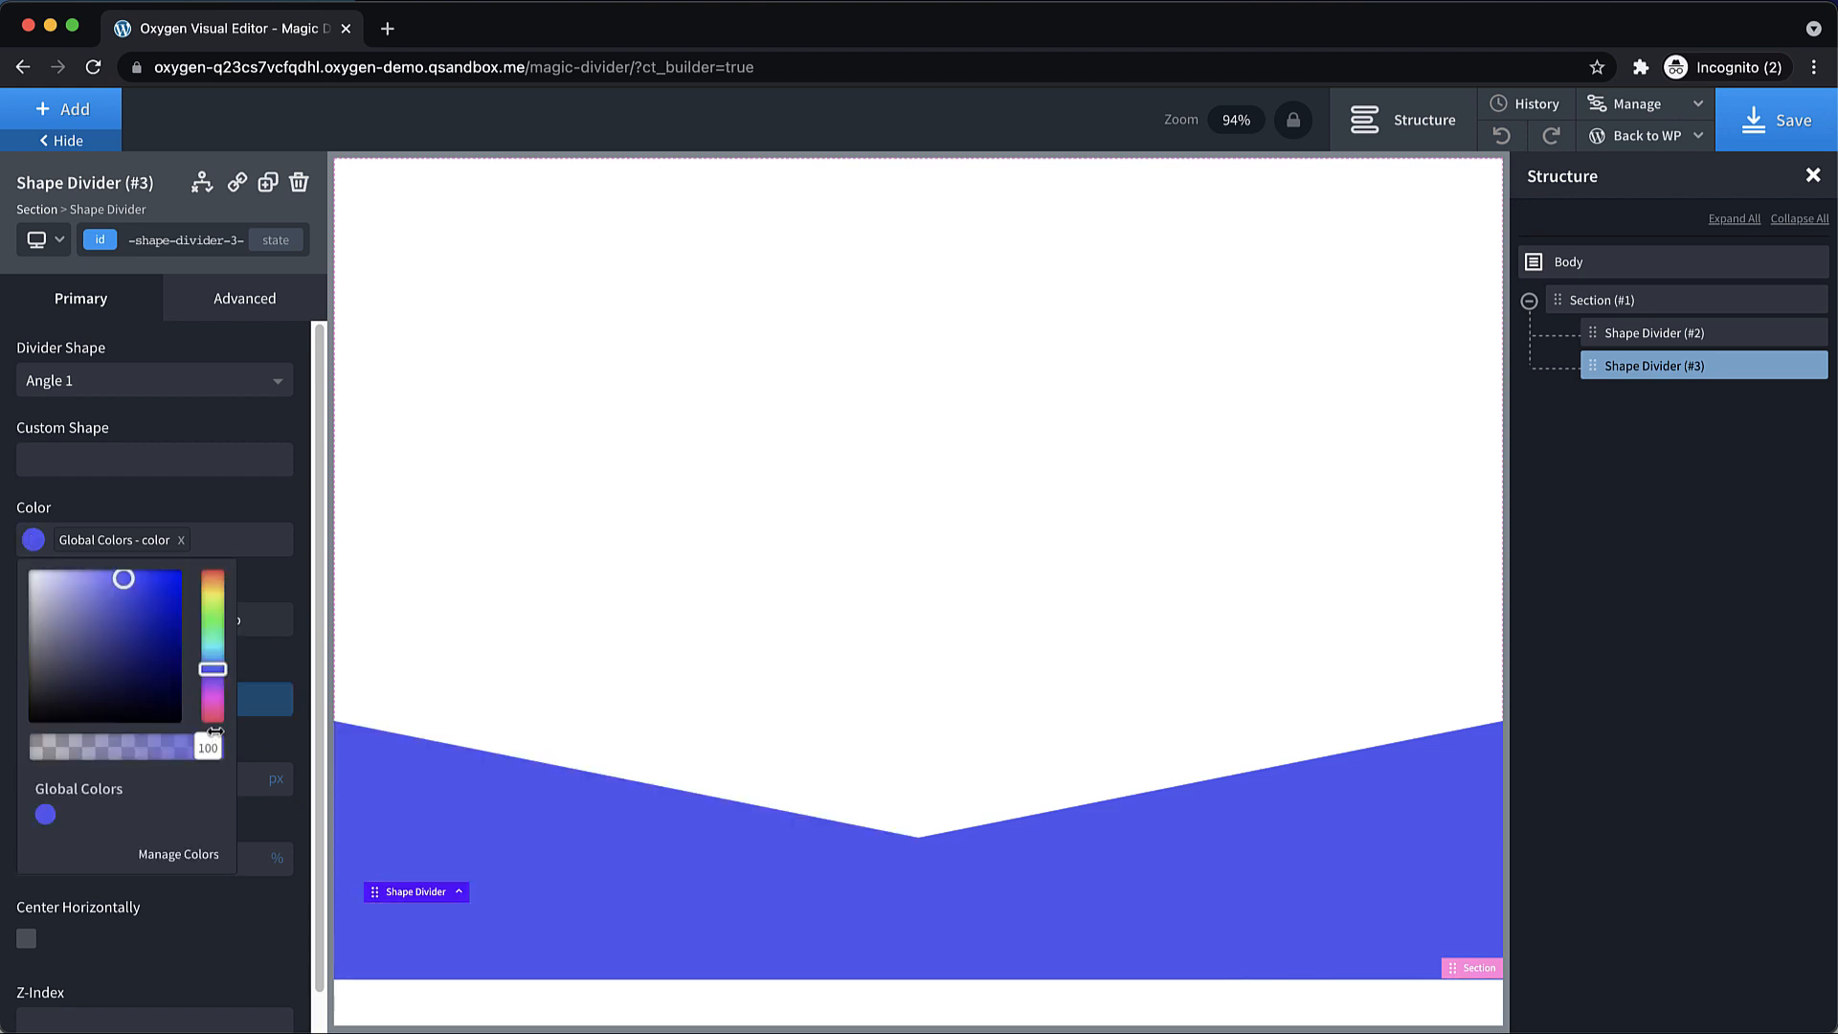
left_click_drag(199, 746, 145, 746)
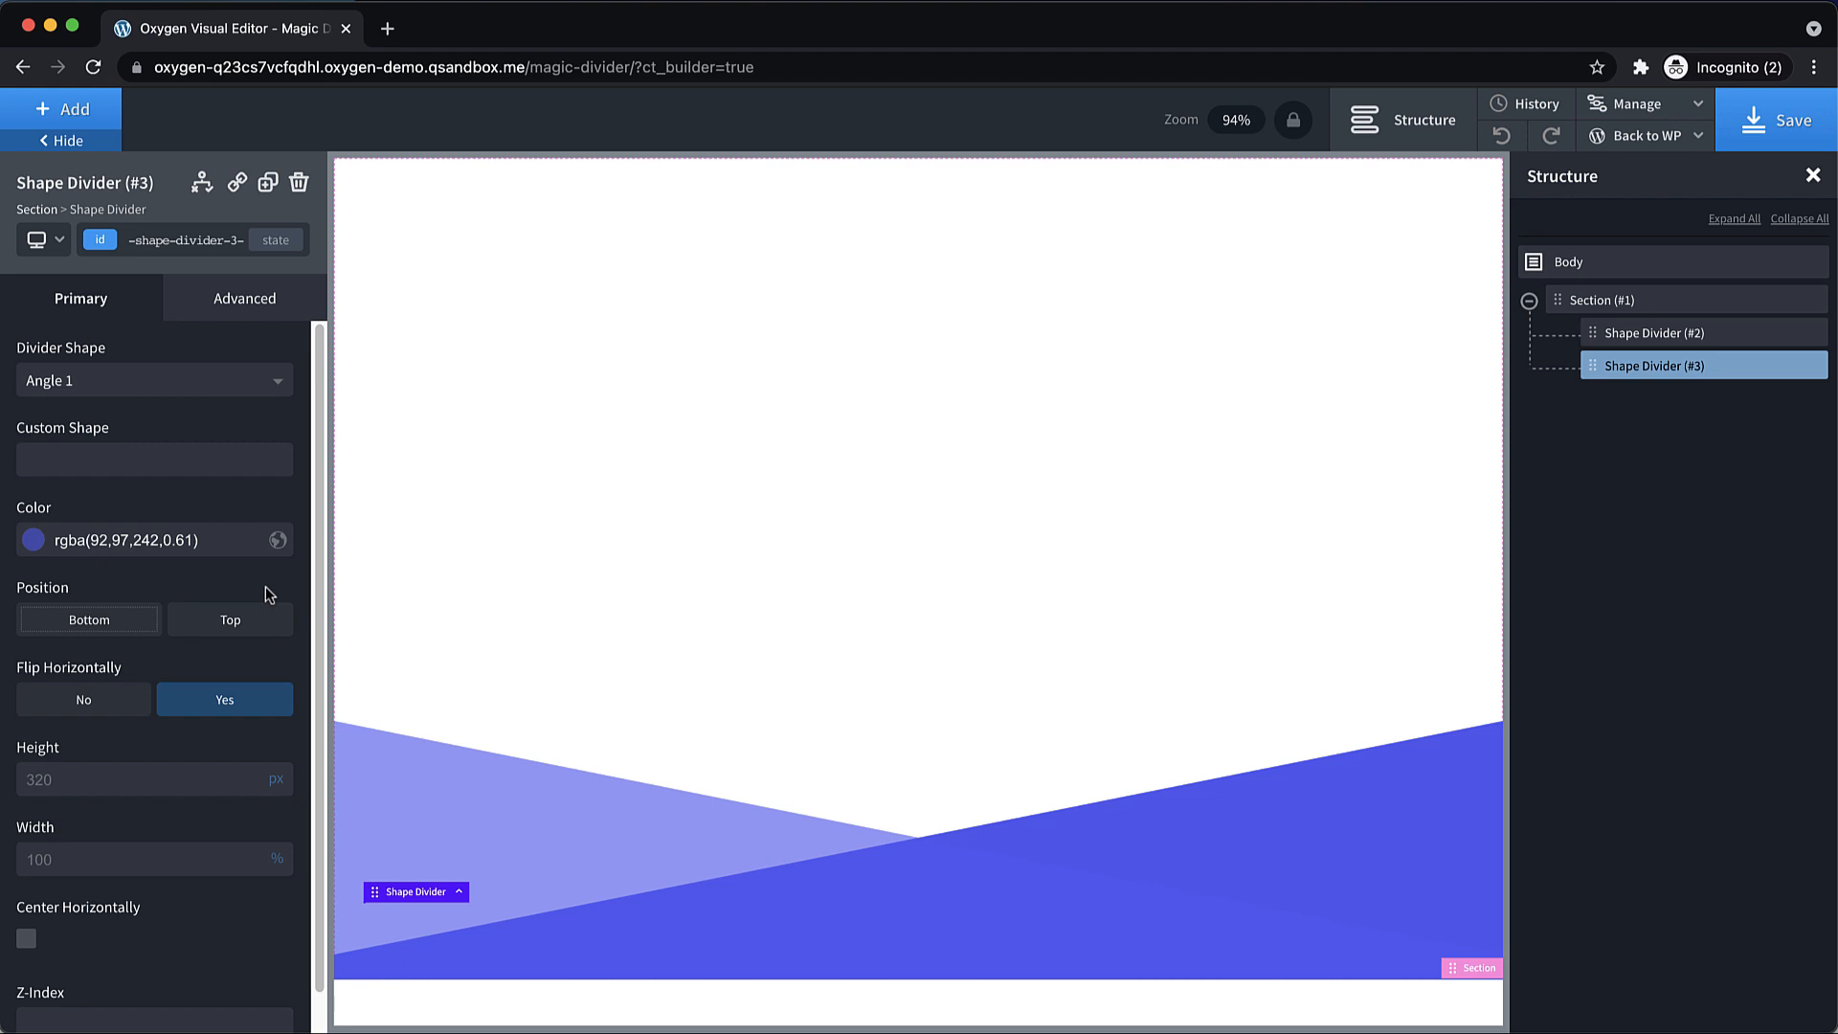
mouse_move(276, 328)
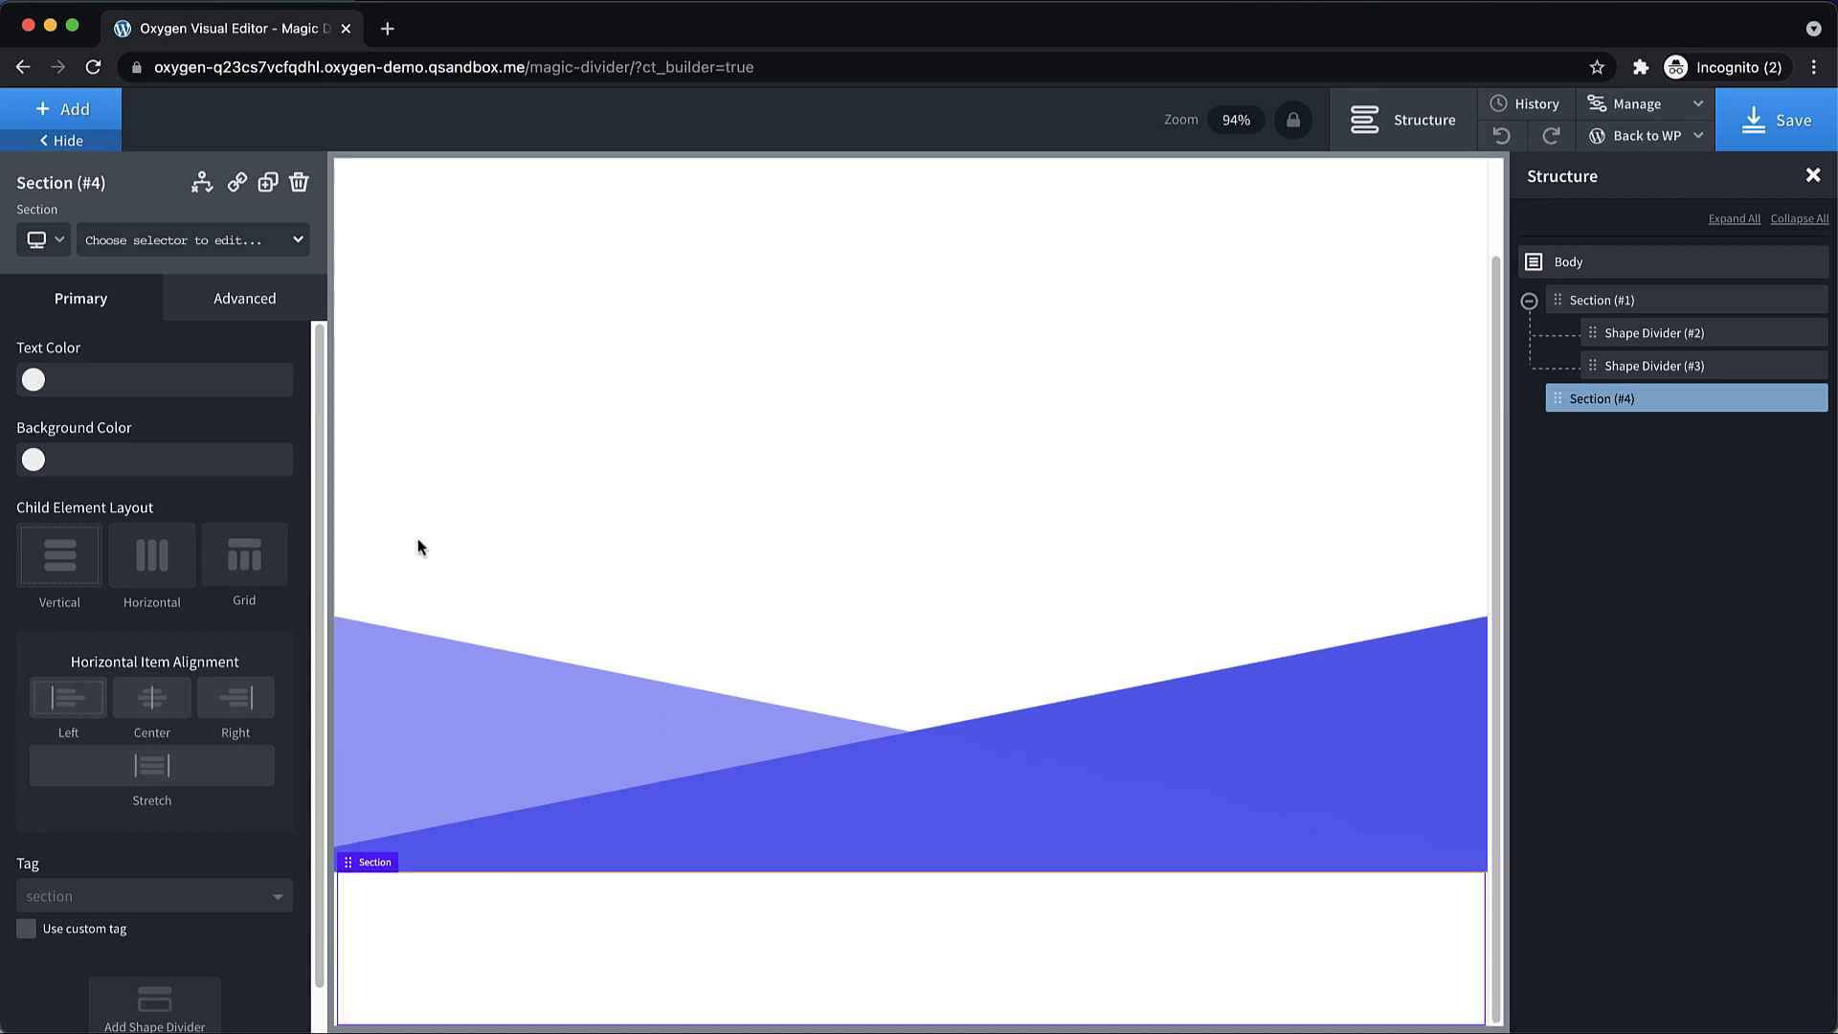
Give Section #4 a background colour and an 800px top container padding.
left_click(33, 459)
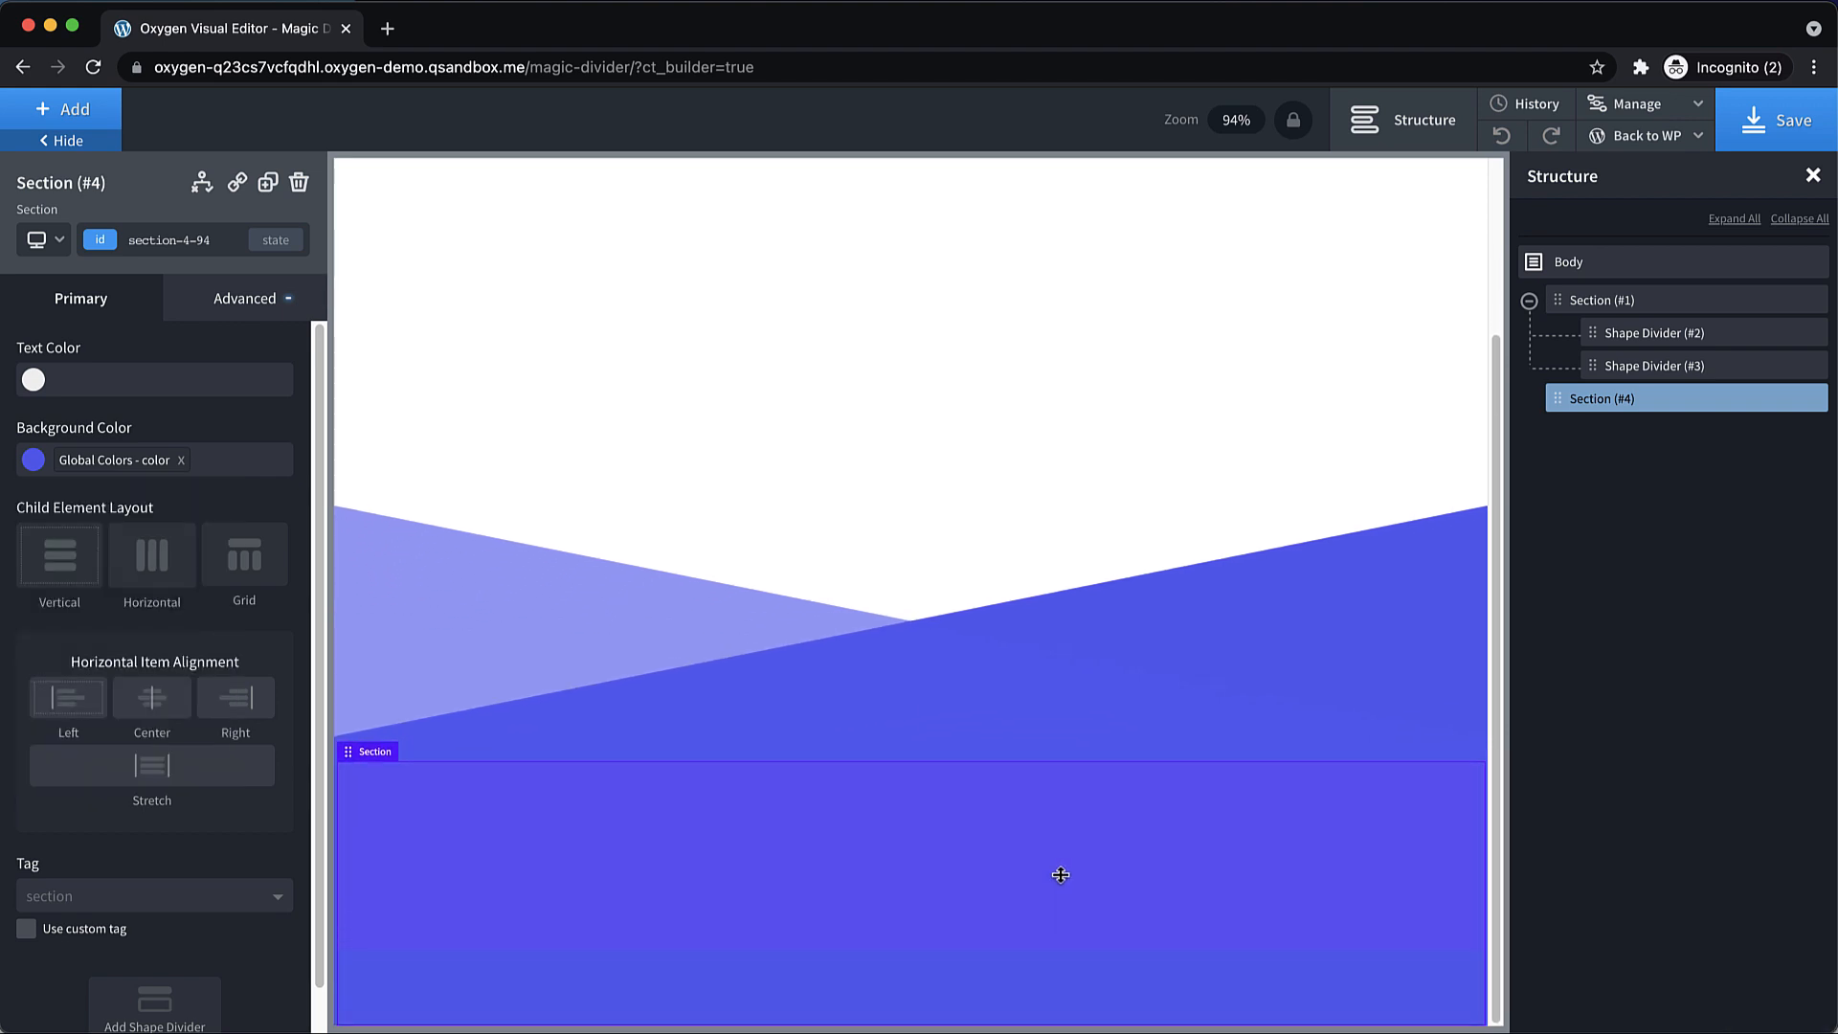
left_click(244, 298)
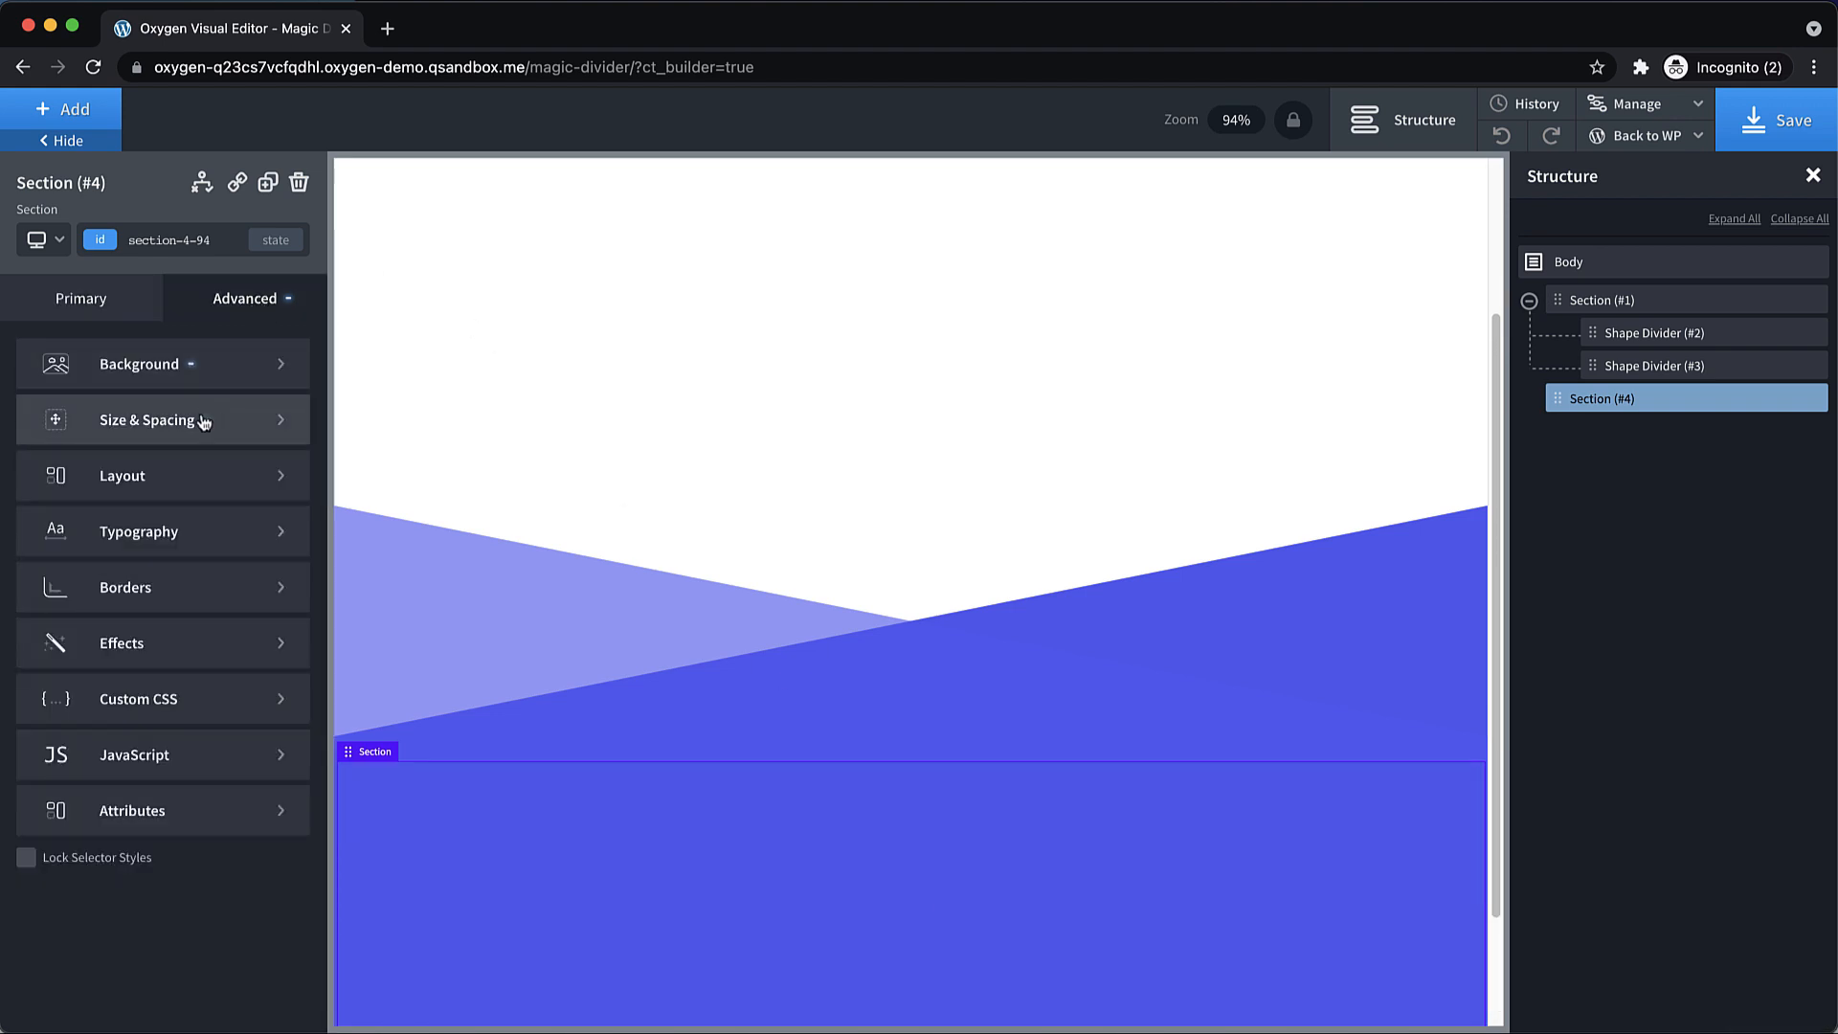
left_click(148, 420)
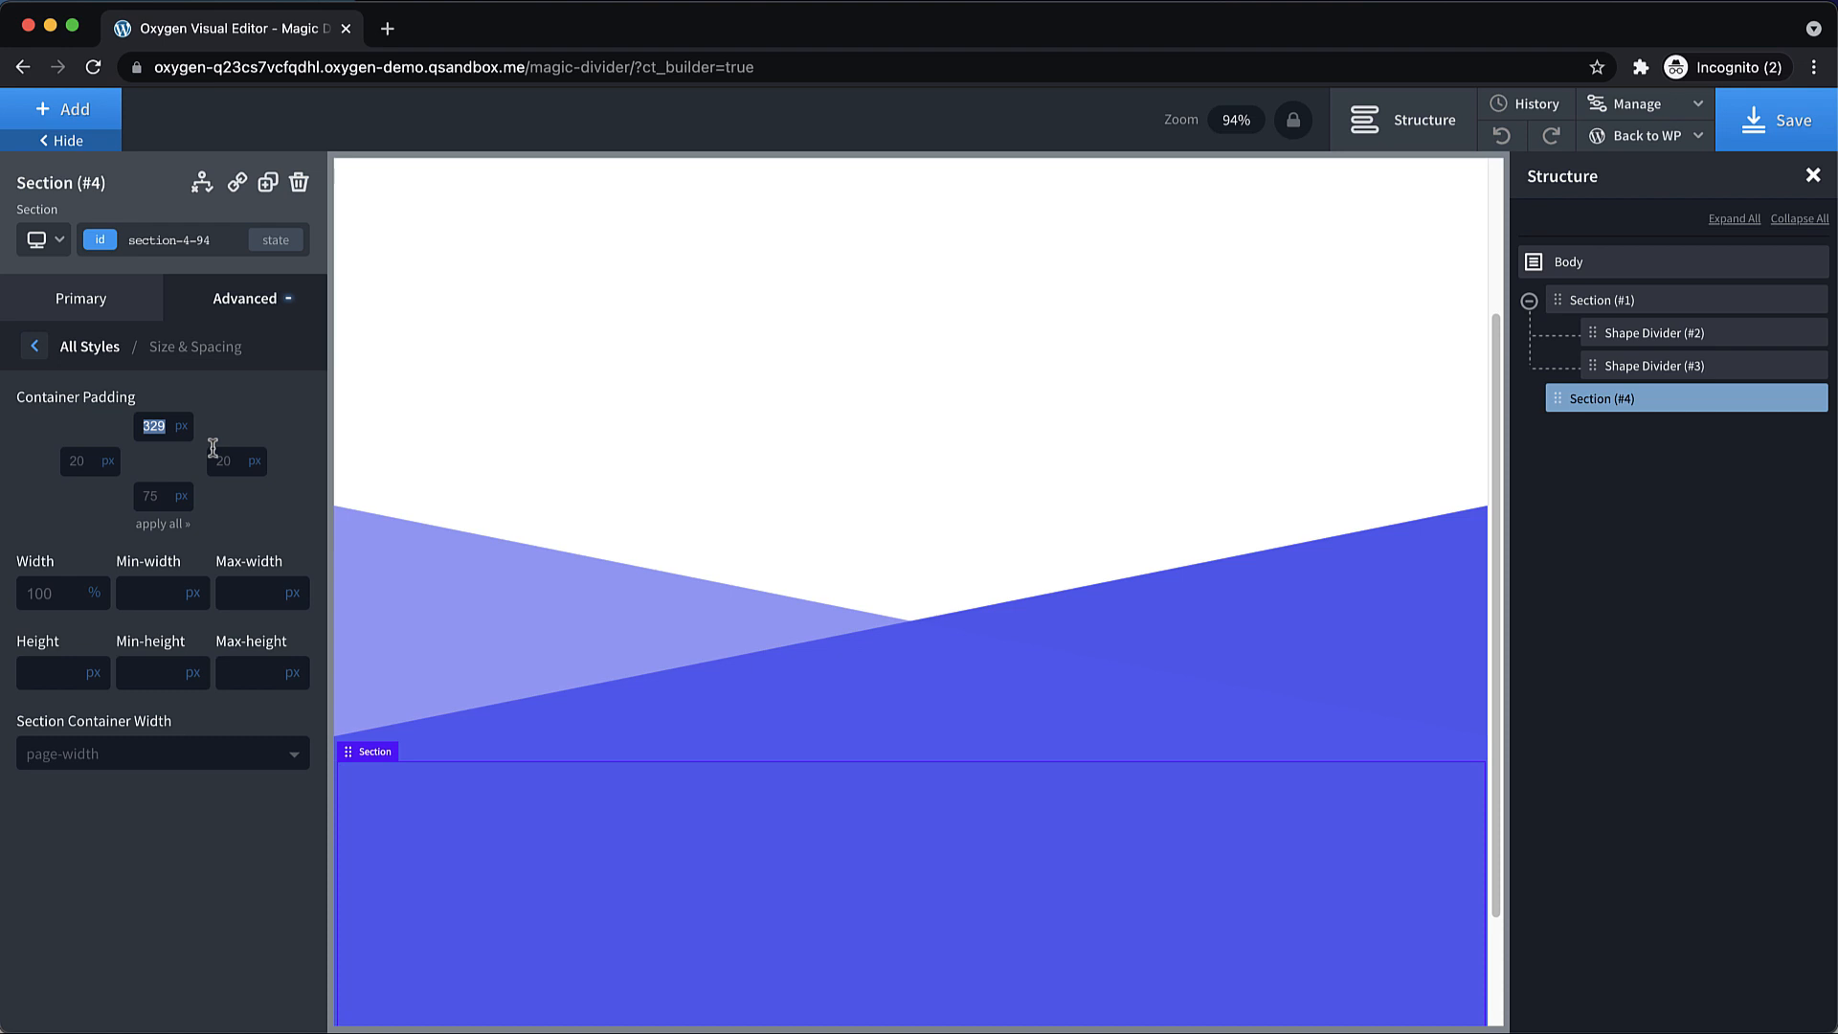
type("800")
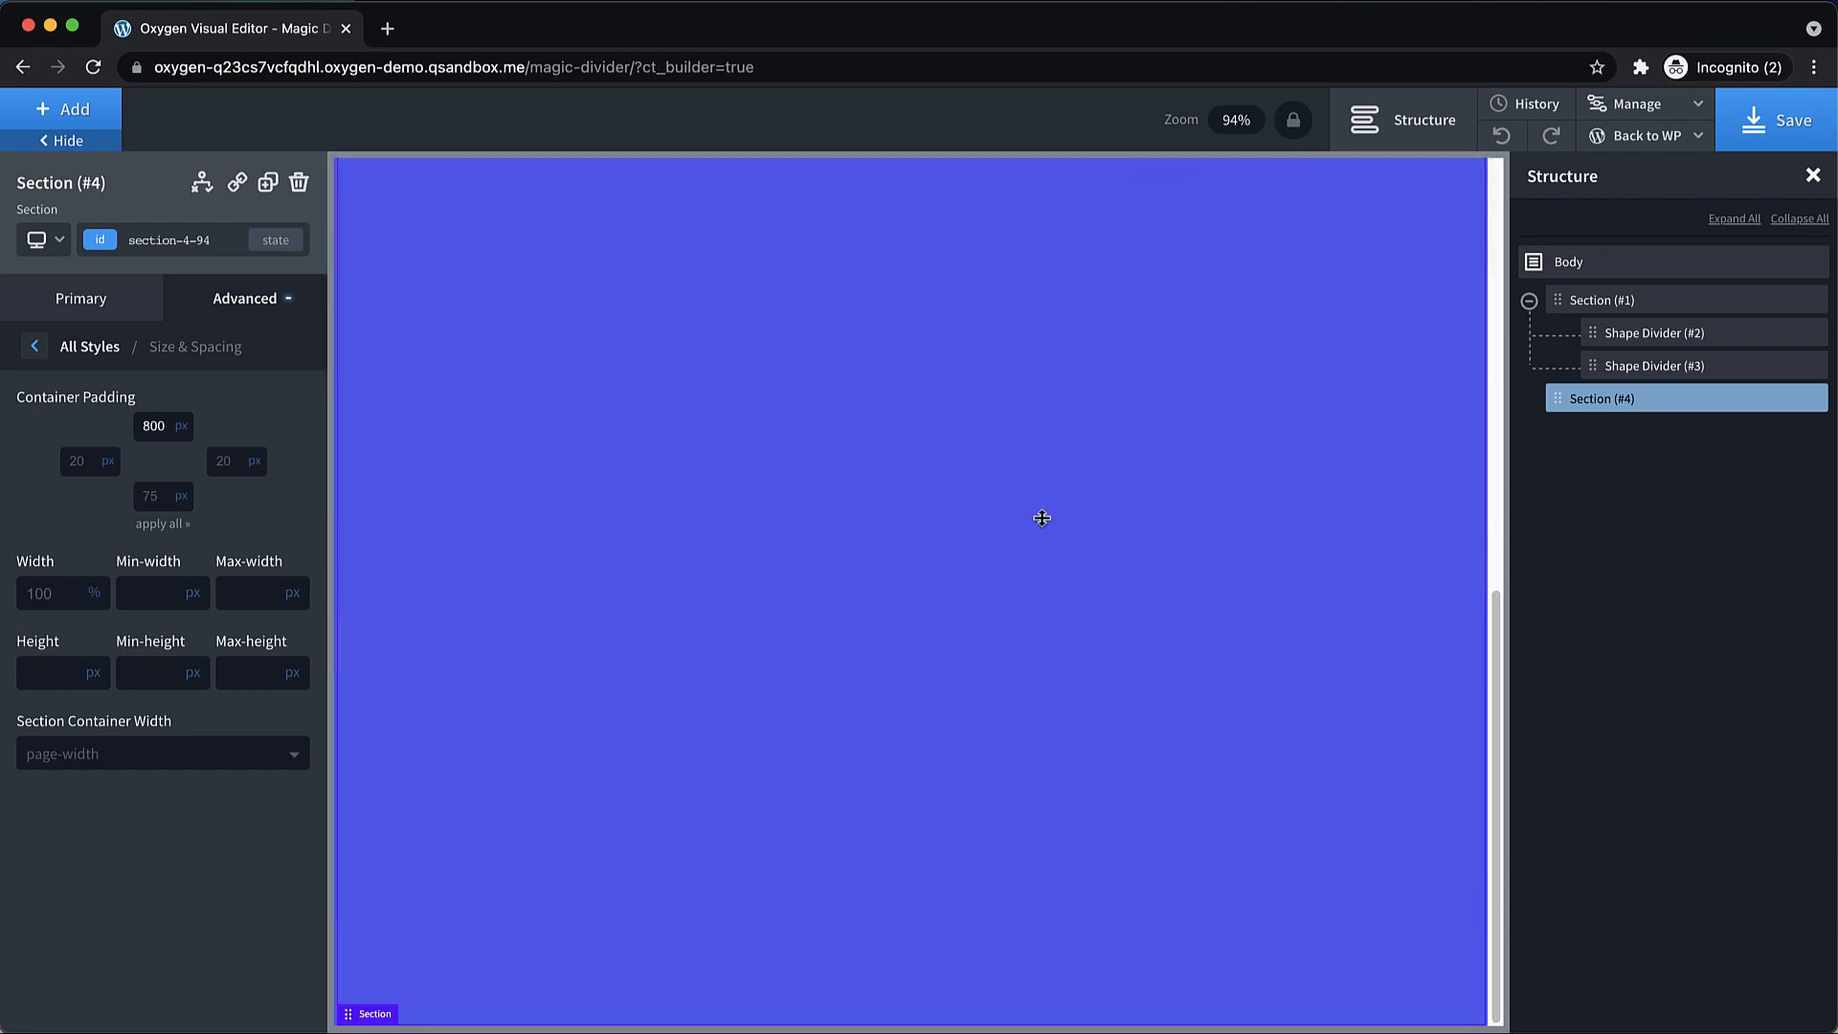
left_click(267, 183)
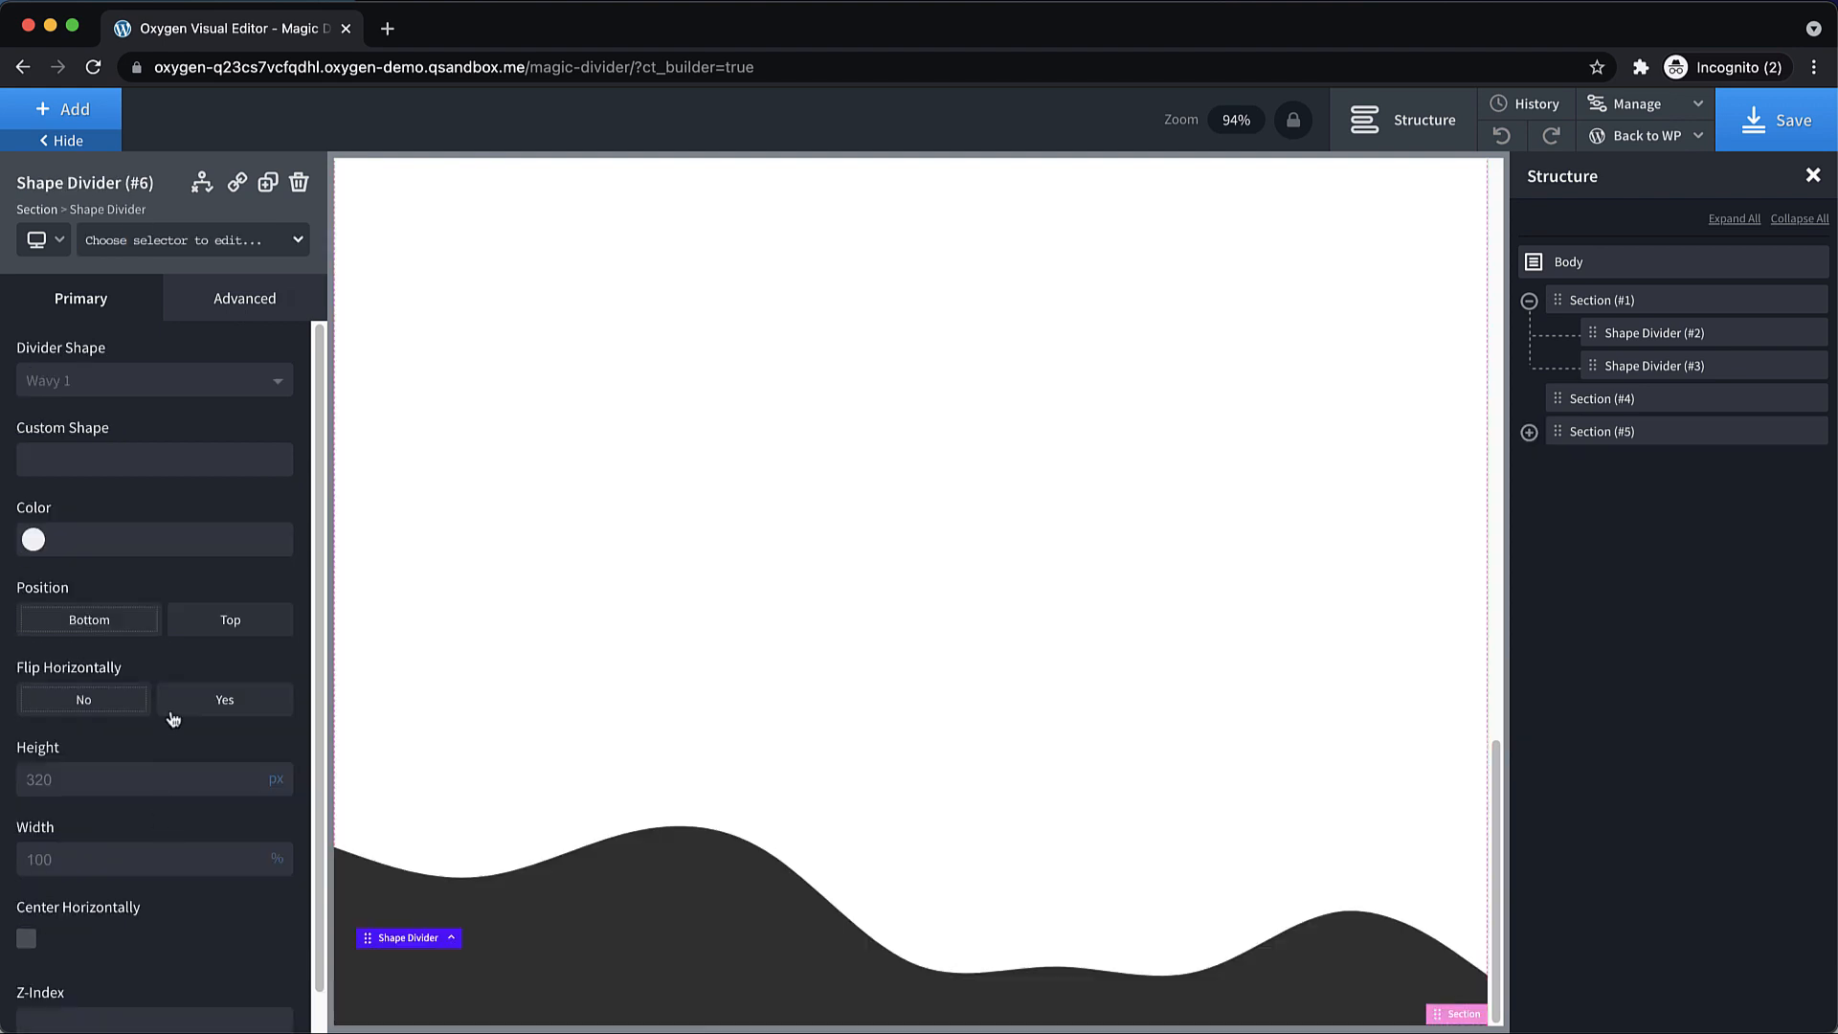
Put the wavy divider on top in global blue, plus a Wavy 2 copy at alpha 0.65.
left_click(230, 619)
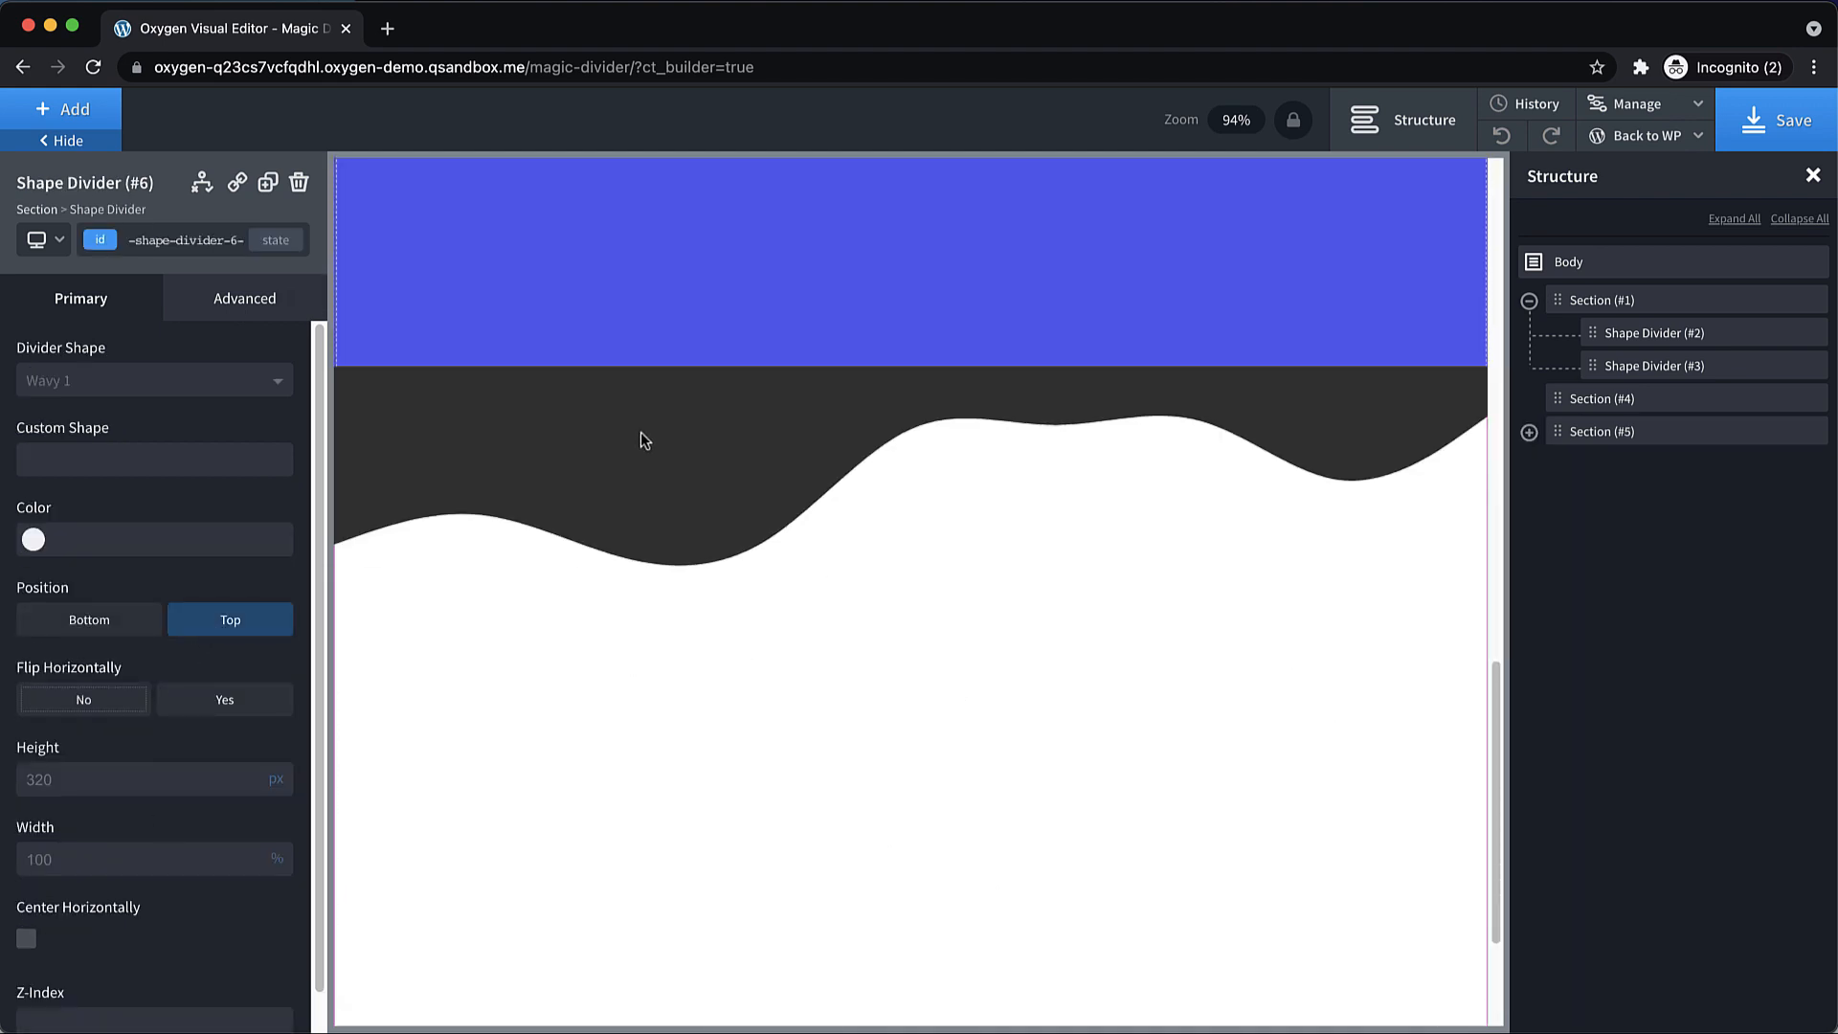
mouse_move(74, 702)
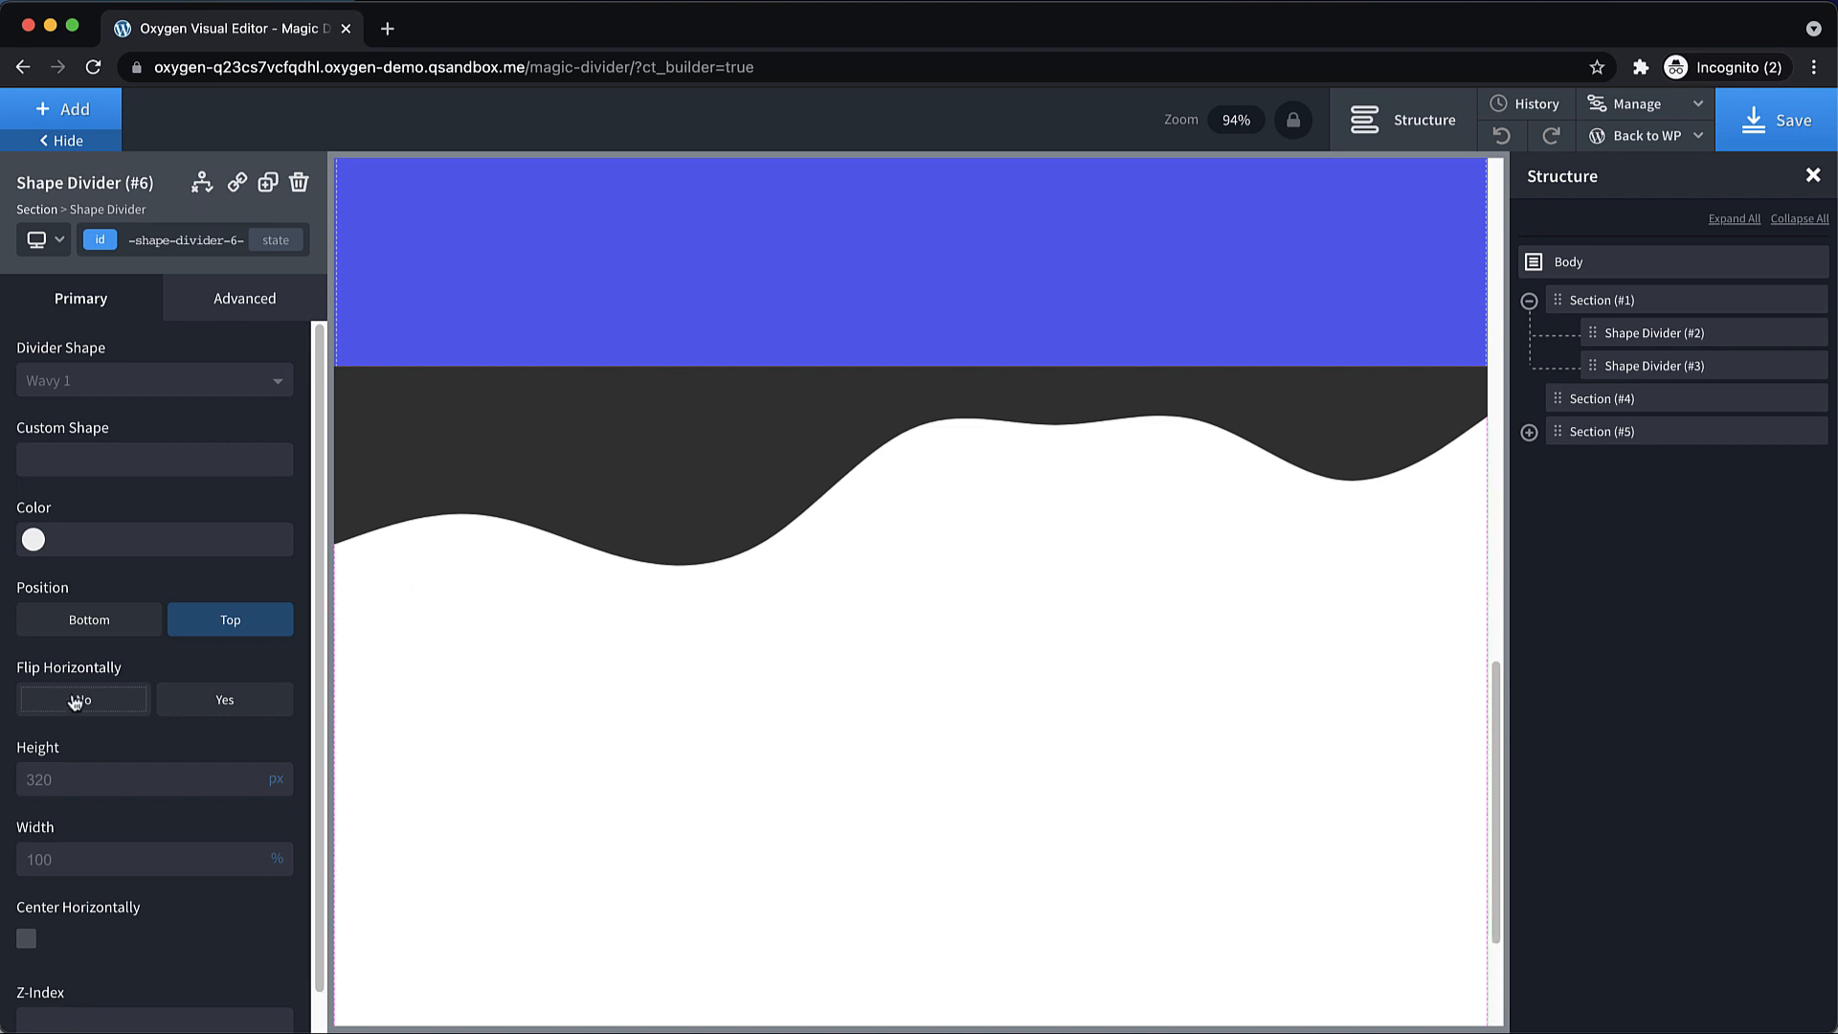
mouse_move(48, 563)
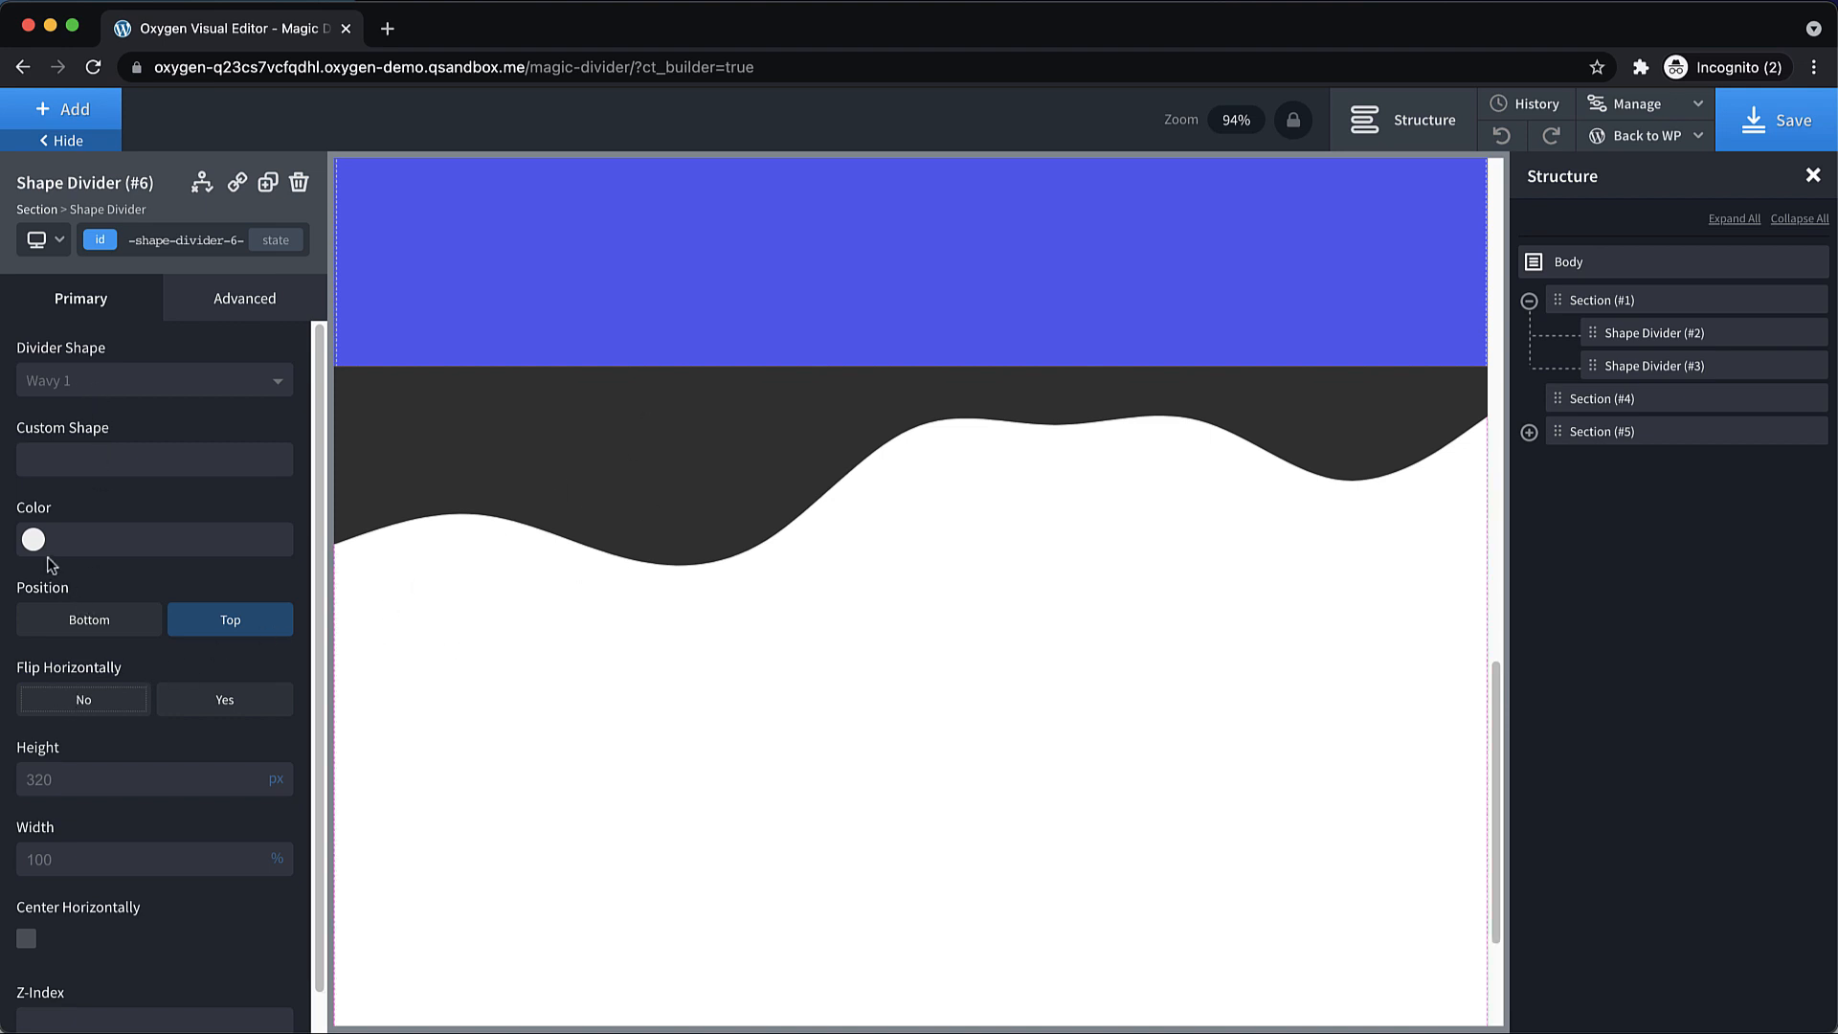
left_click(31, 538)
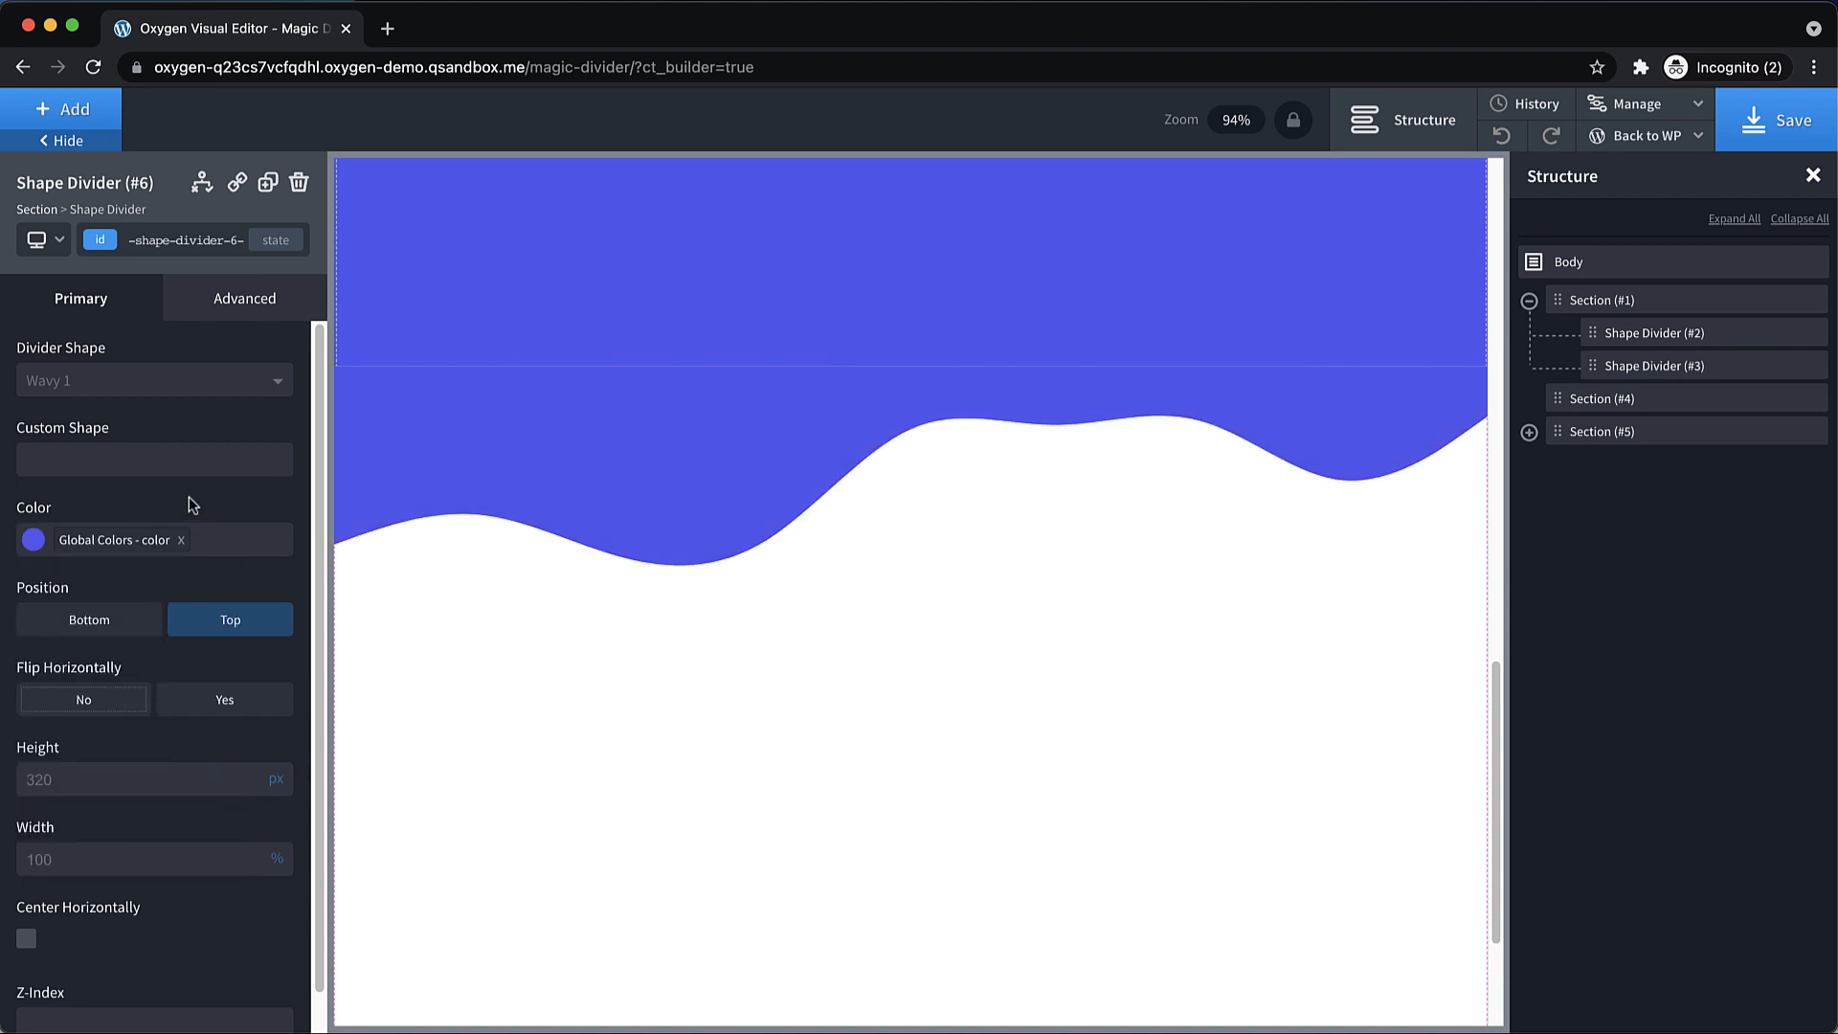
left_click(268, 183)
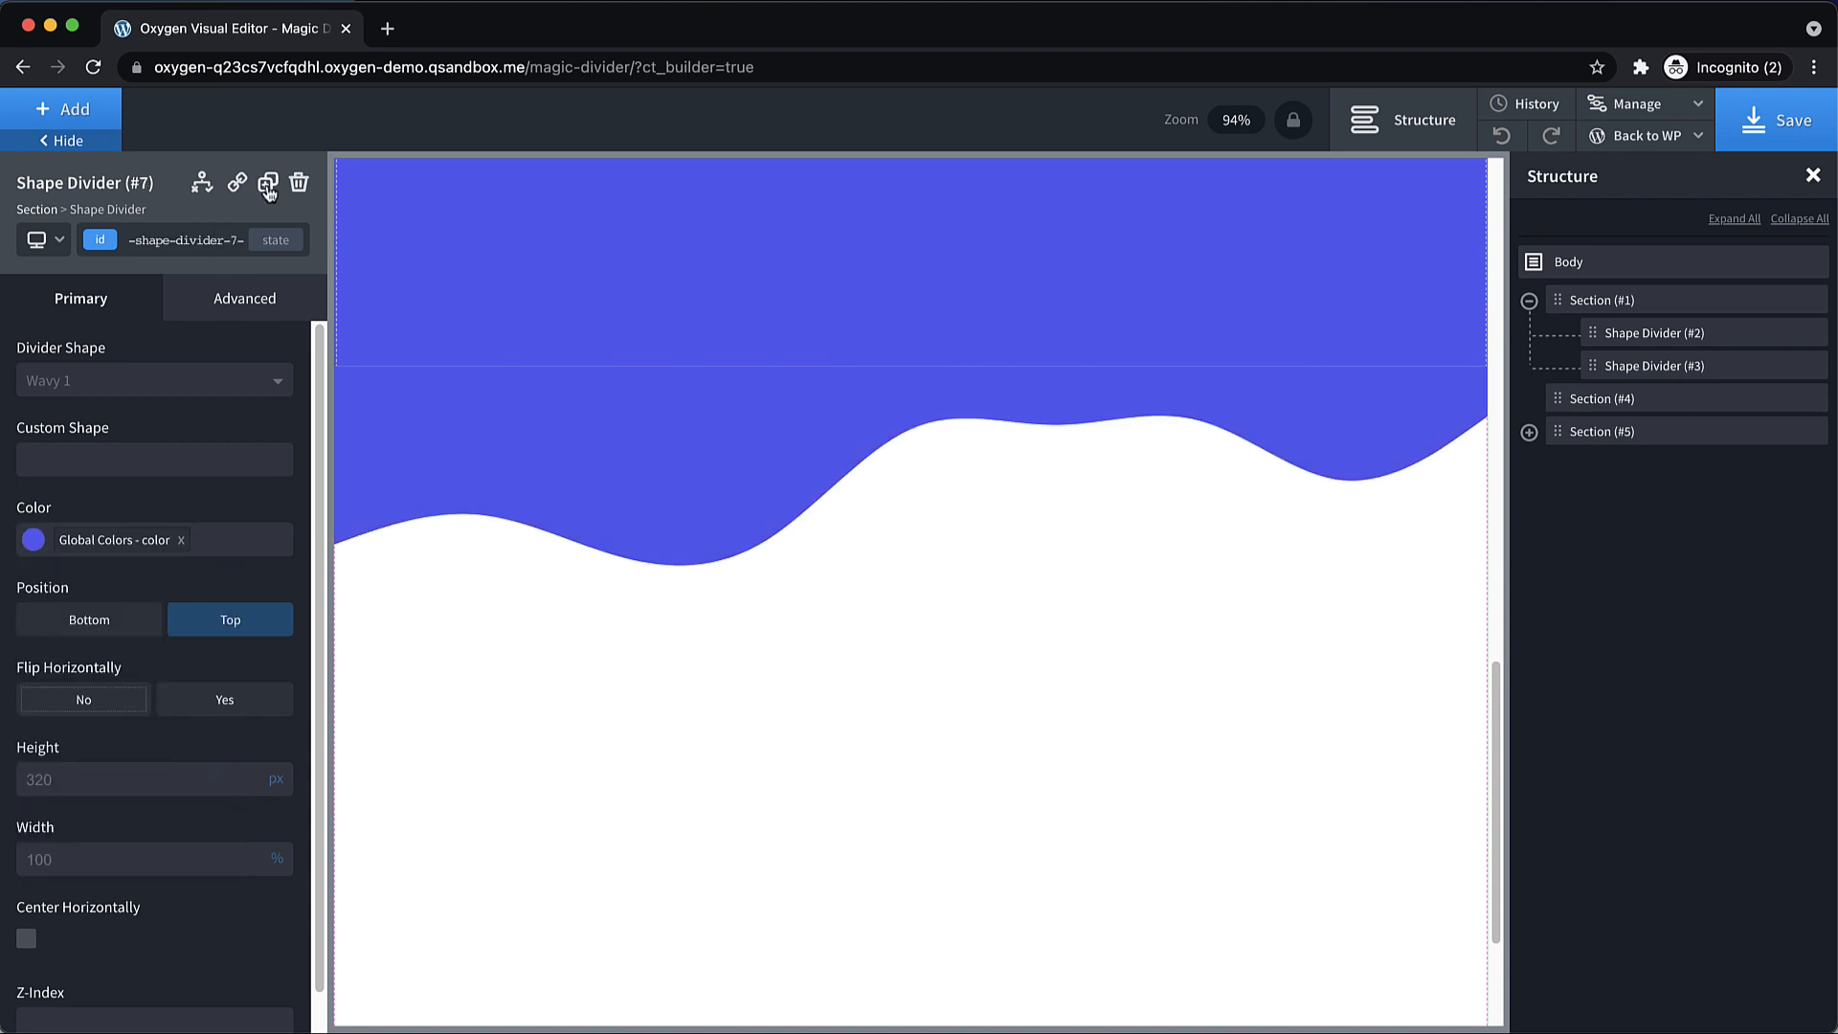
left_click(153, 381)
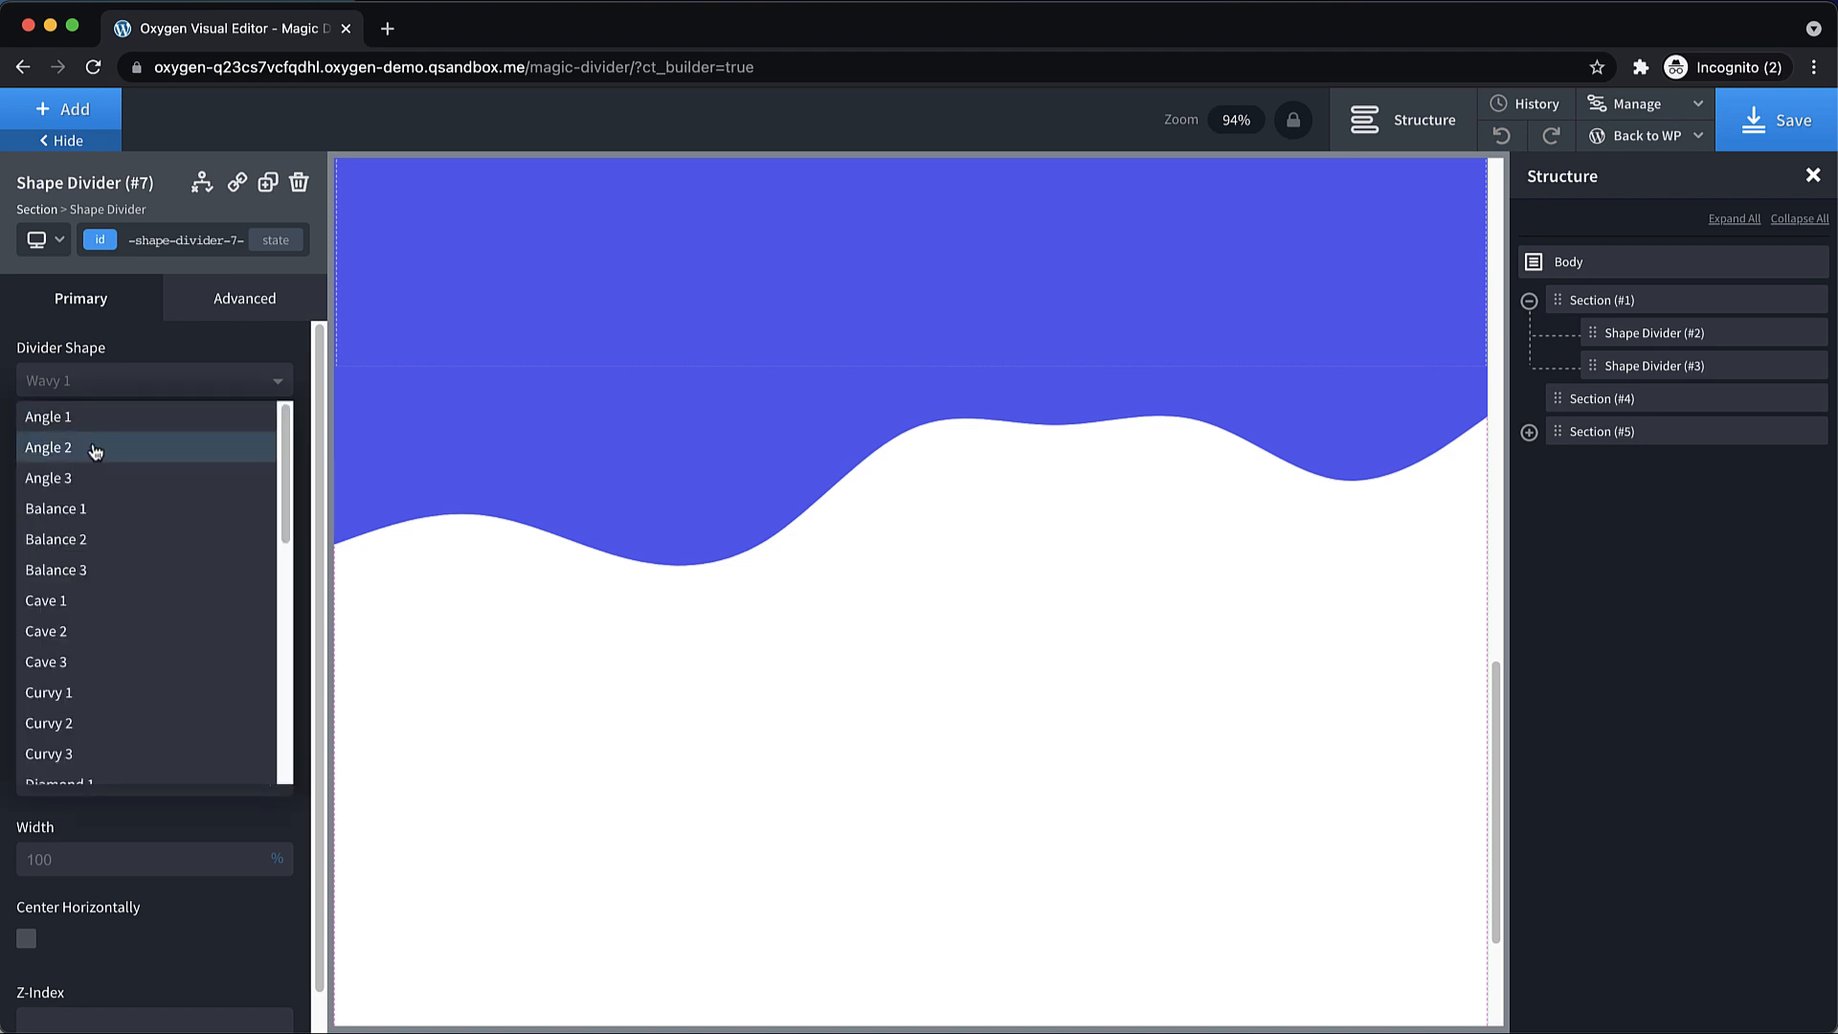
scroll("down", 3)
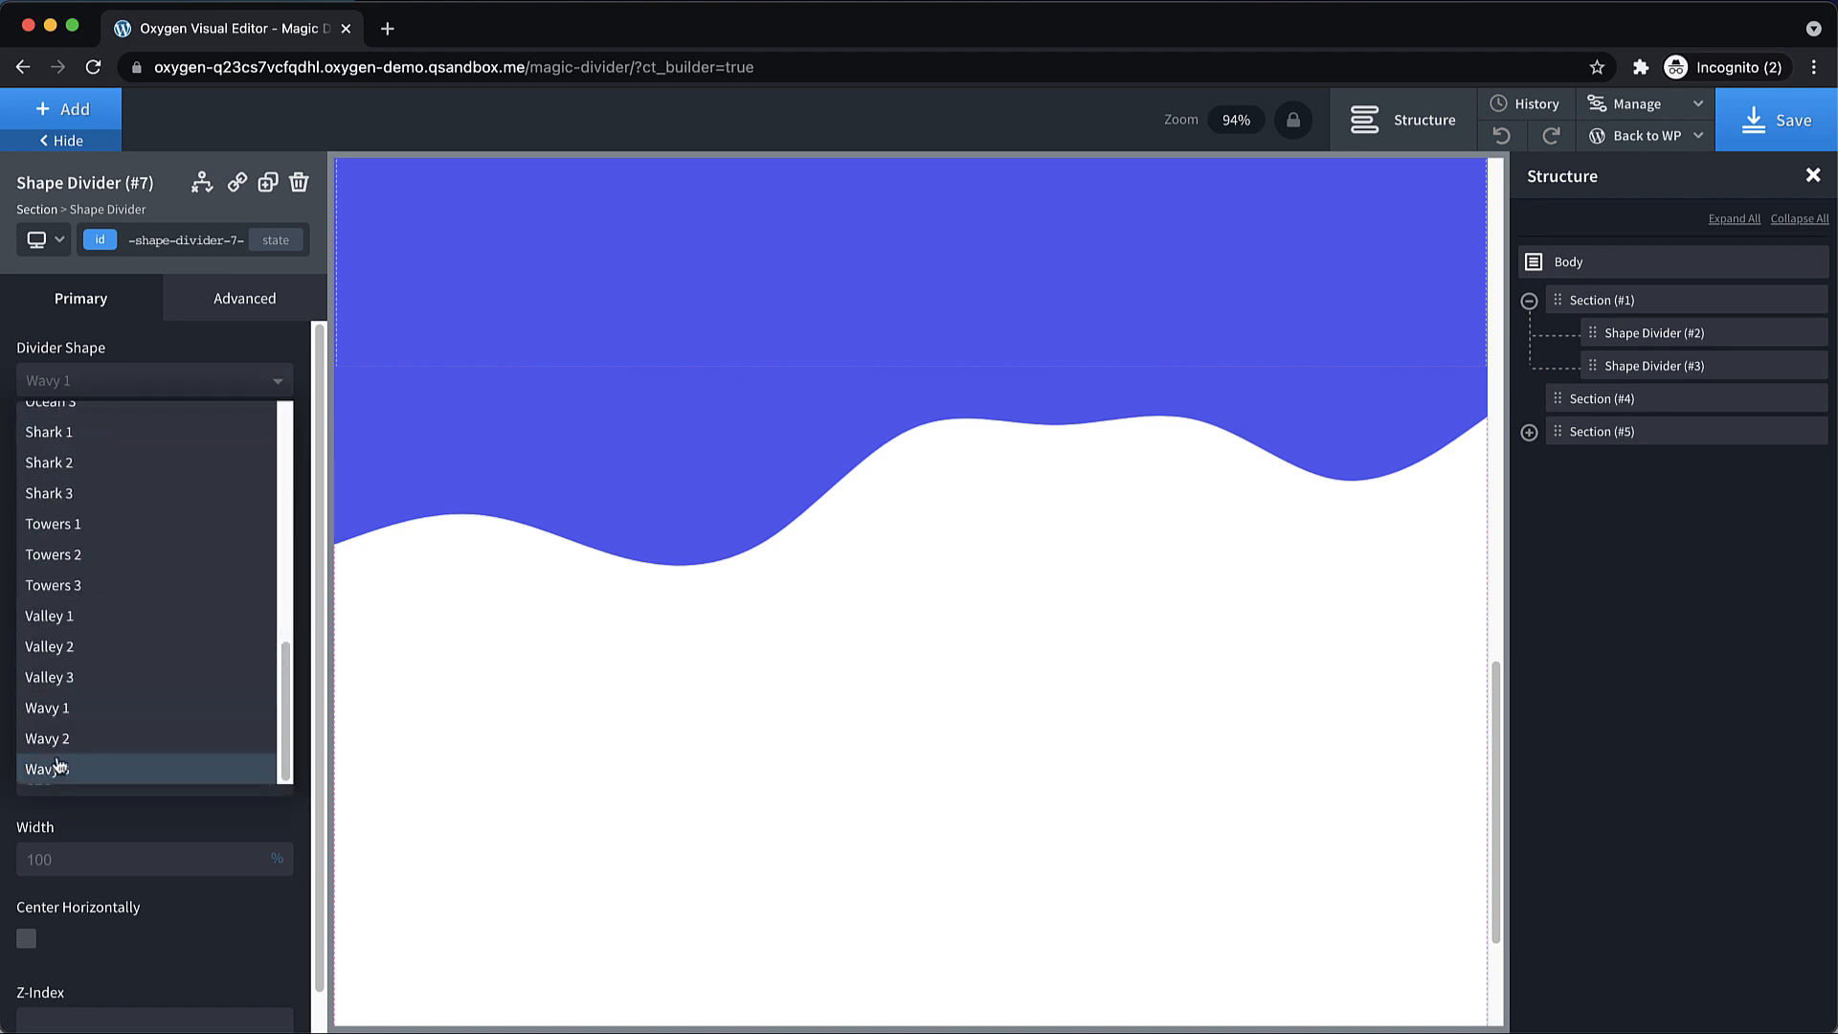
left_click(48, 738)
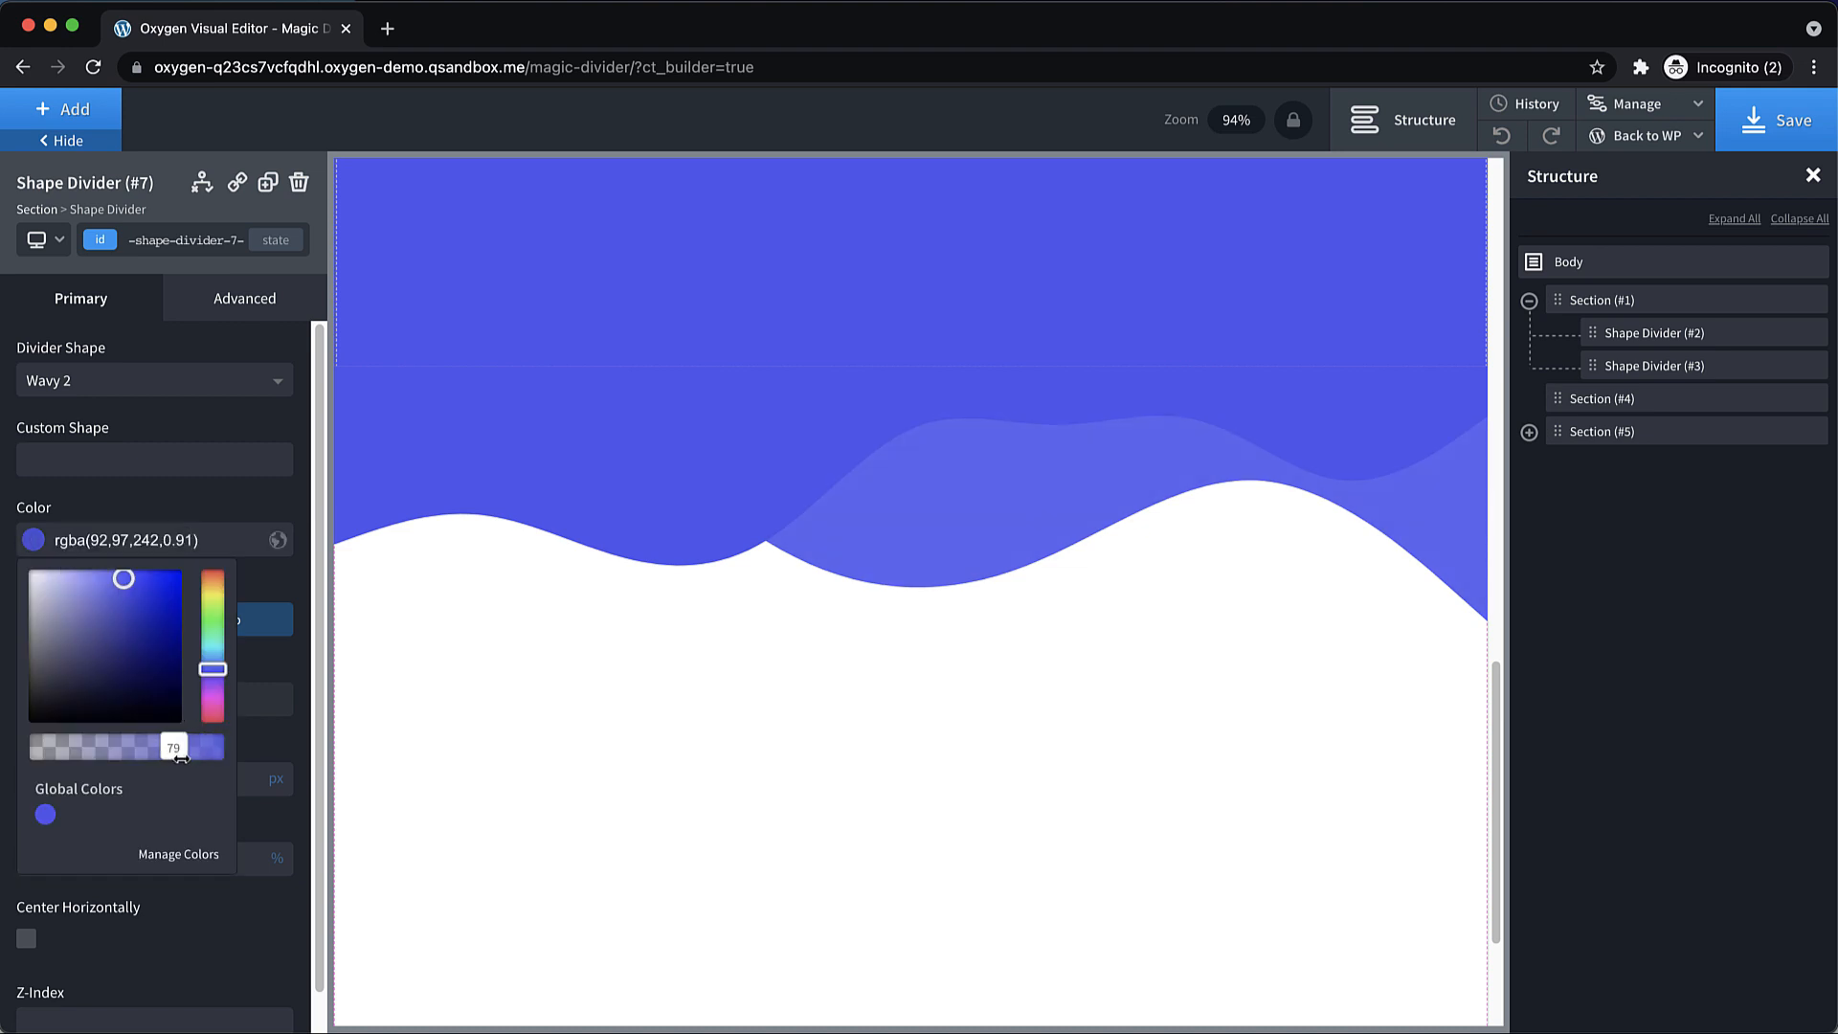
left_click_drag(174, 747, 190, 747)
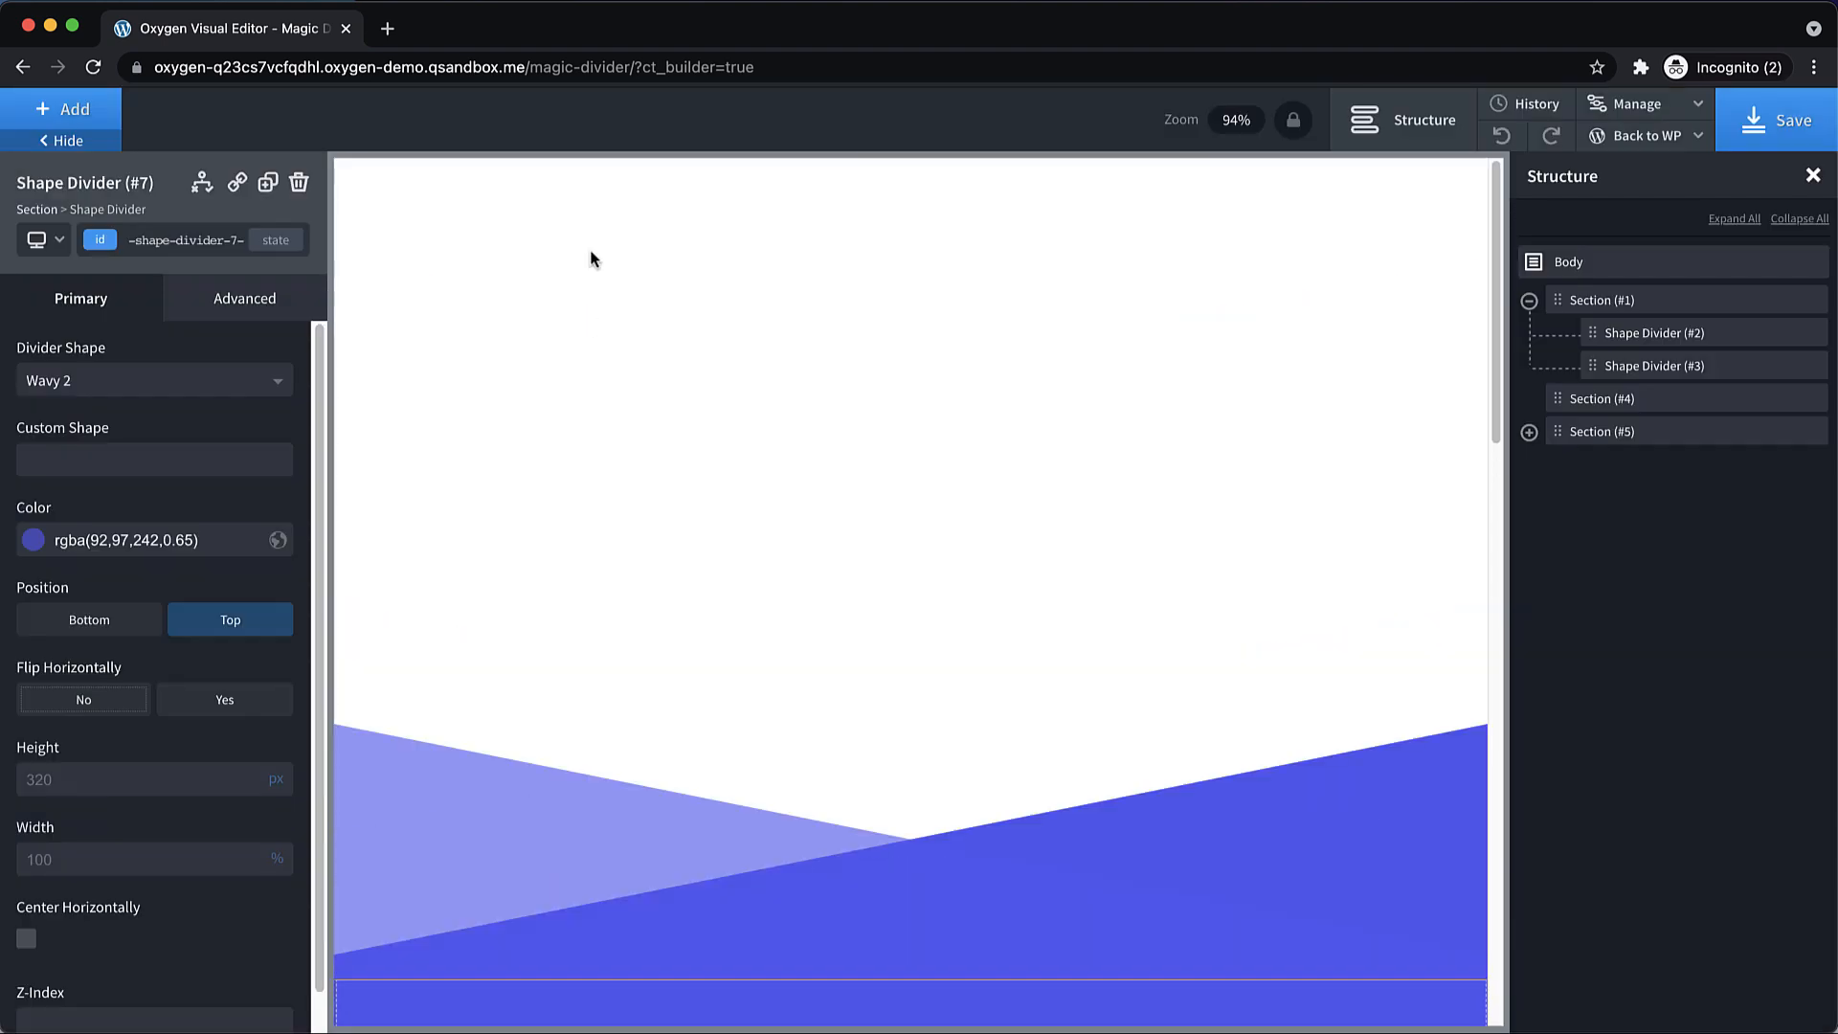
mouse_move(86, 117)
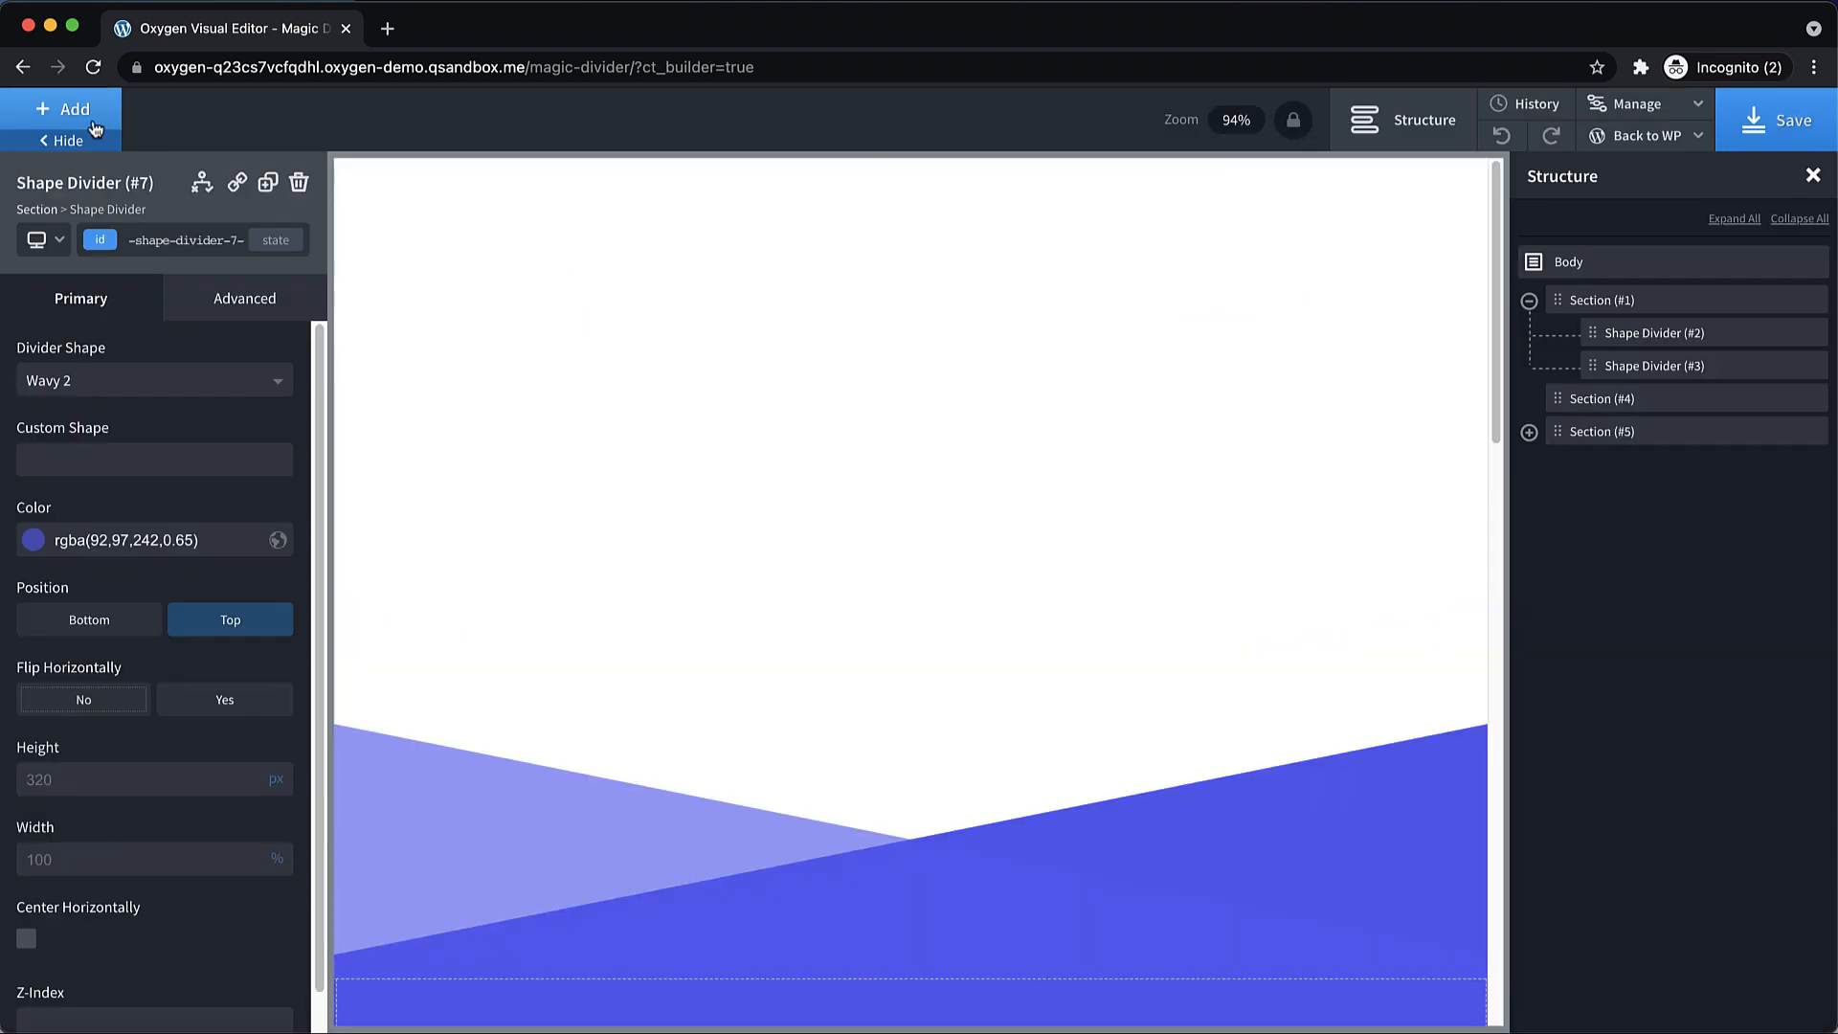
Insert a Code Block into the wavy-divider section and open its empty JavaScript editor.
left_click(60, 108)
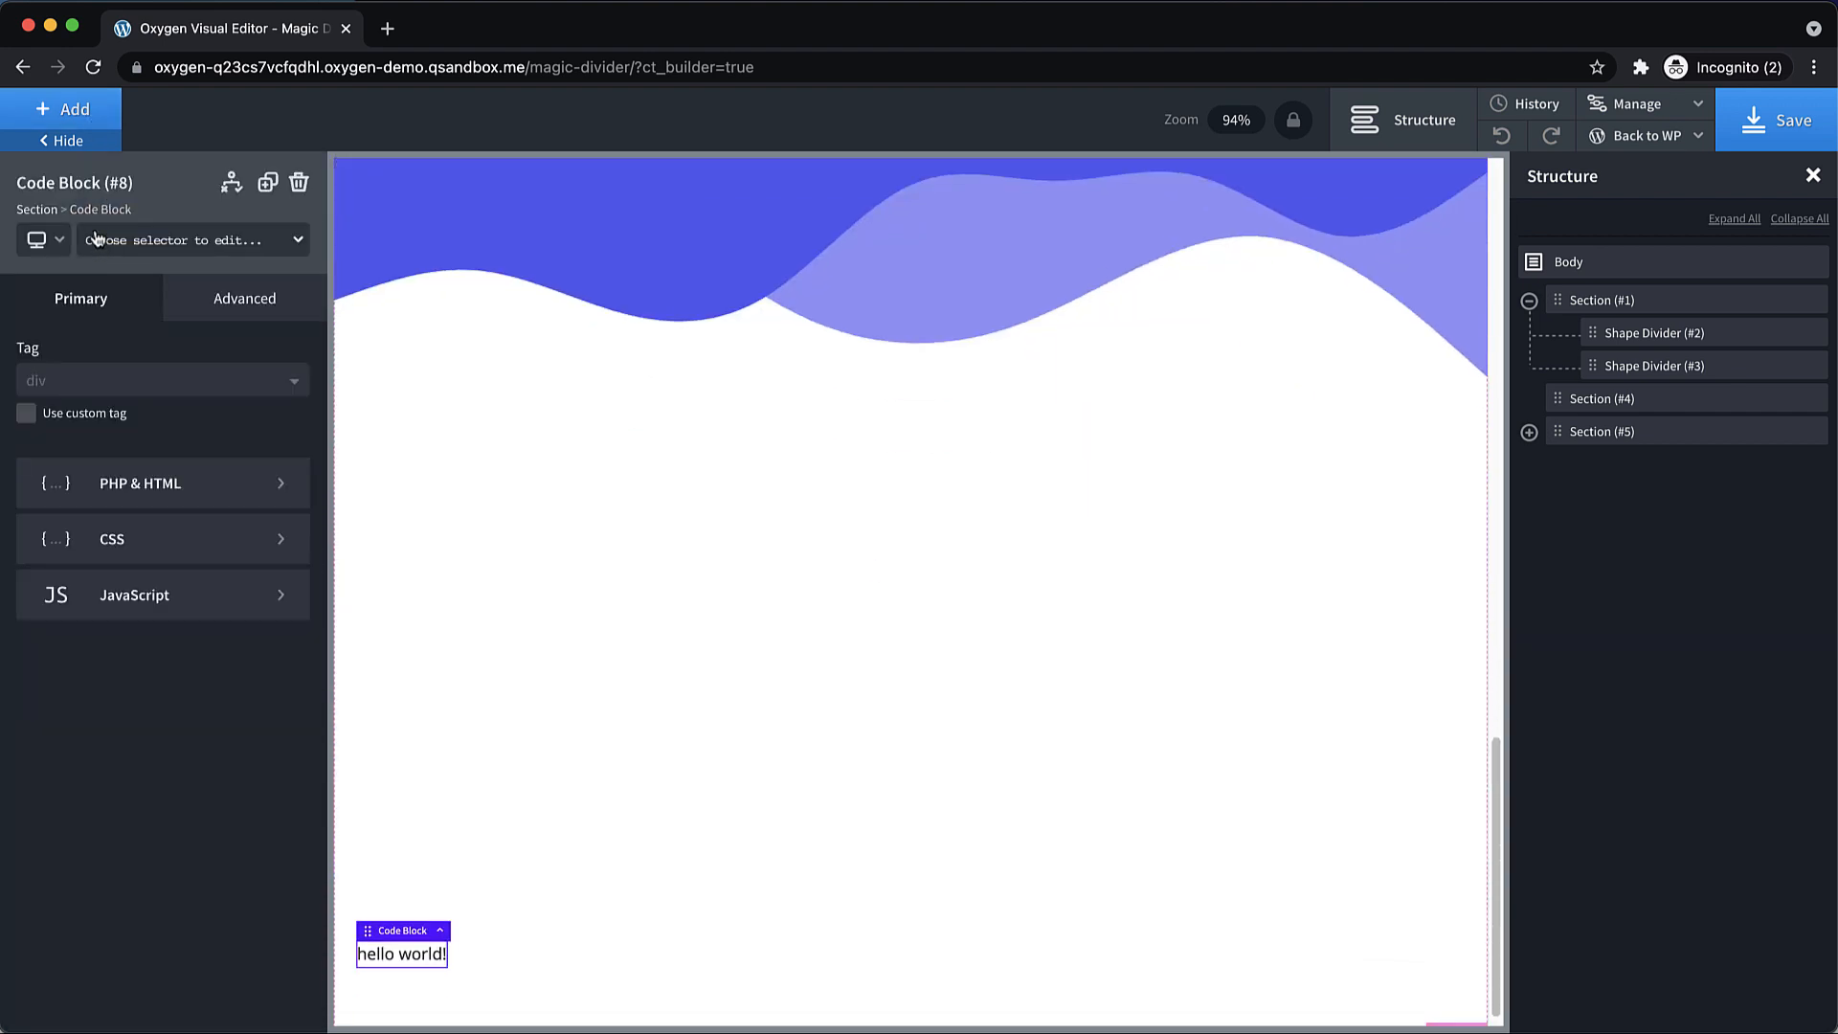
left_click(163, 483)
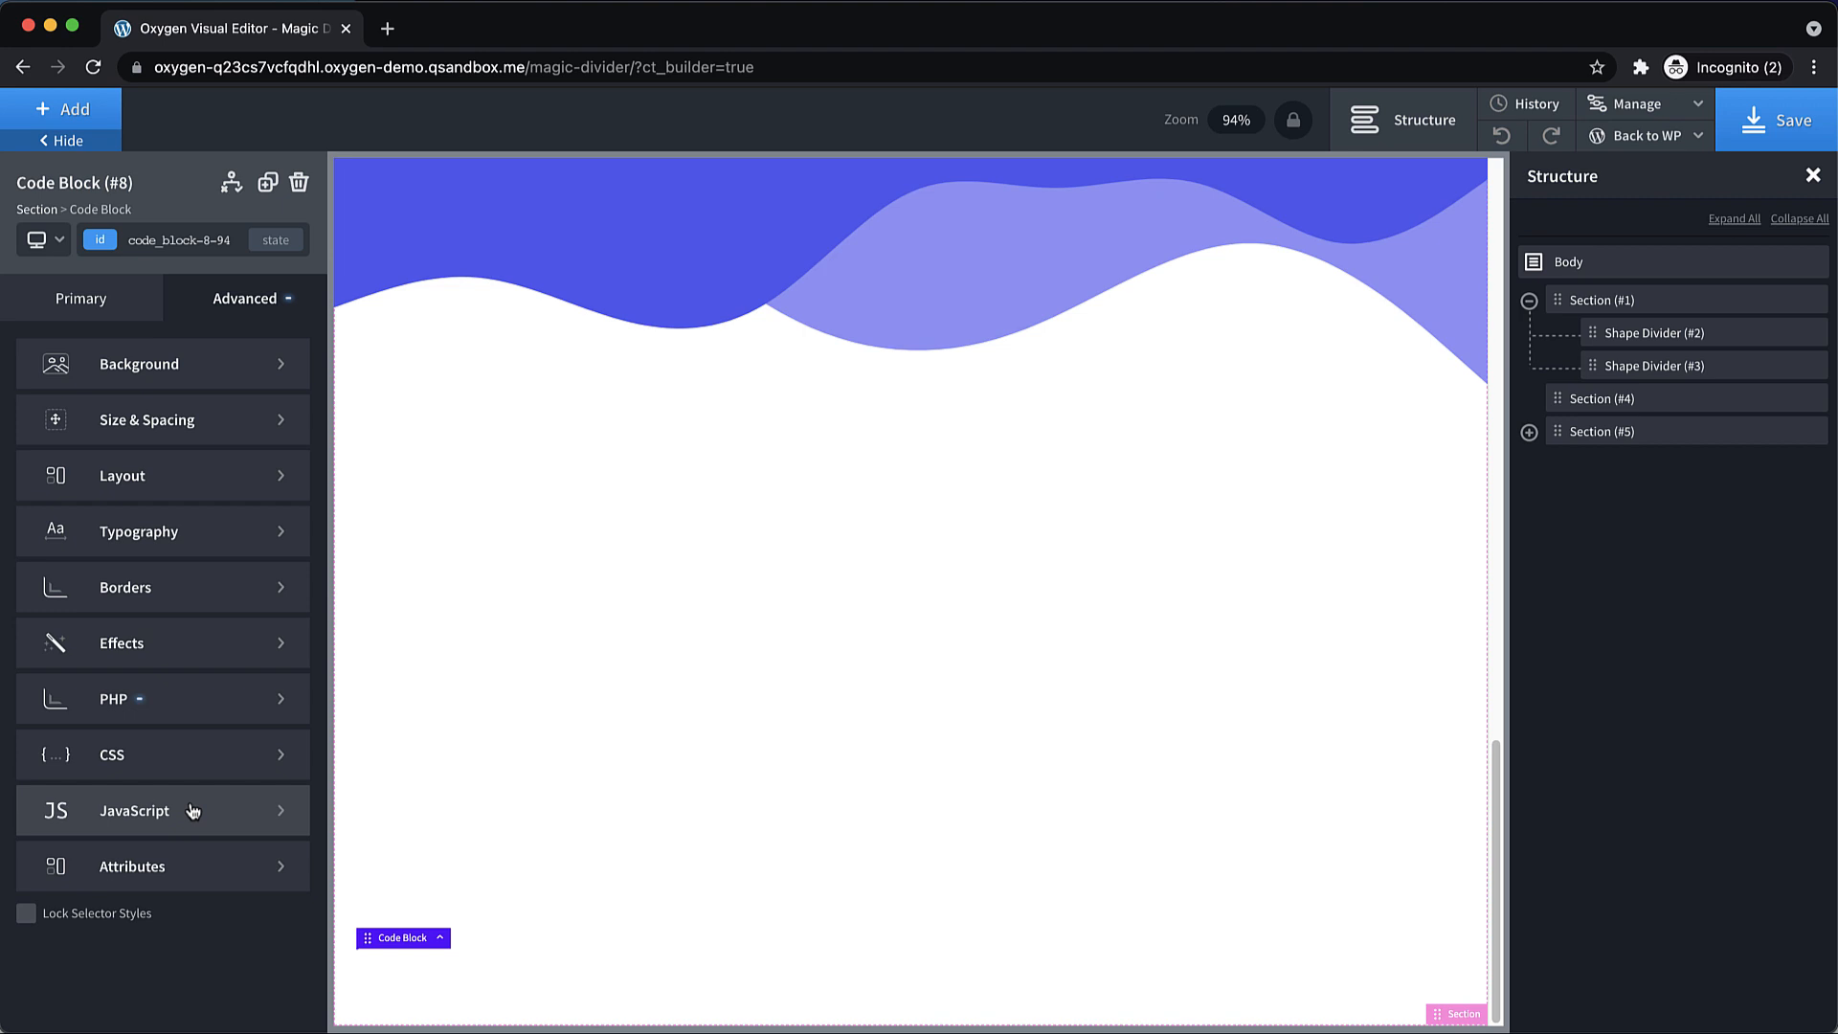
left_click(134, 811)
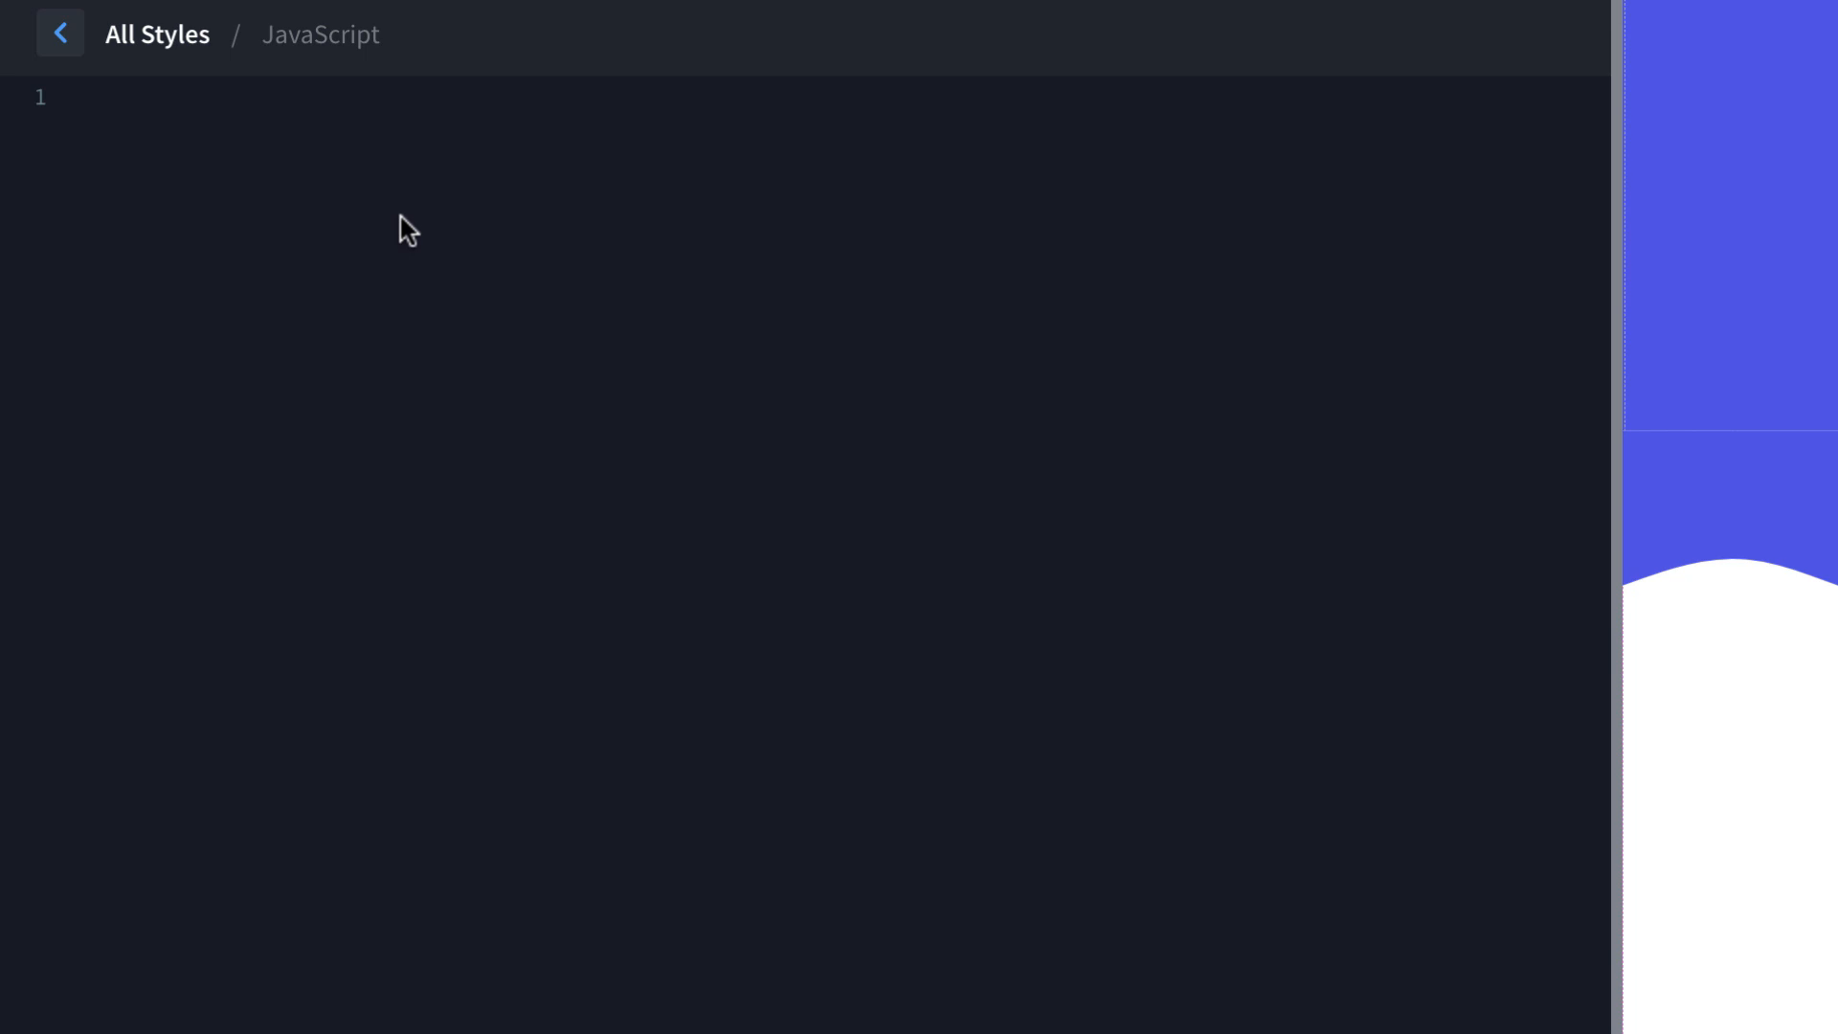
Start the ready = (callback) => { } helper that checks for the 'loading' state.
left_click(59, 96)
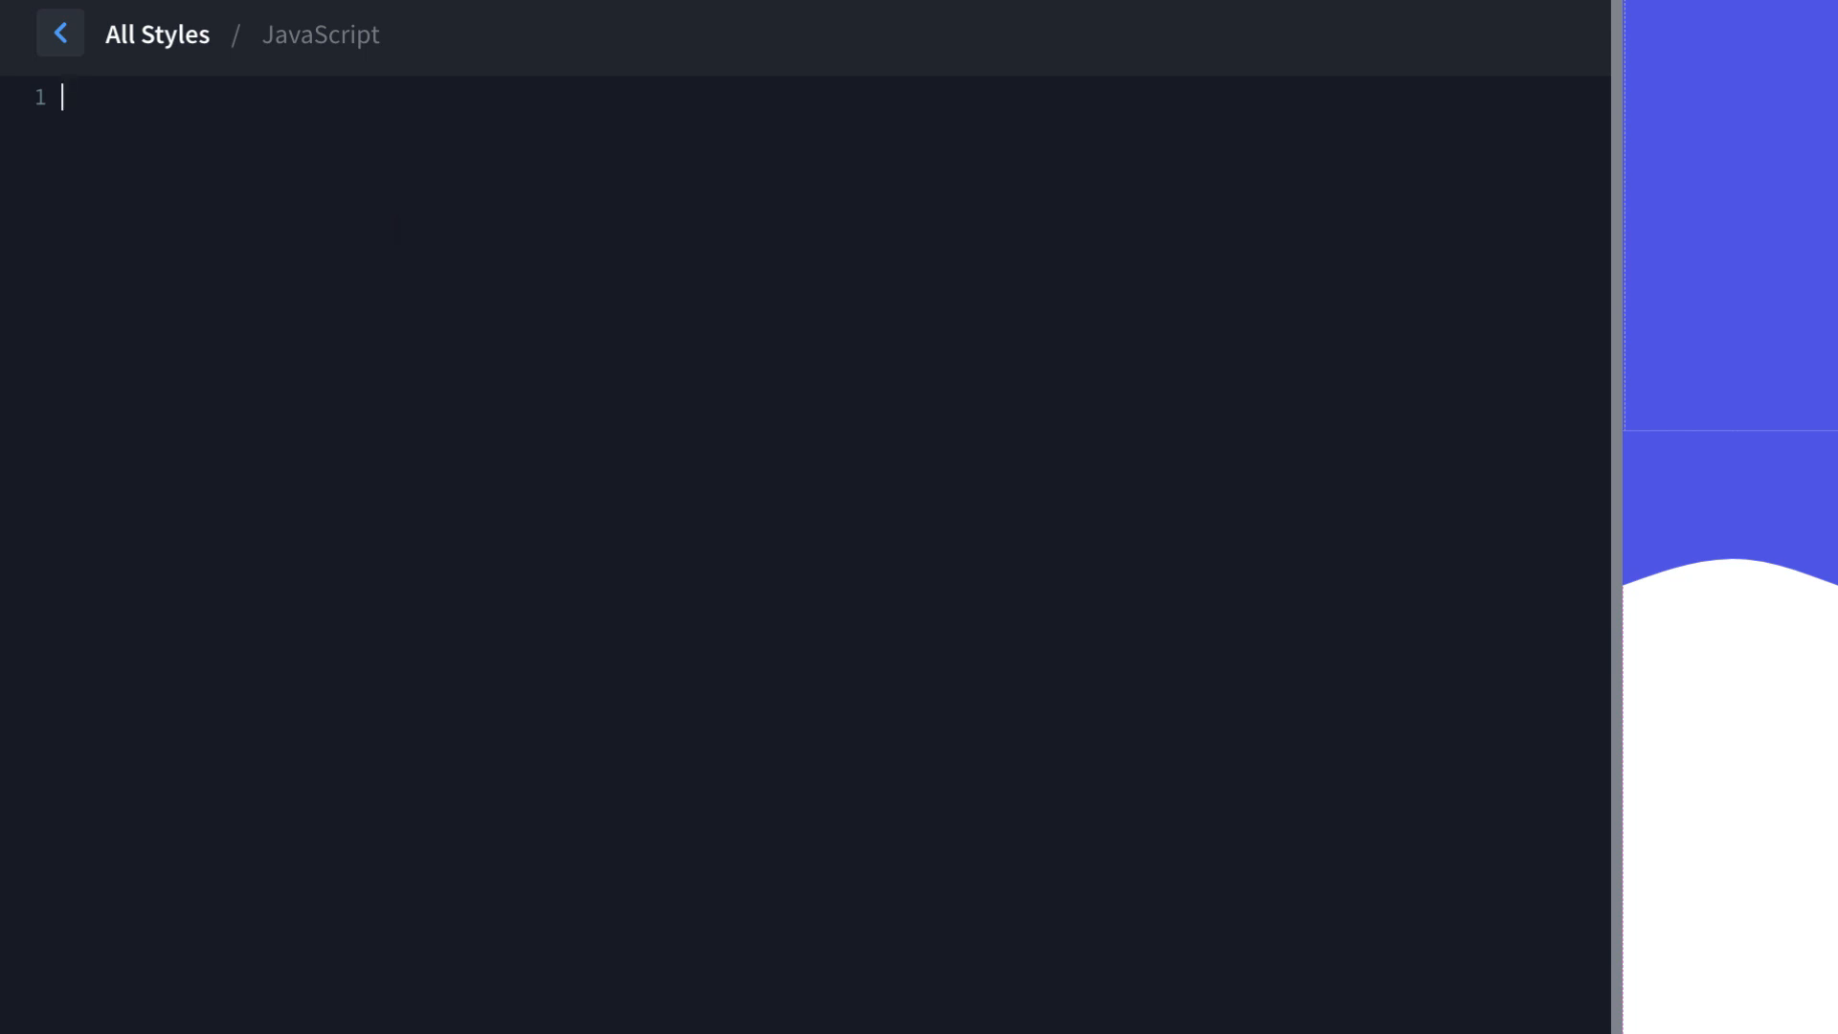
type("var ready =")
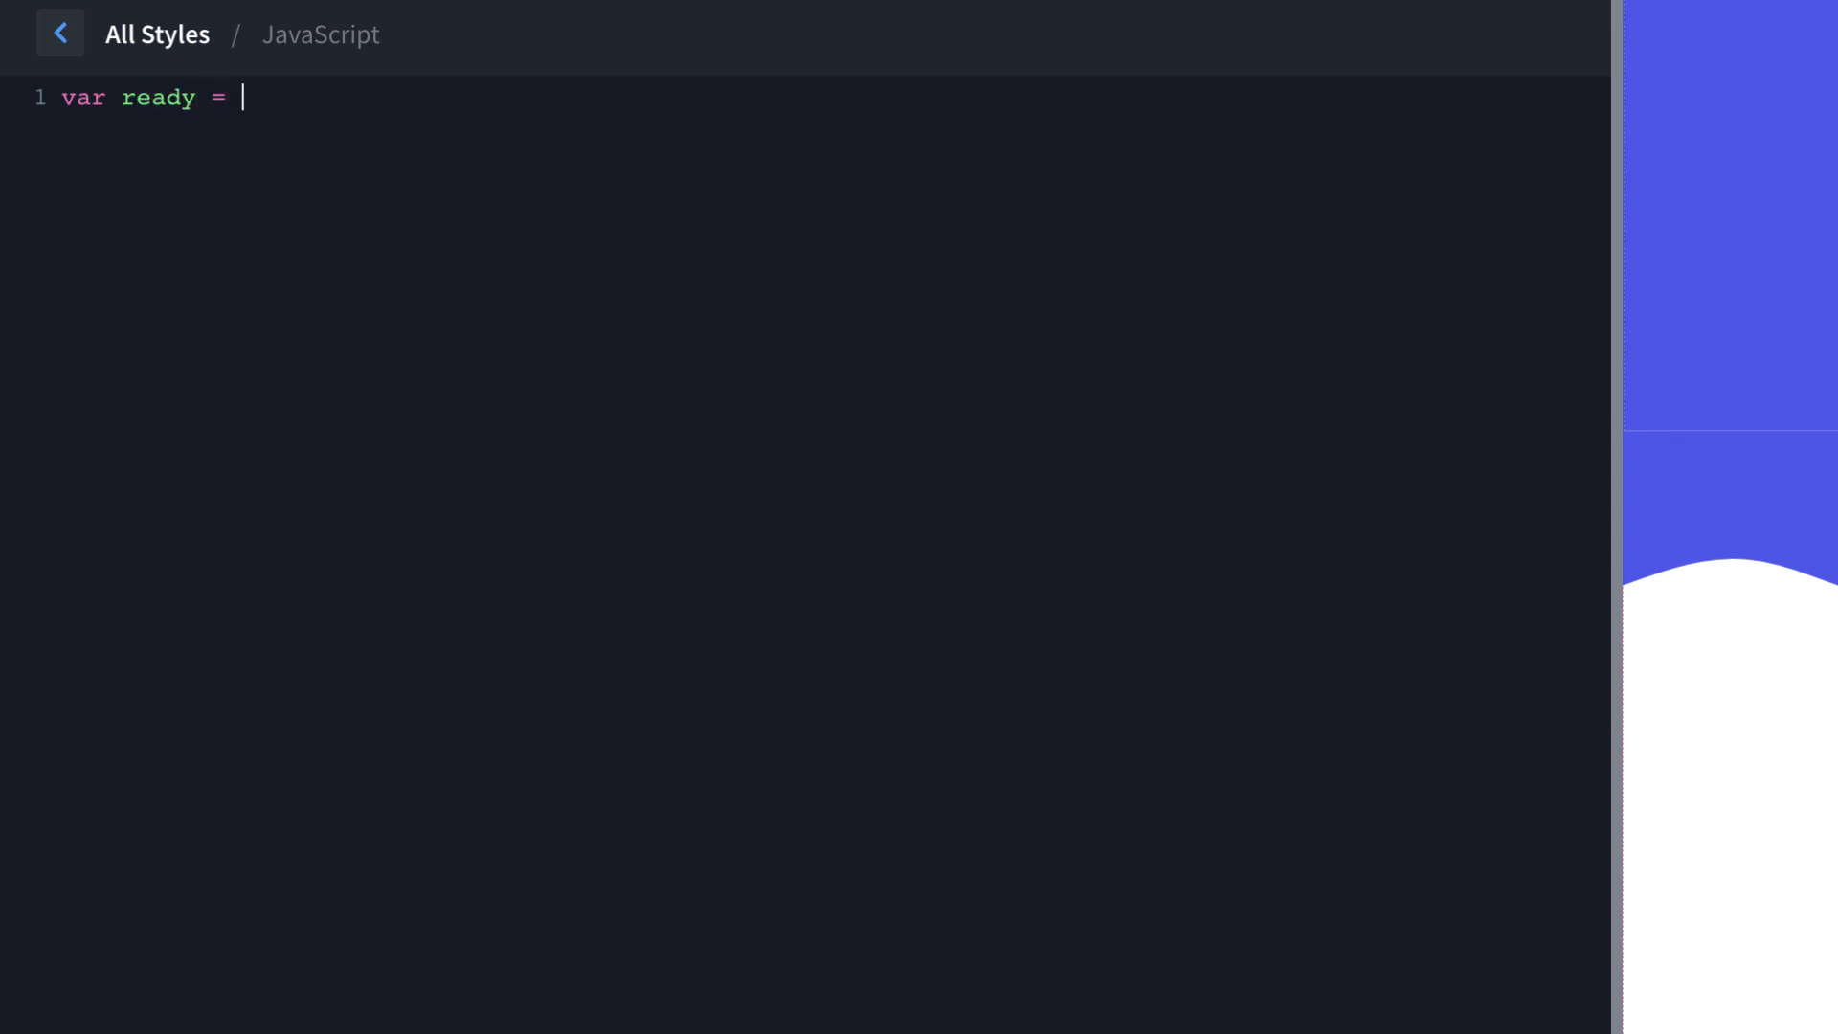
type("(callba")
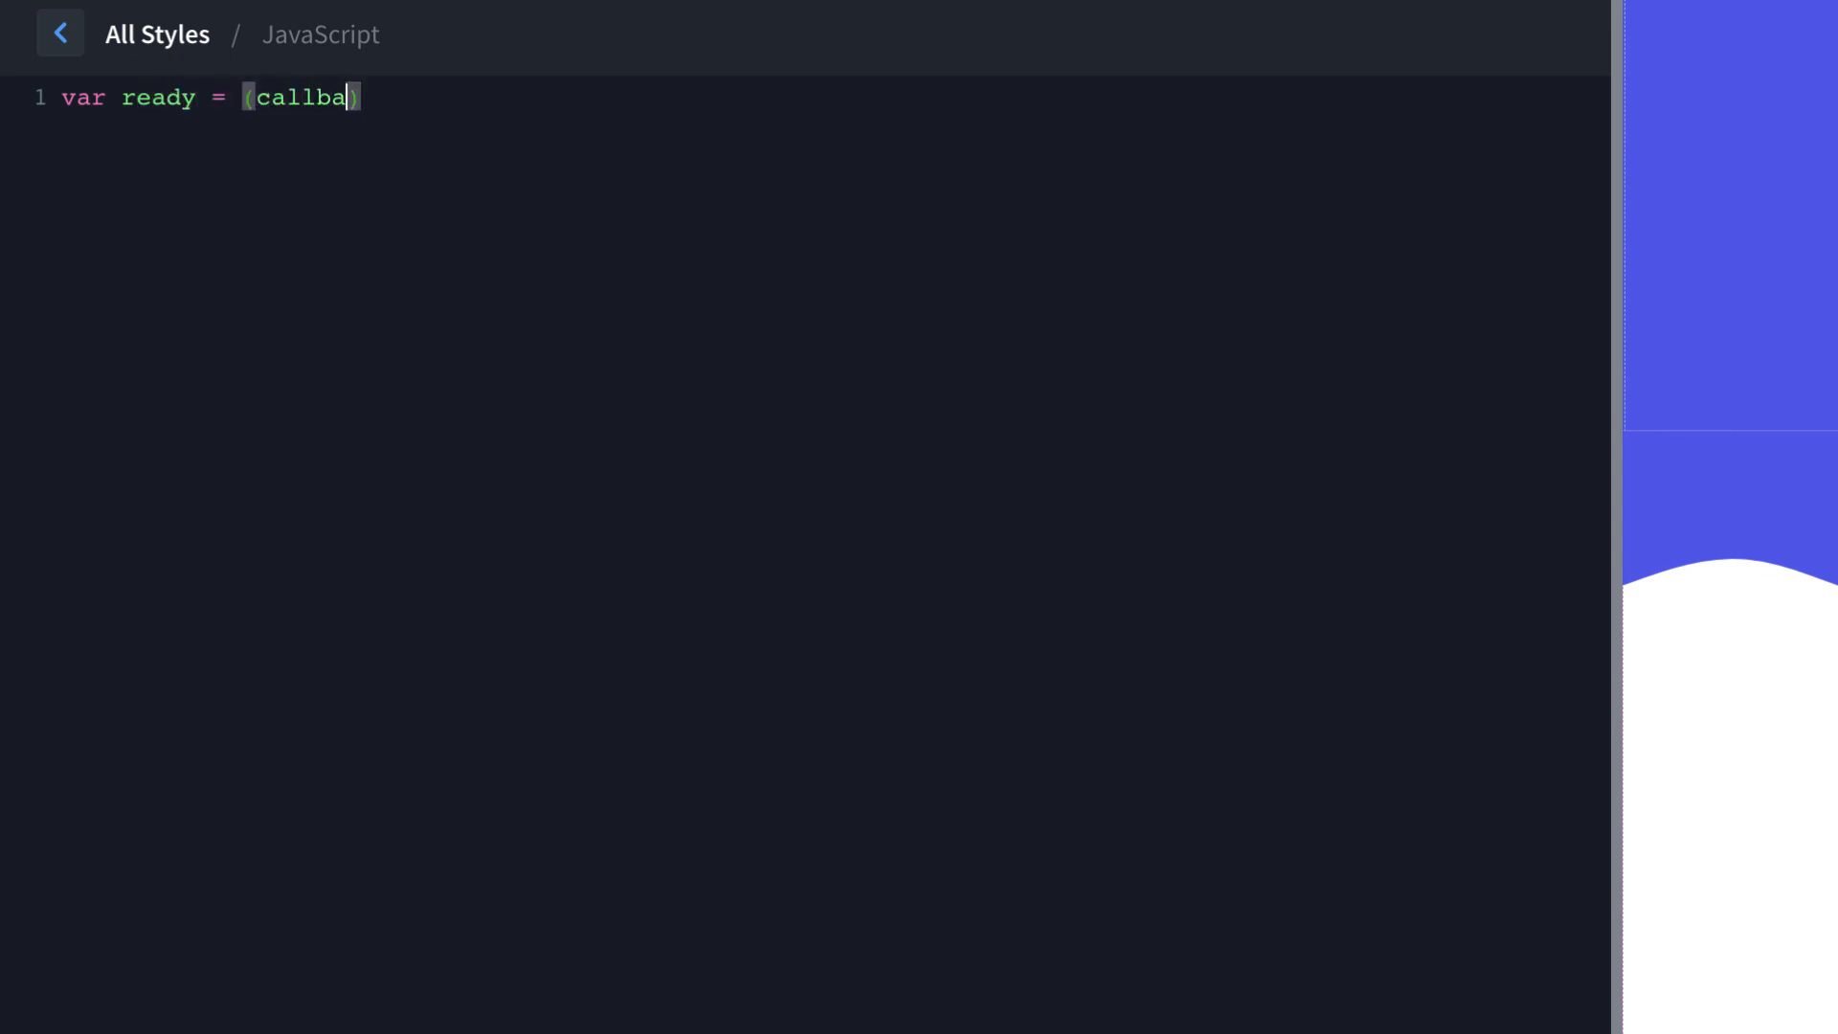
type("ck) => {")
type("if( document.readyState !=")
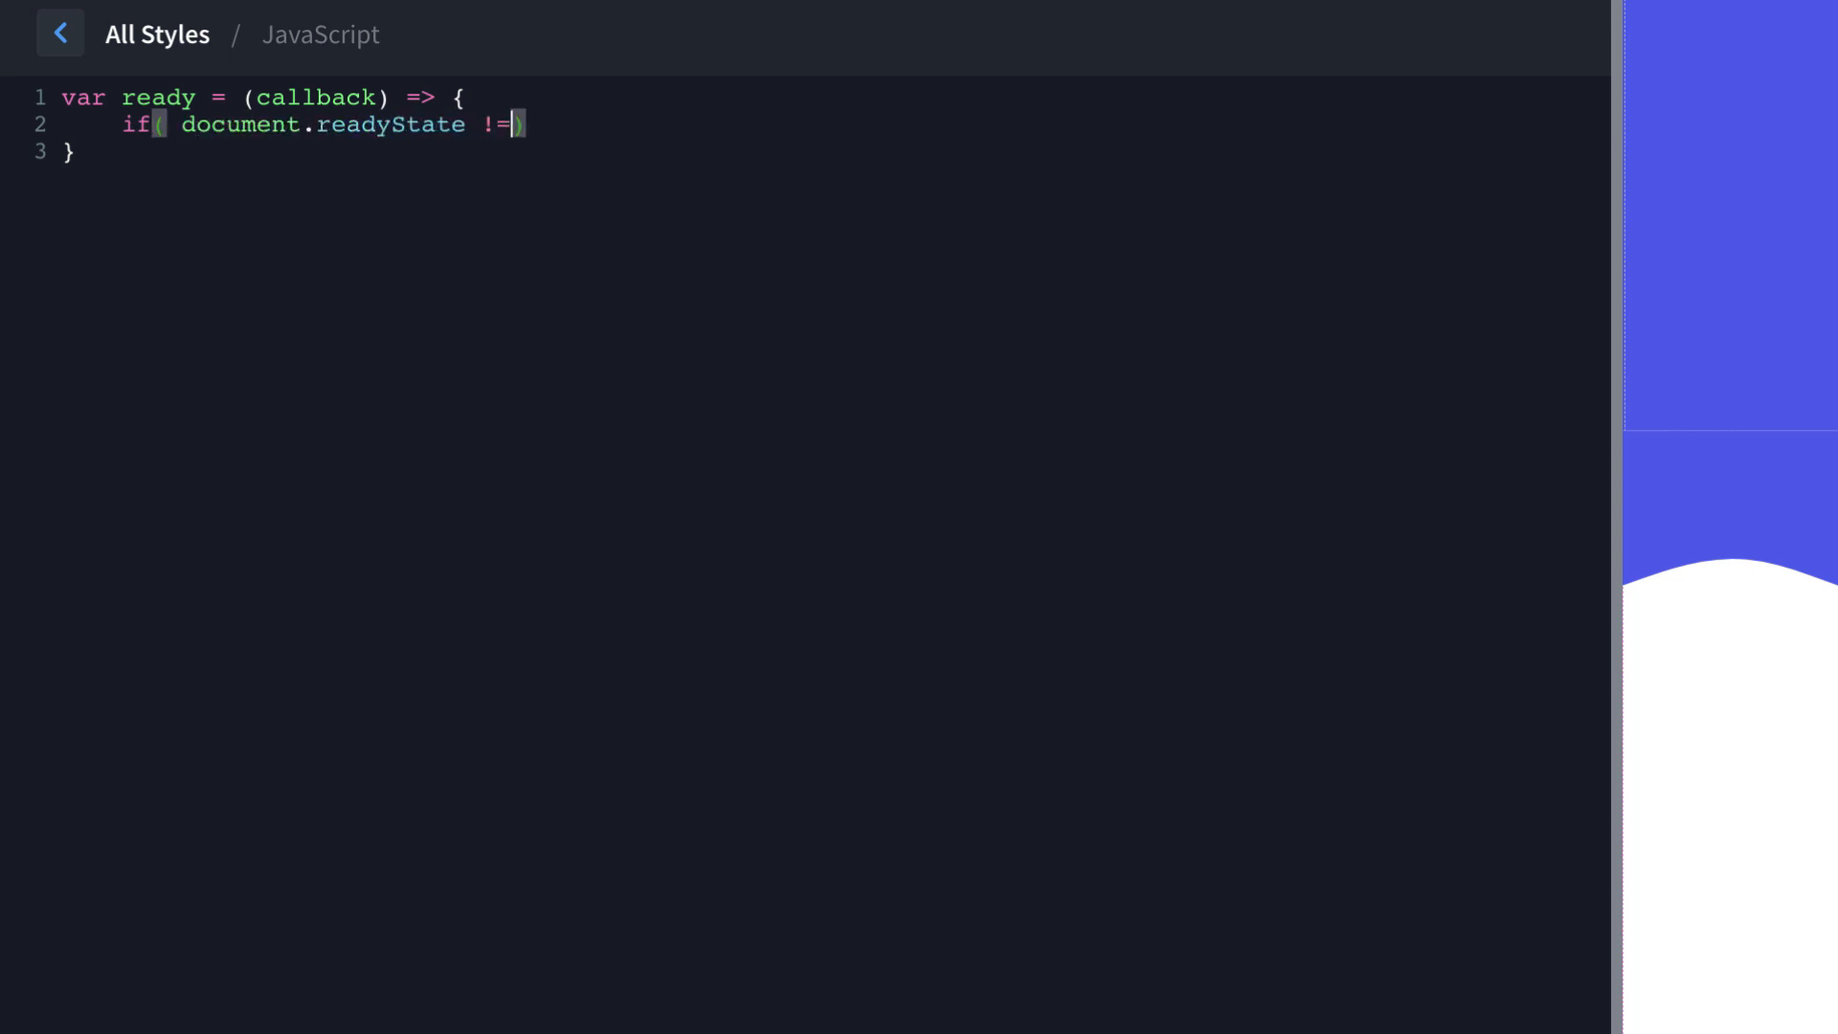
type("'loading'")
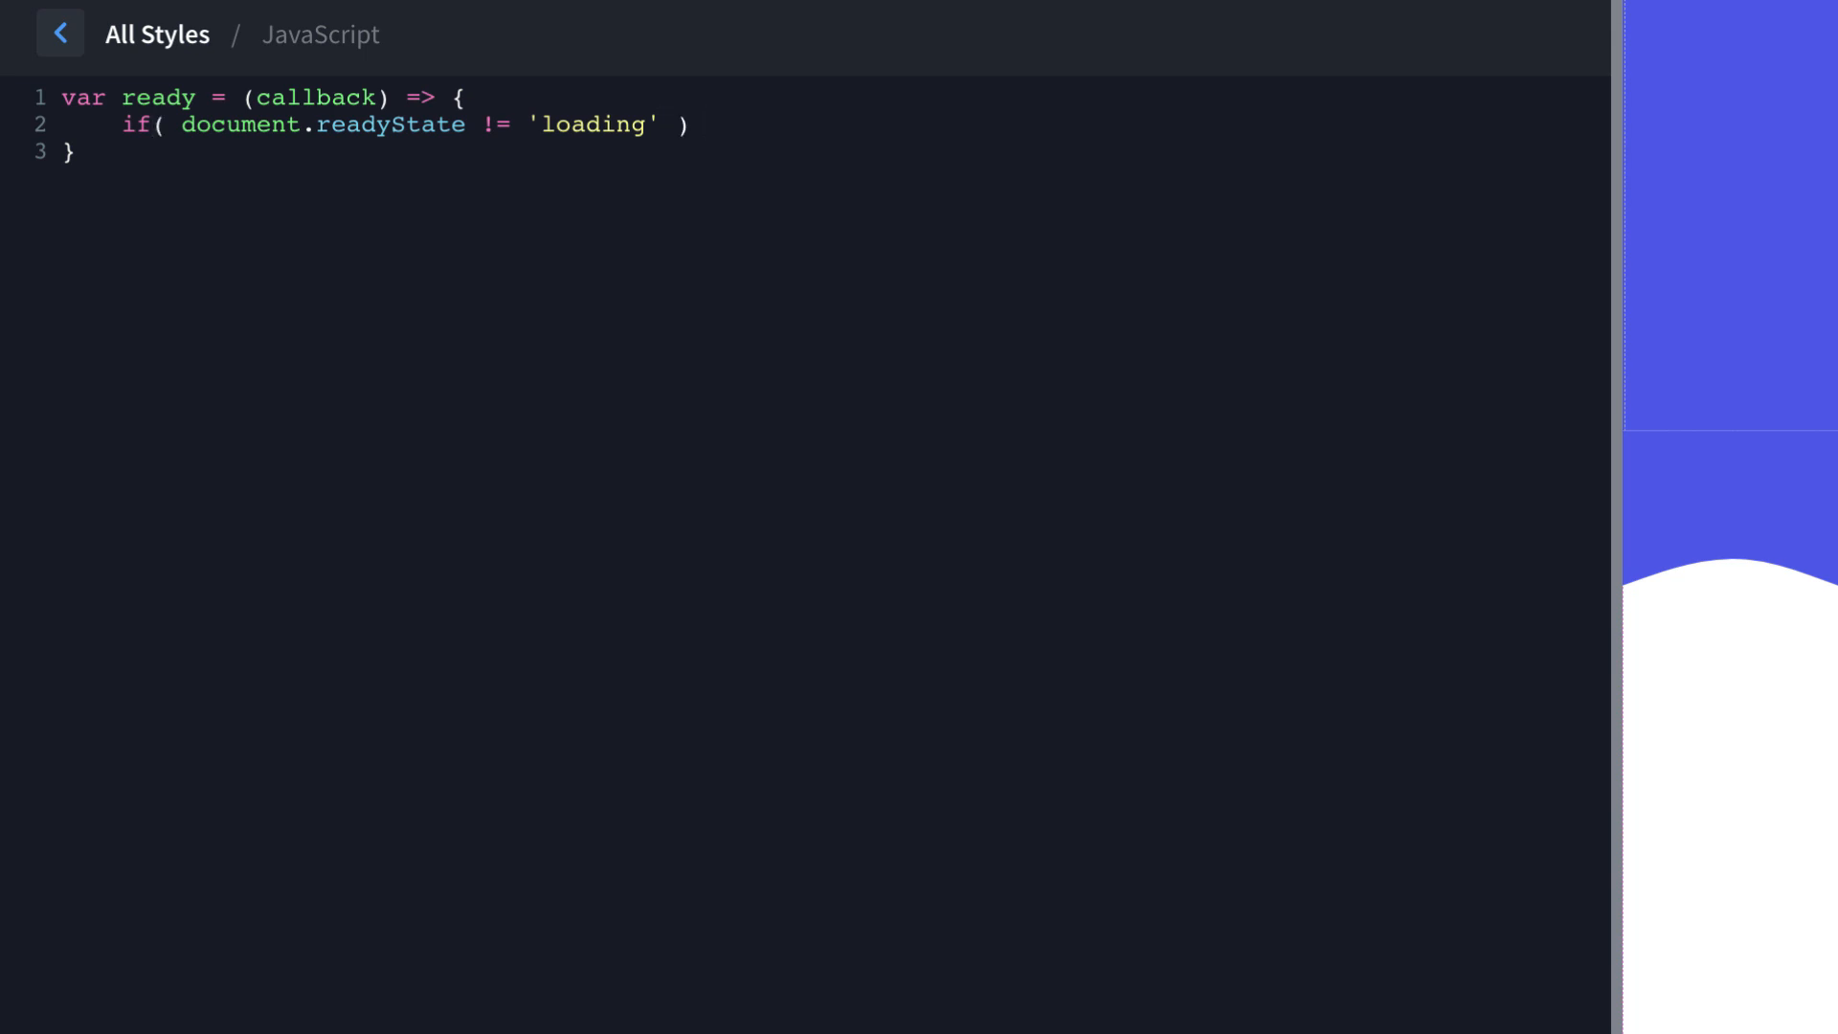
type("callback();")
type("else")
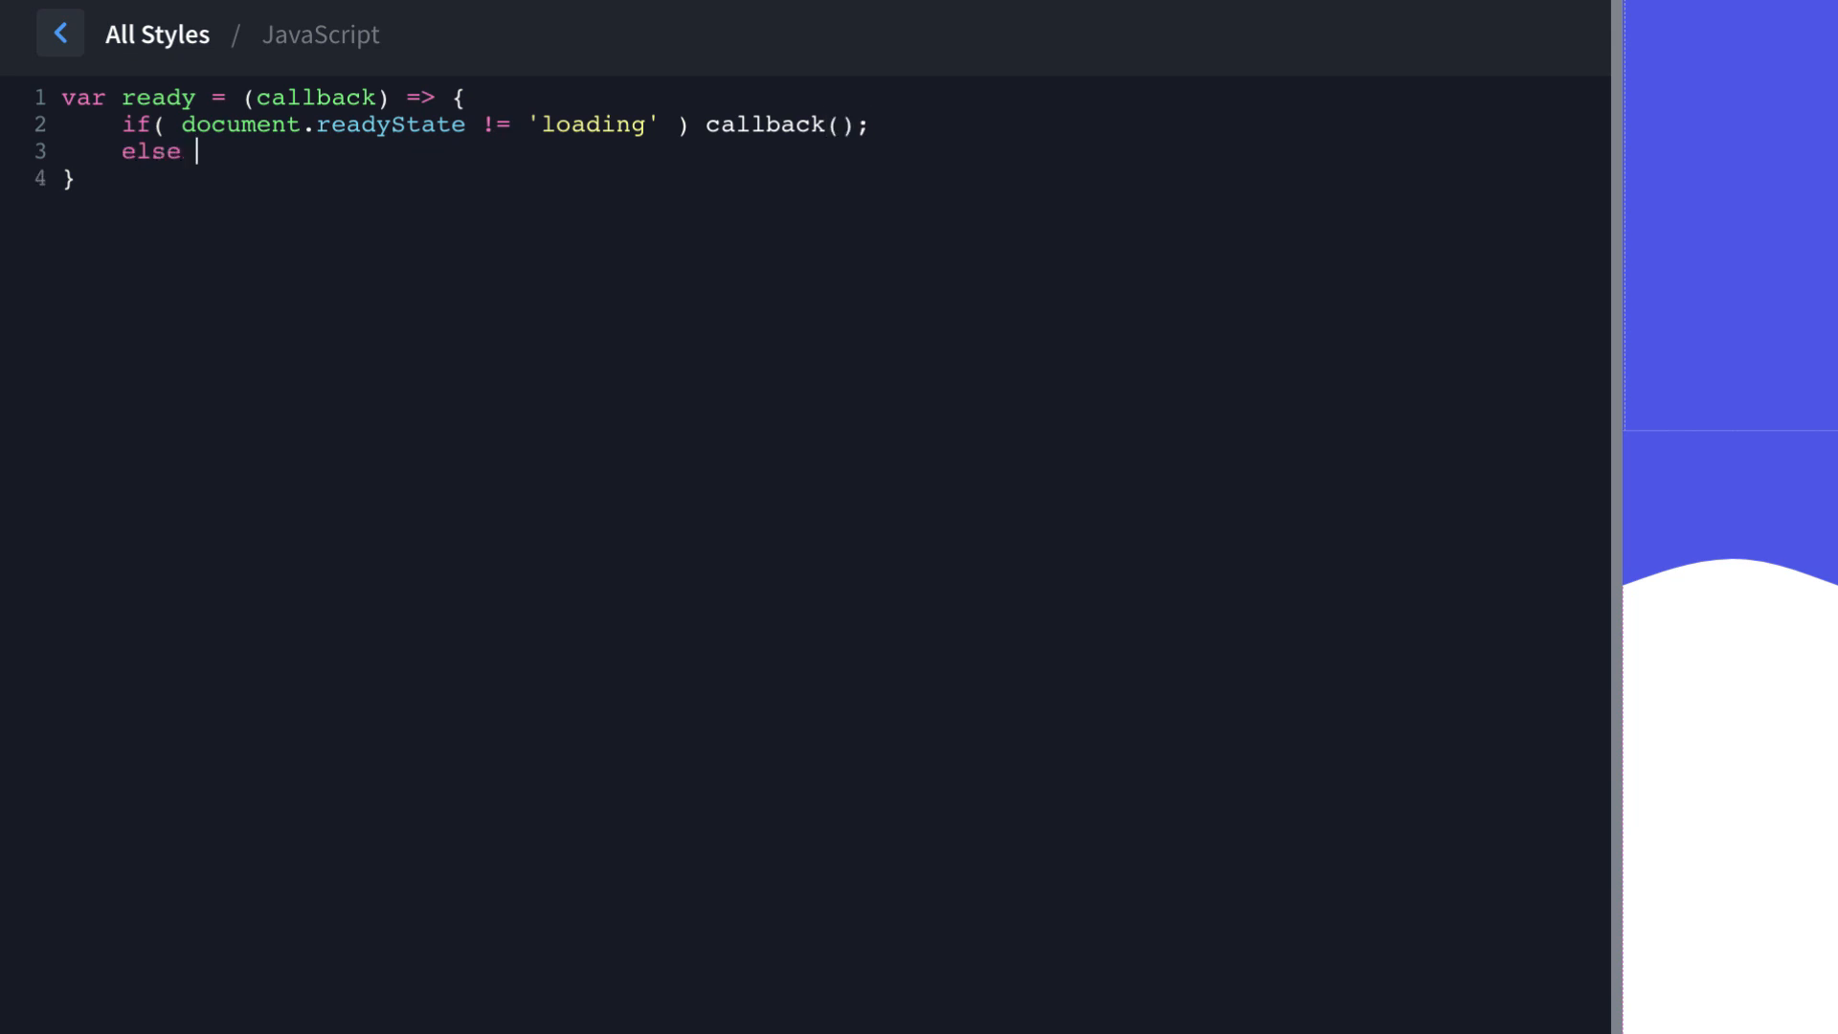
Complete the helper with document.addEventListener('DOMContentLoaded', callback).
type("docu")
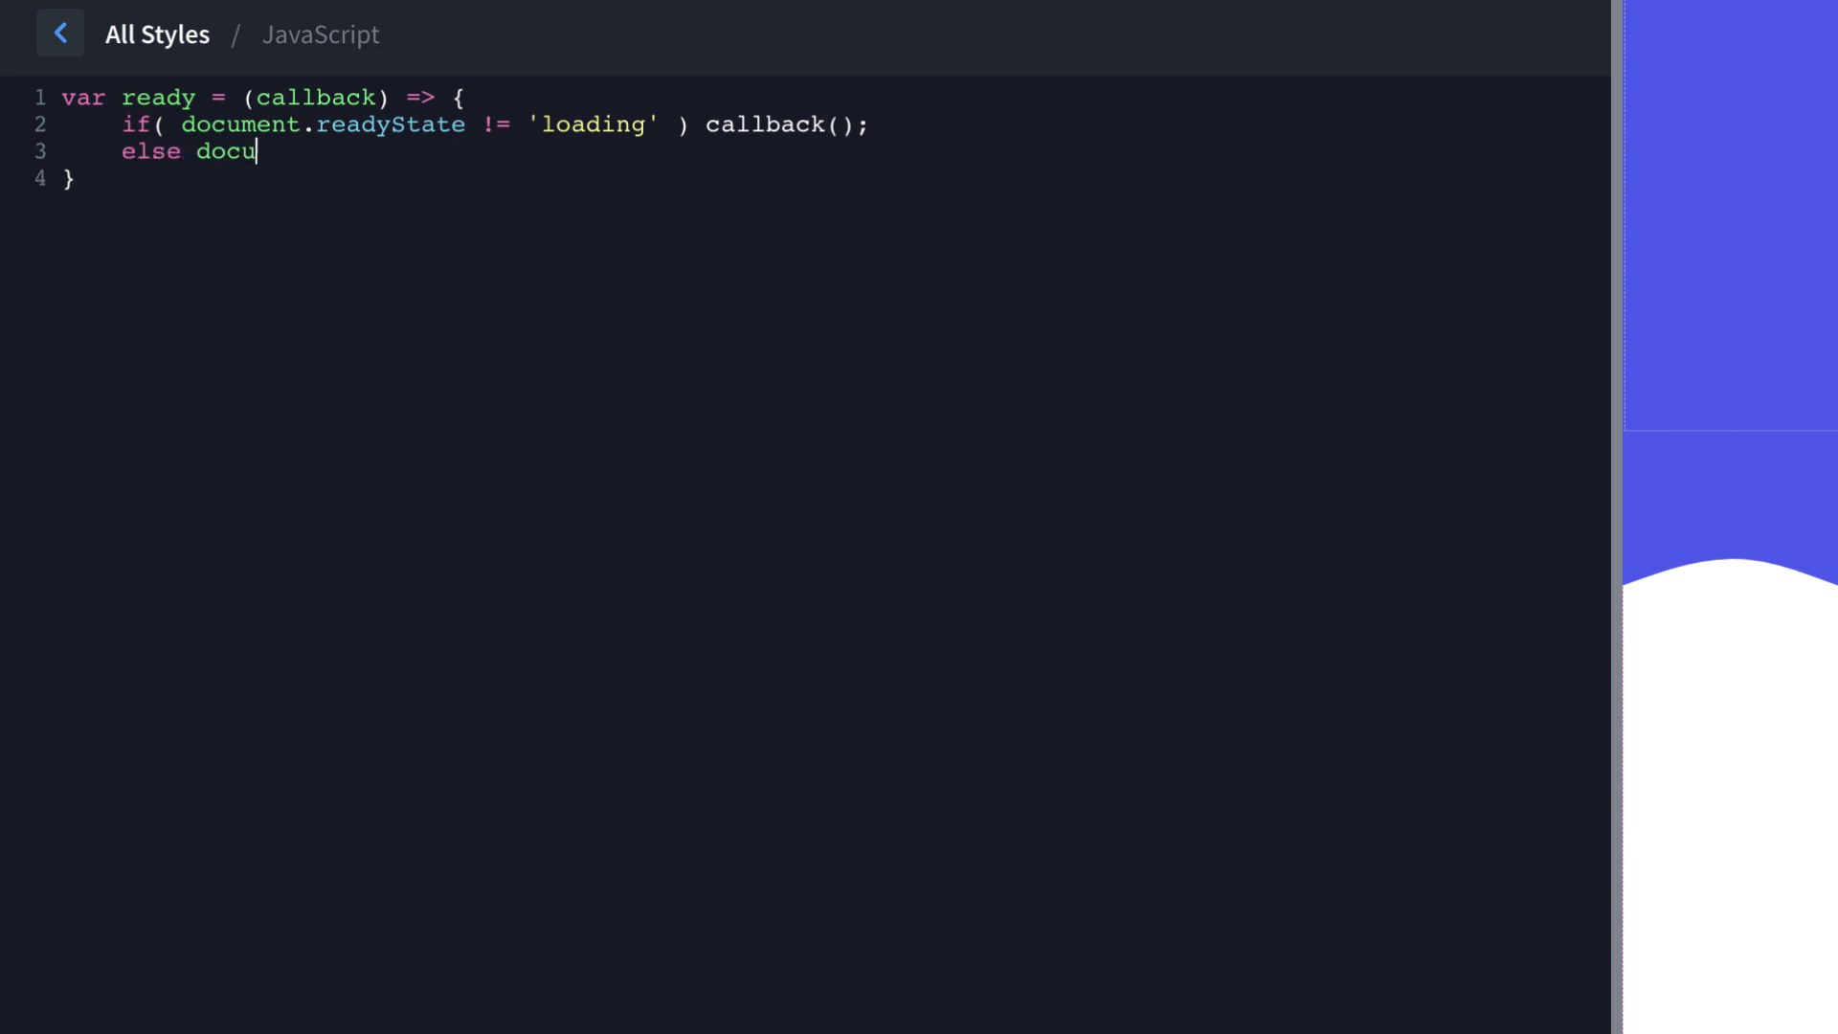
type("ment.addEventL")
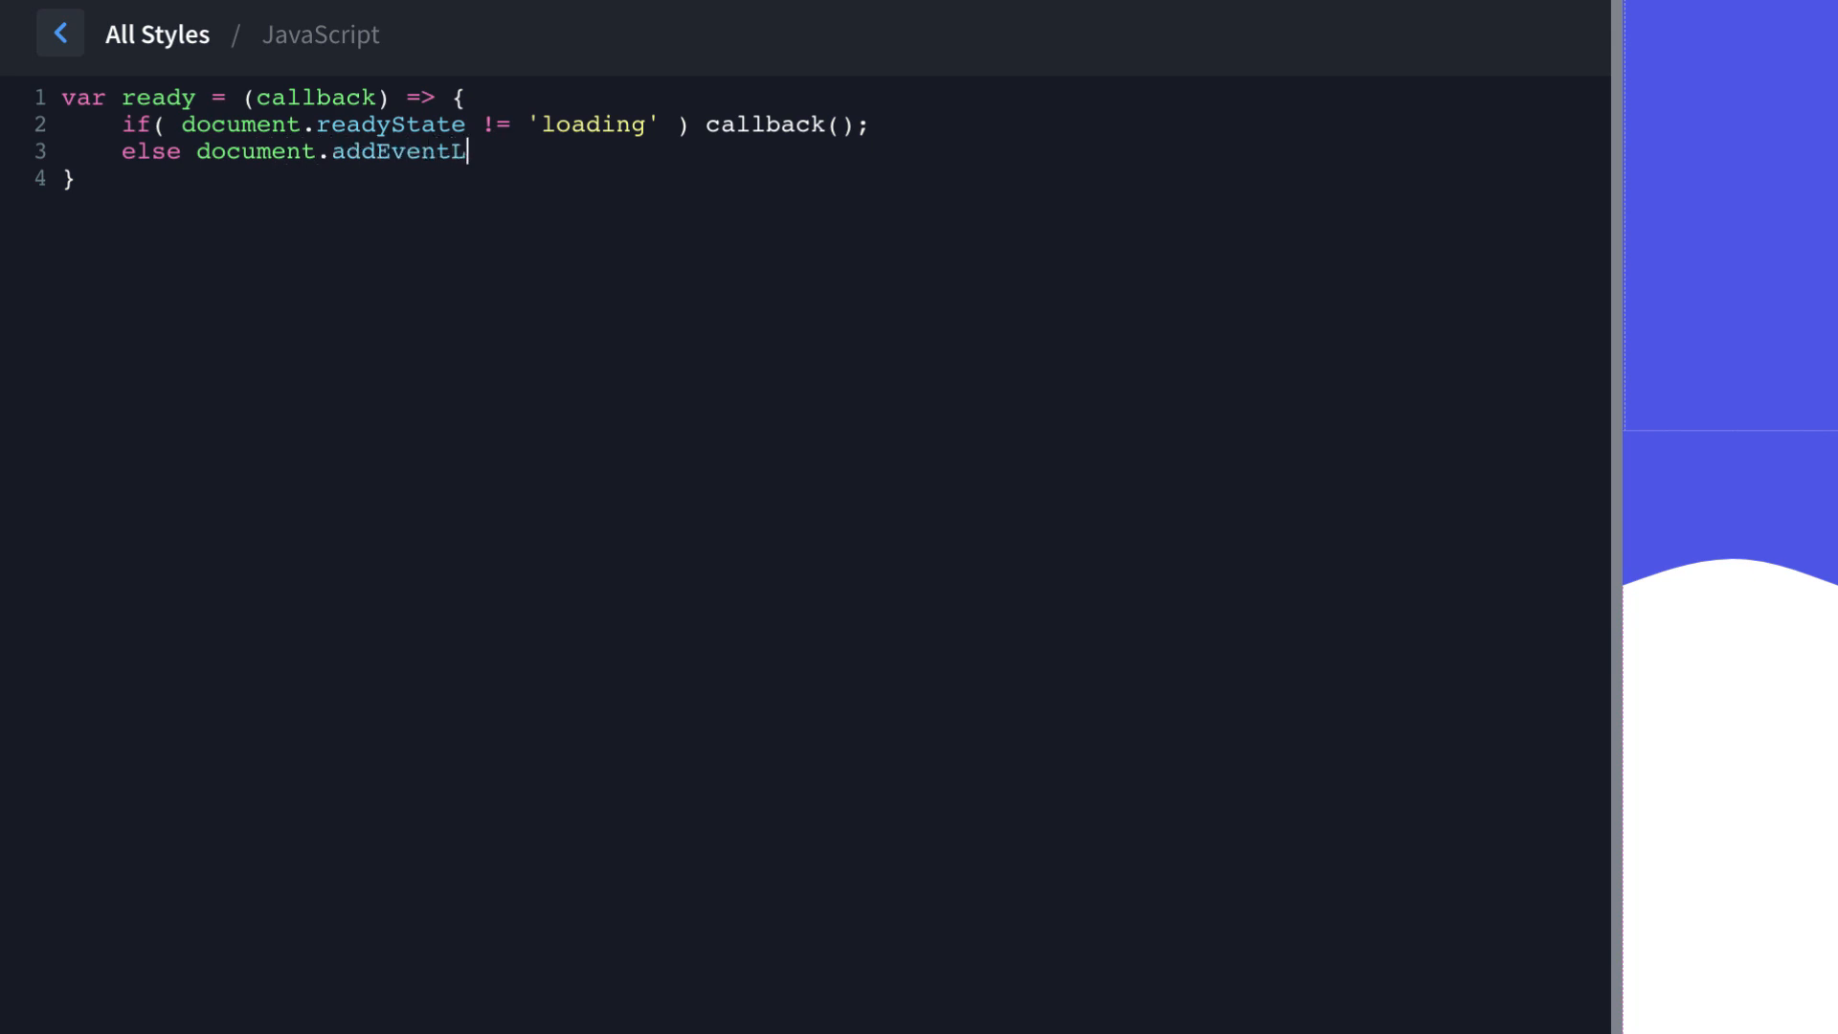
type("is")
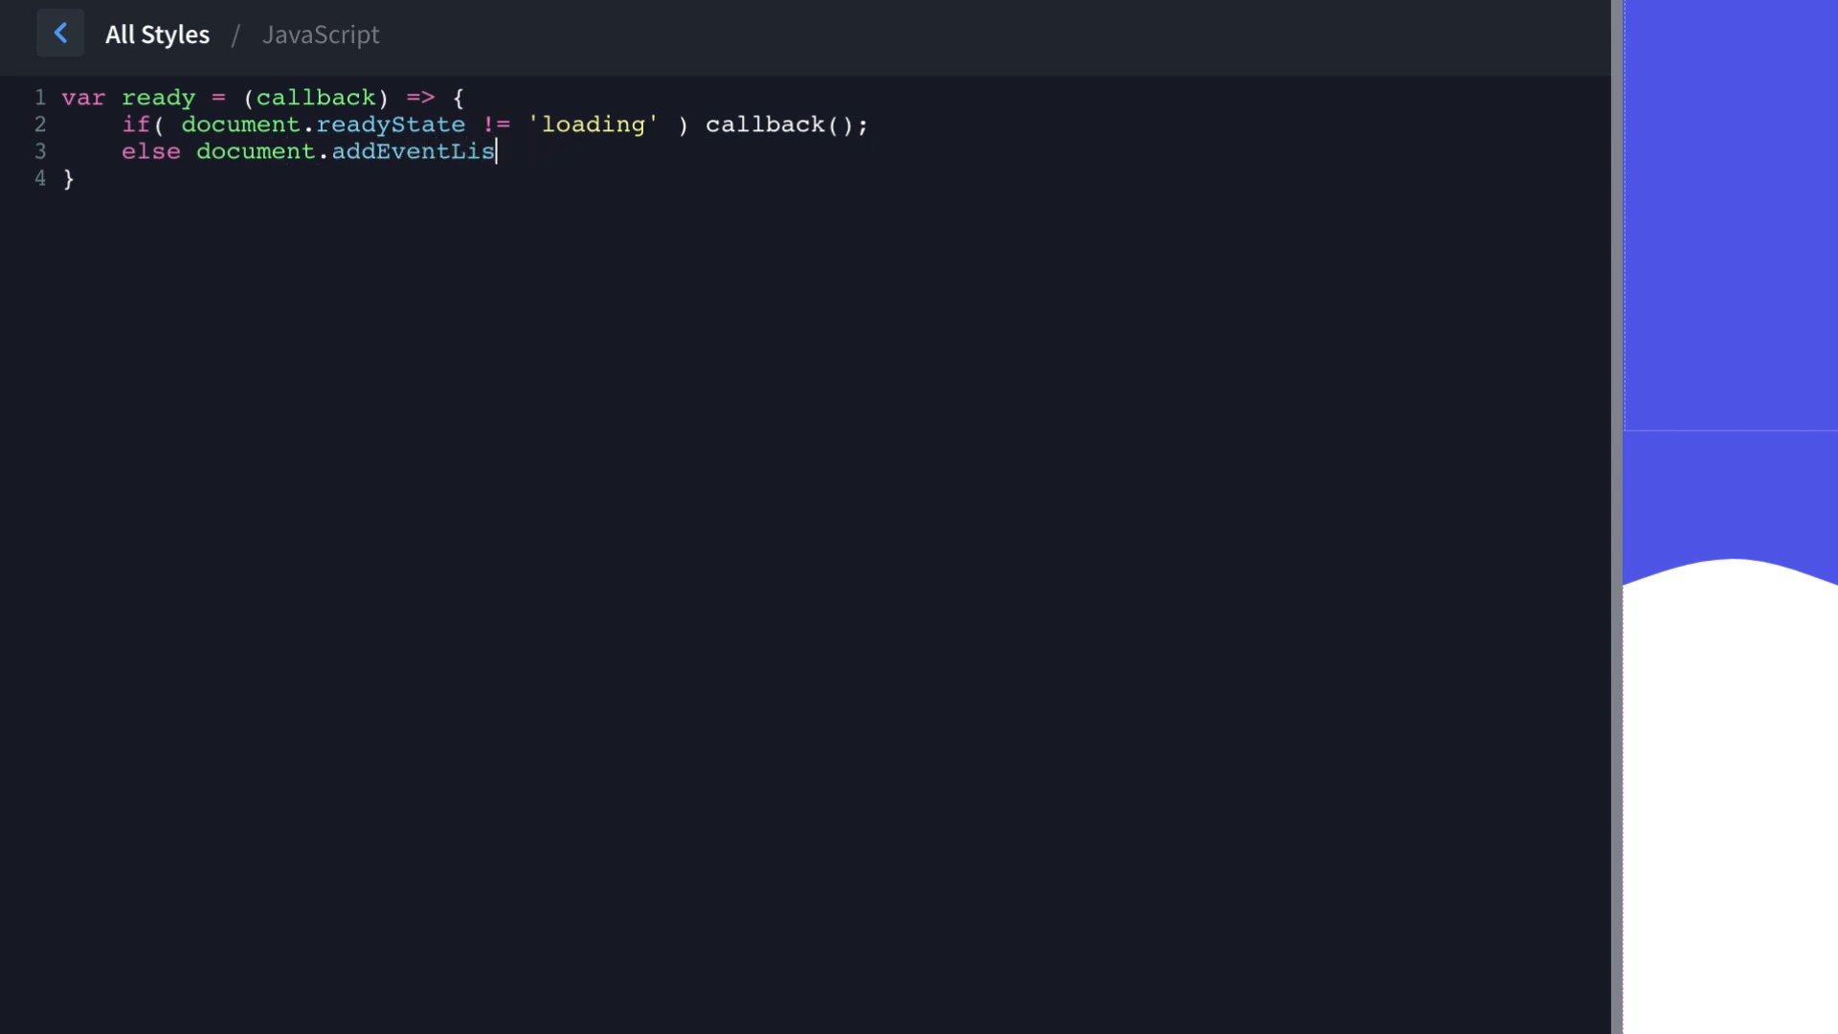
type("tener(")
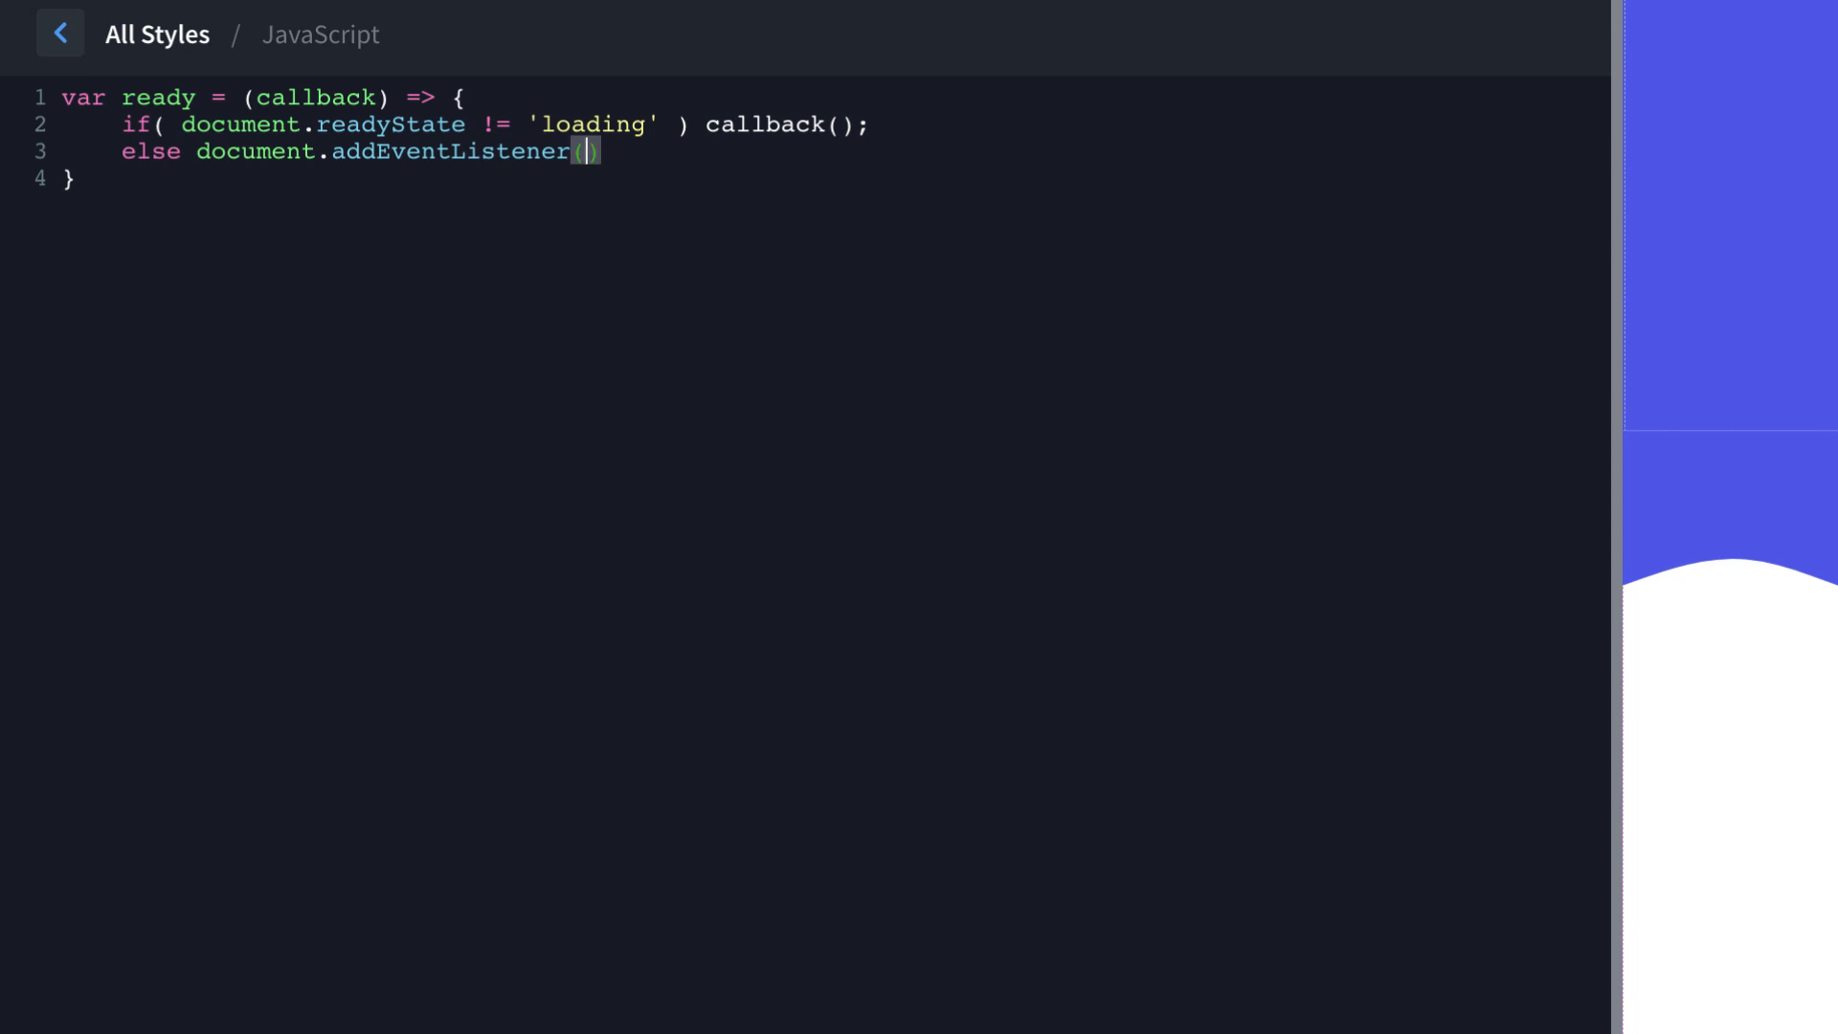
type("'DOMC")
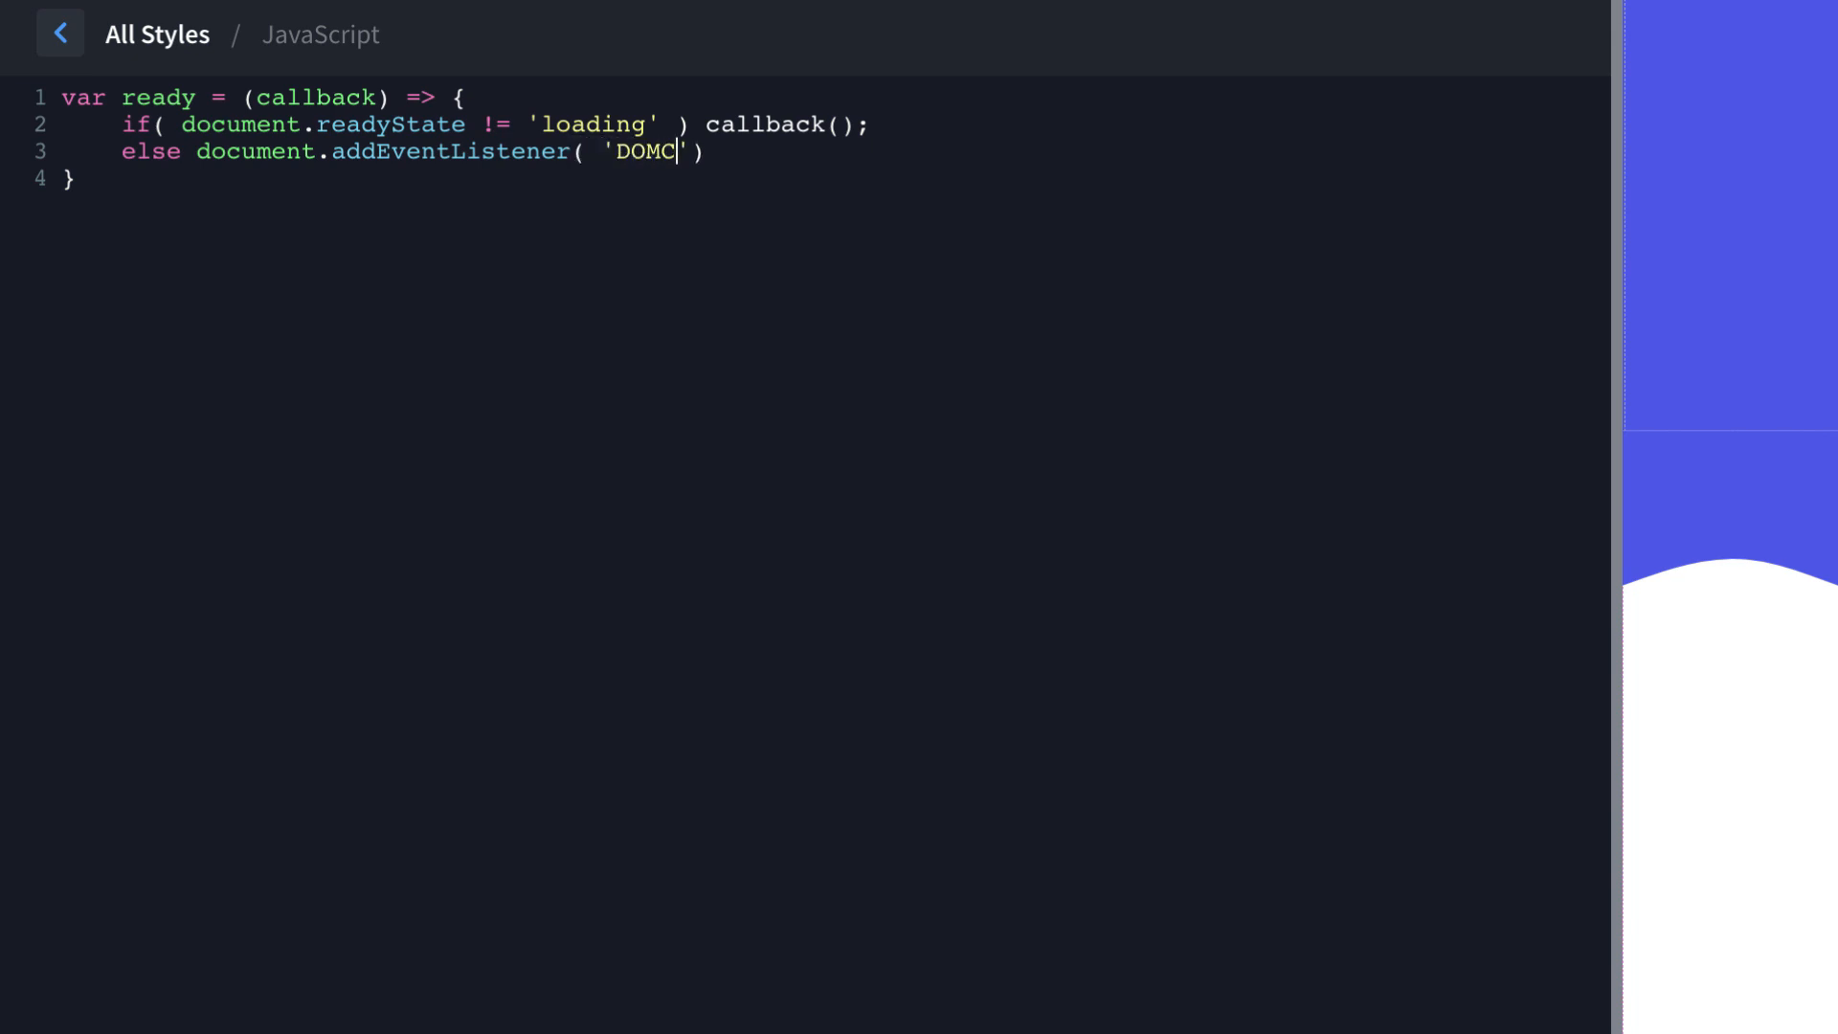
type("ontentLoaded")
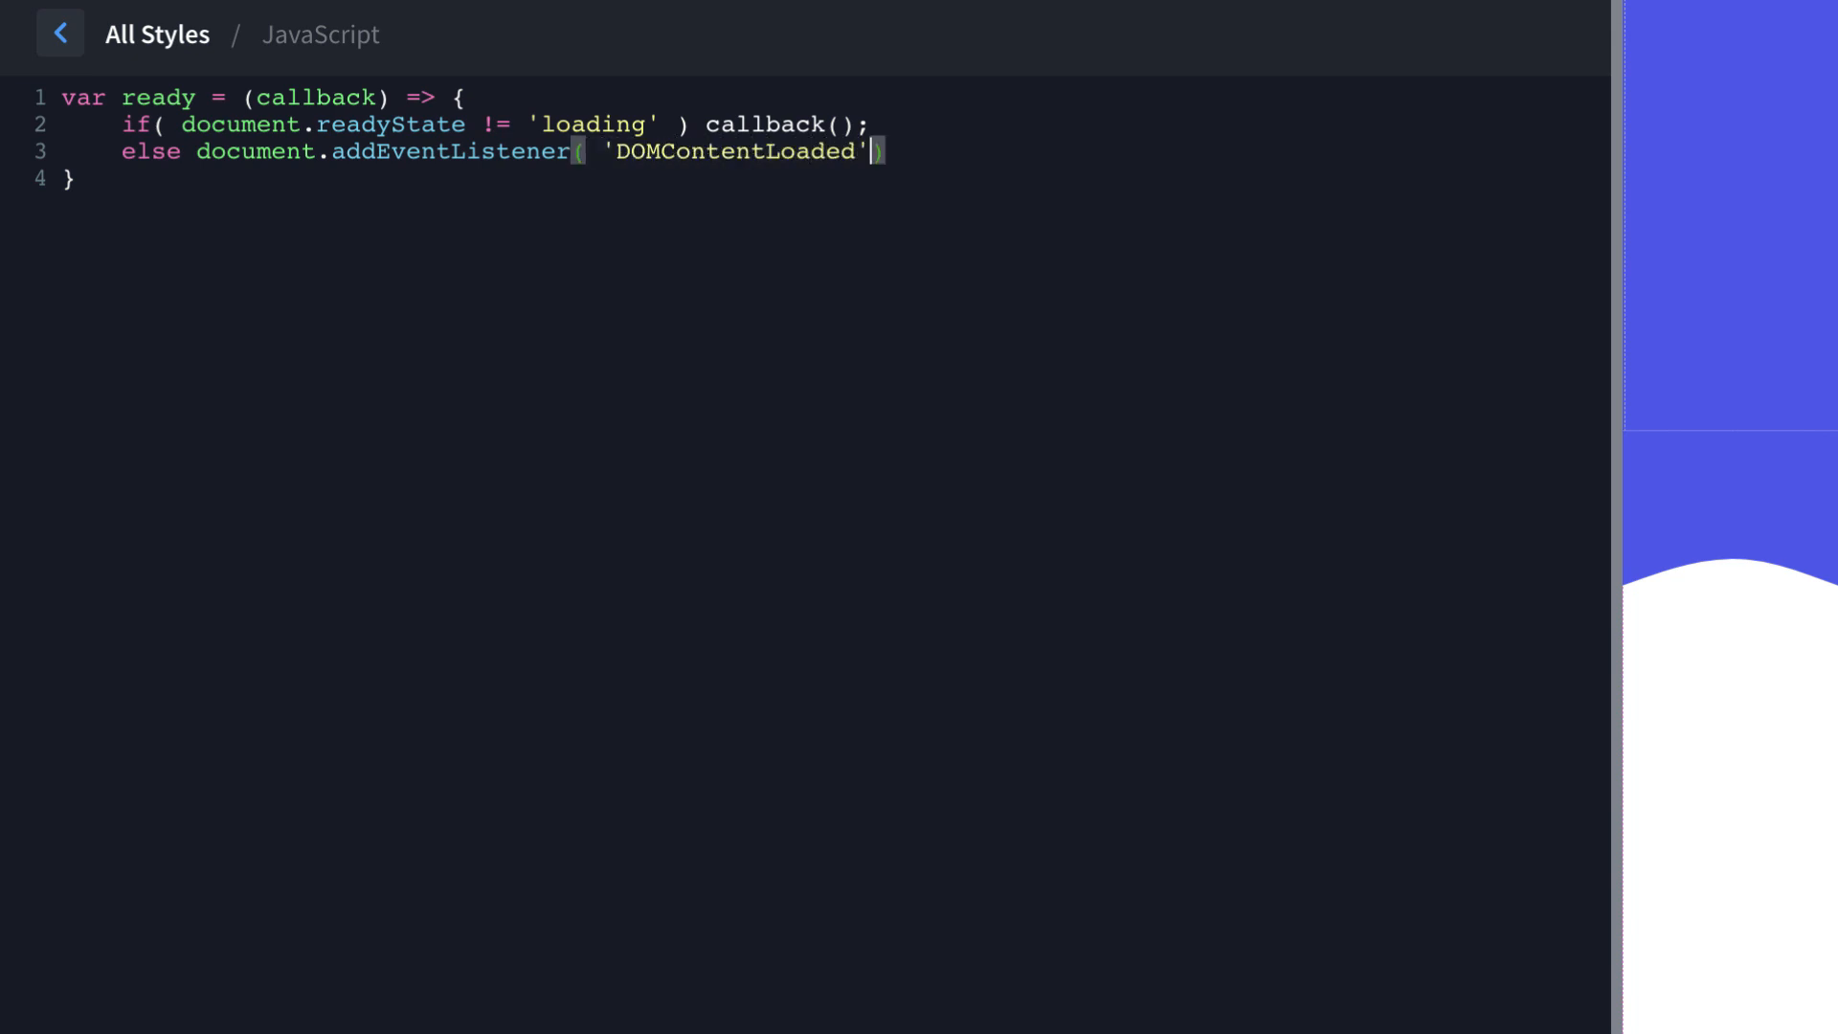
type("\", \"")
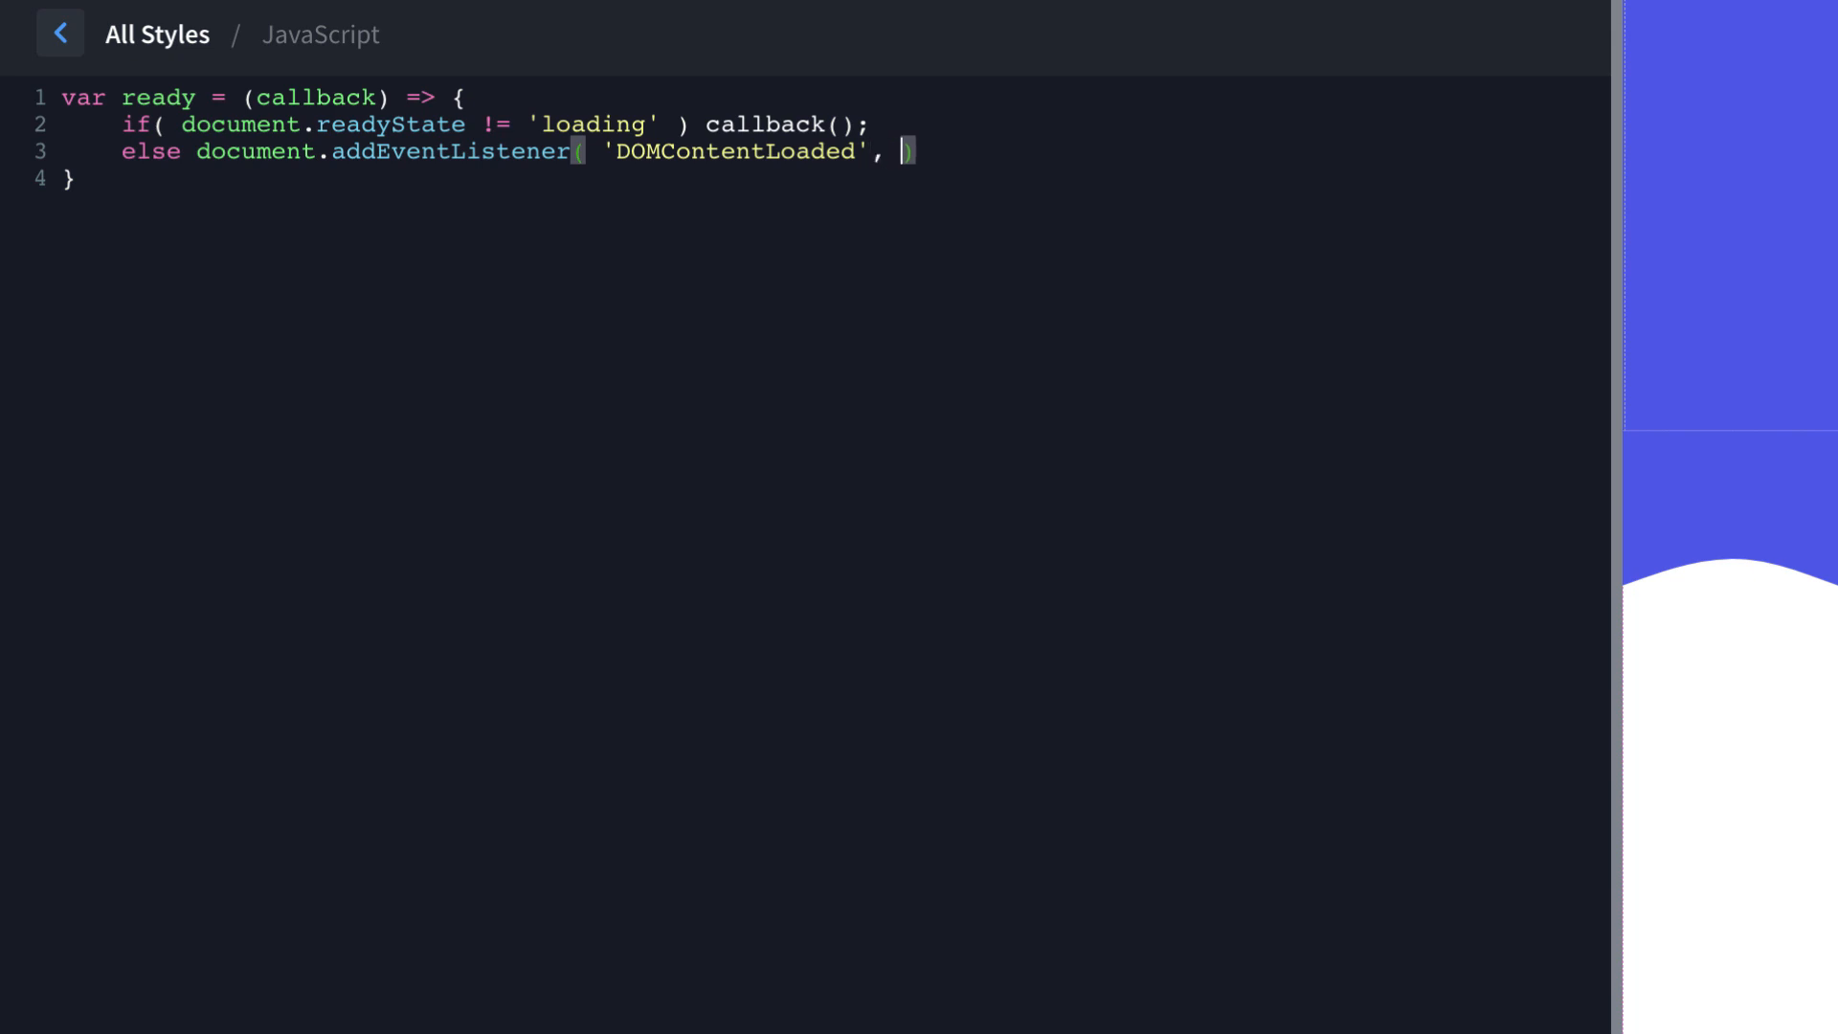
type("callback")
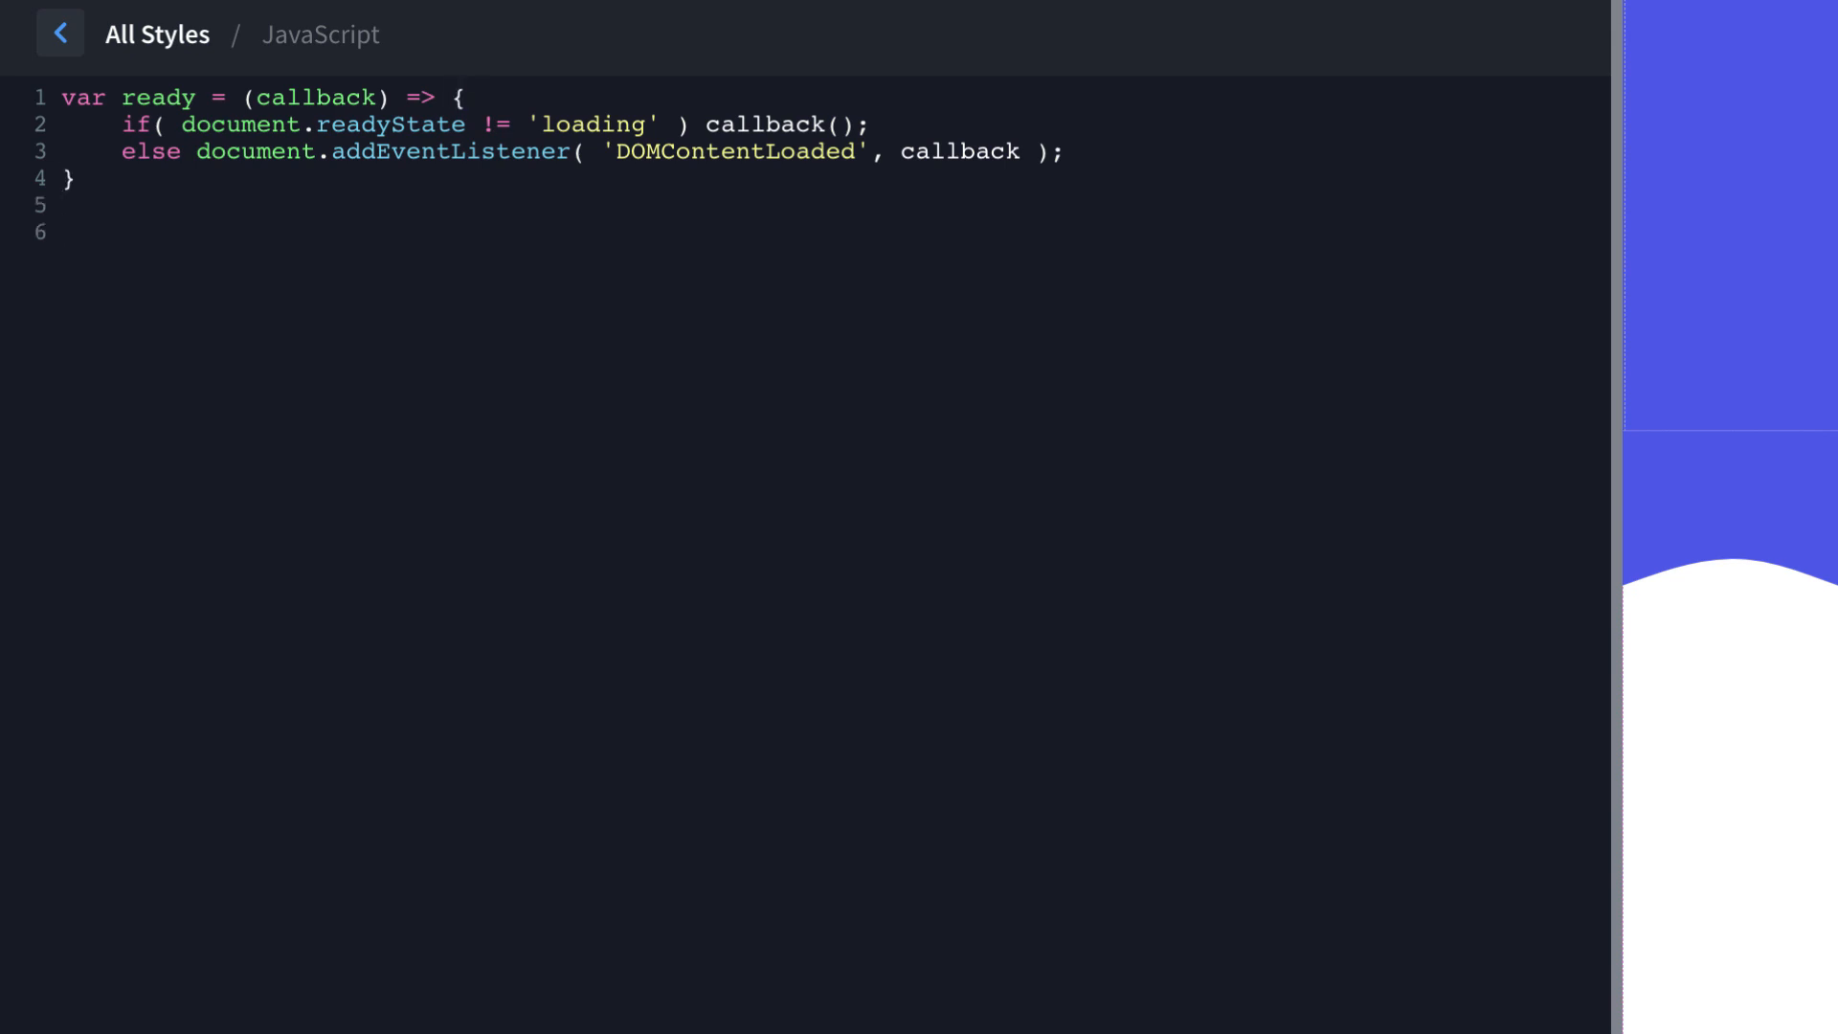
Call ready() with a callback that returns early when window.angular exists.
type("ready")
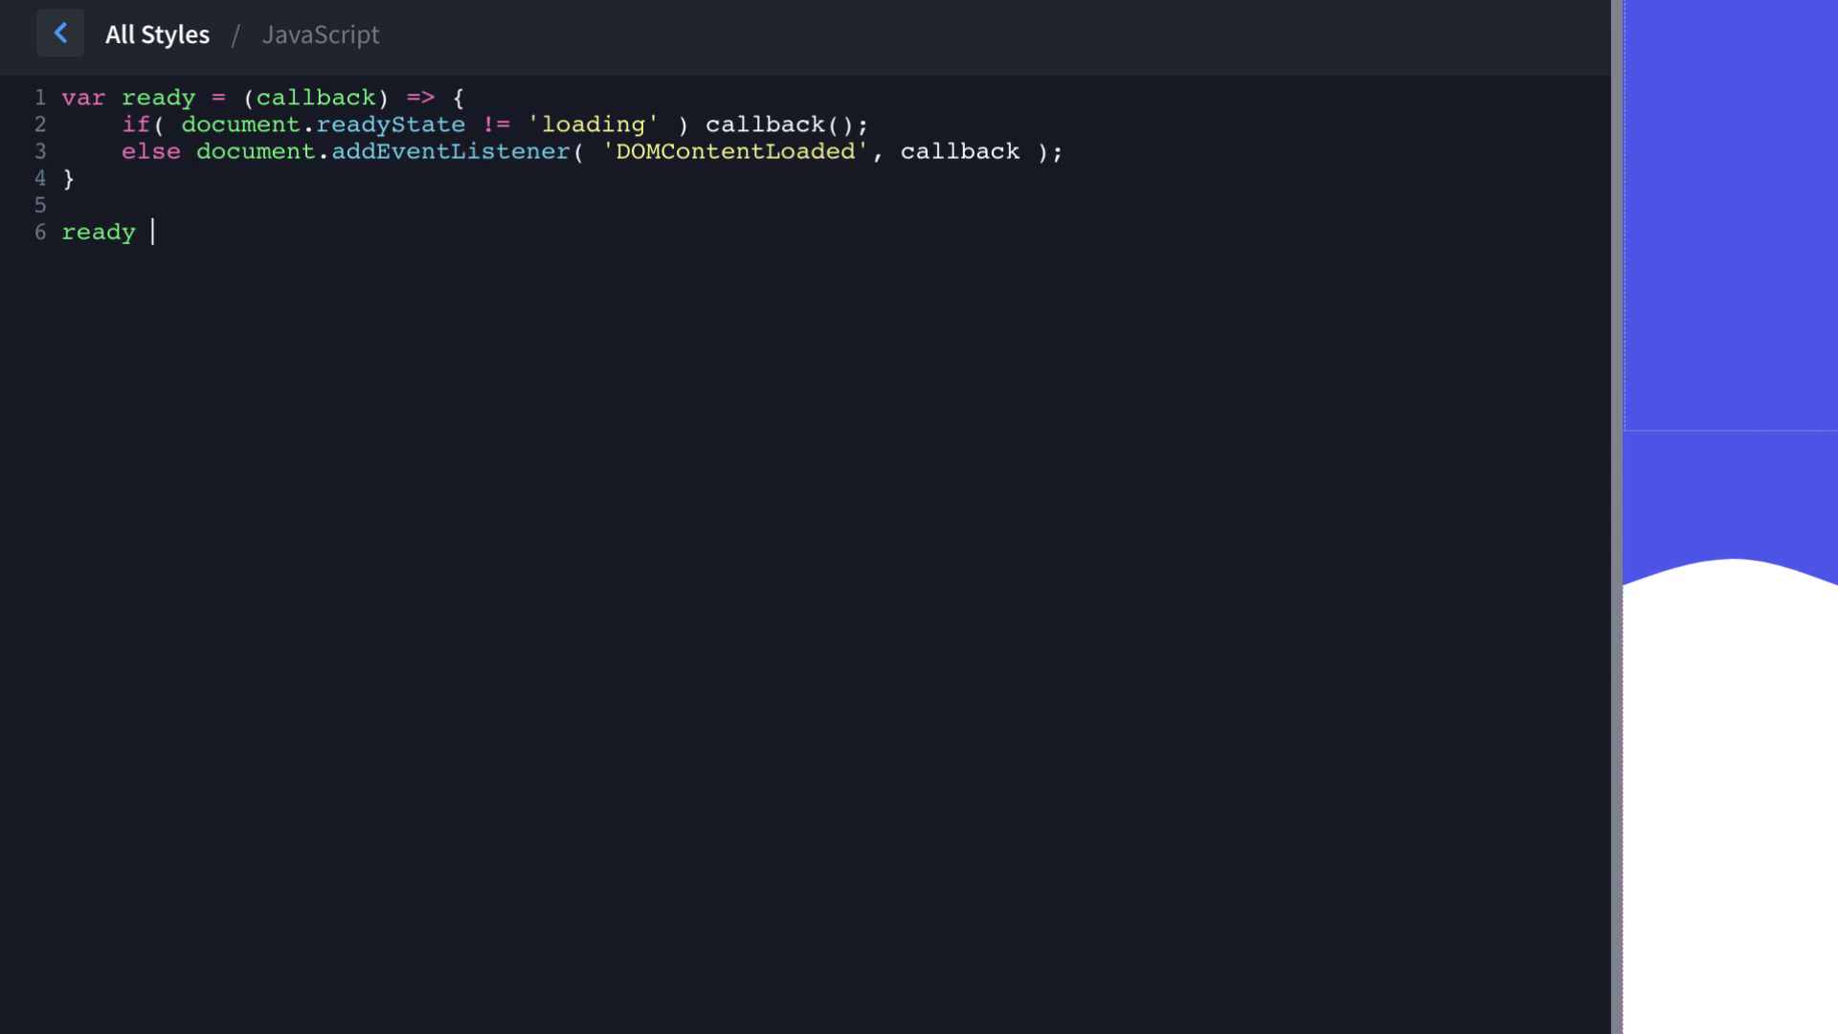
type("(")
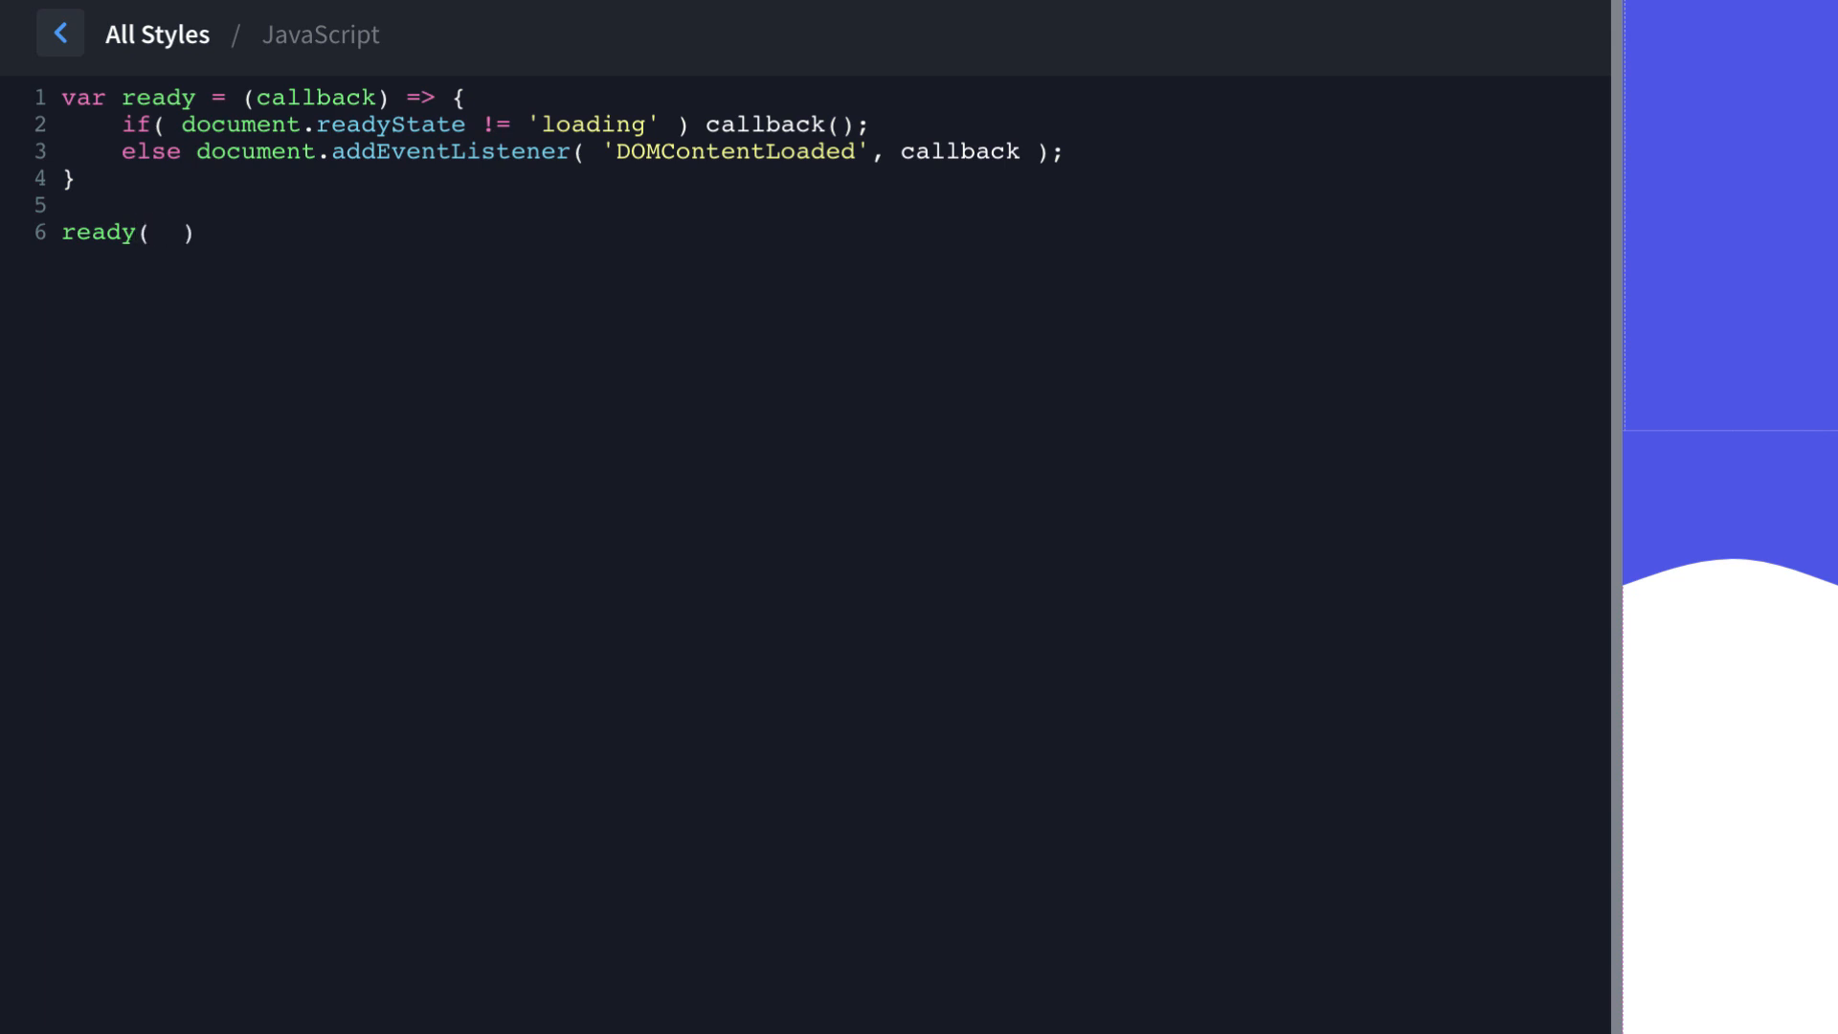
type("() =>")
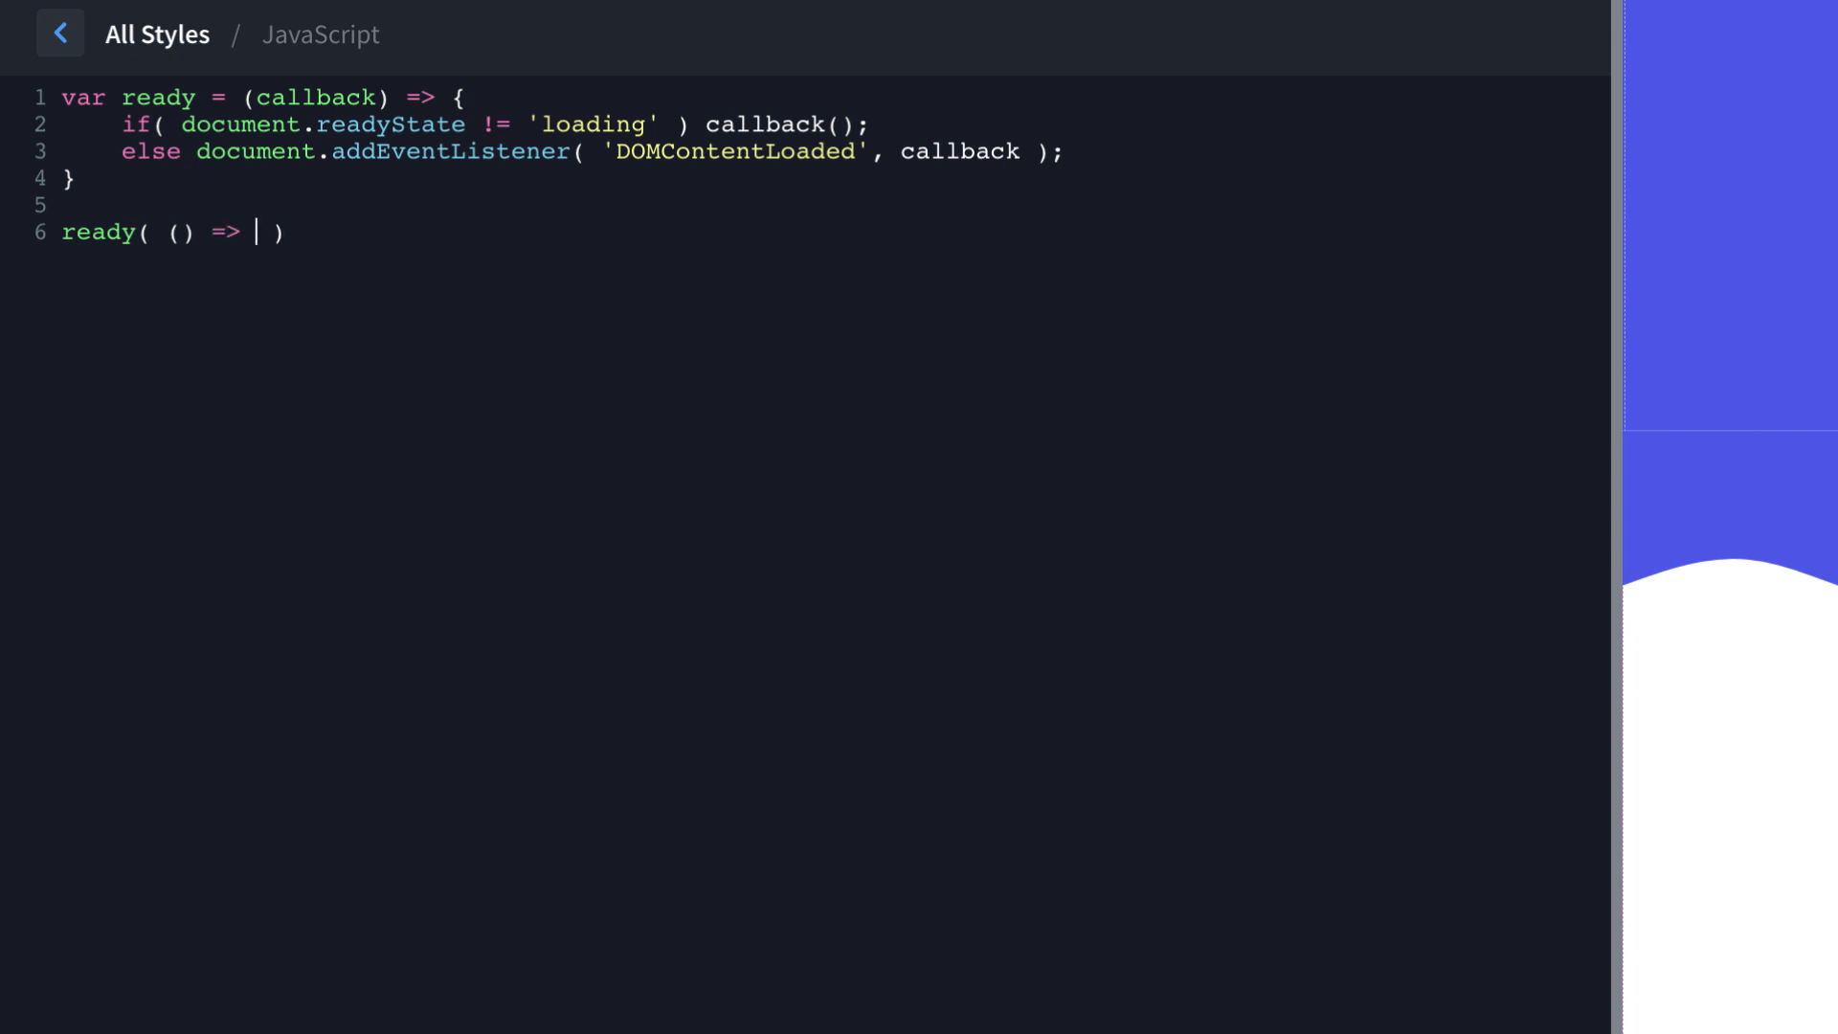
type("{")
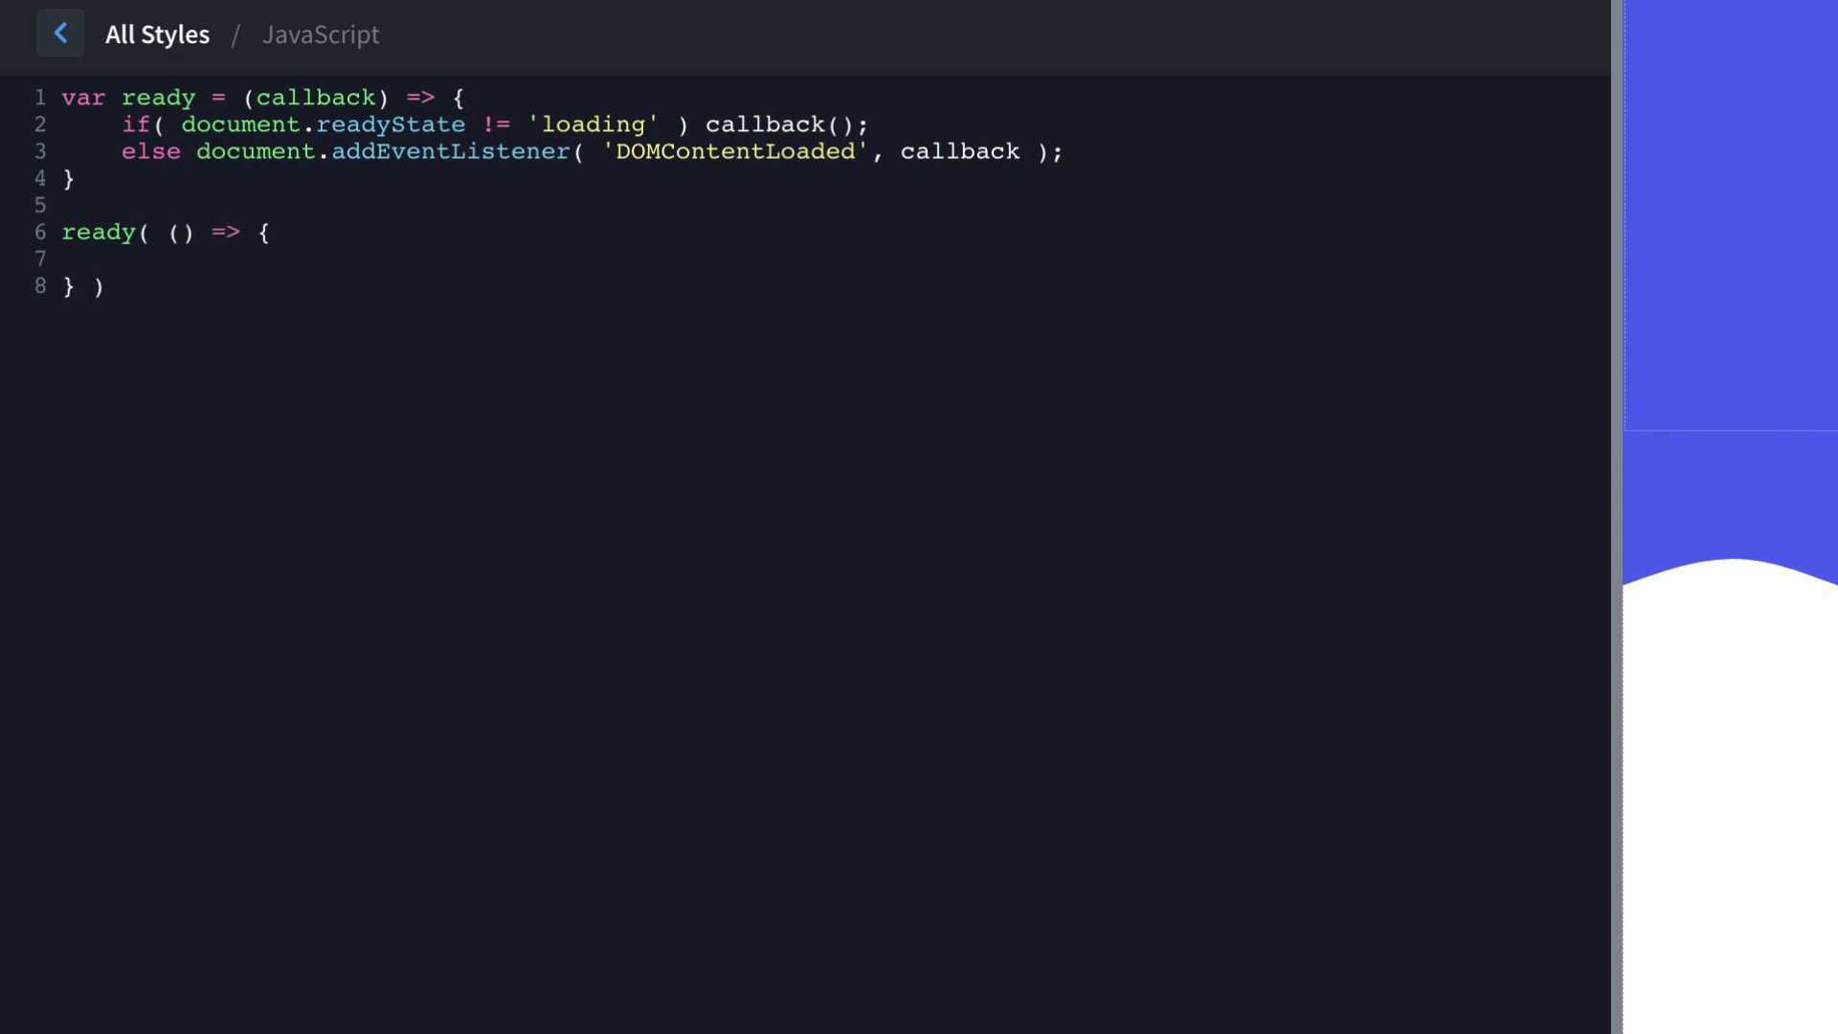
type("if( window.angular ) retu")
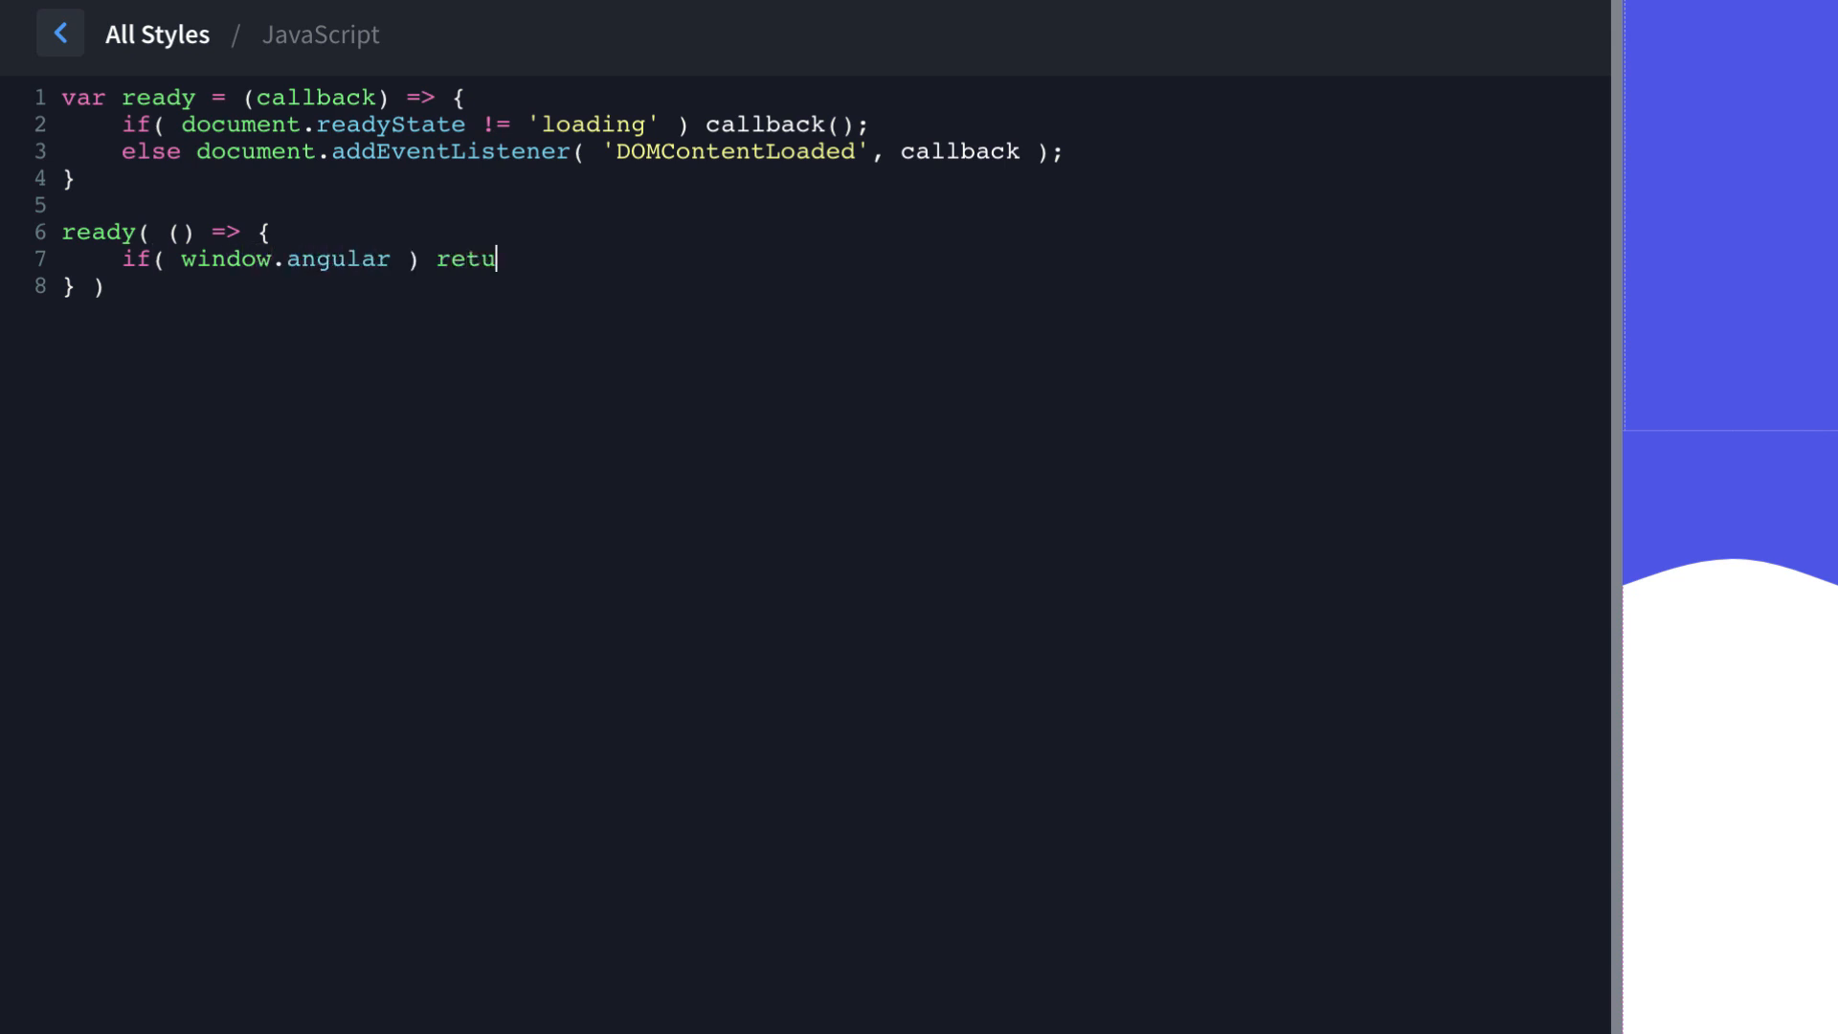
type("rn;")
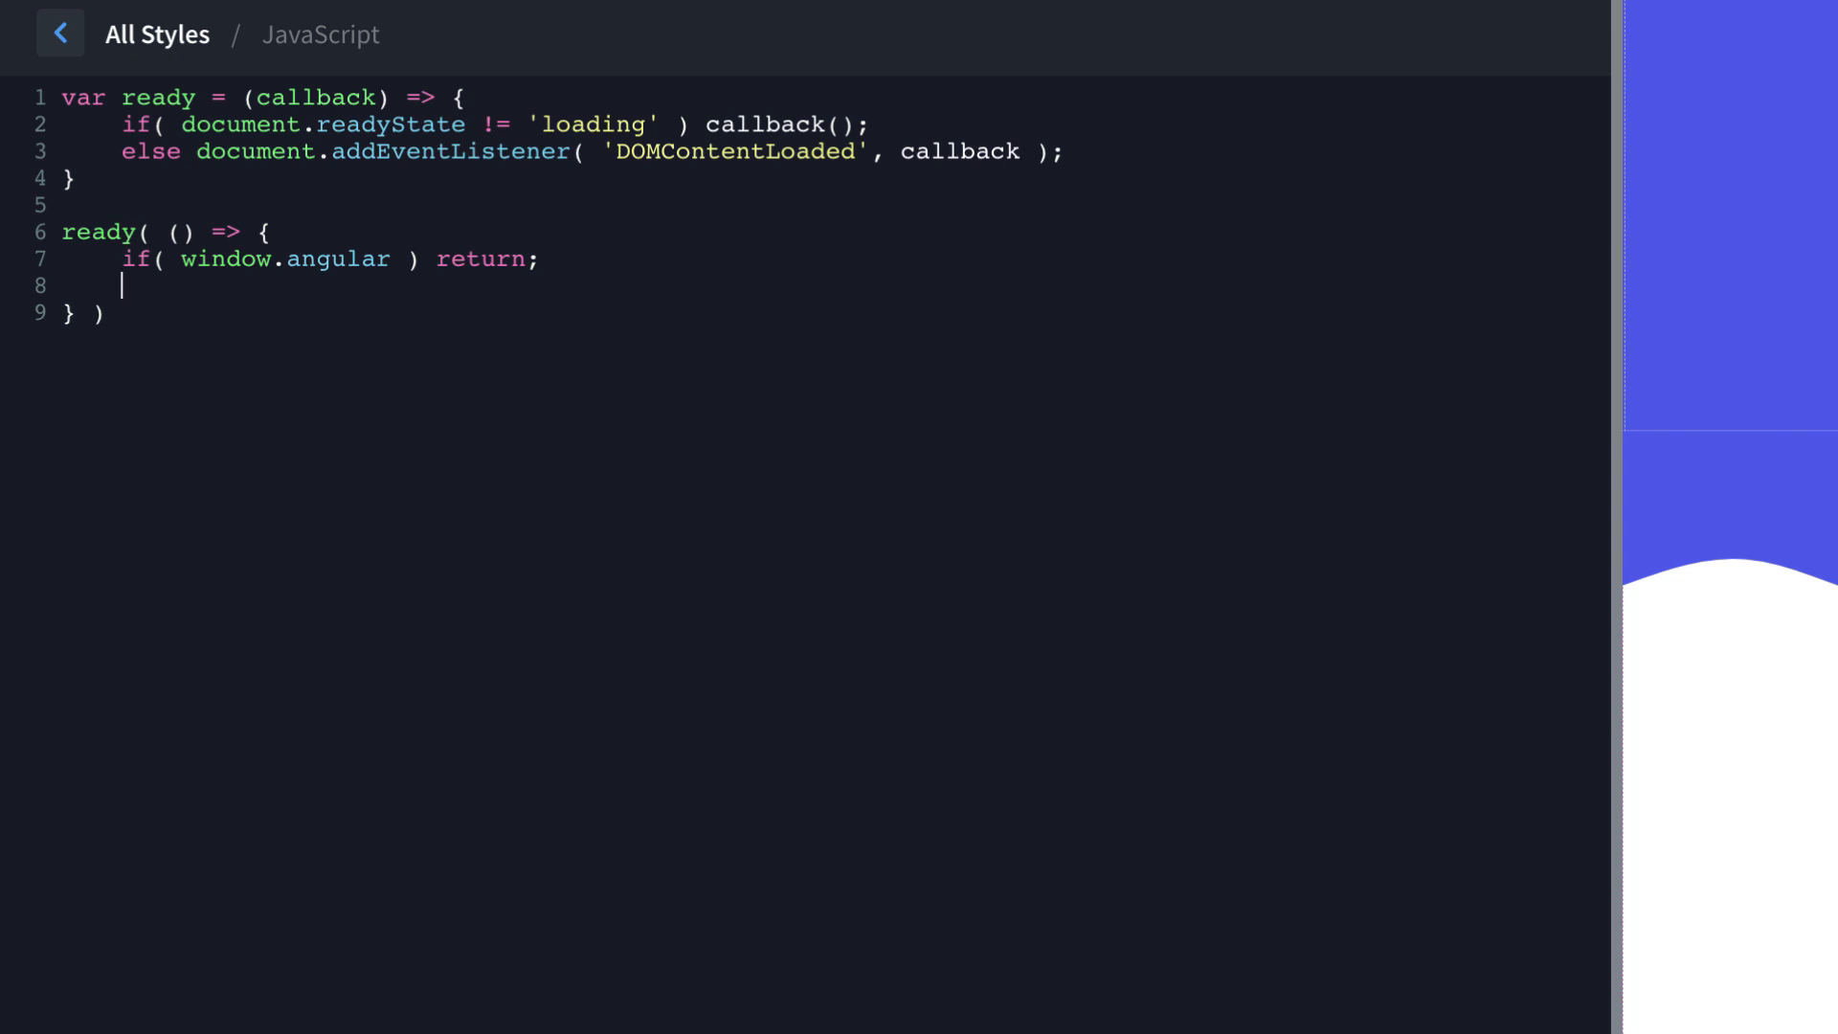
Add a '// Call function calcHeight();' line inside the ready callback.
key("Enter")
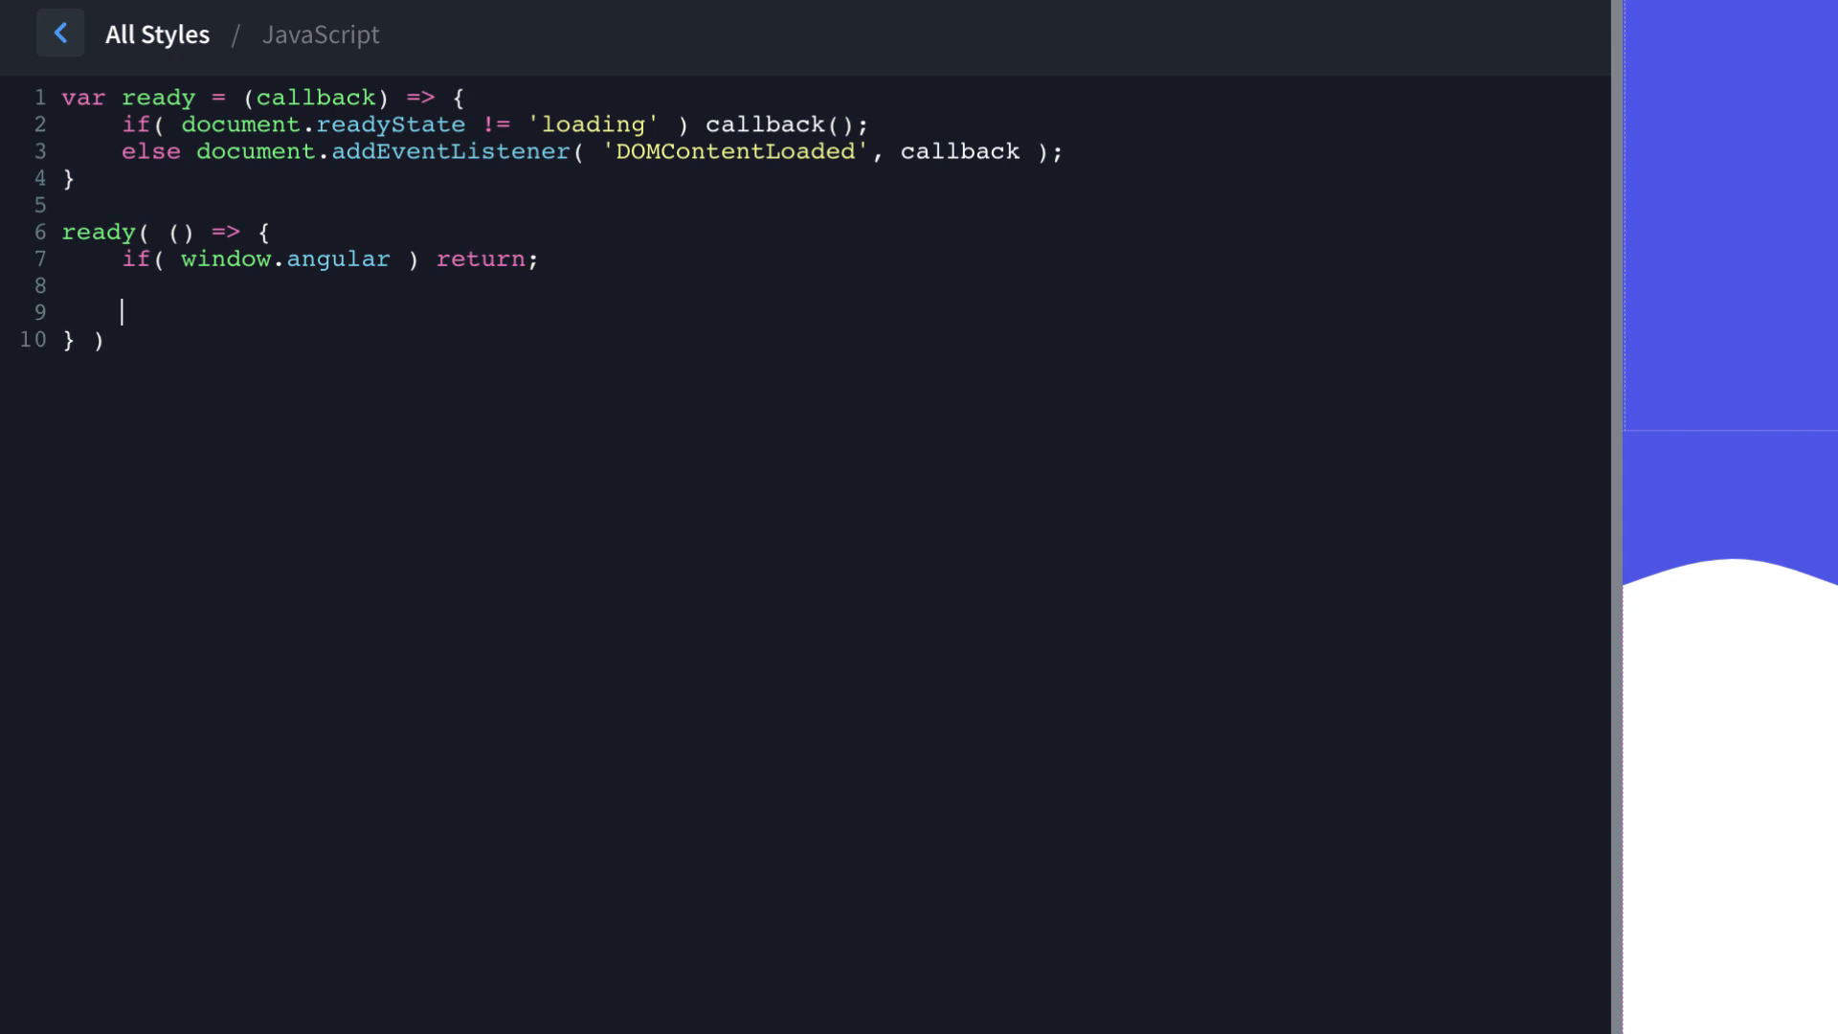
type("//")
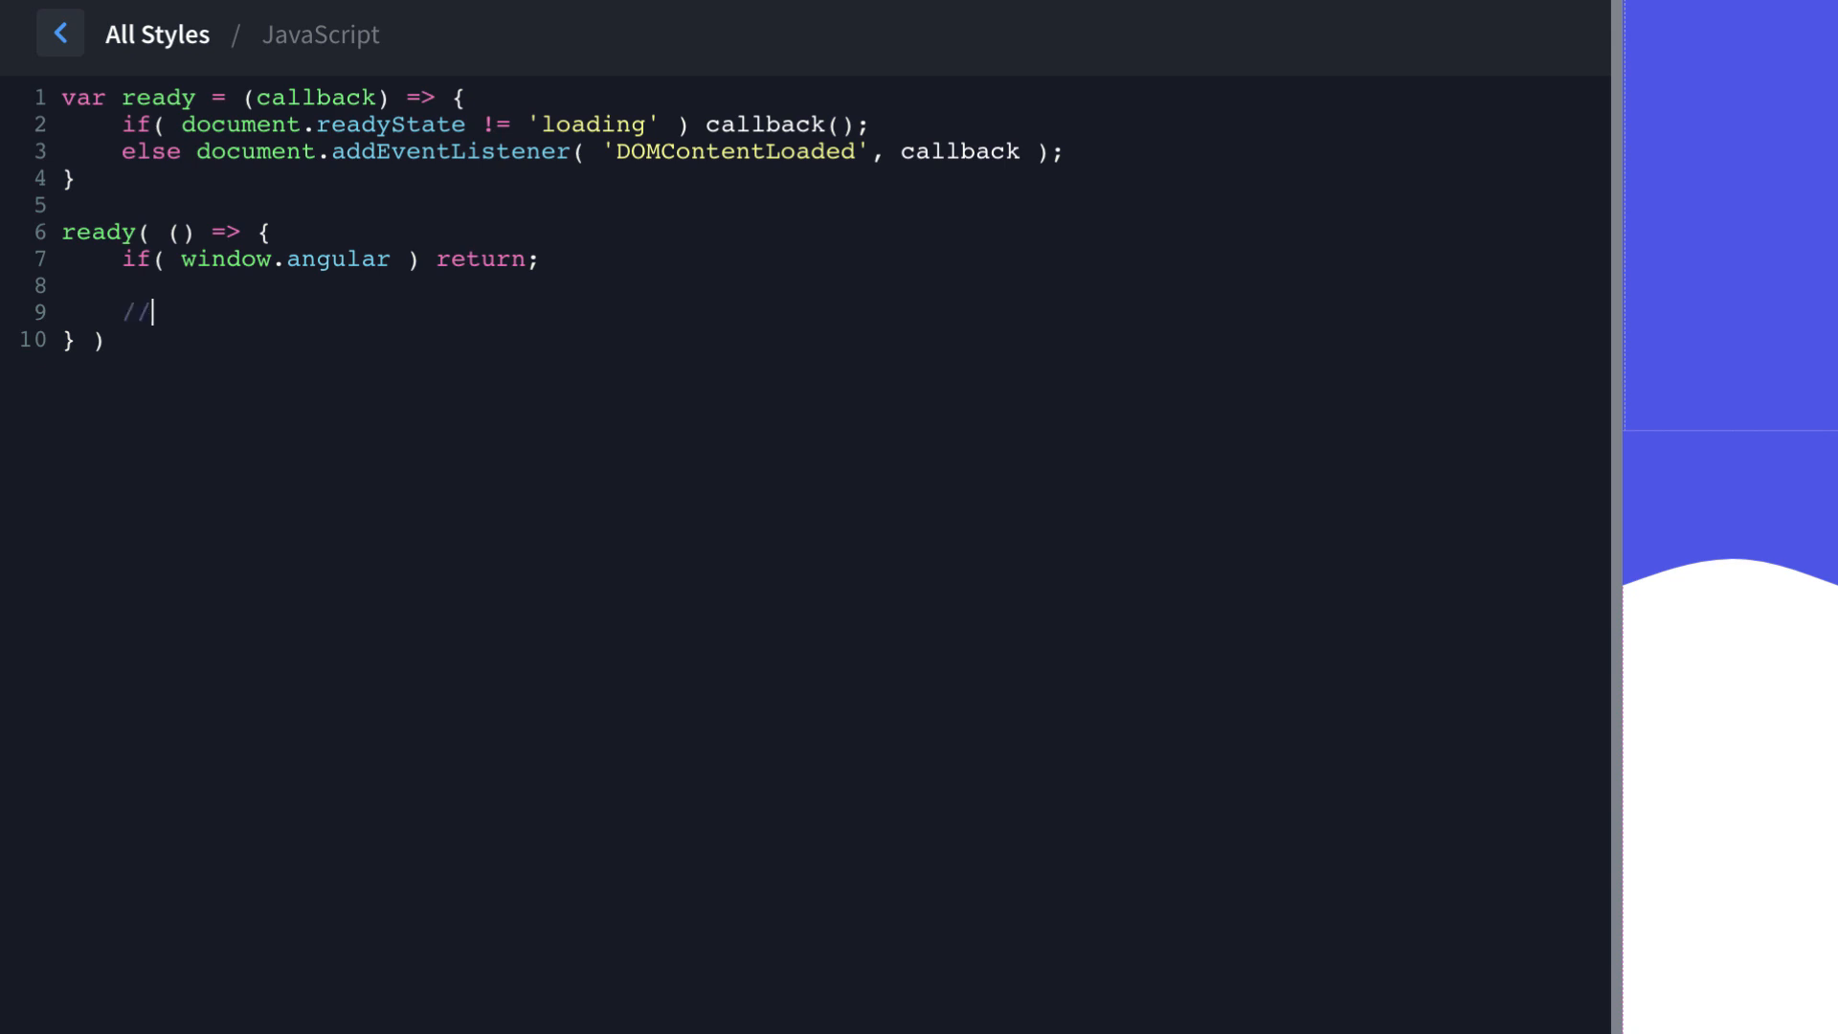
type("Call function")
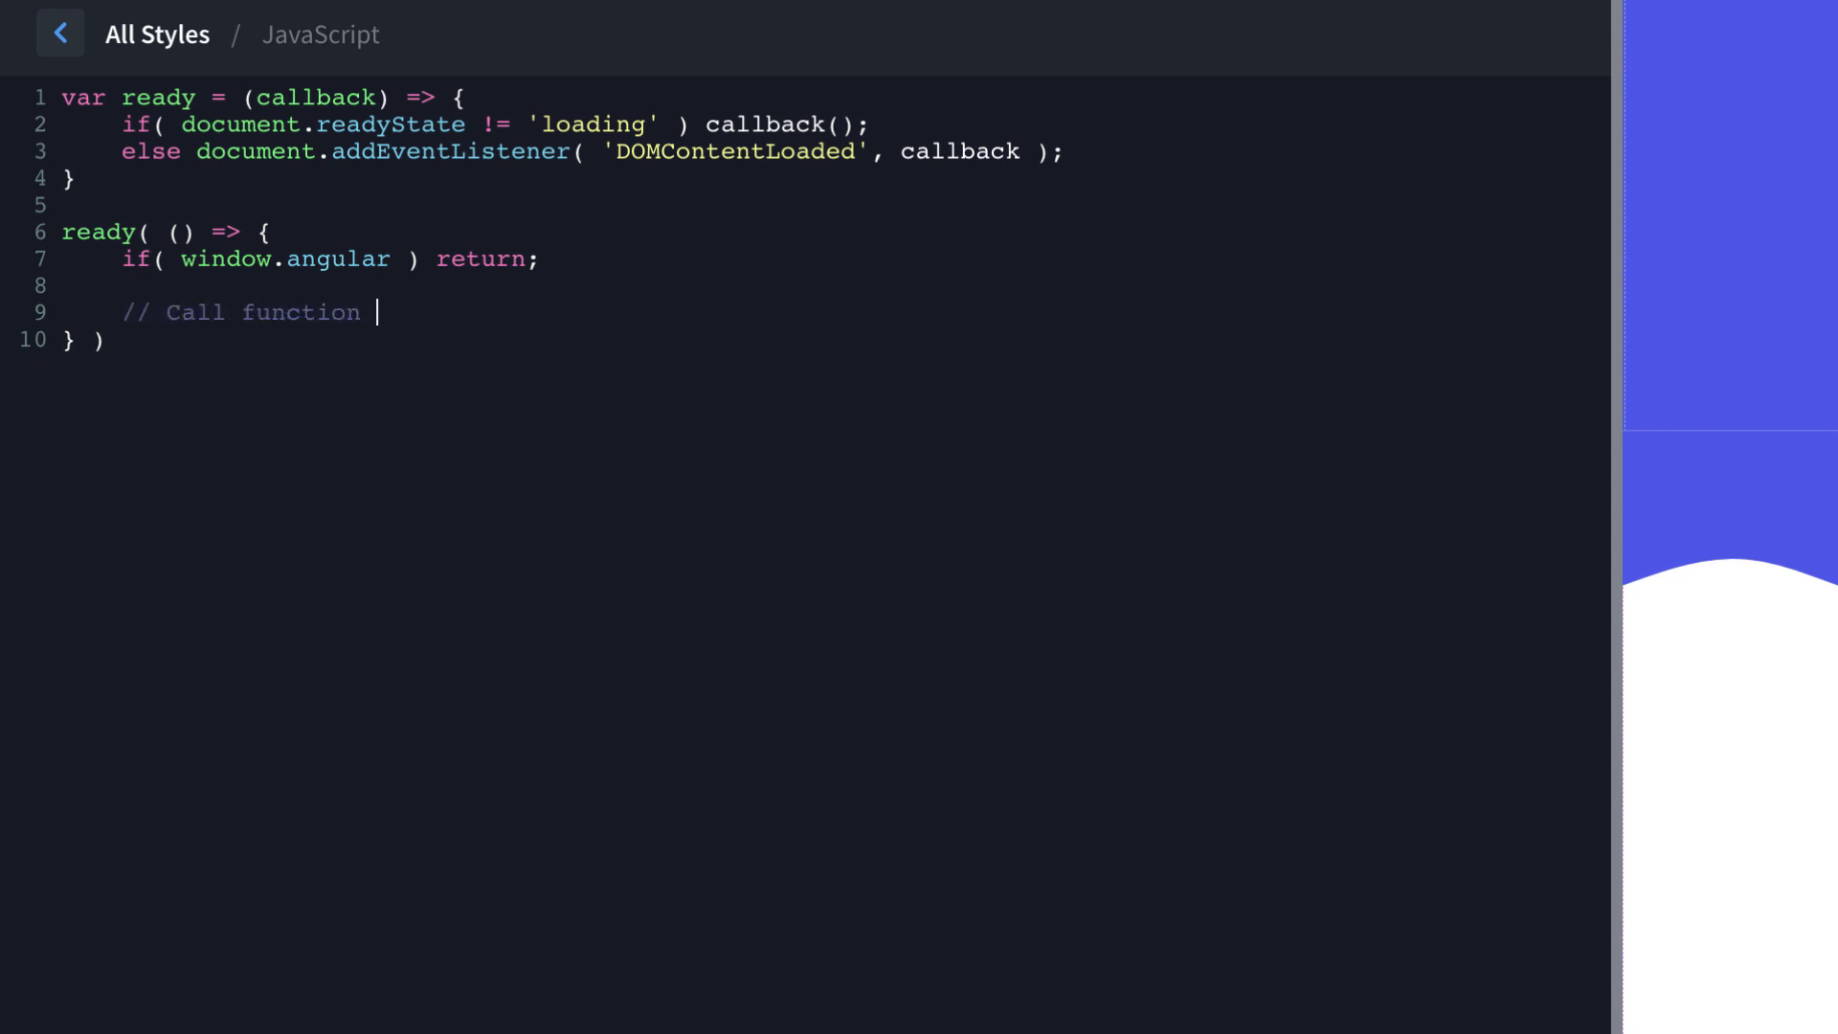
type("calc")
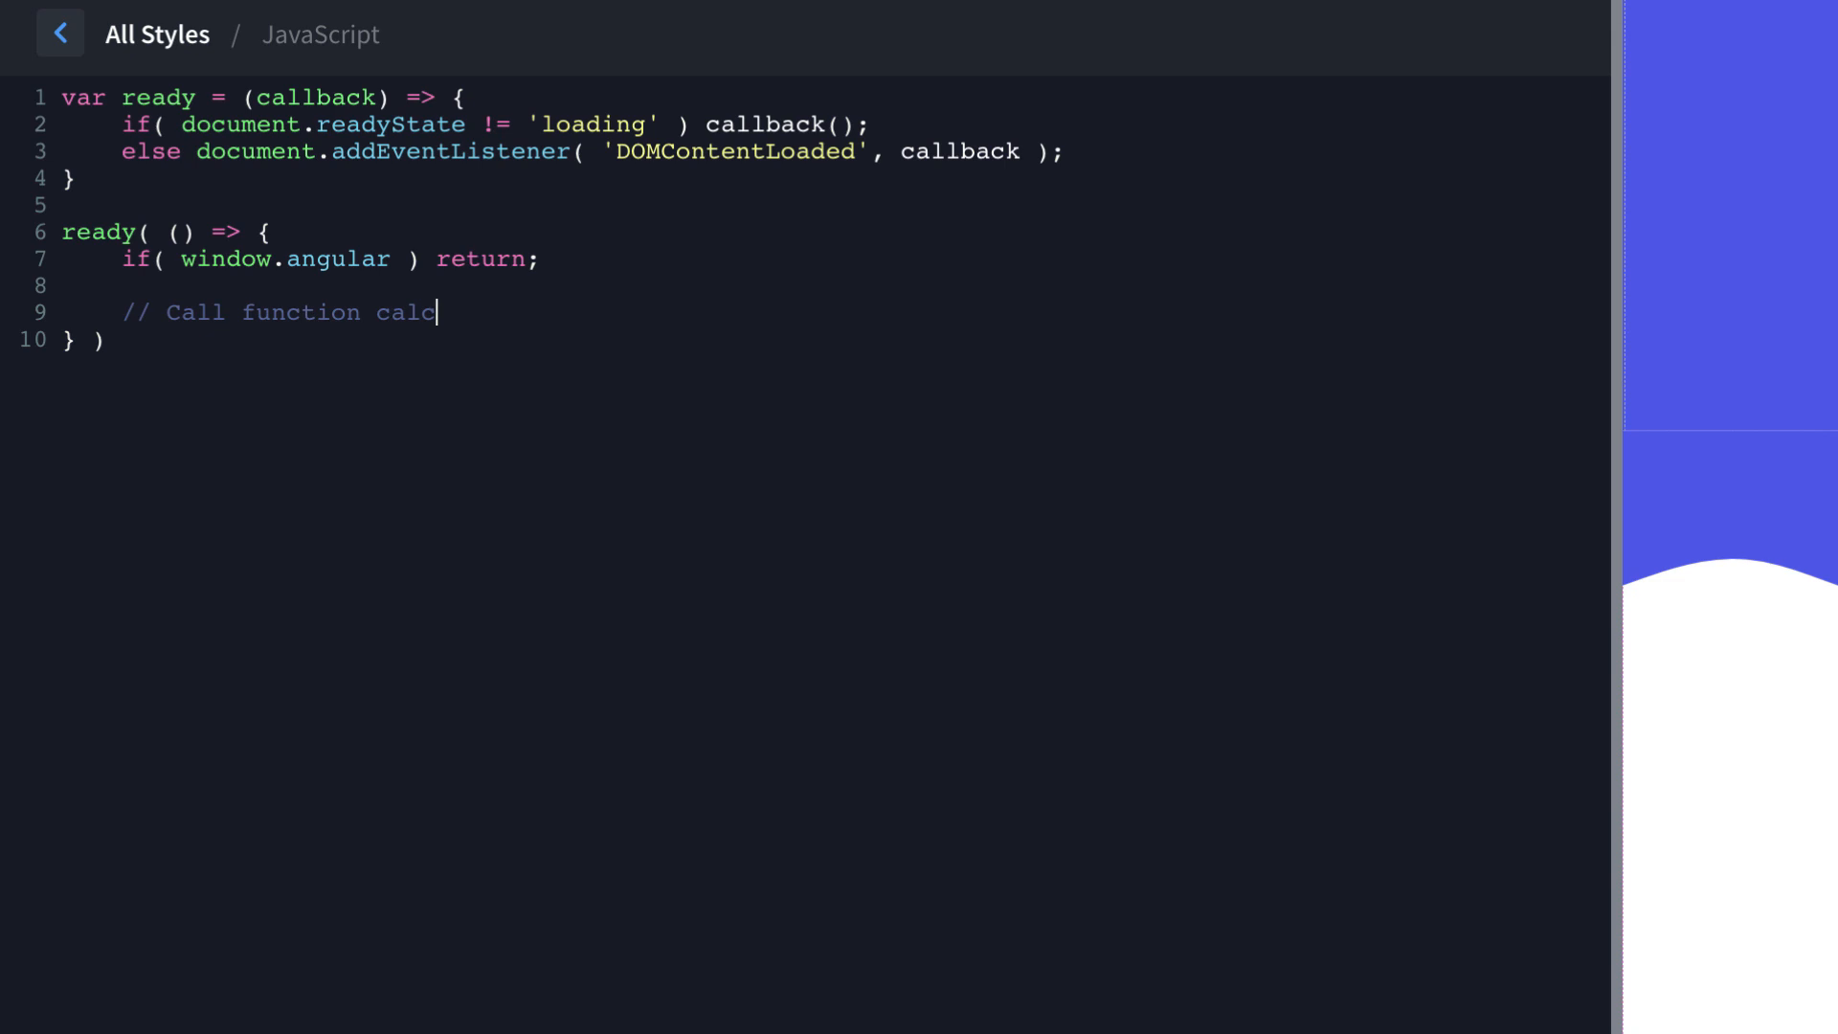
type("Height();")
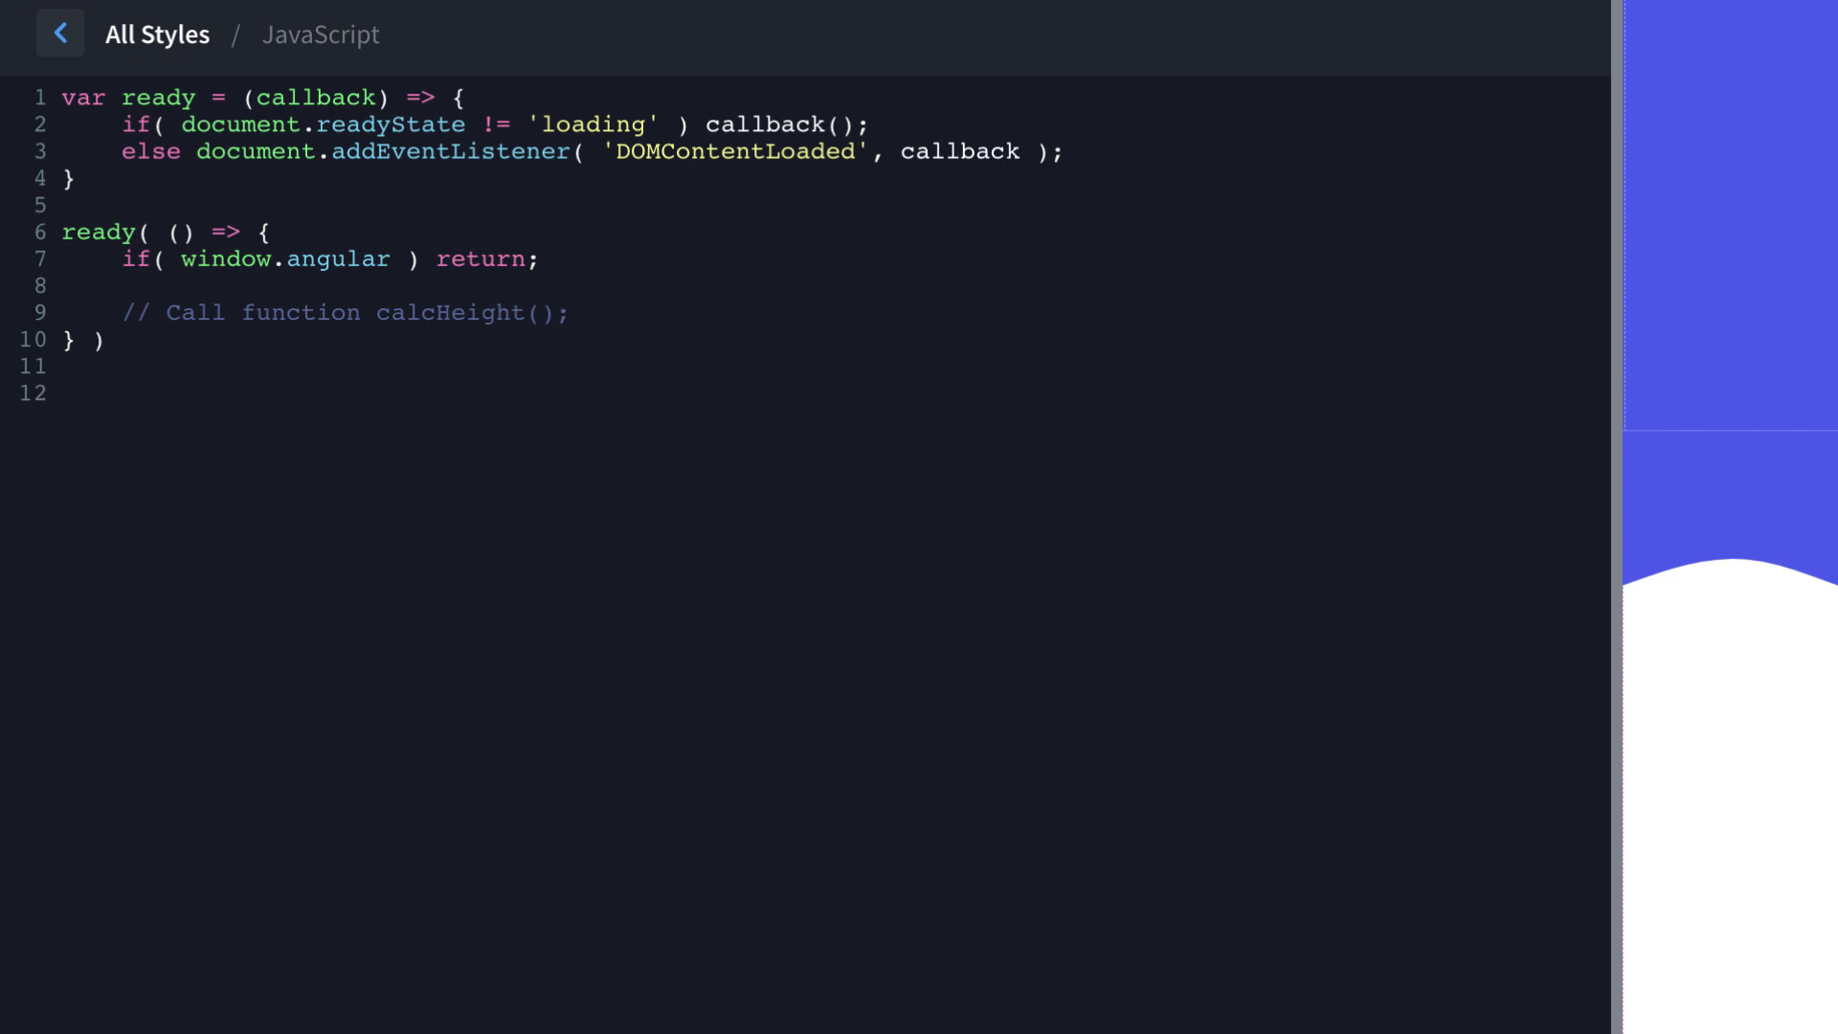
Write document.addEventListener('scroll', ...) with an angular guard and a commented calcHeight() call.
type("document.addEventList")
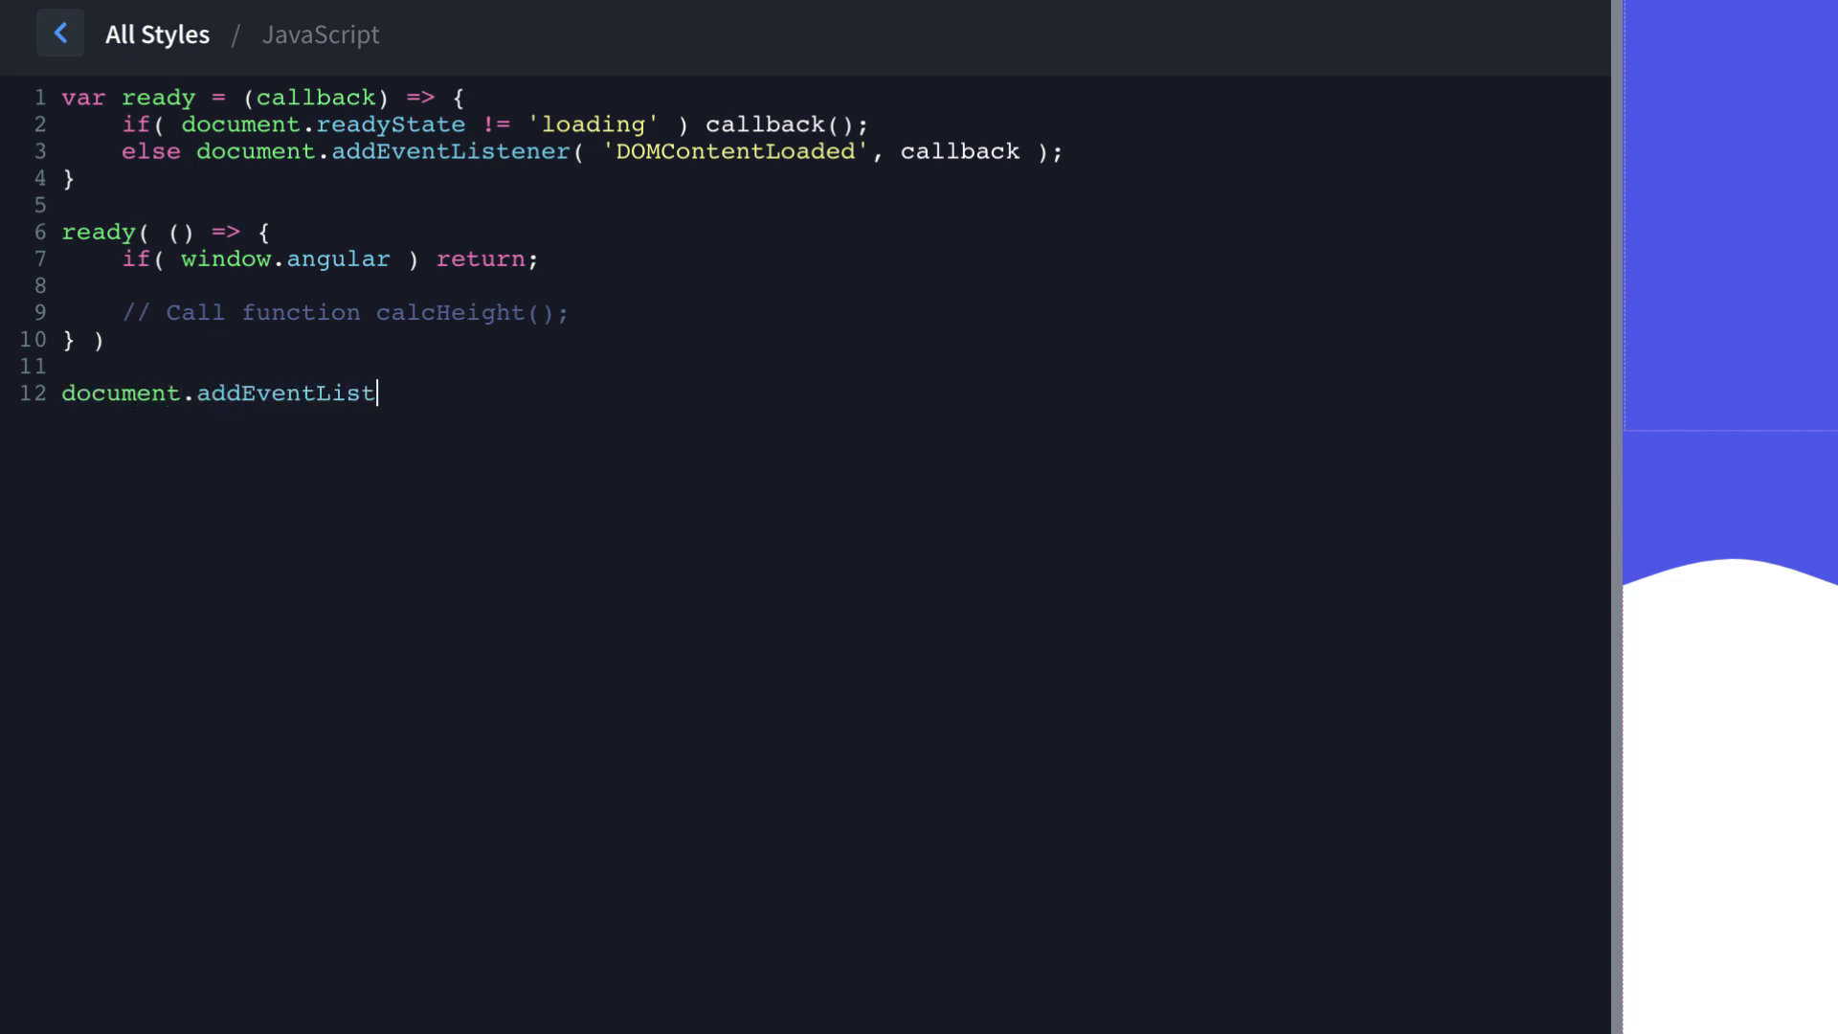
type("ener('scroll', )")
type("if( window.angular ) { return; ")
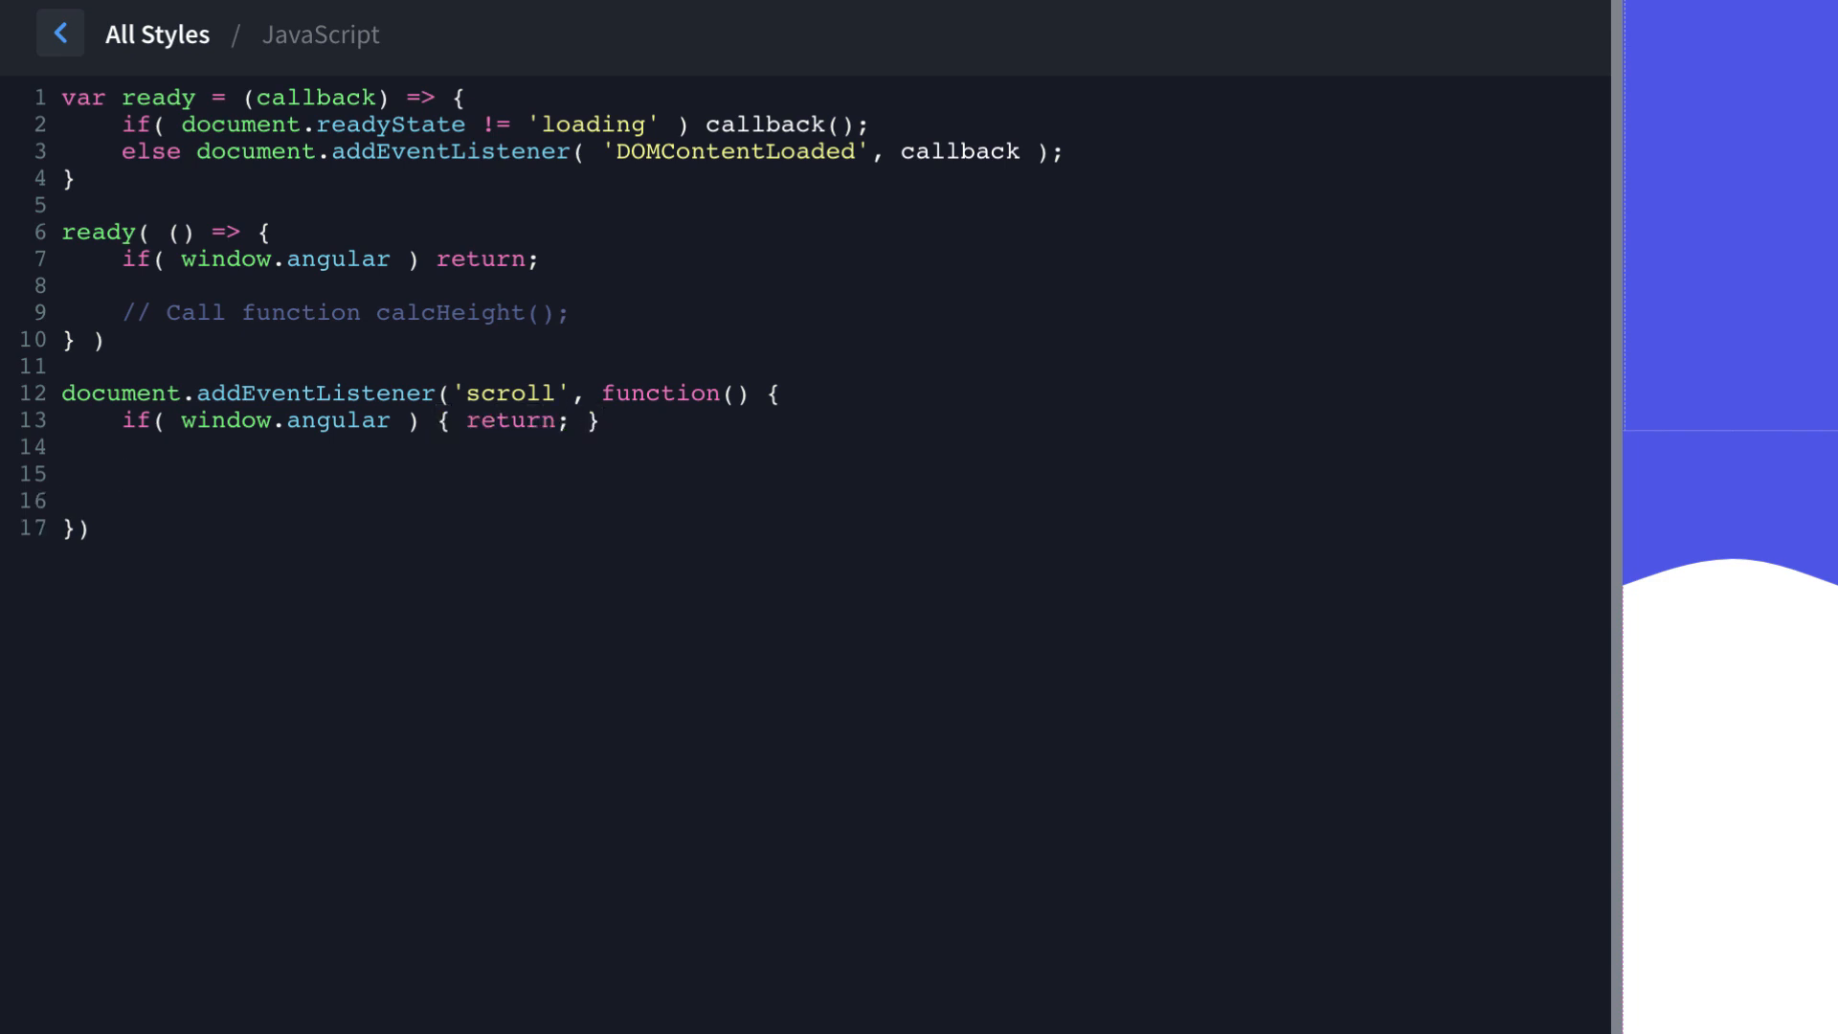
type("// calcHeight();")
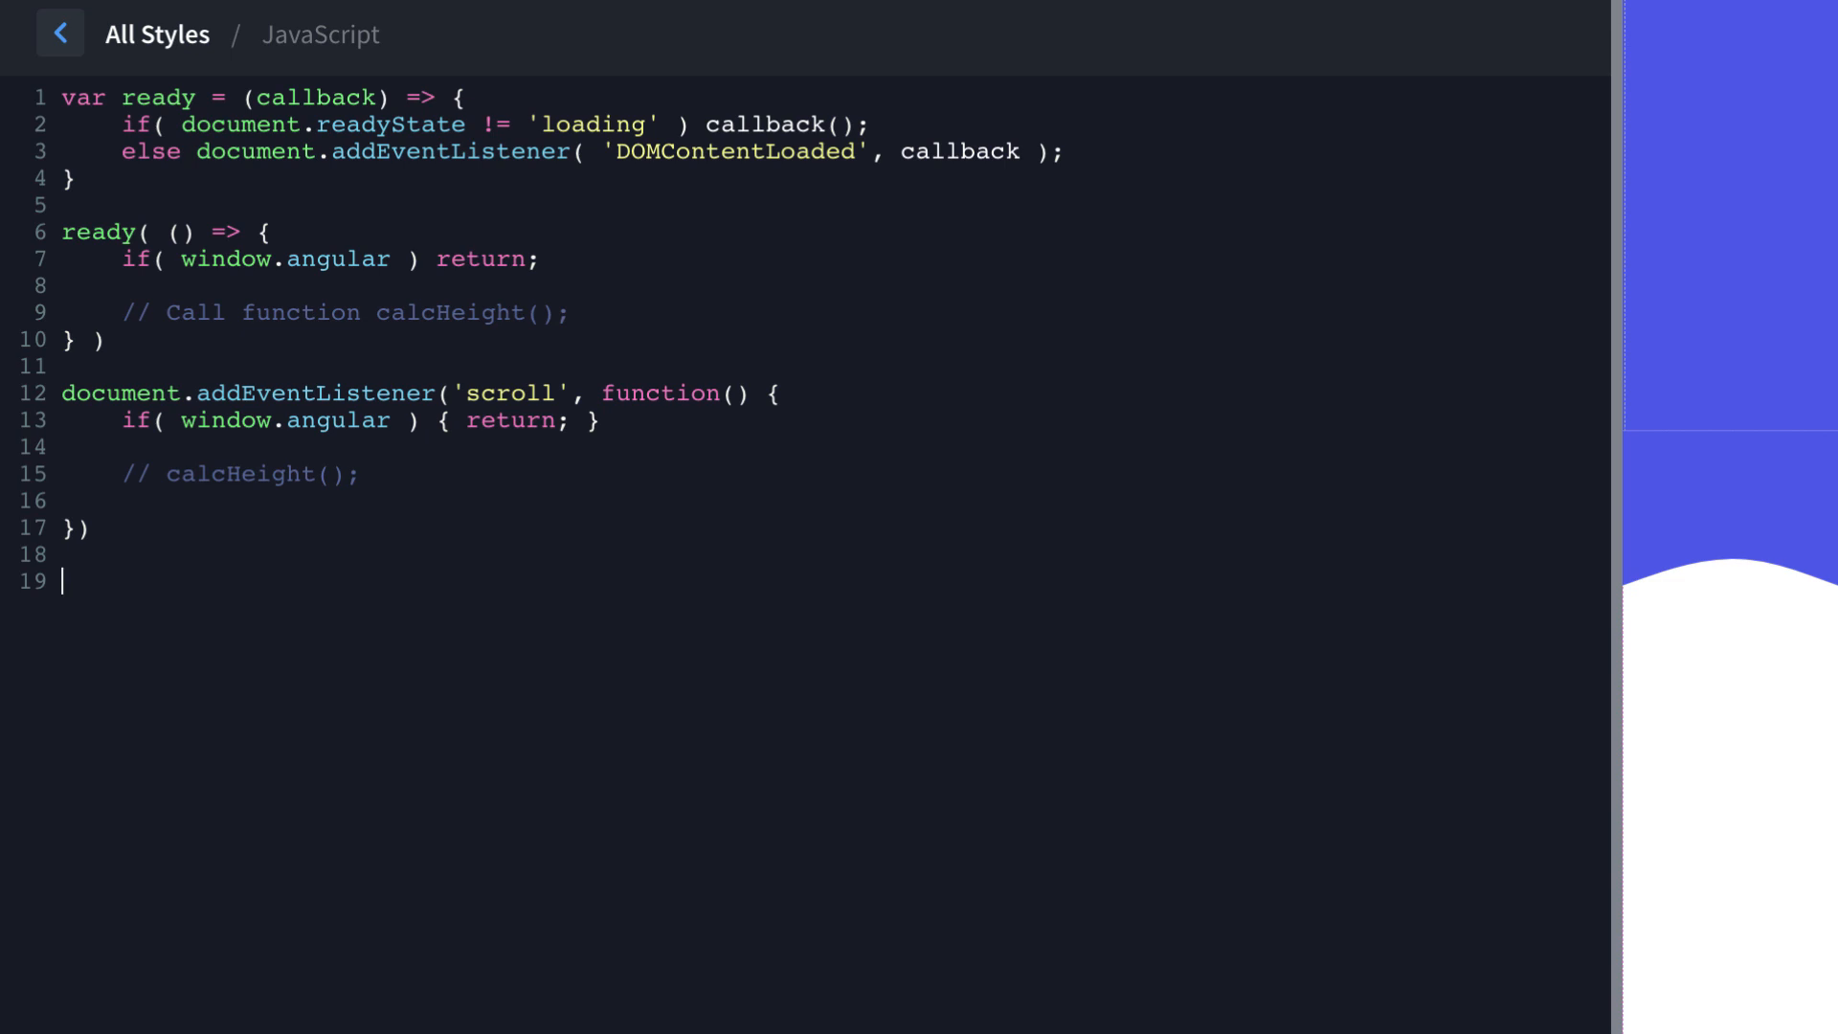
Define calcHeight looping over every .oxy-shape-divider with forEach.
type("function calcHeight() {")
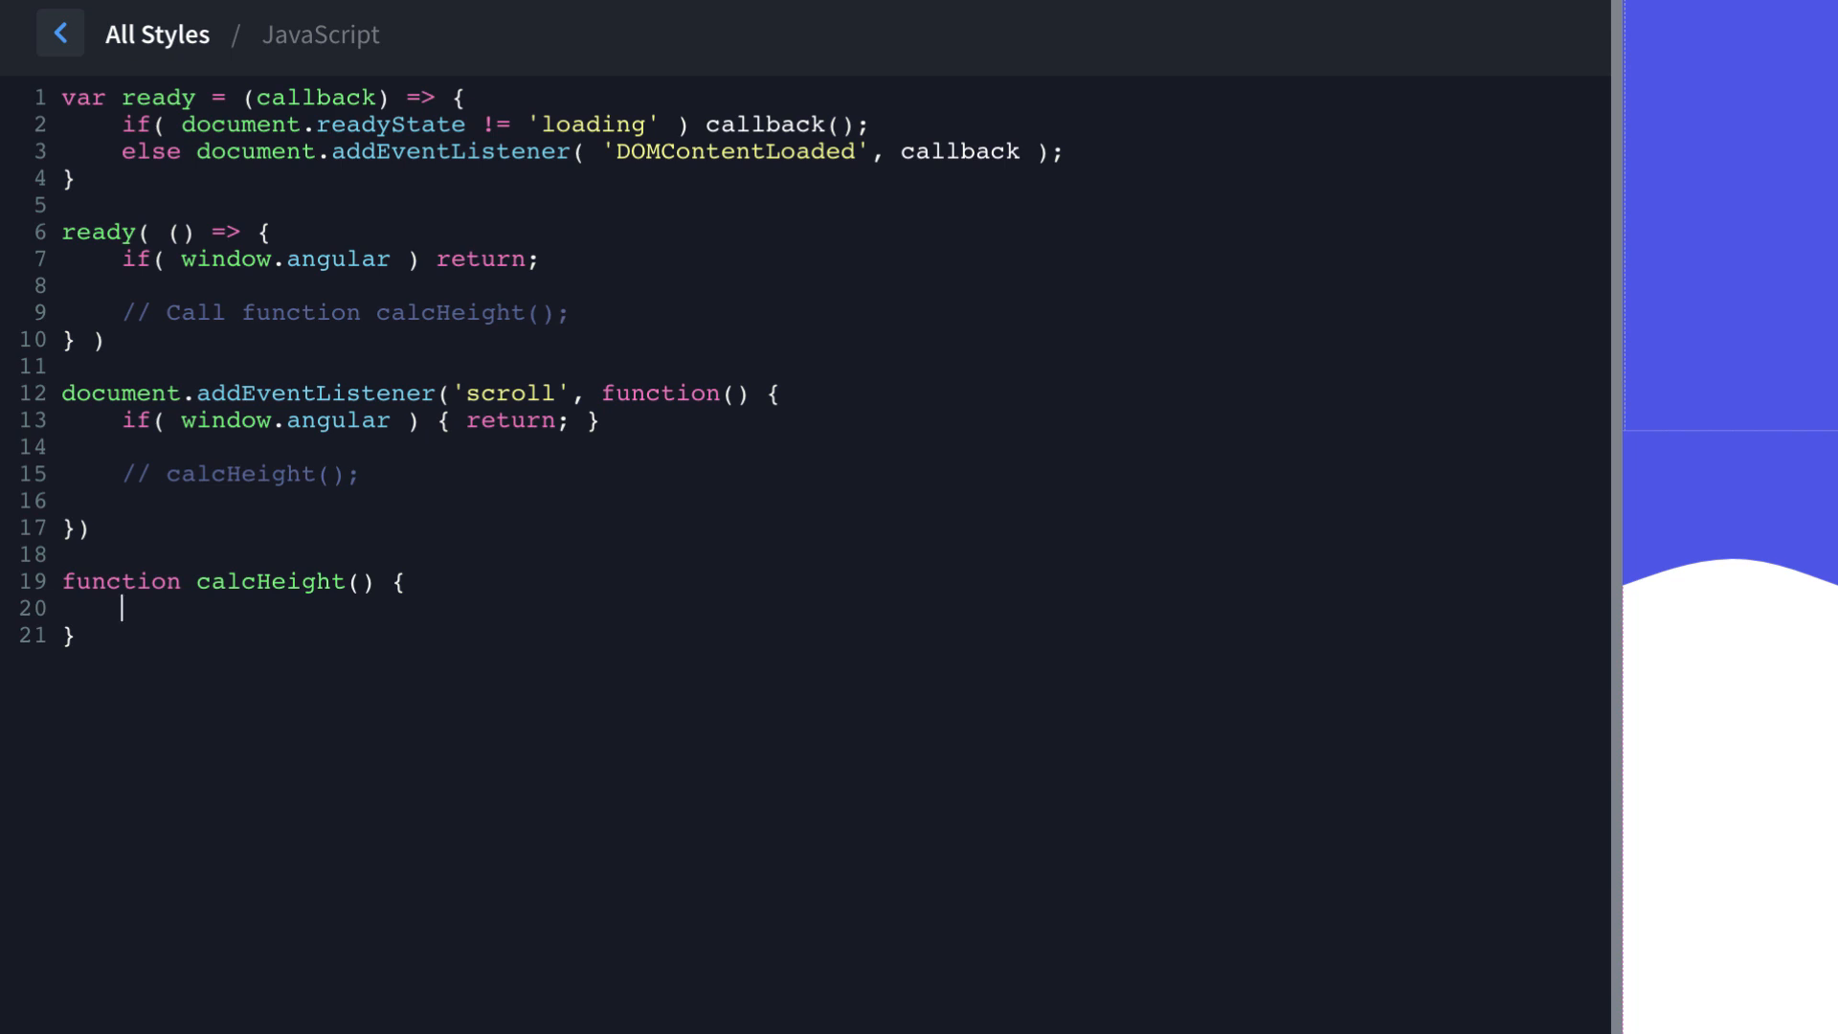
key("Enter")
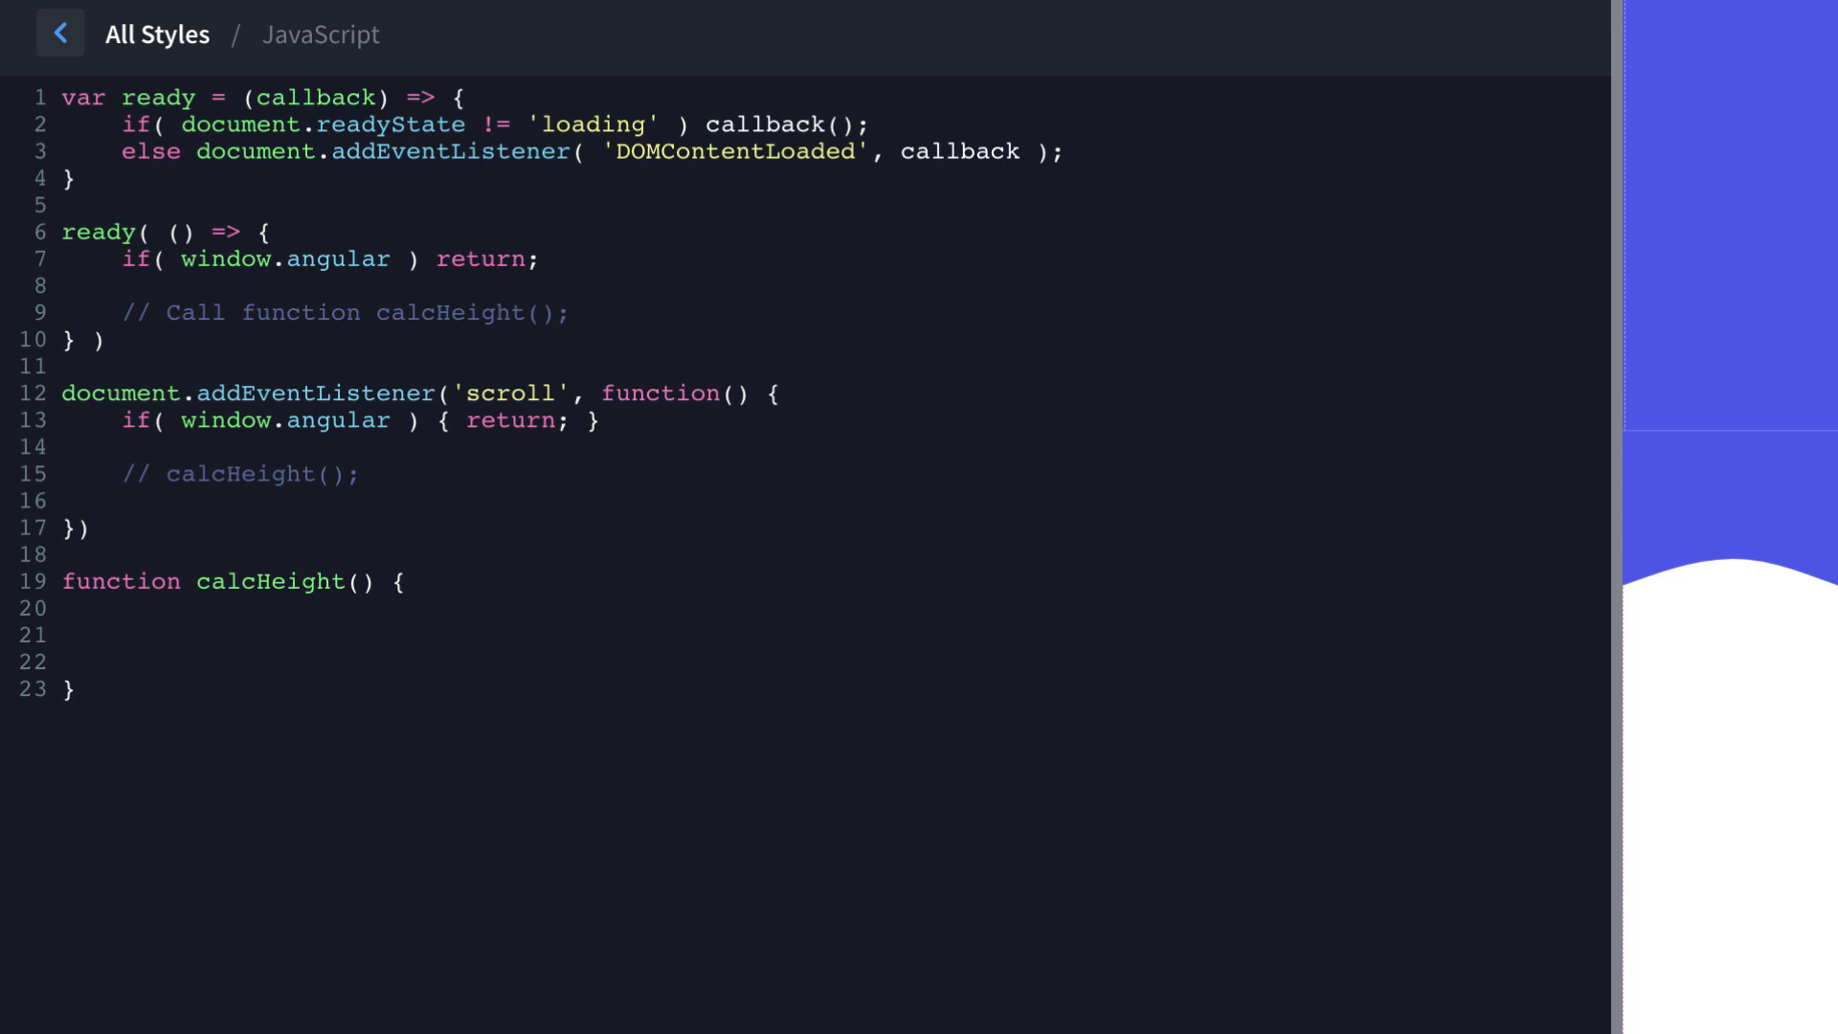
type("document.qu")
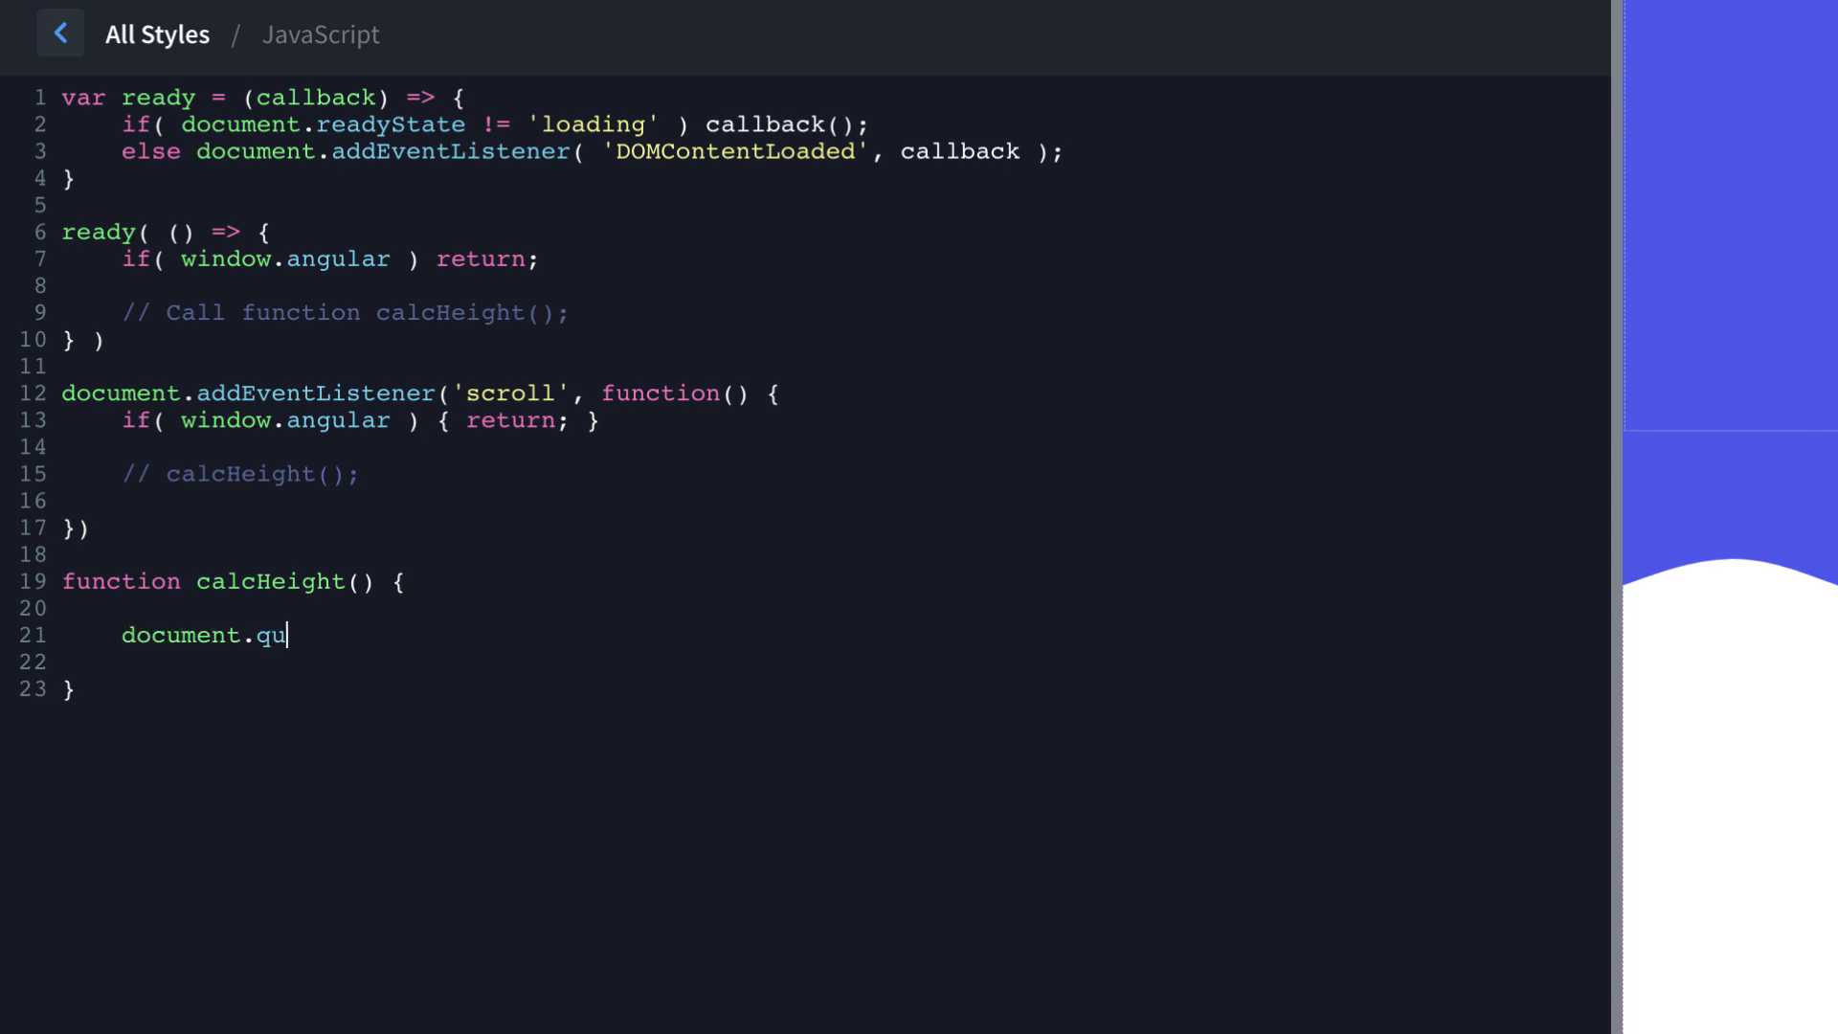
type("erySelectorAll")
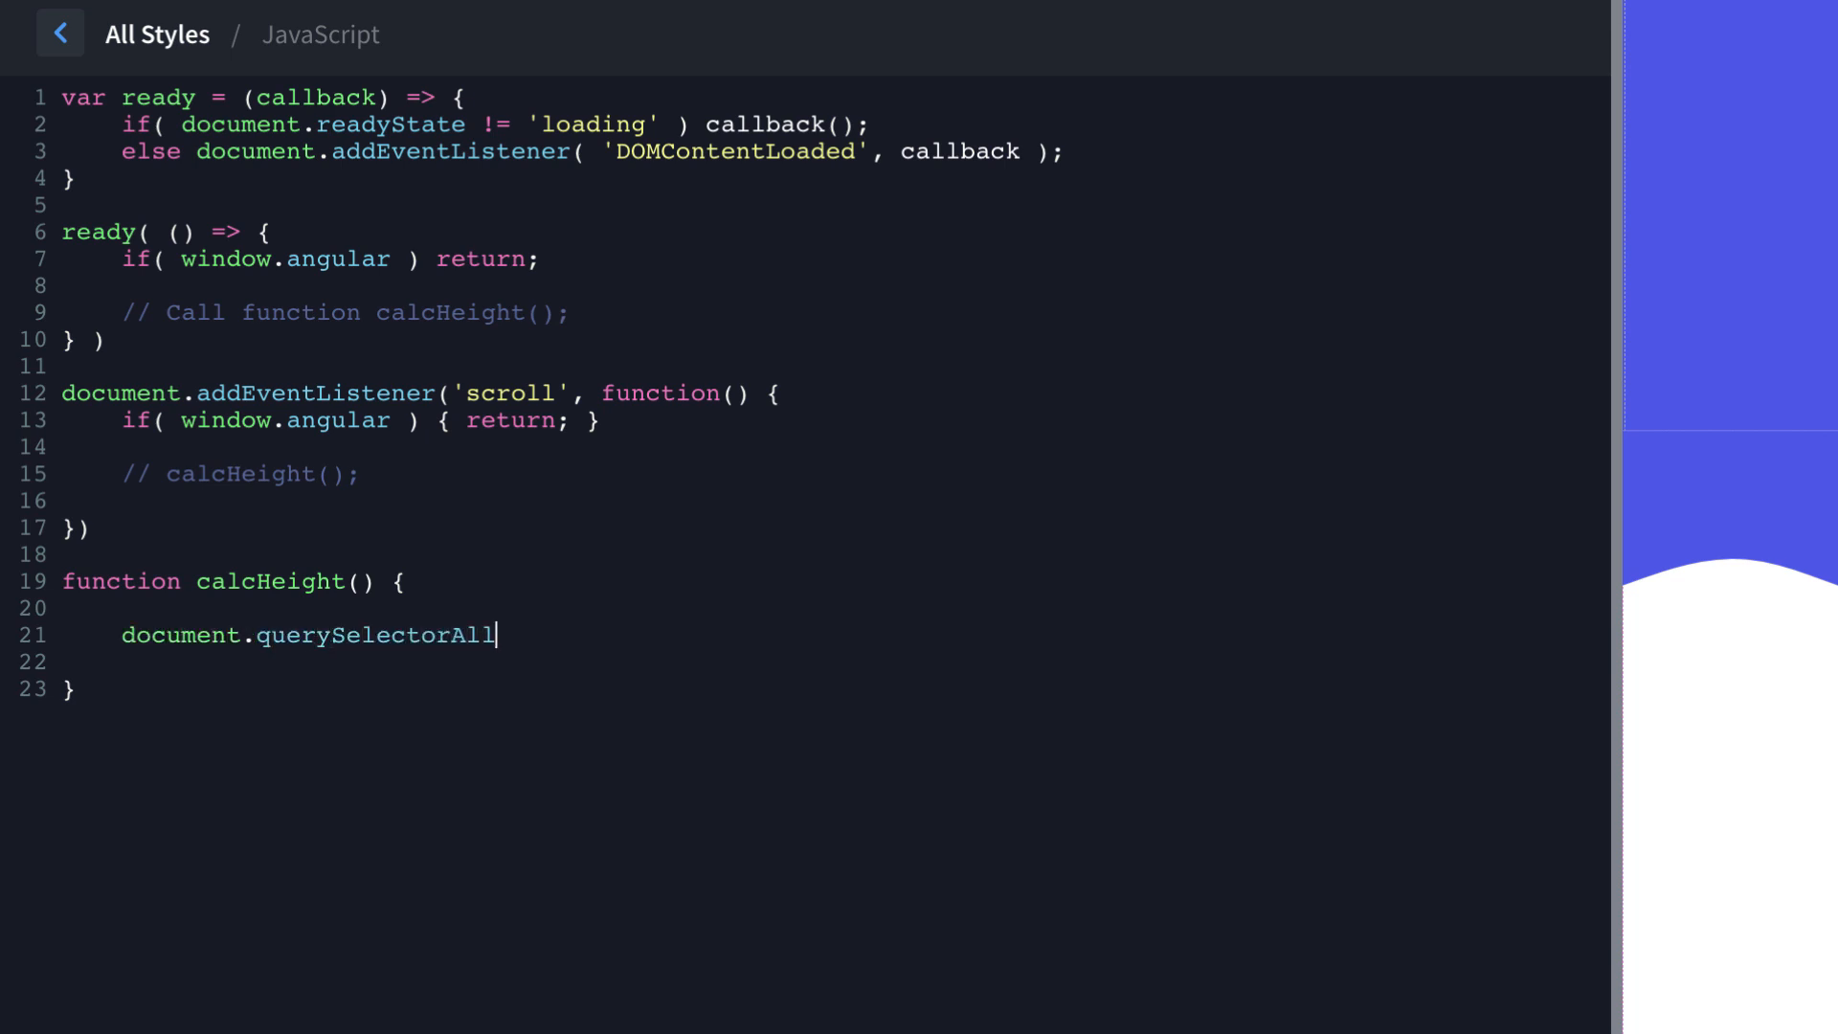
type("('.')")
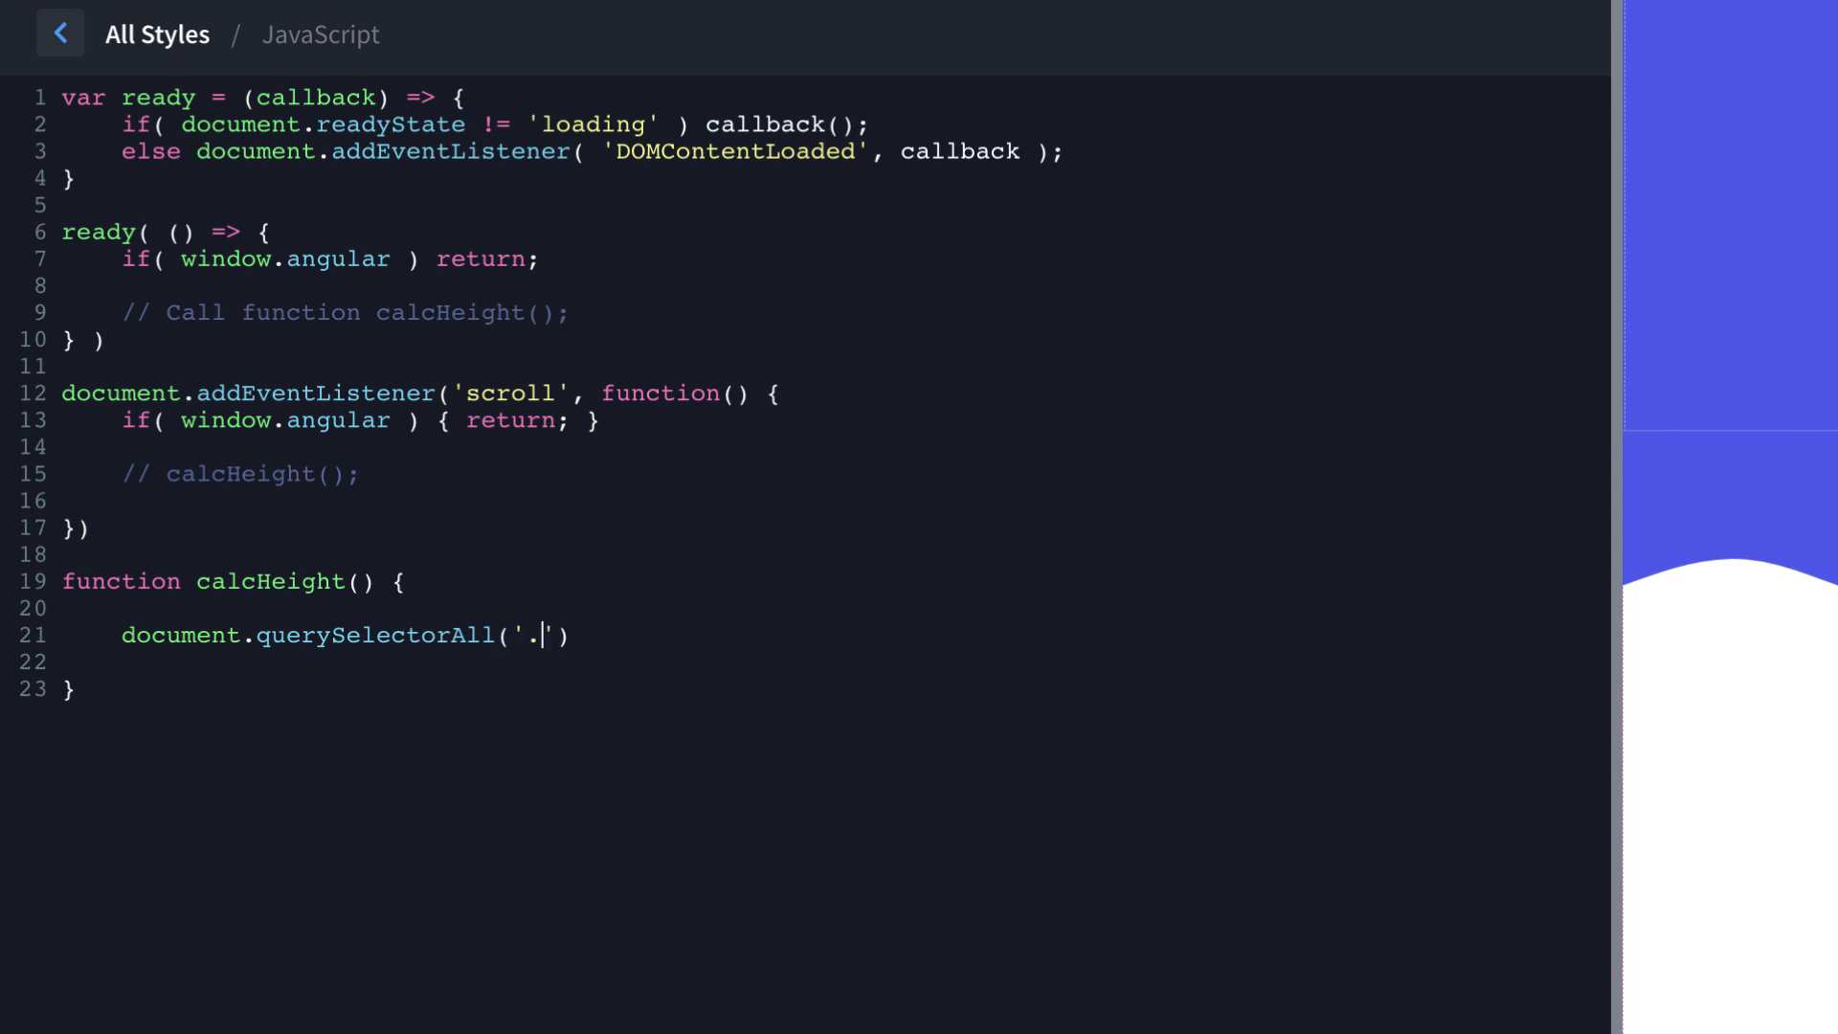
type("oxy-sha")
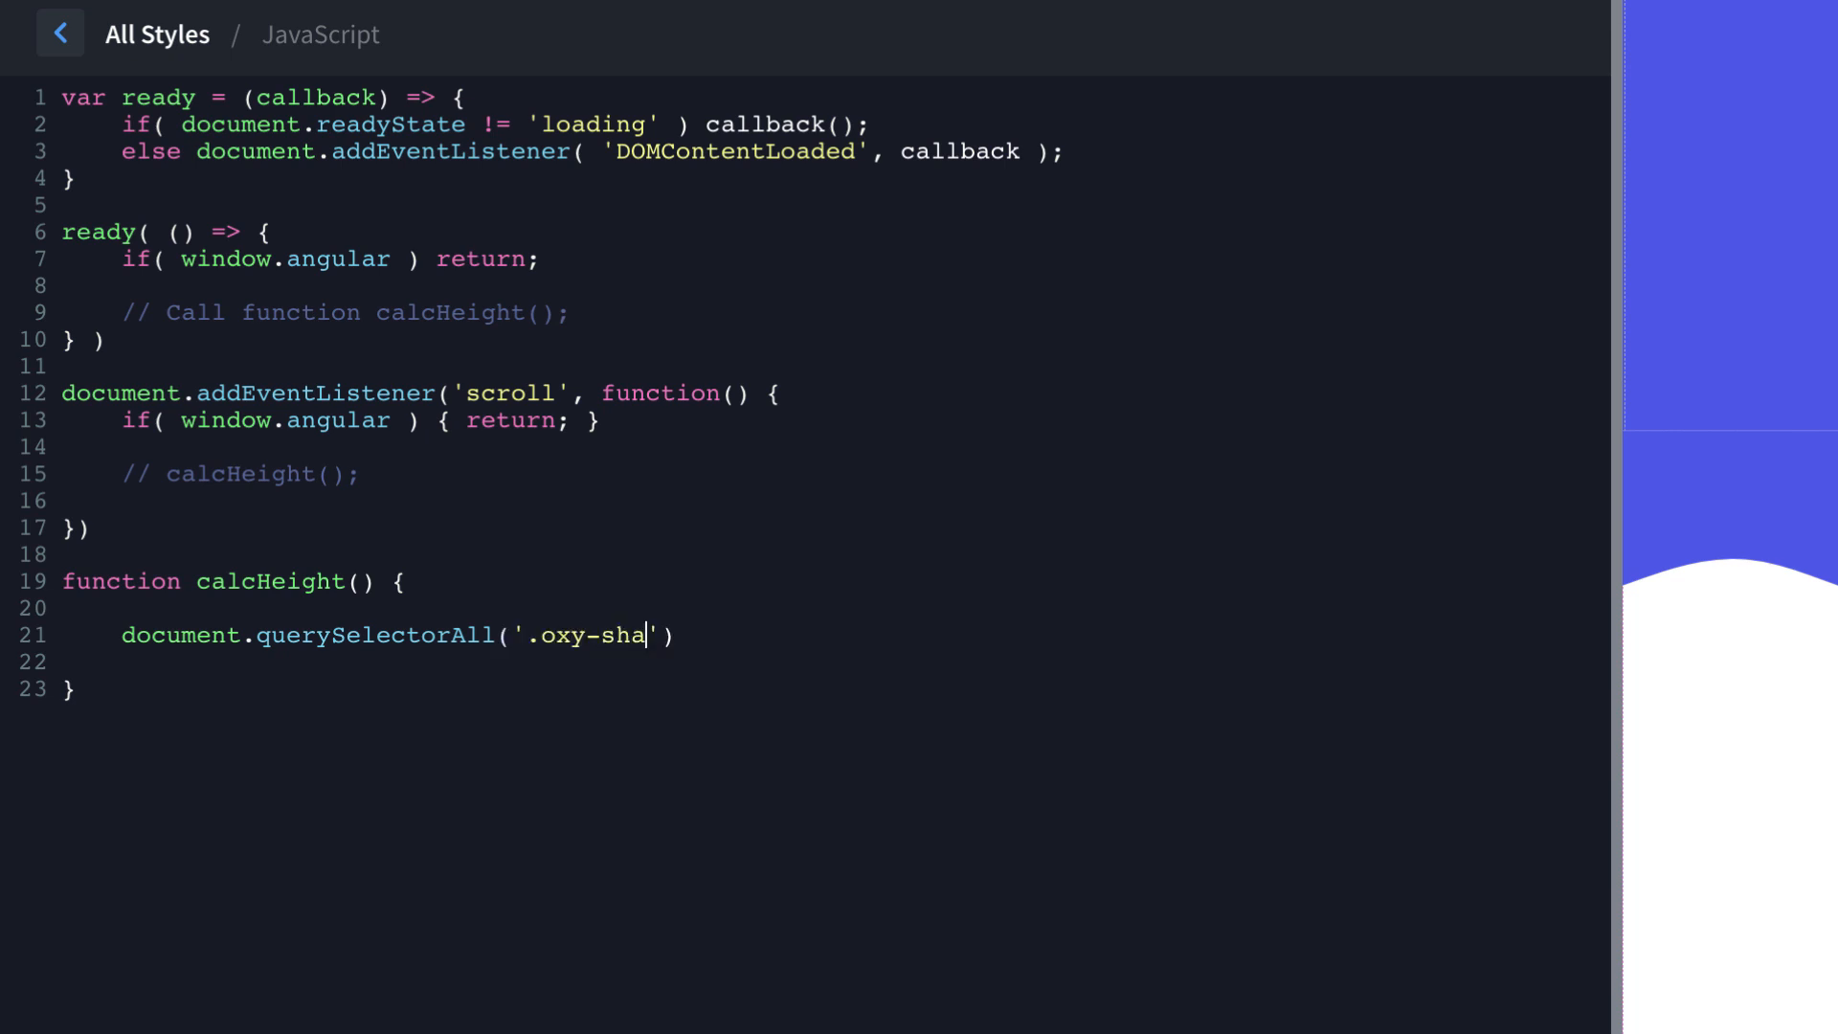
type("pe-divider")
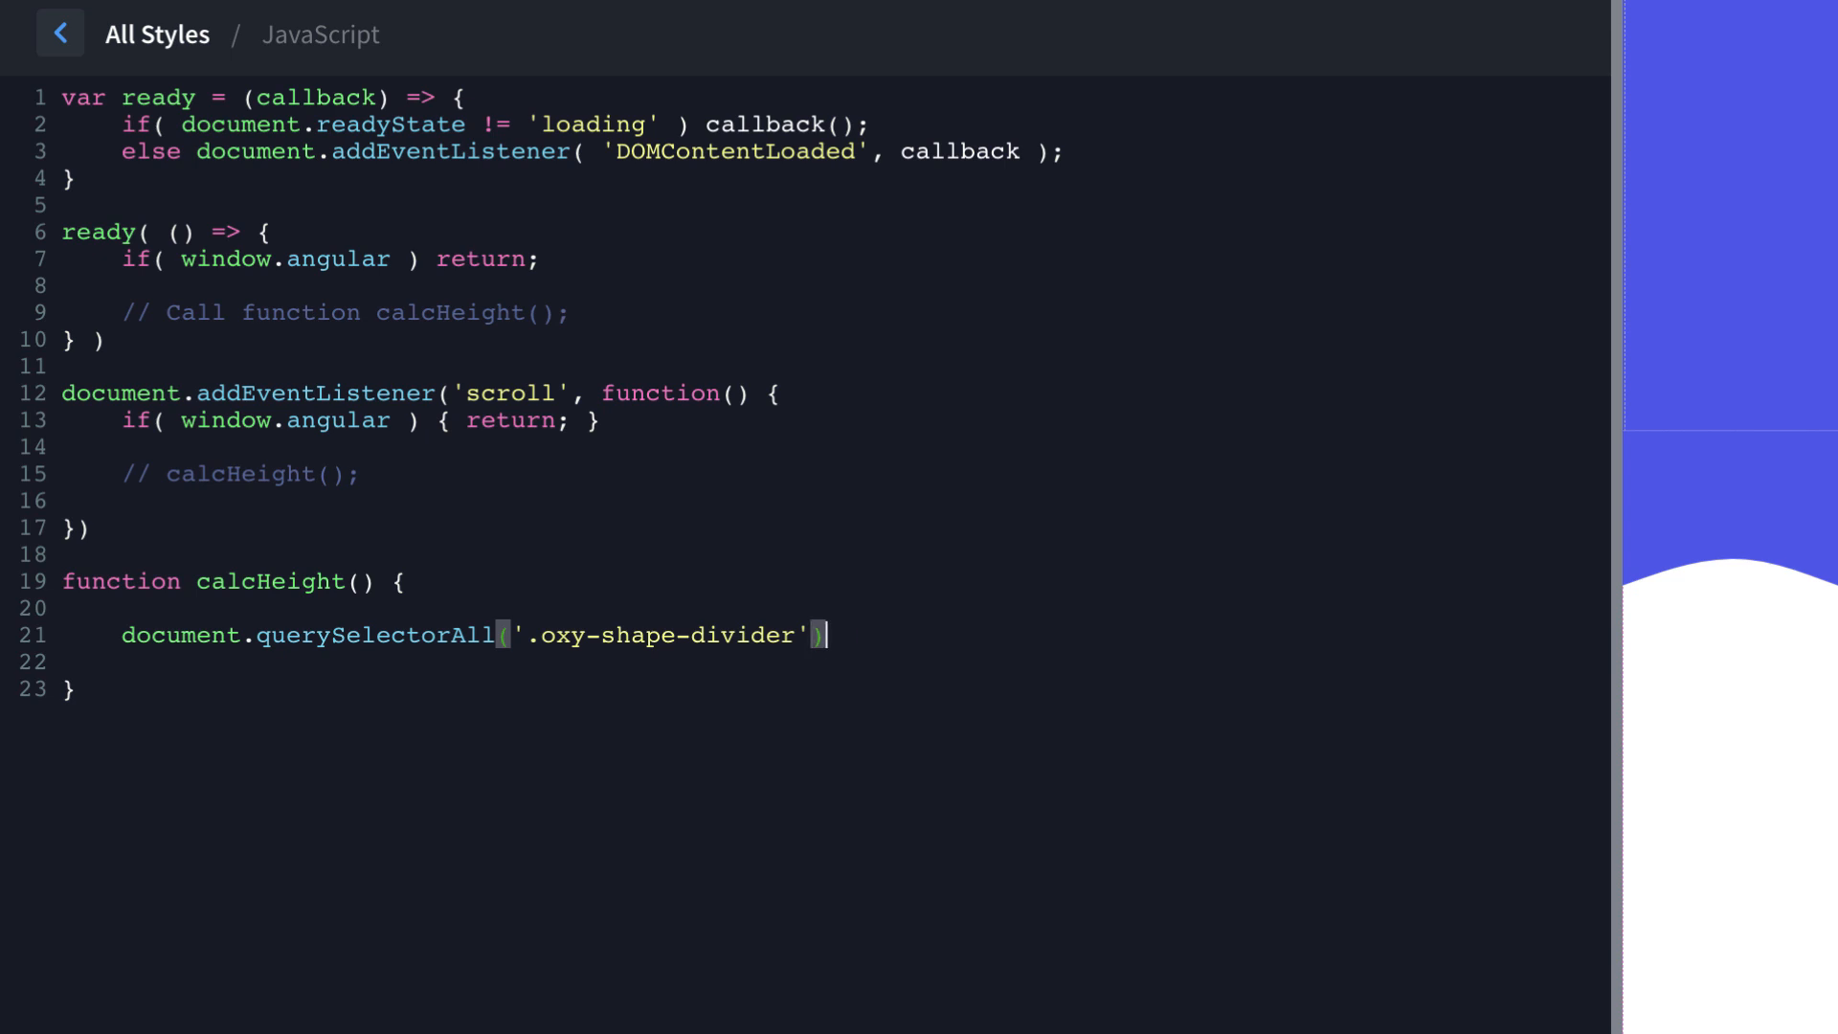
type(".forEach(")
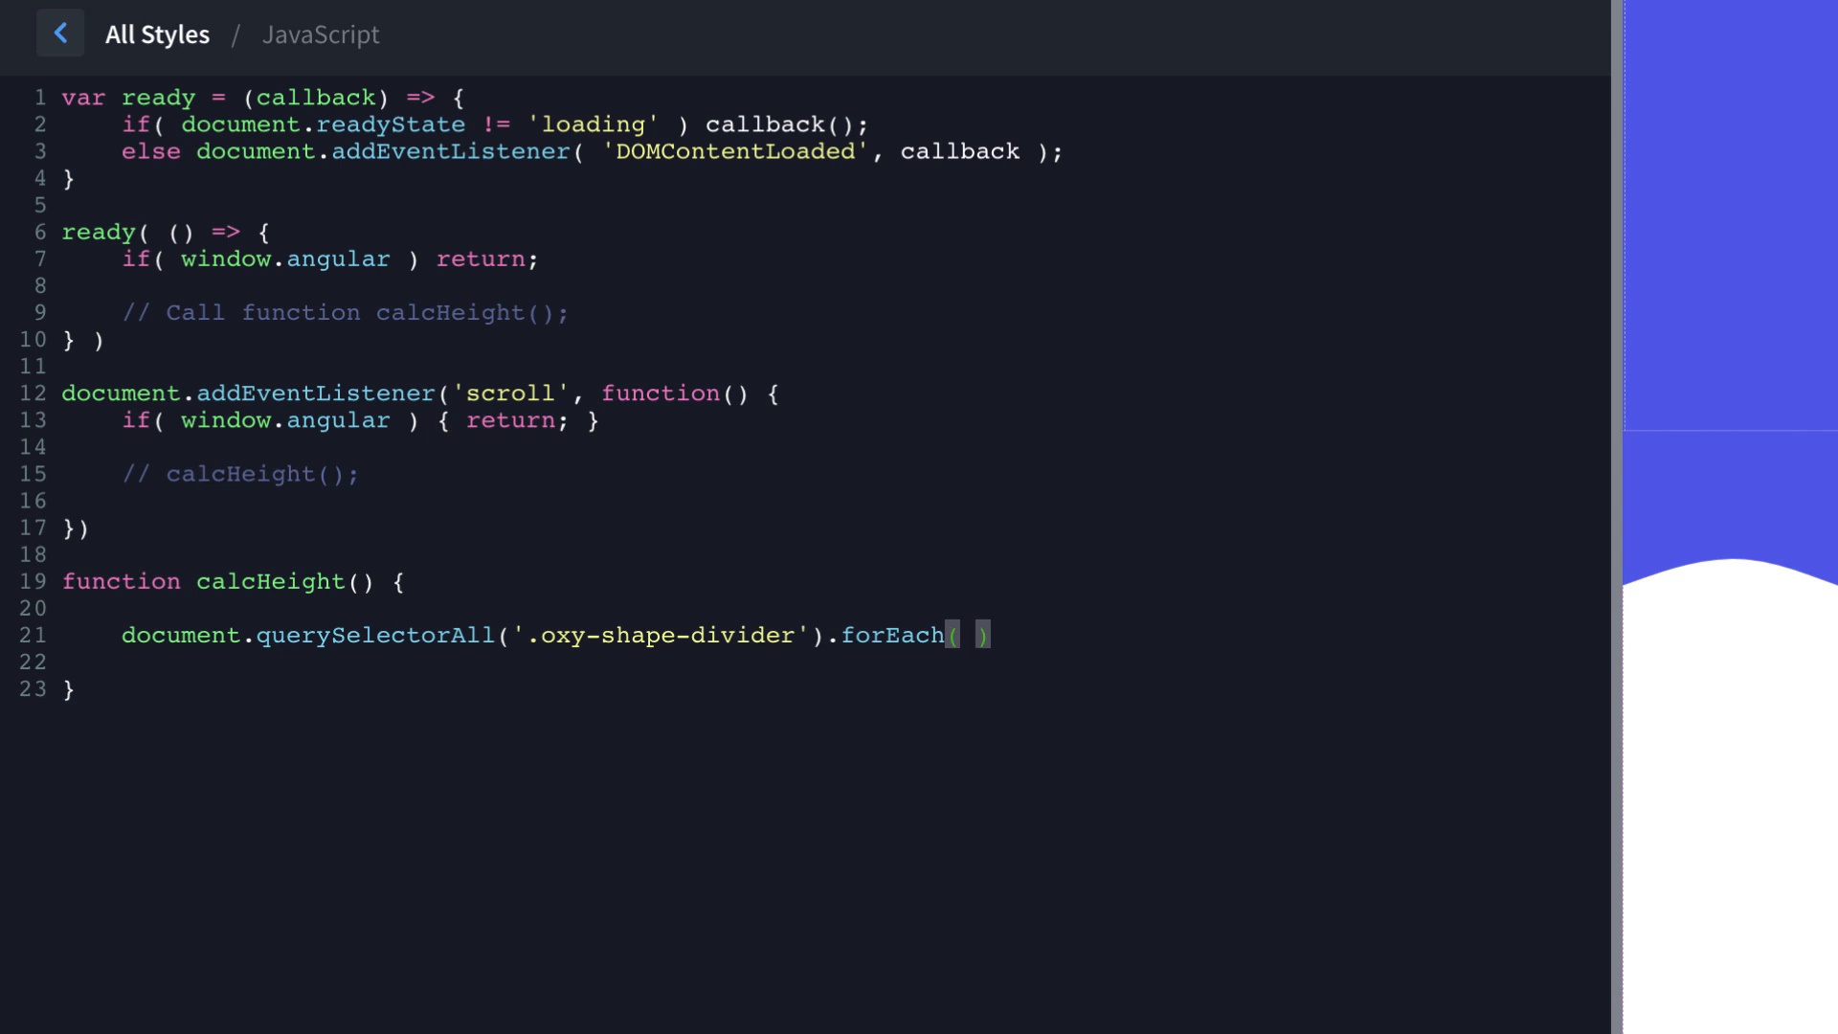
type("shape => {")
left_click(835, 661)
type("var")
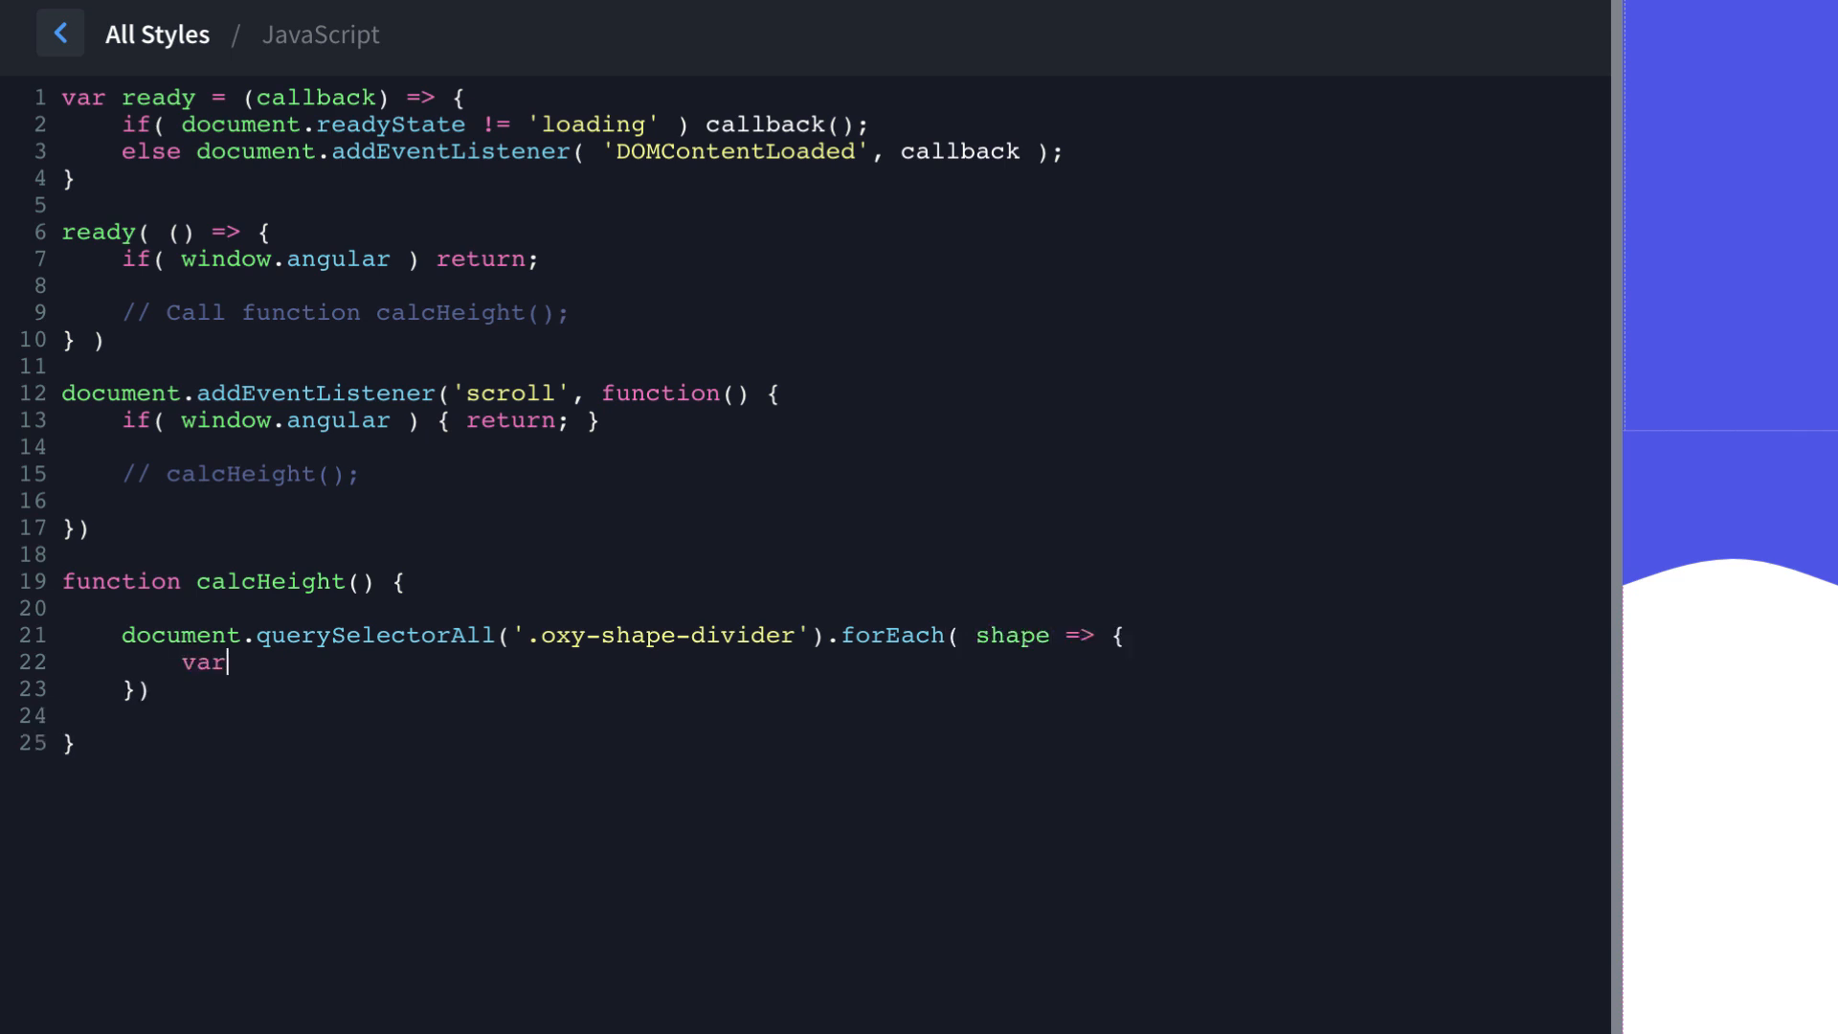
Store each divider's top offset: var top = shape.getBoundingClientRect().top.
type("to")
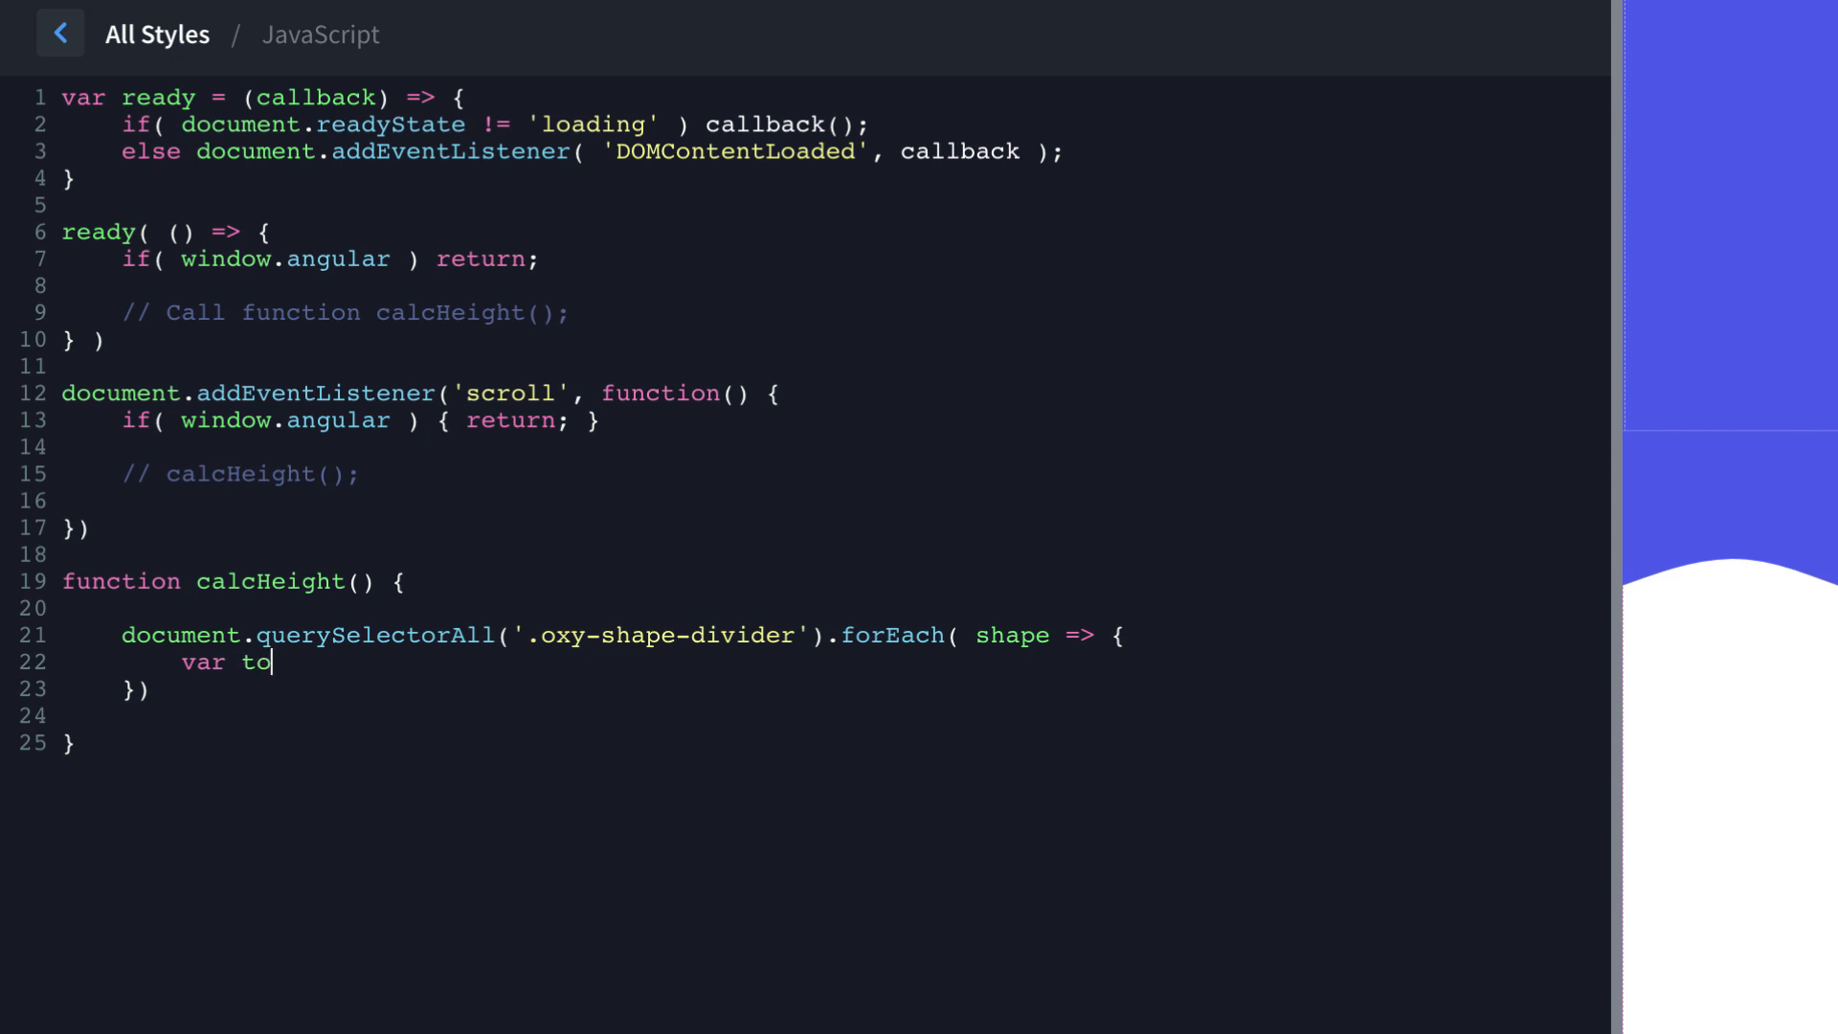
type("p = shape")
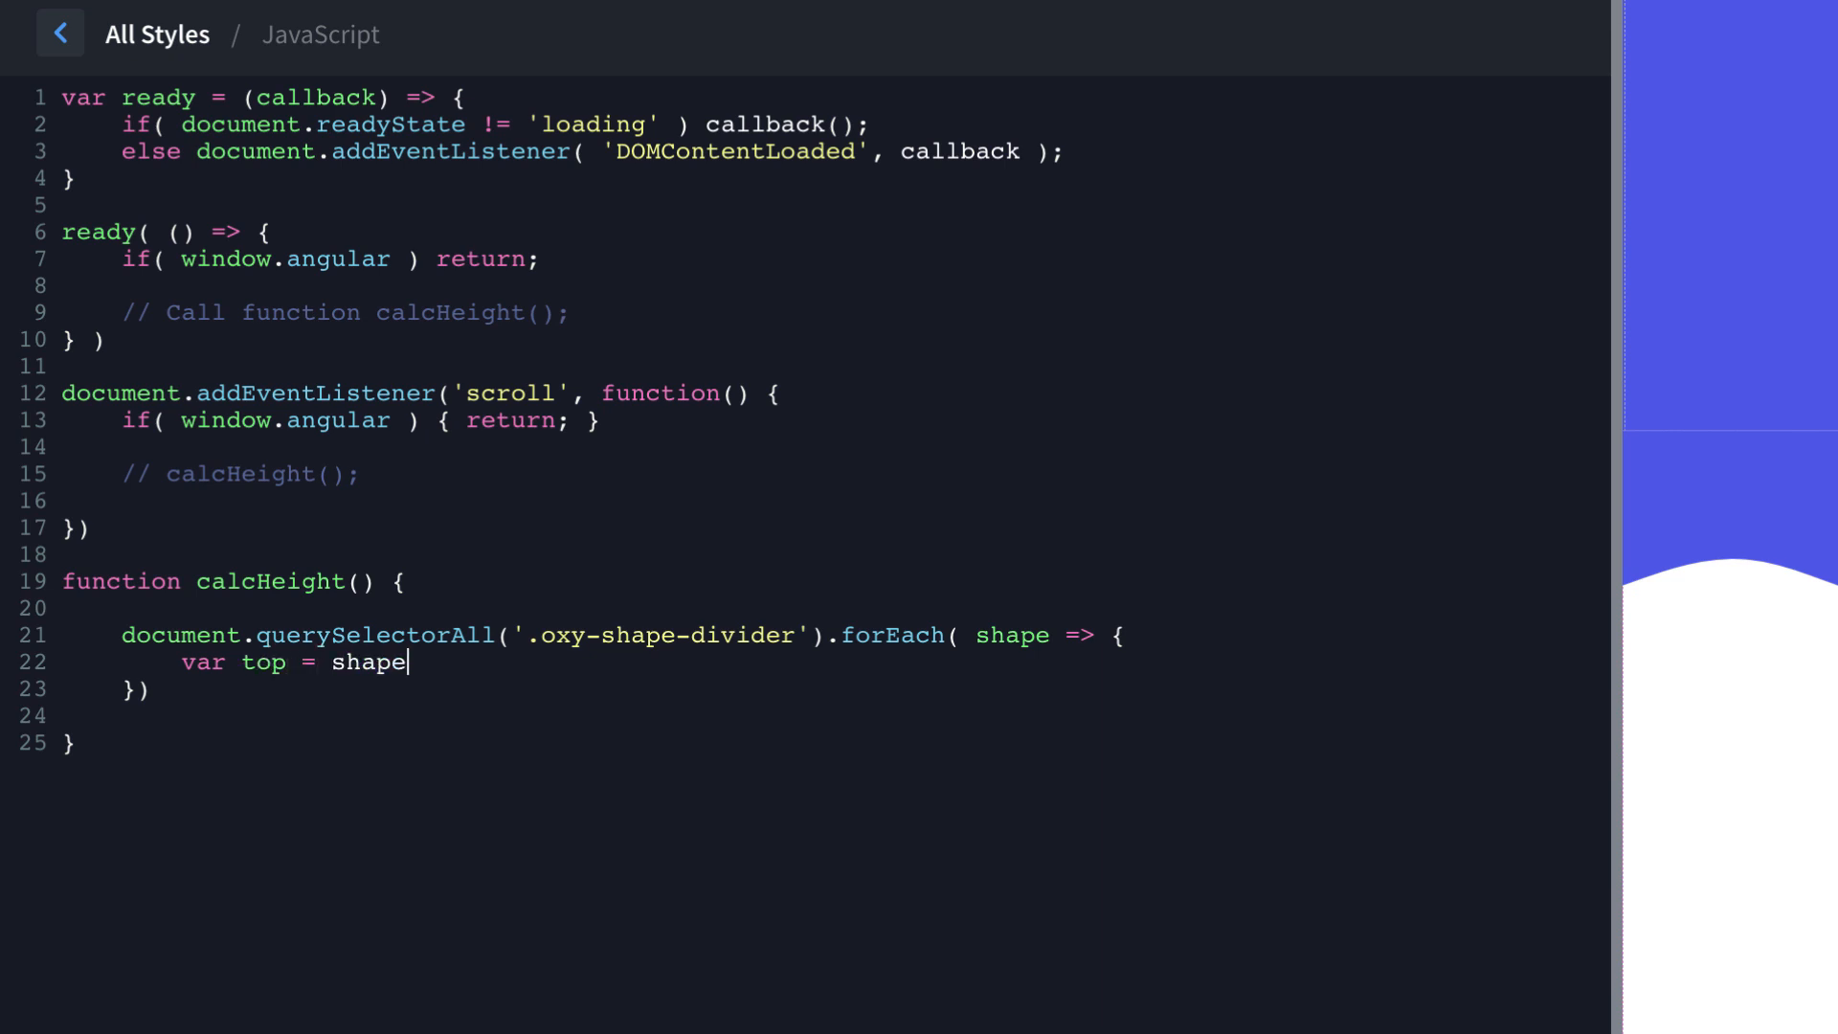
type(".getBoundingC")
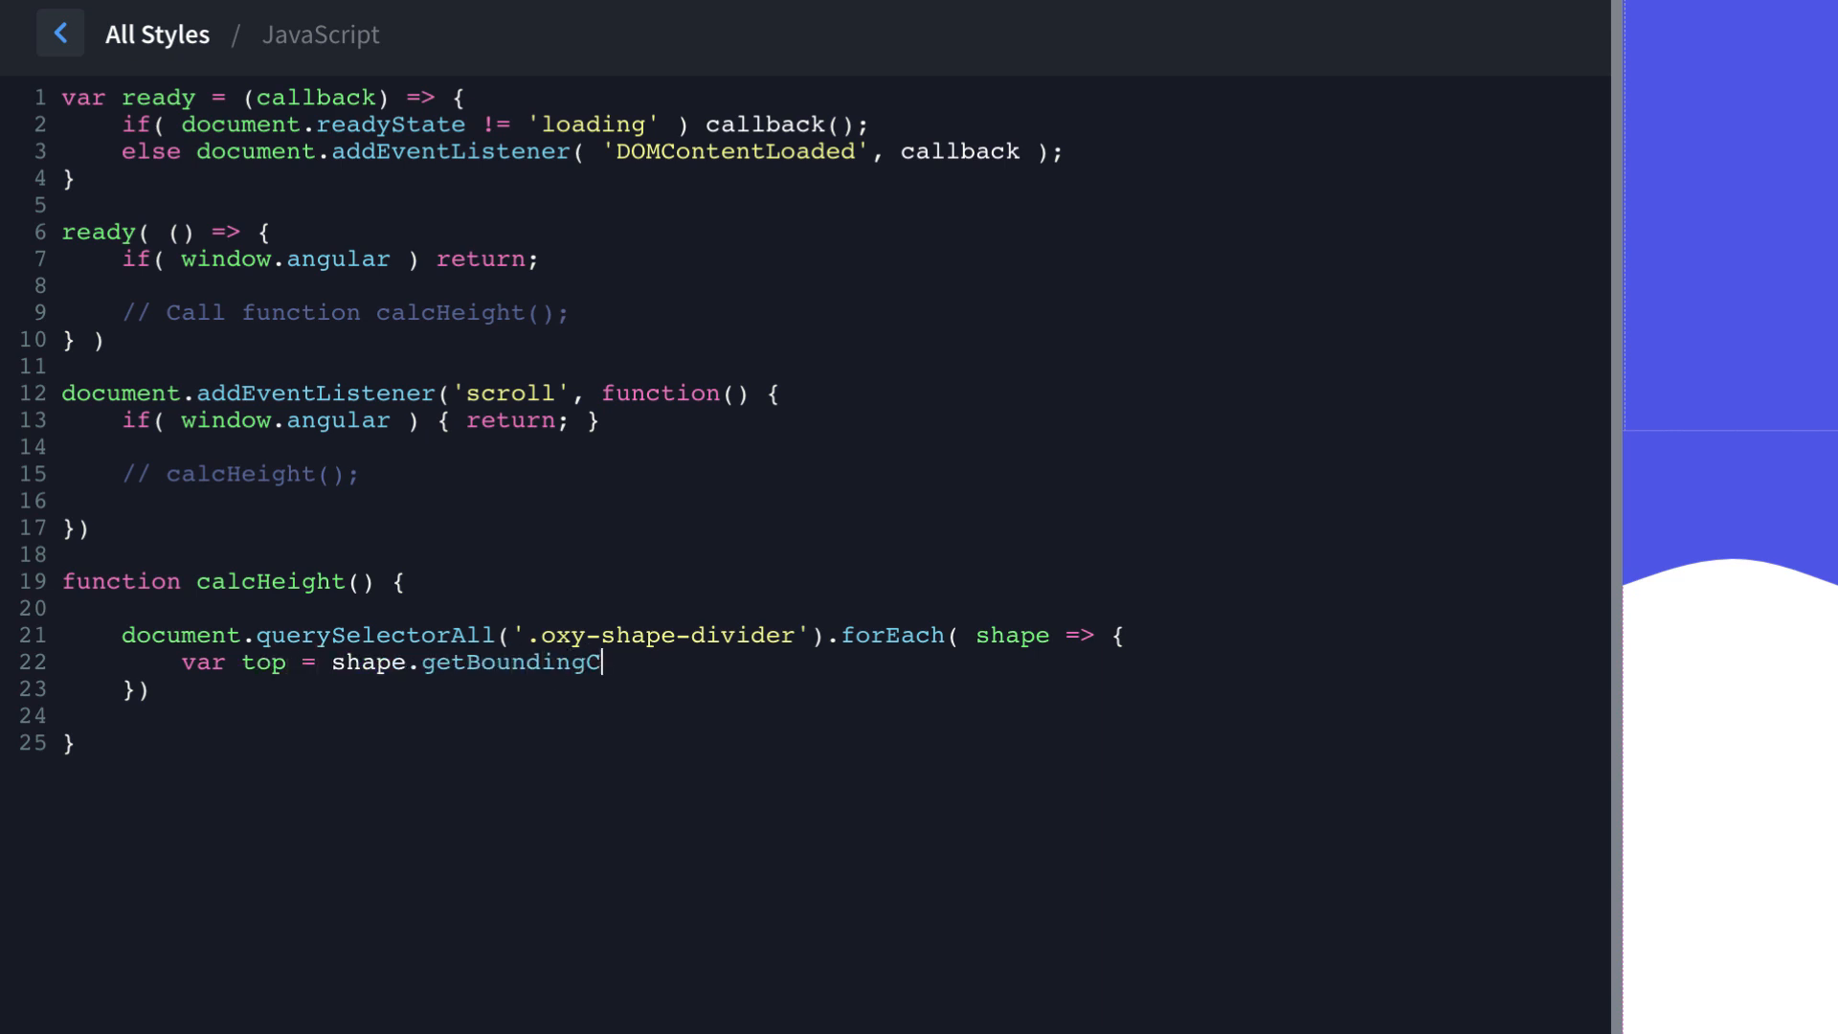
type("lientRect().")
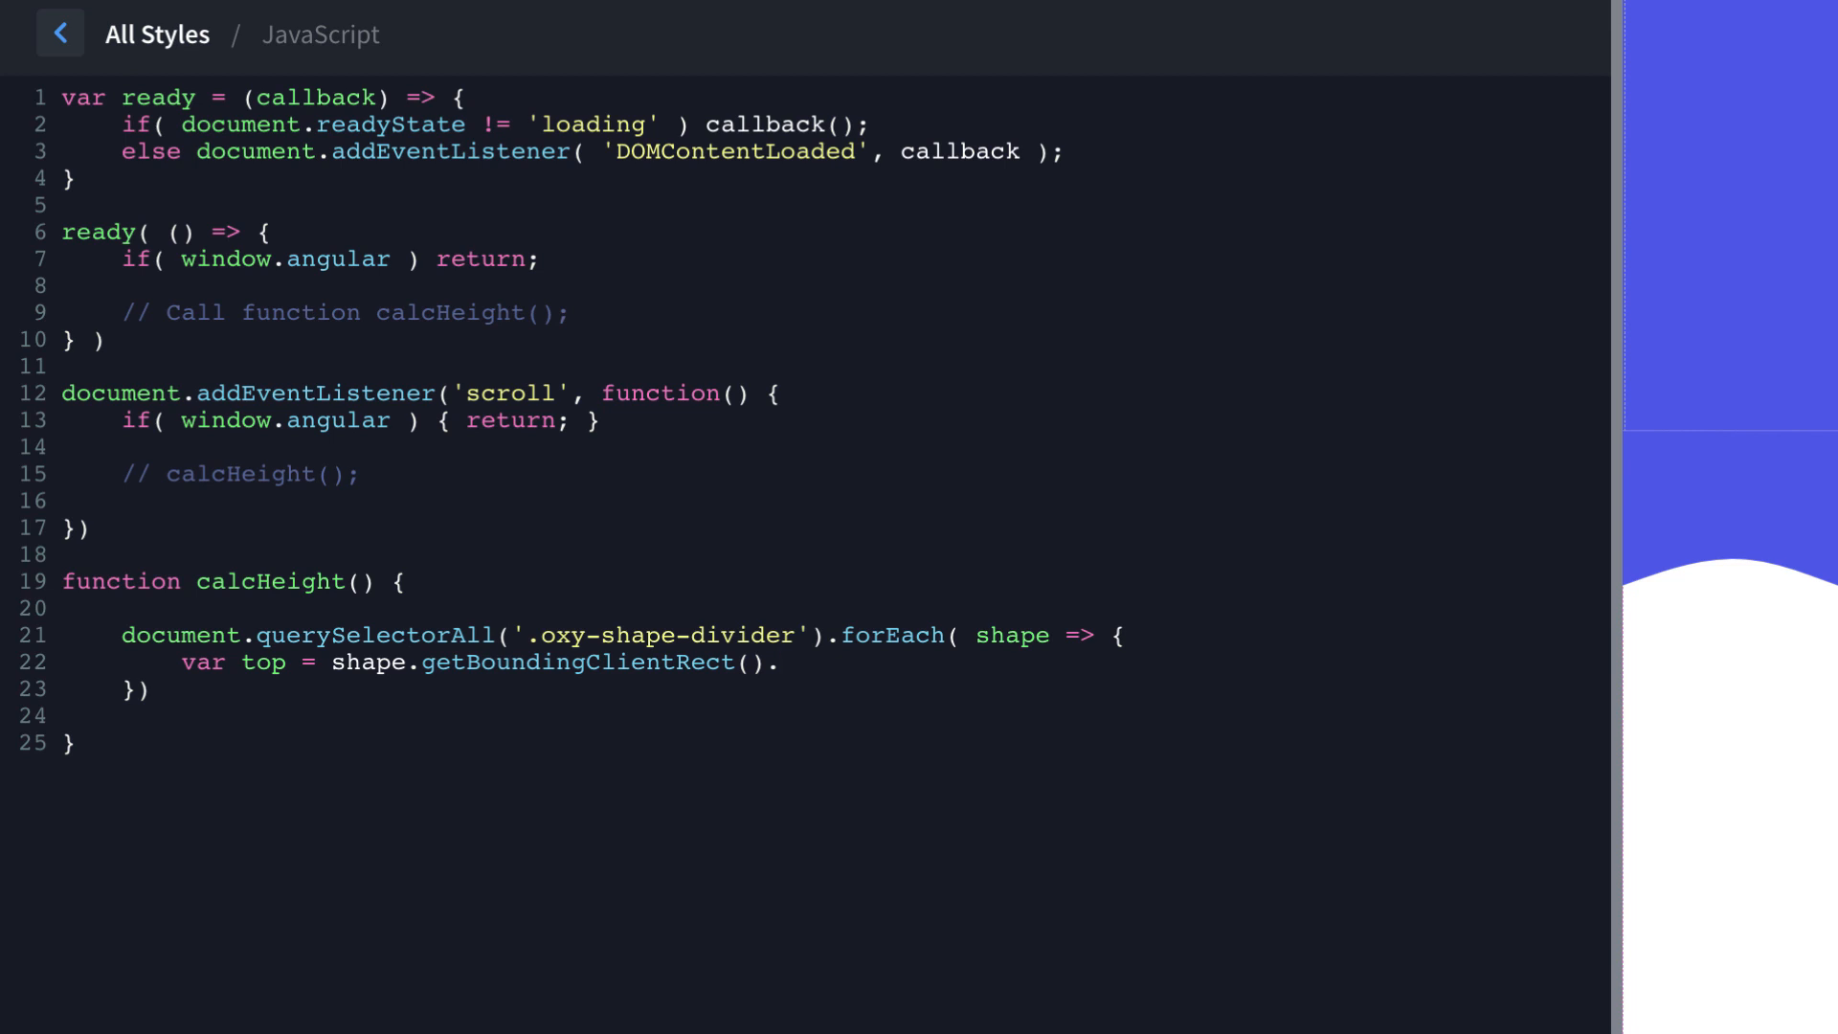
type("top;")
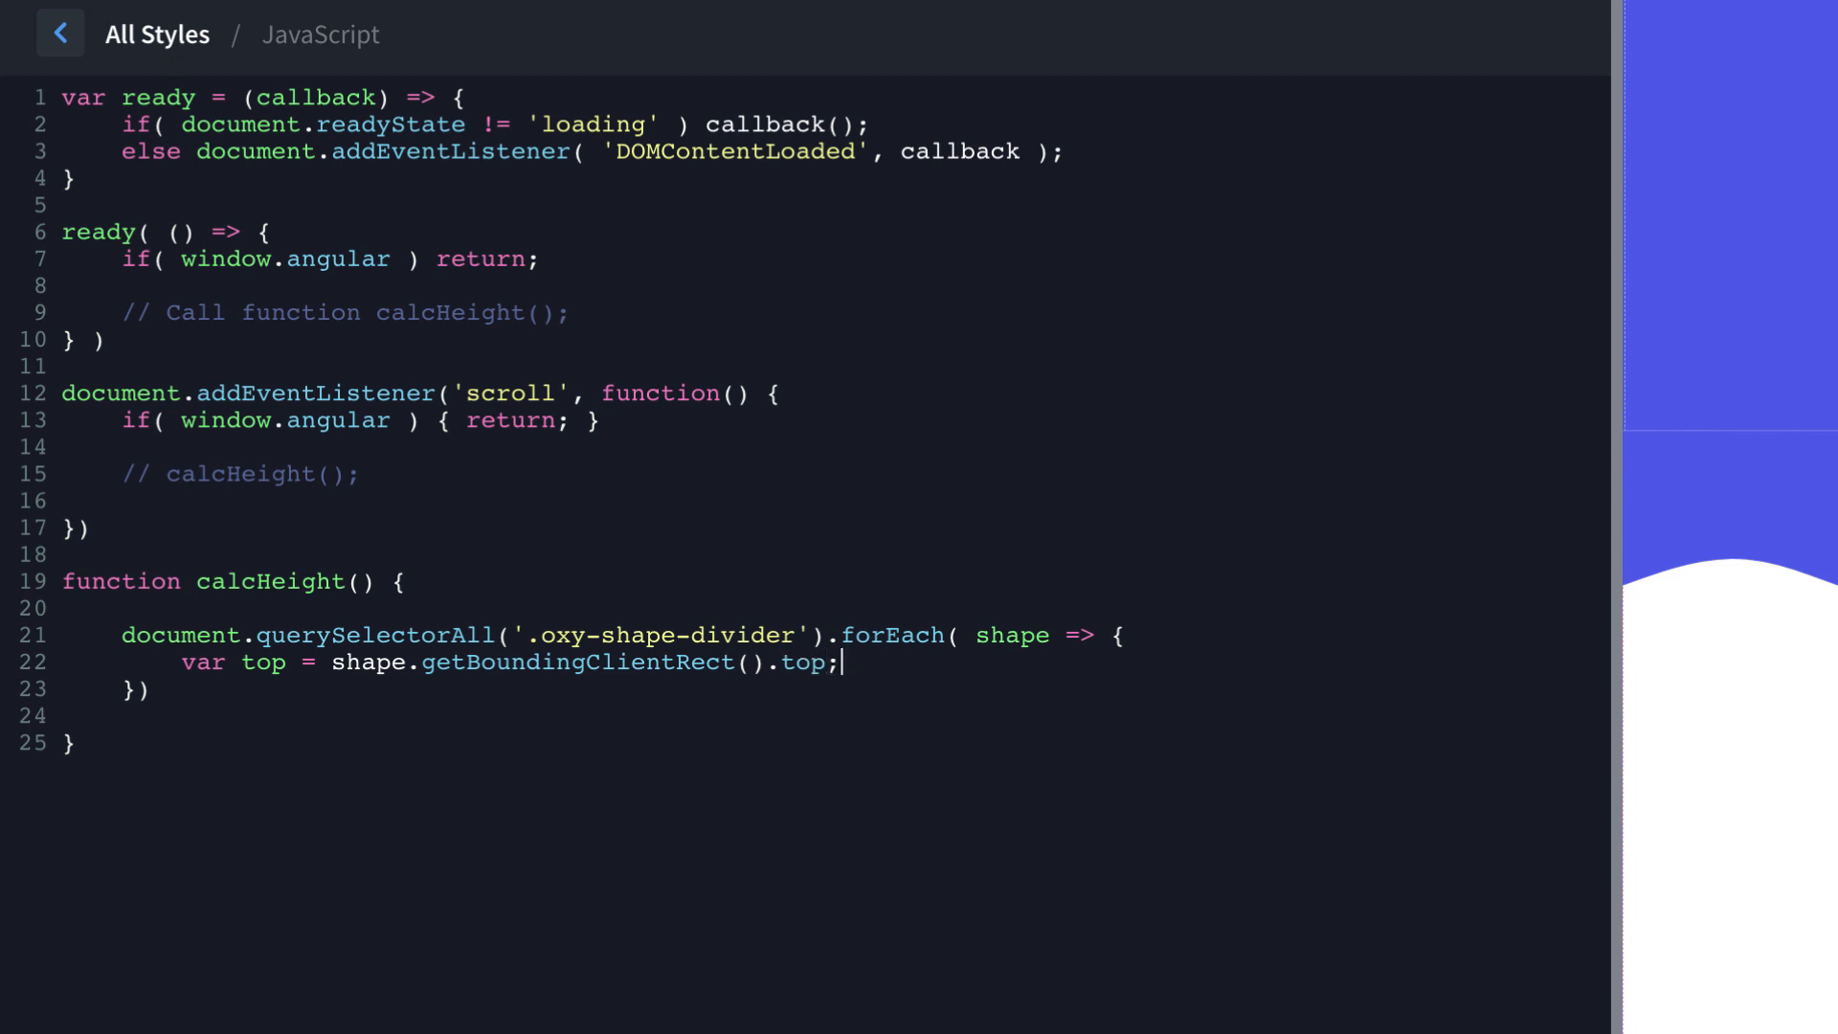
Set each divider's SVG style.height to top / 3 + 'px'.
key("Enter")
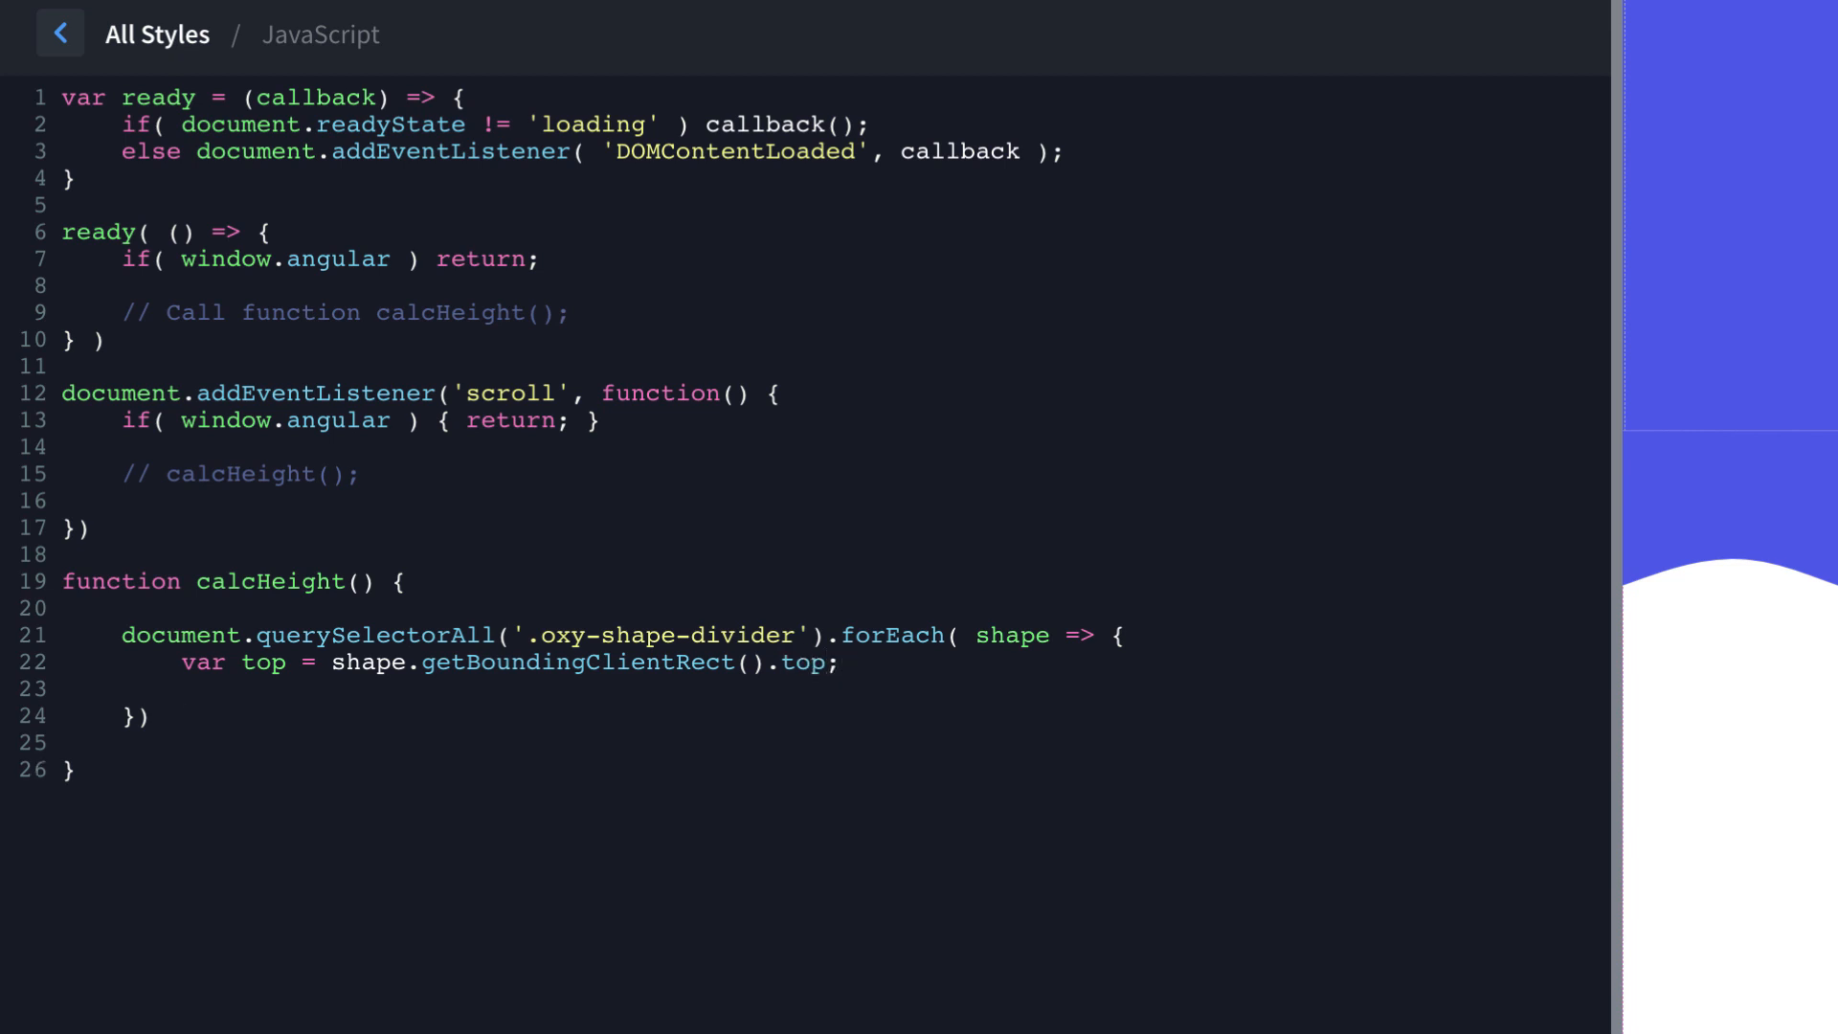
type("s")
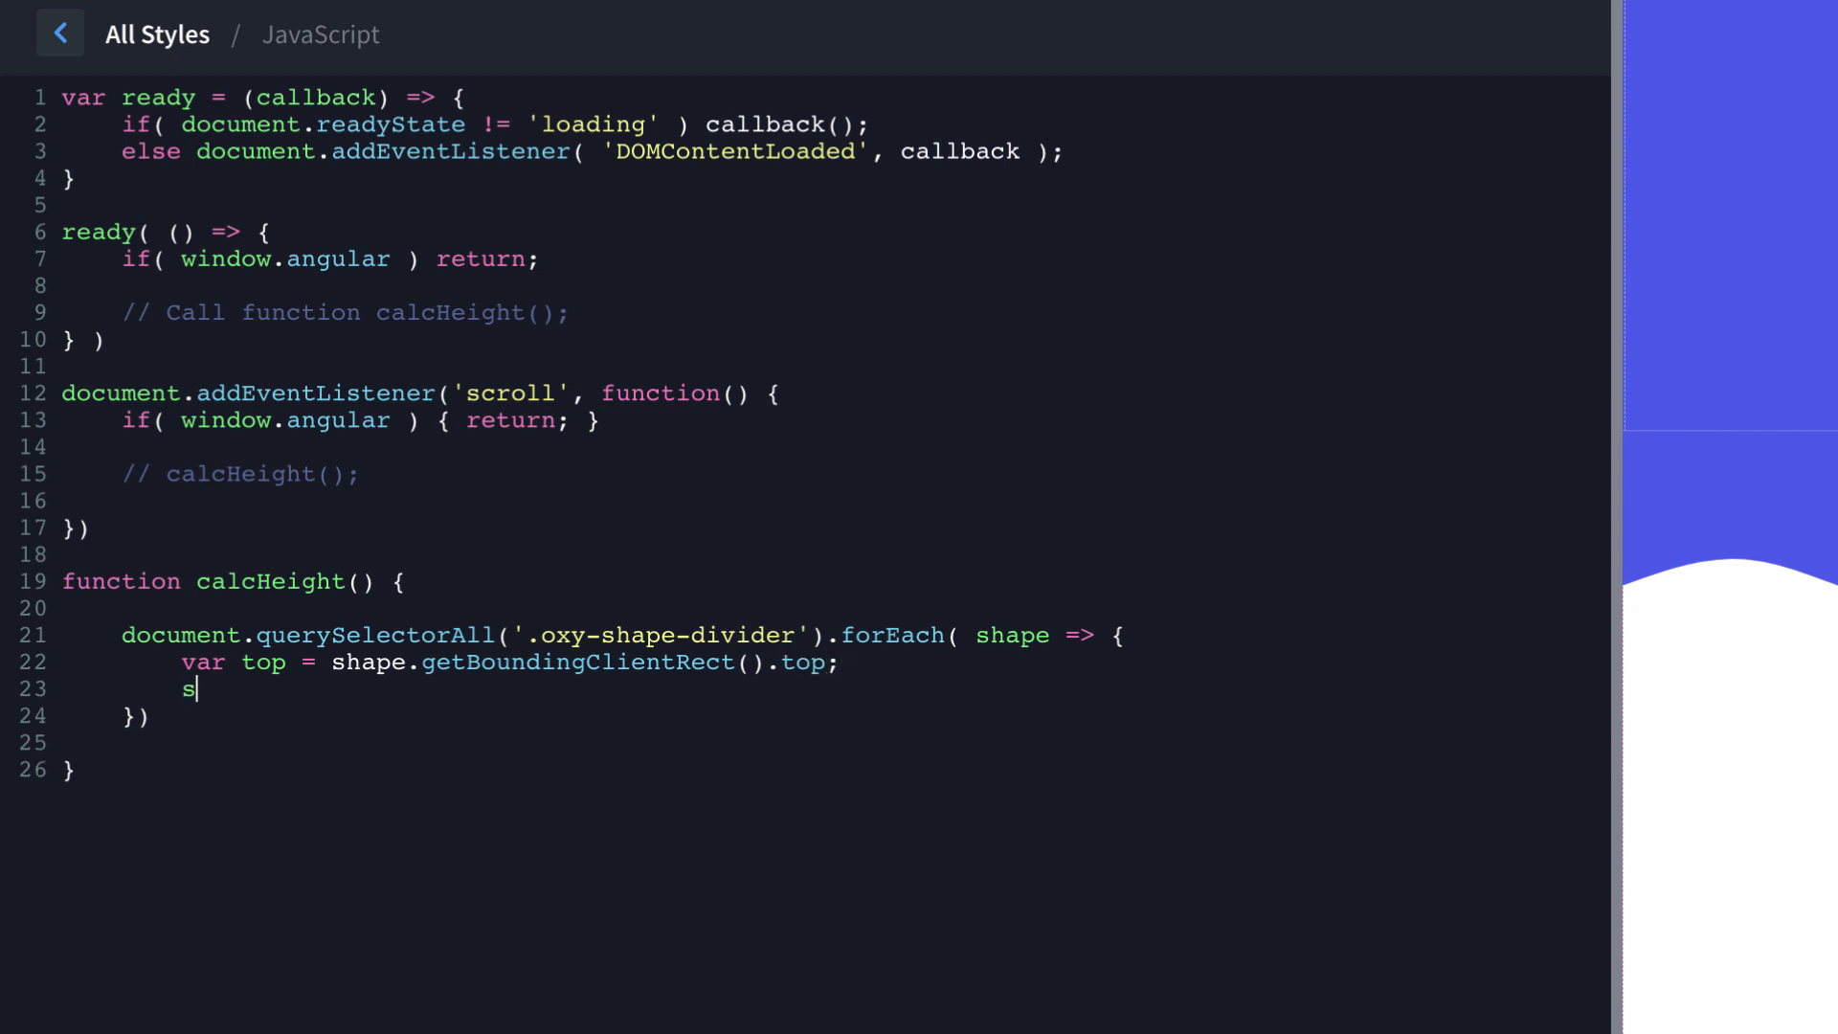
type("hape.querySelect")
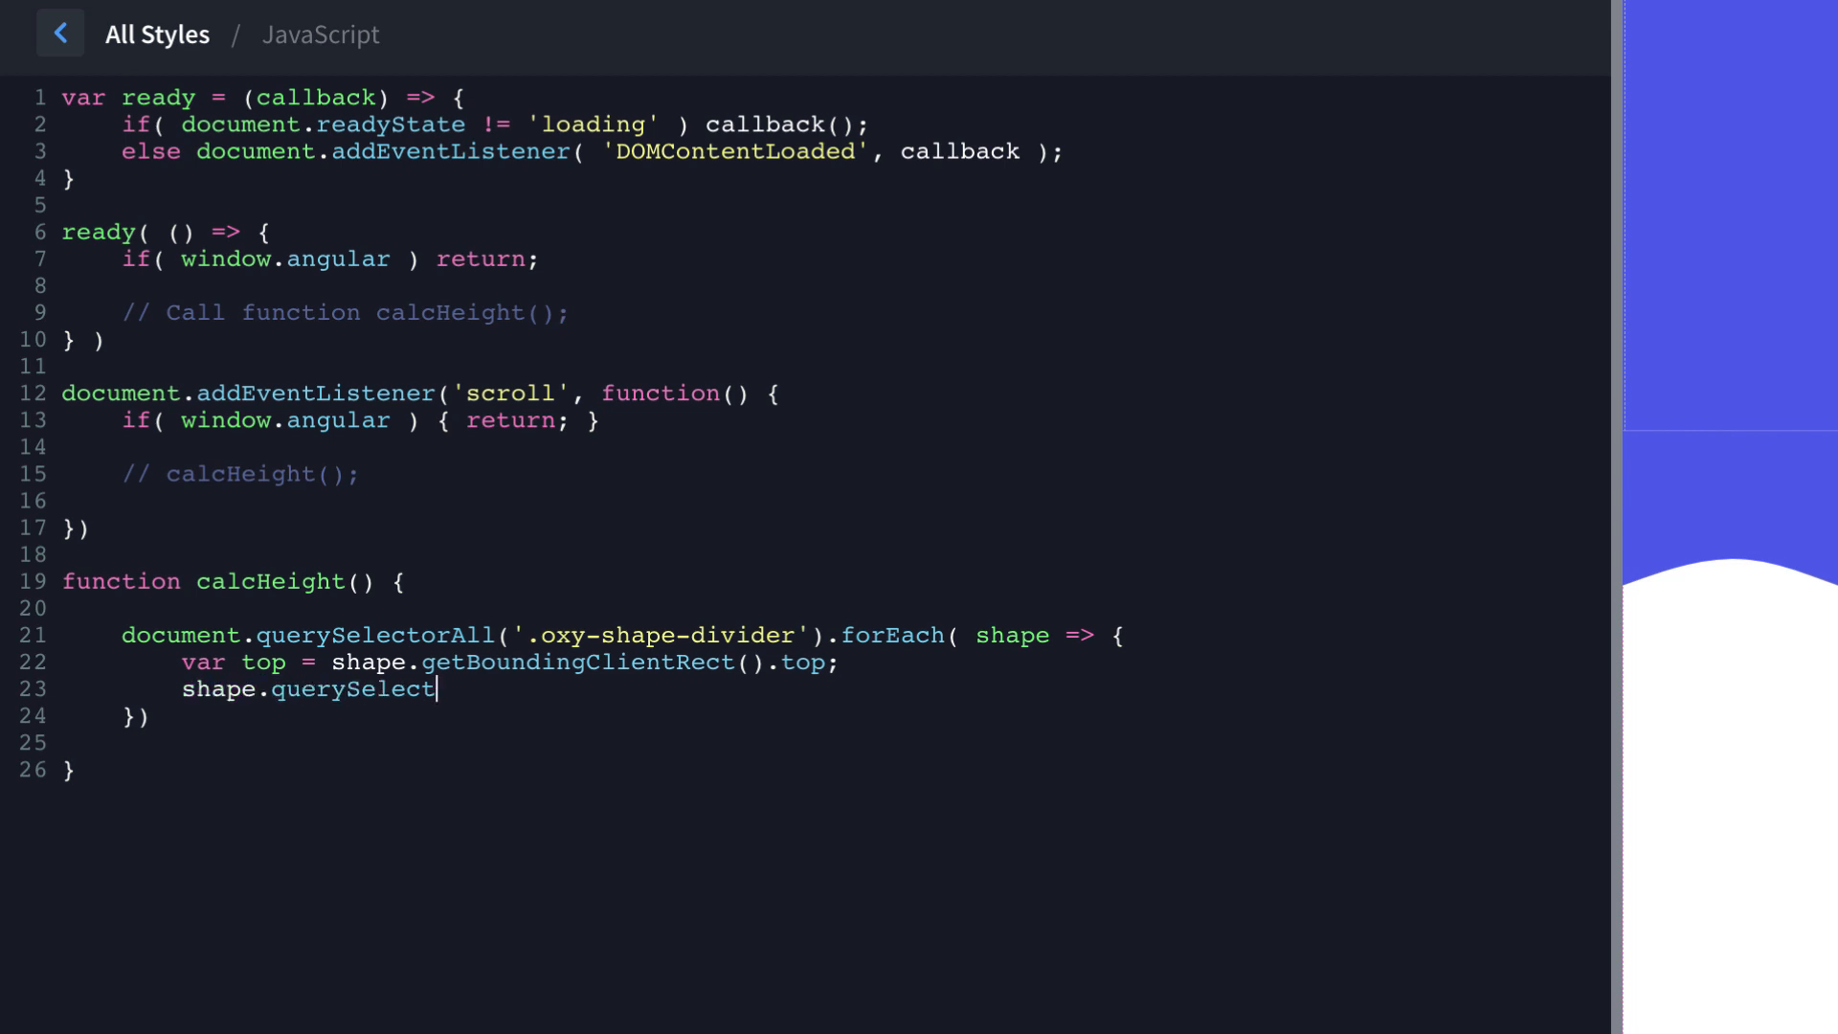
type("(")
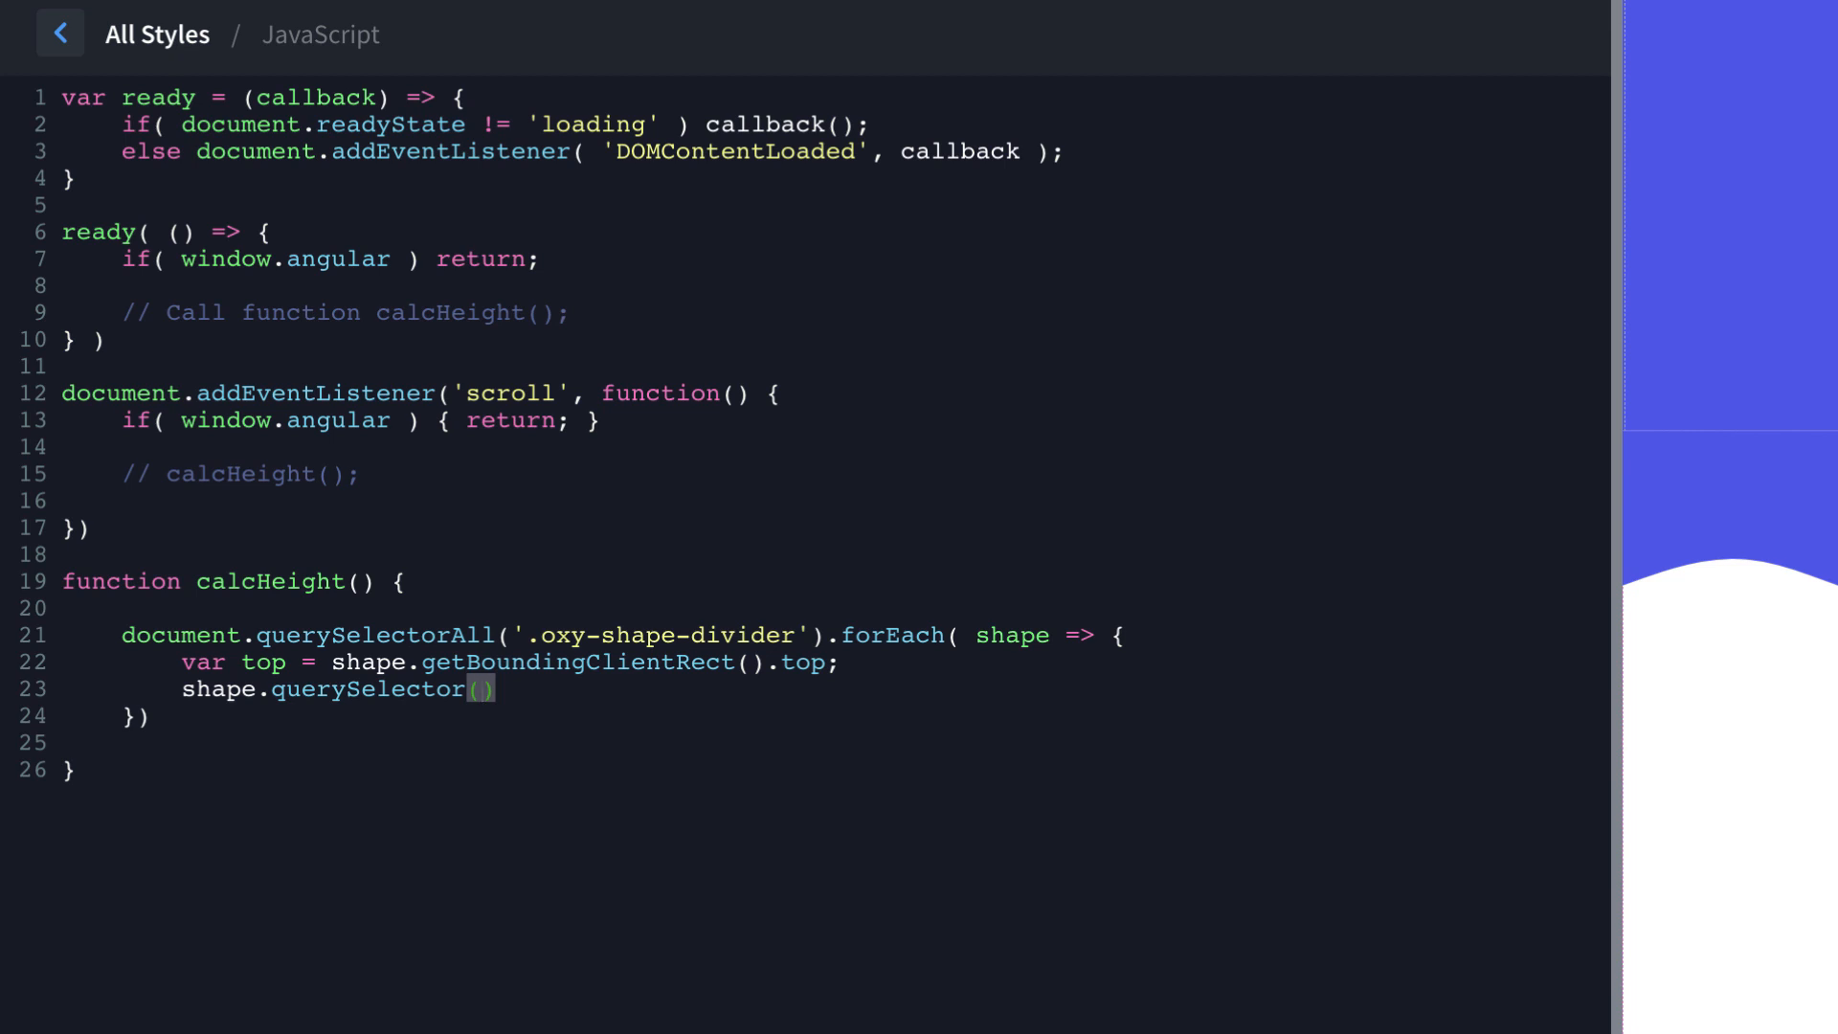
type("'s'")
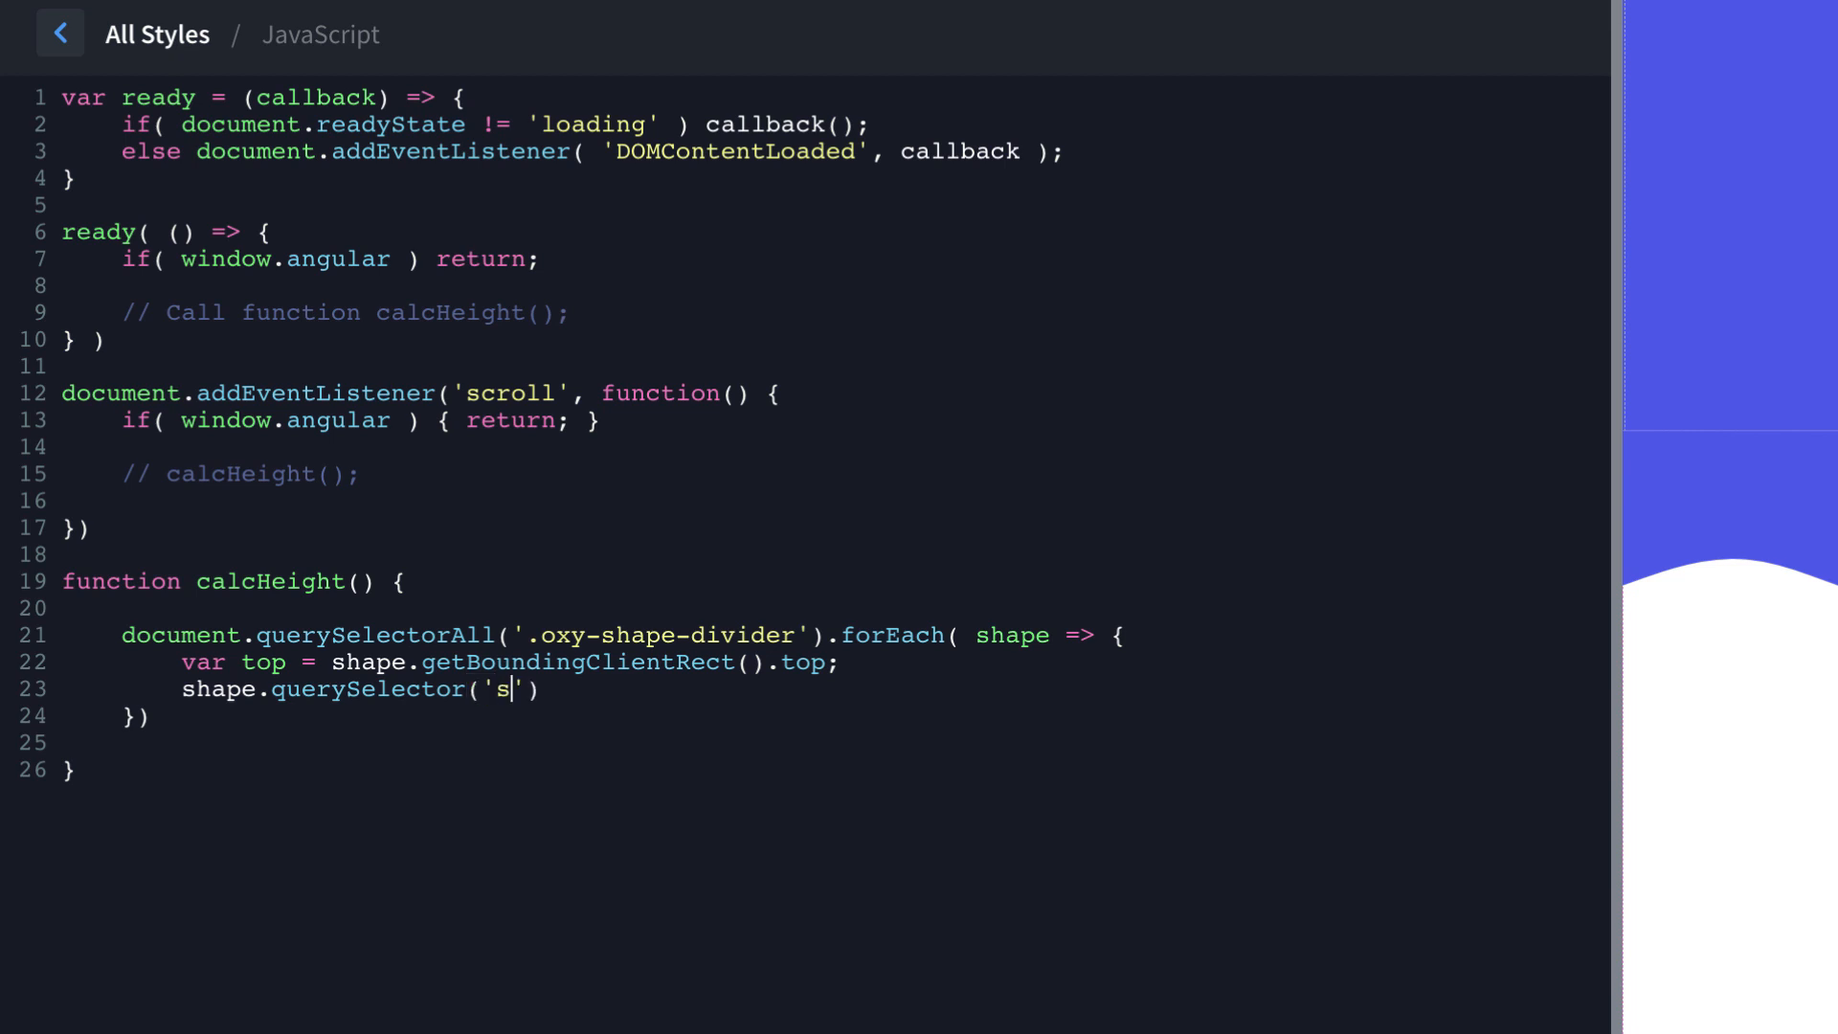
type("vg")
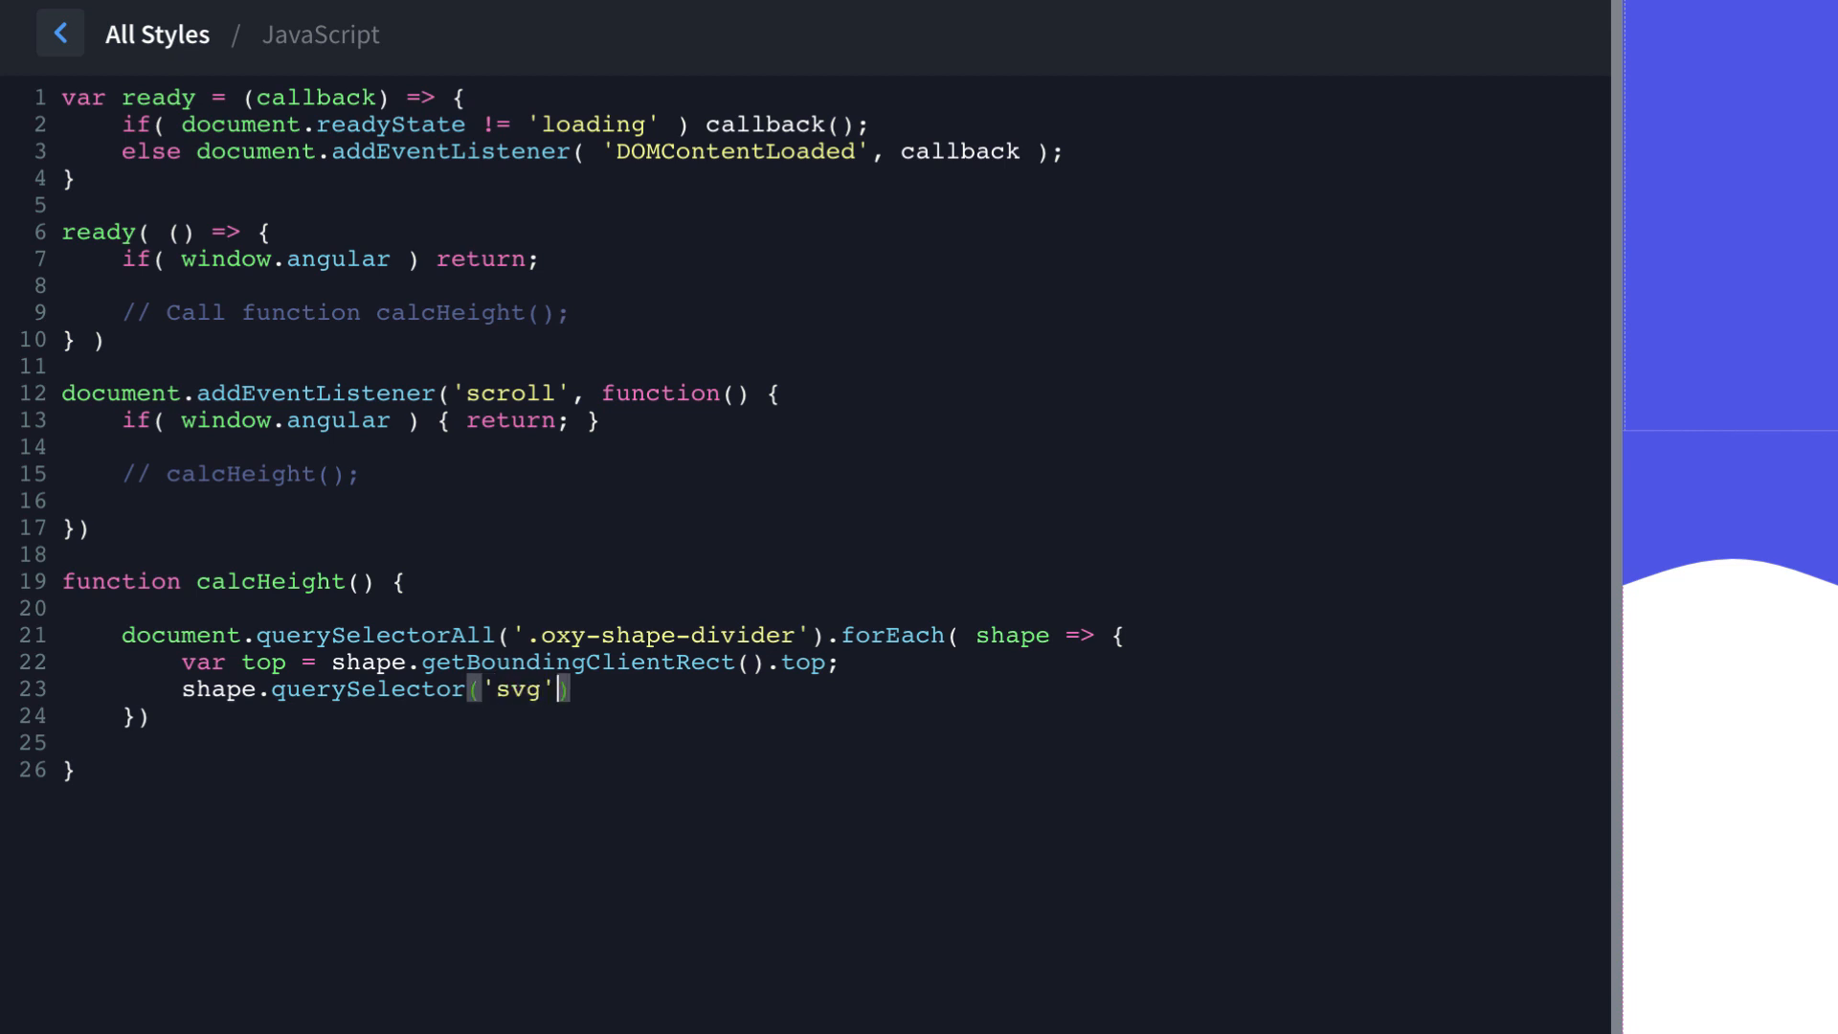
type(".")
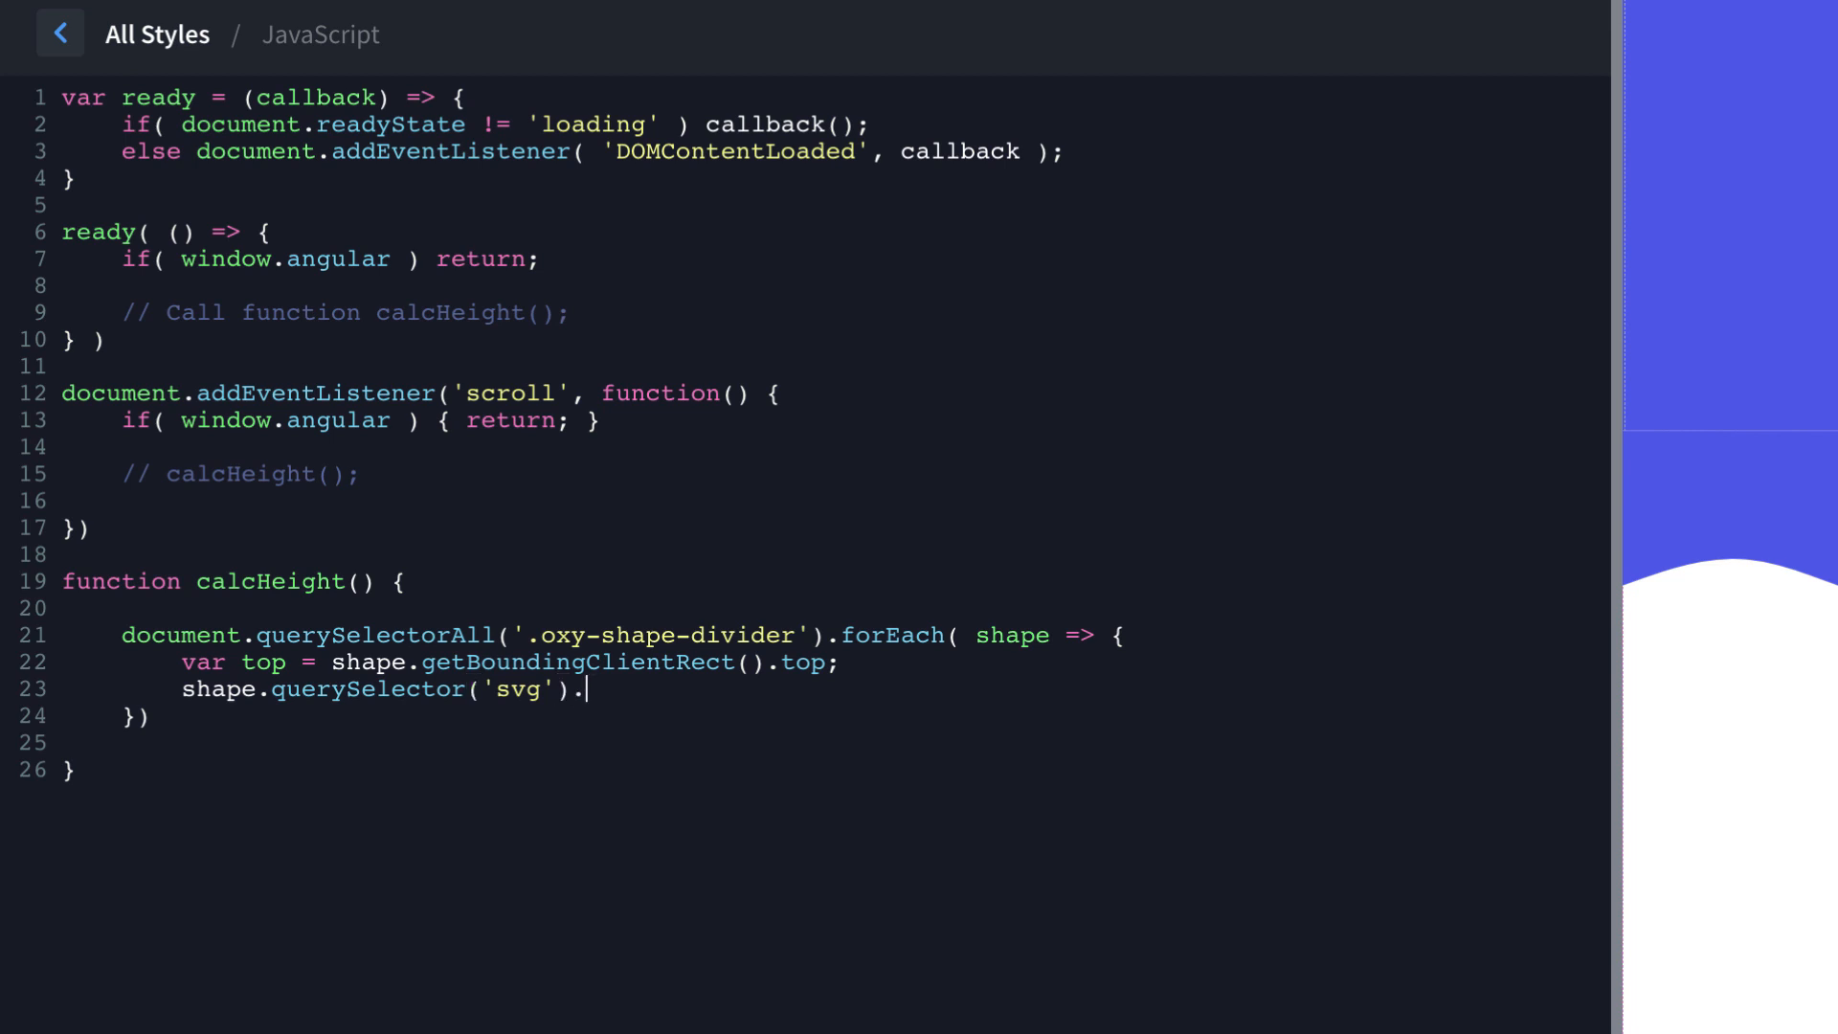
type("style.height")
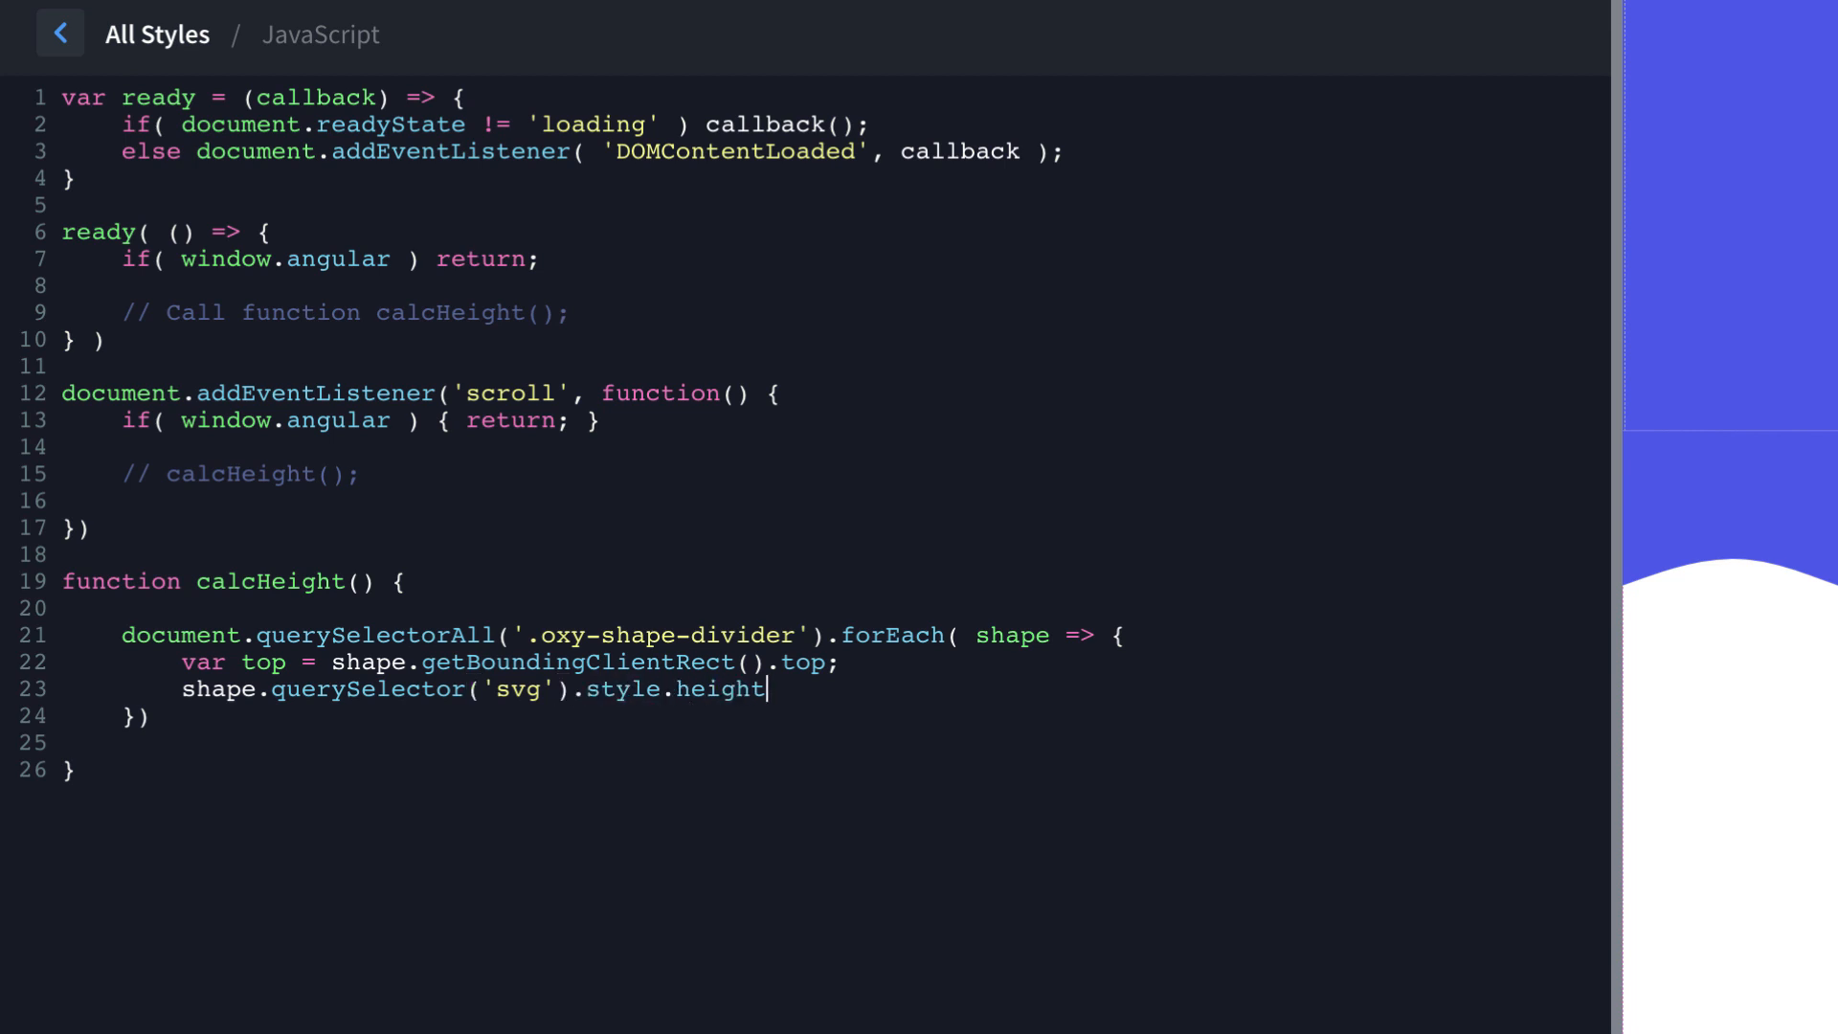
type("= top")
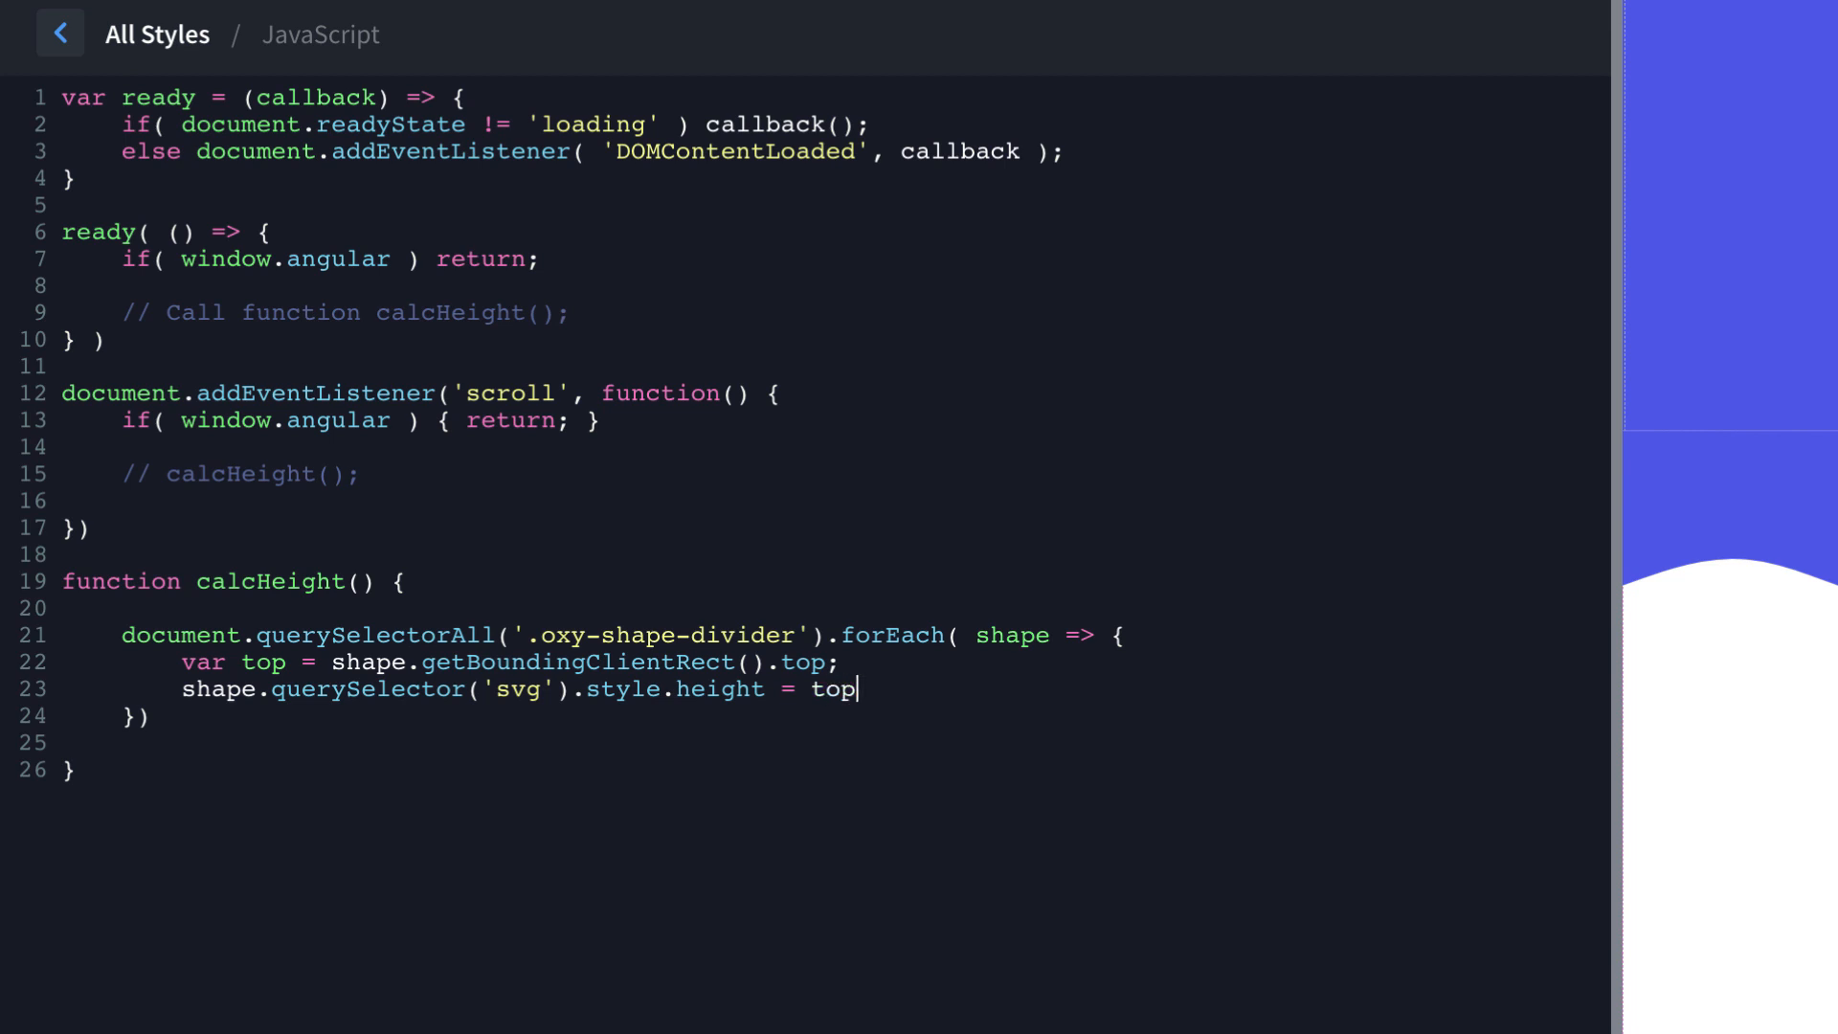
type("/ 3")
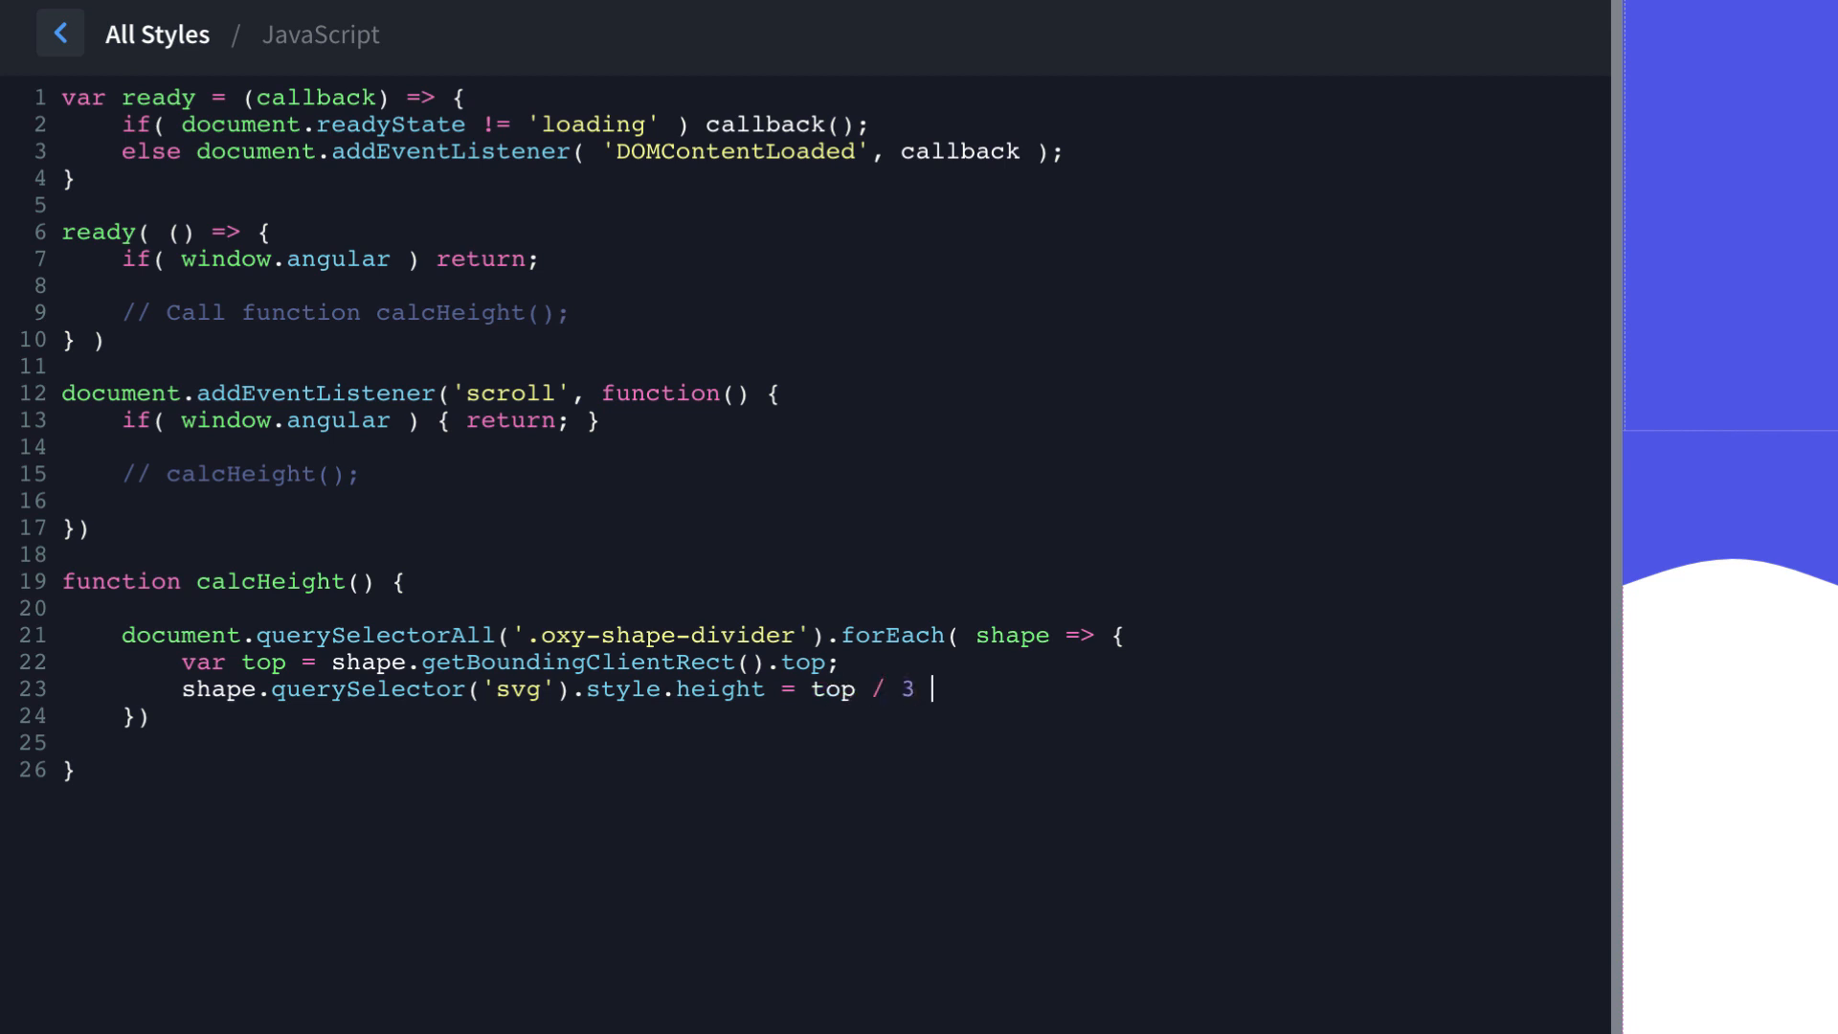
type("+ '")
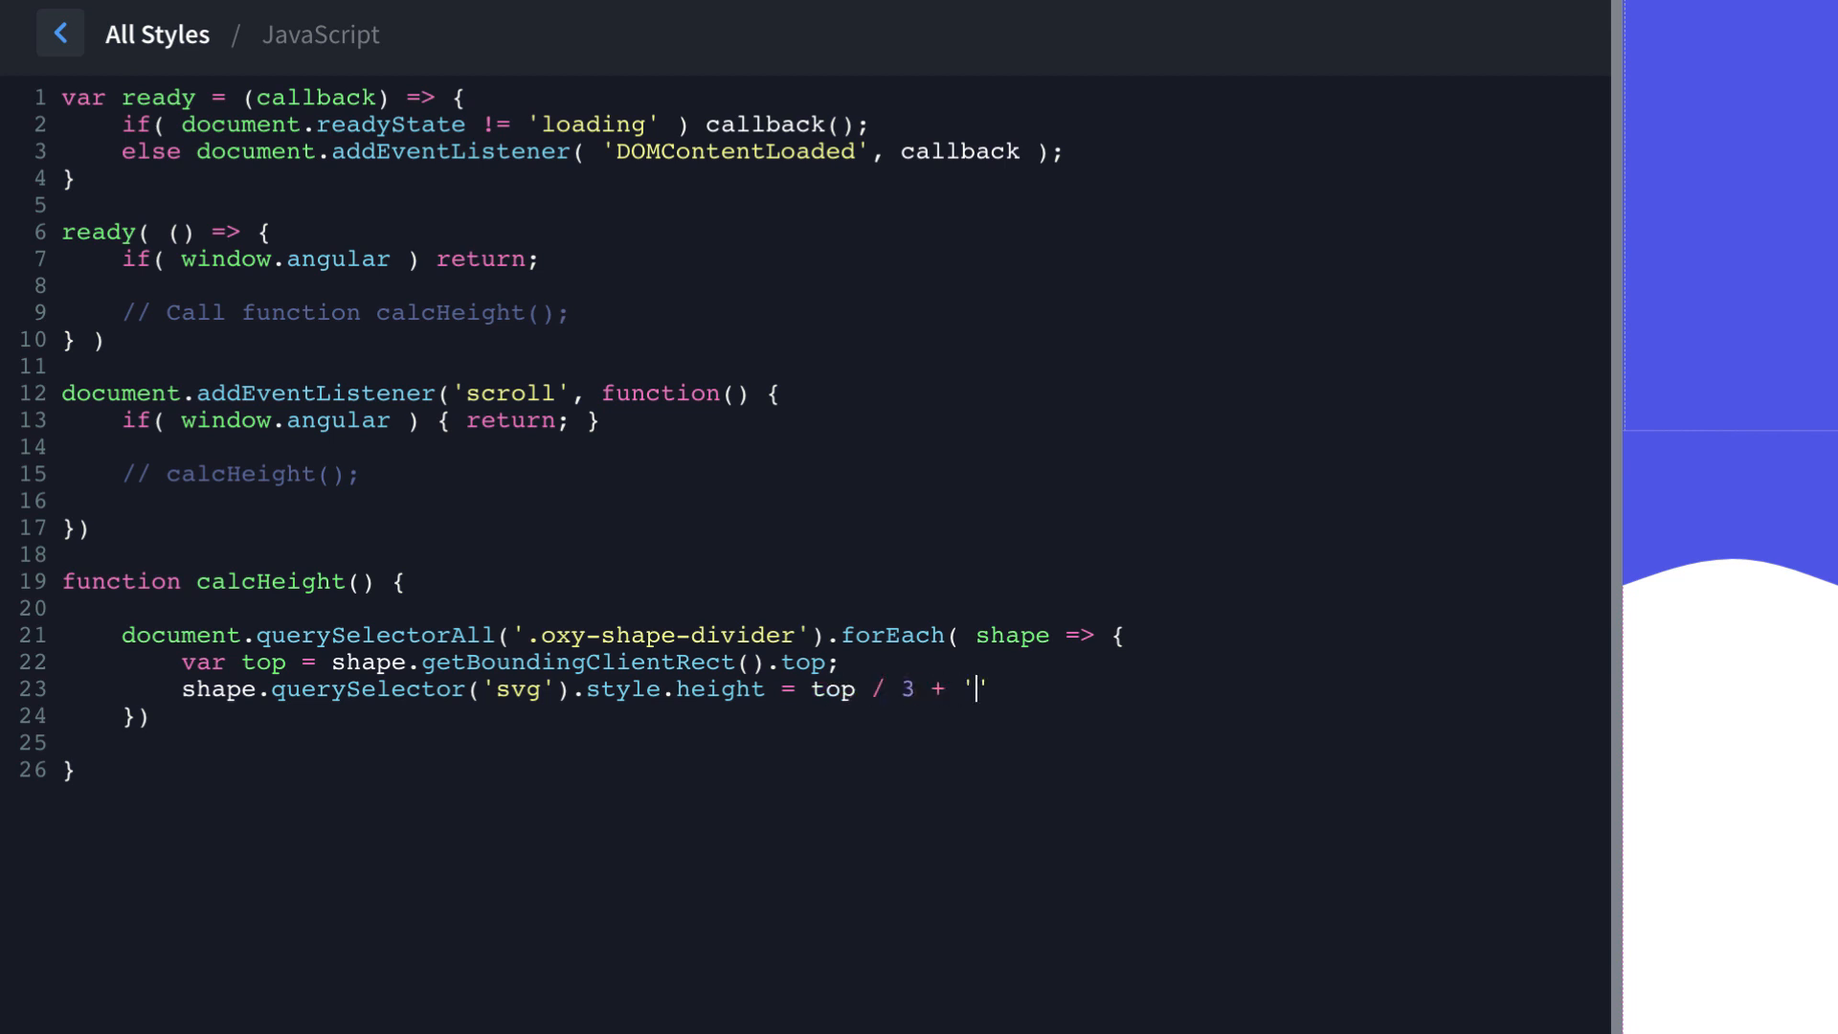
type("px")
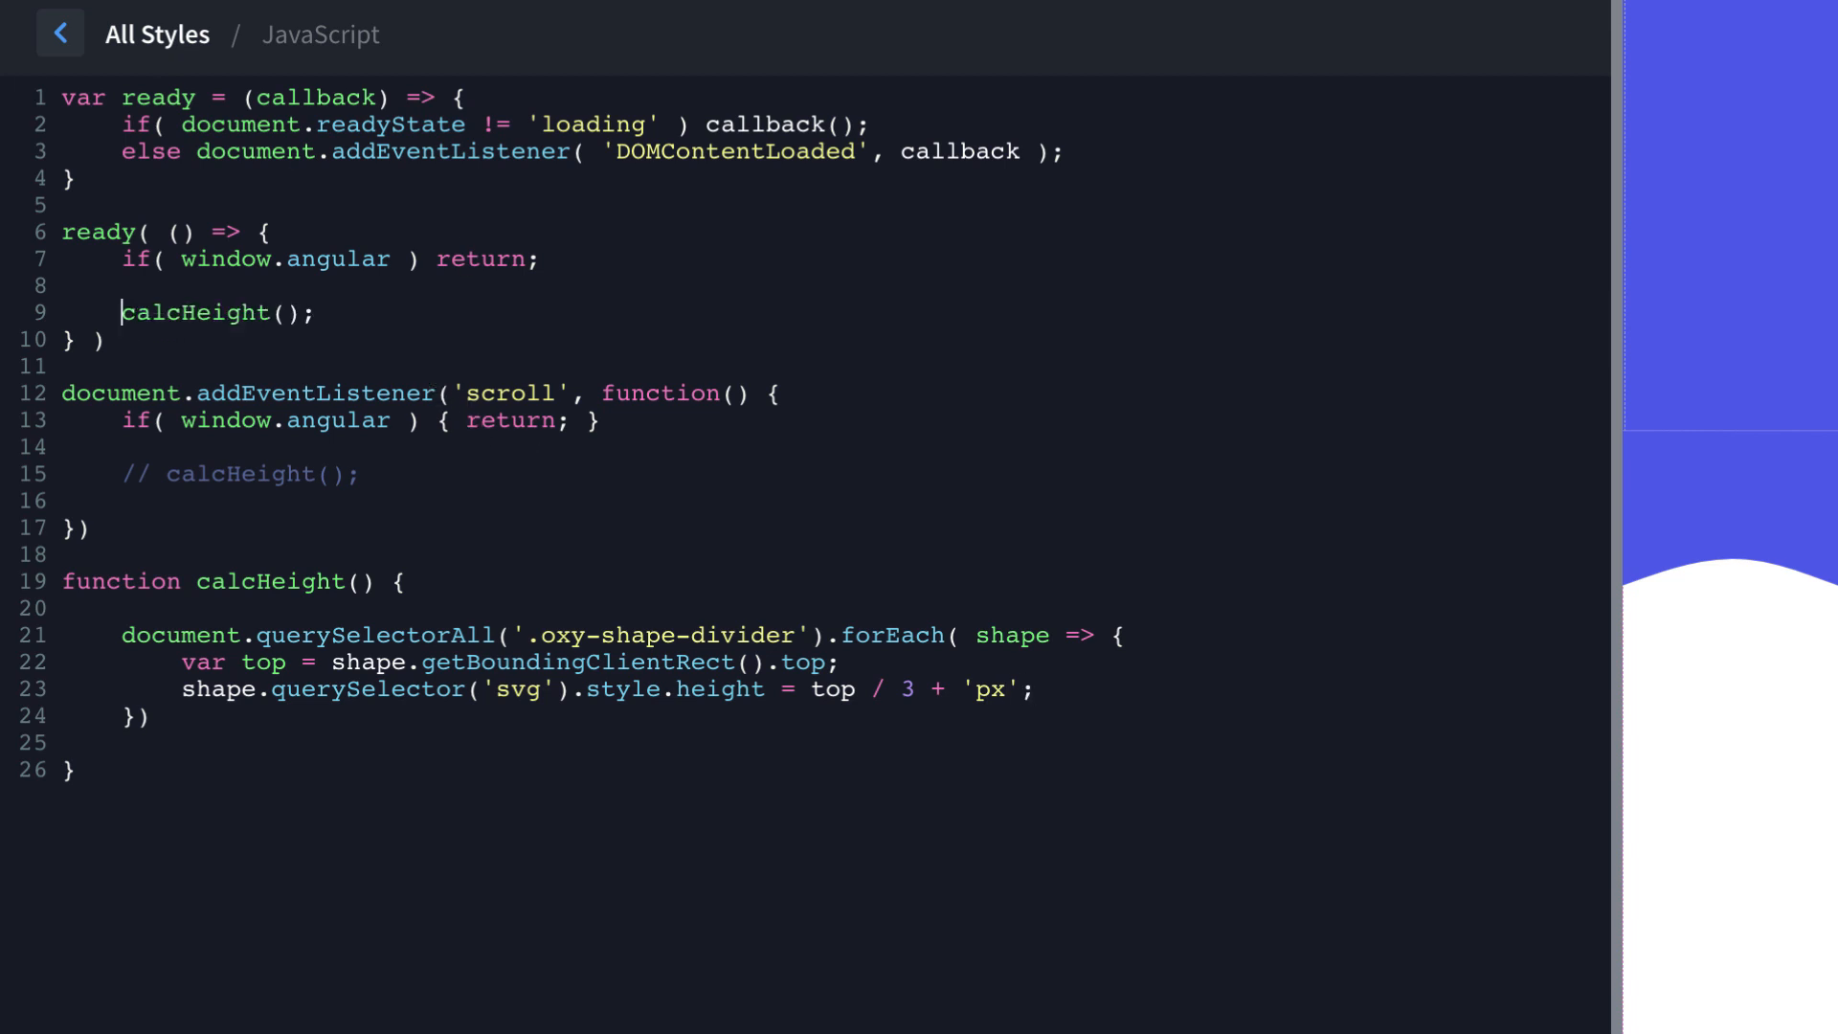
mouse_move(224, 138)
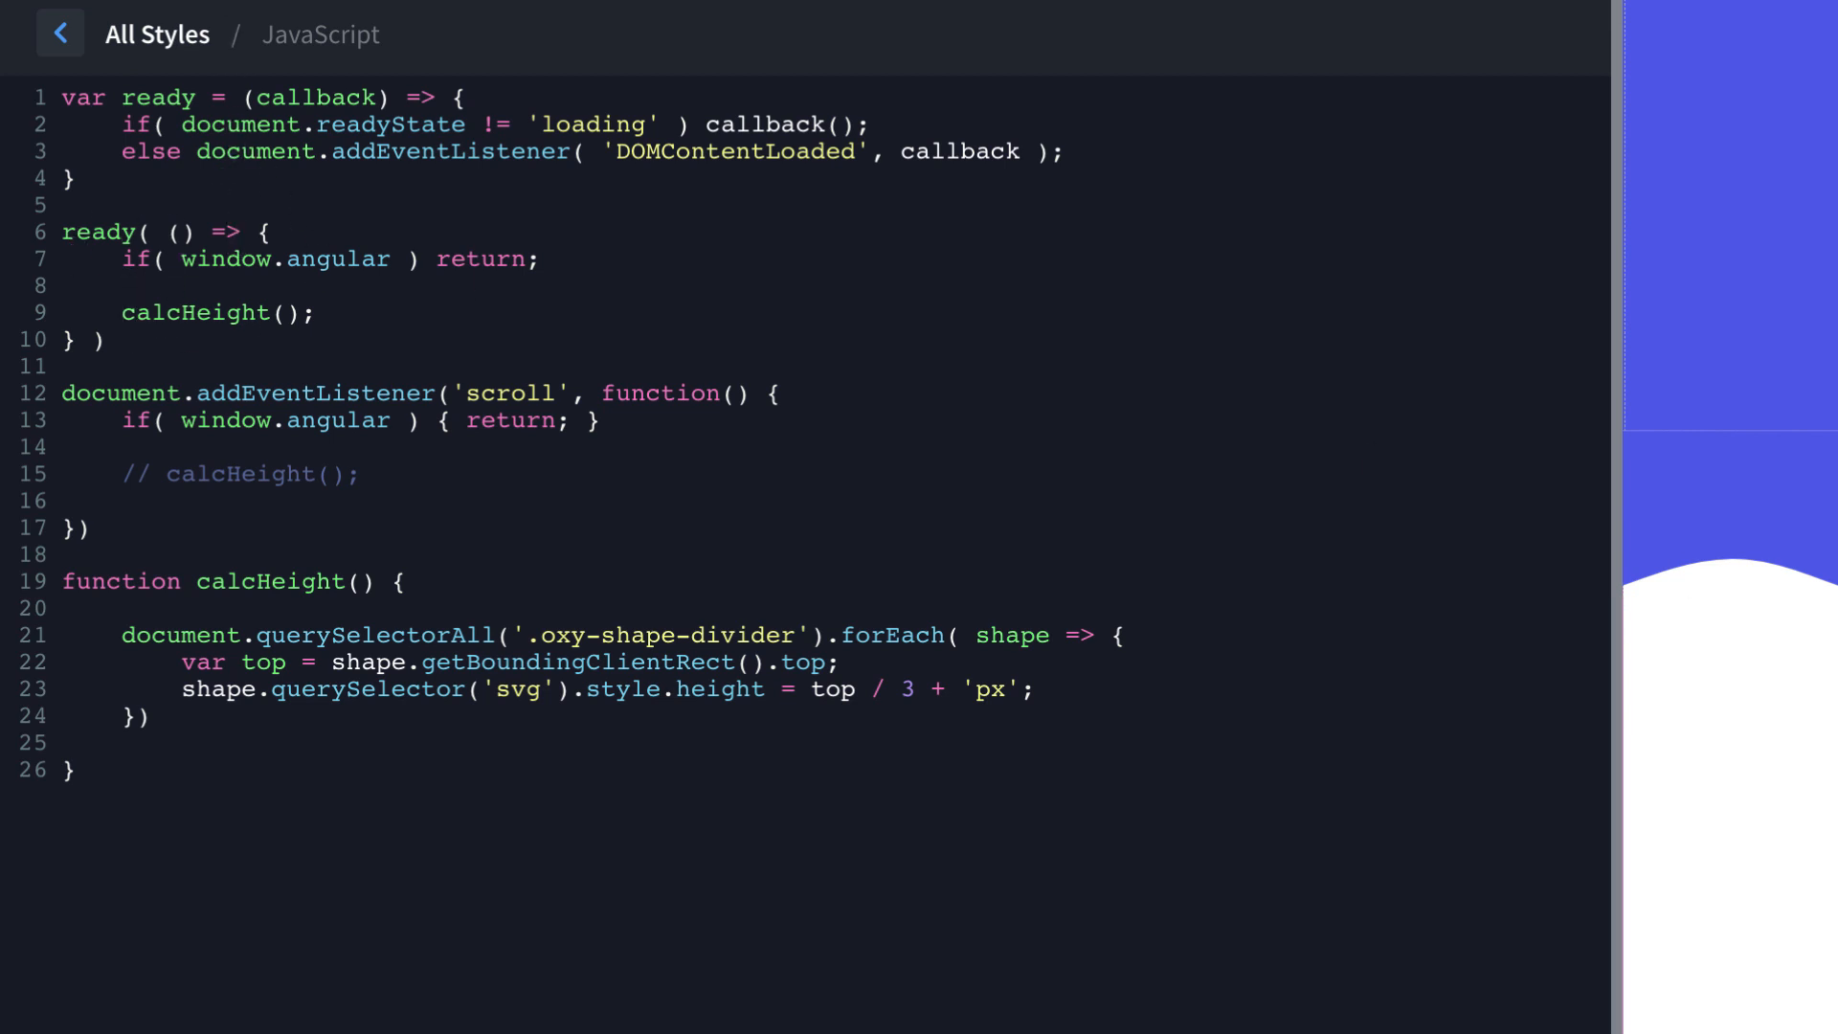
mouse_move(382, 335)
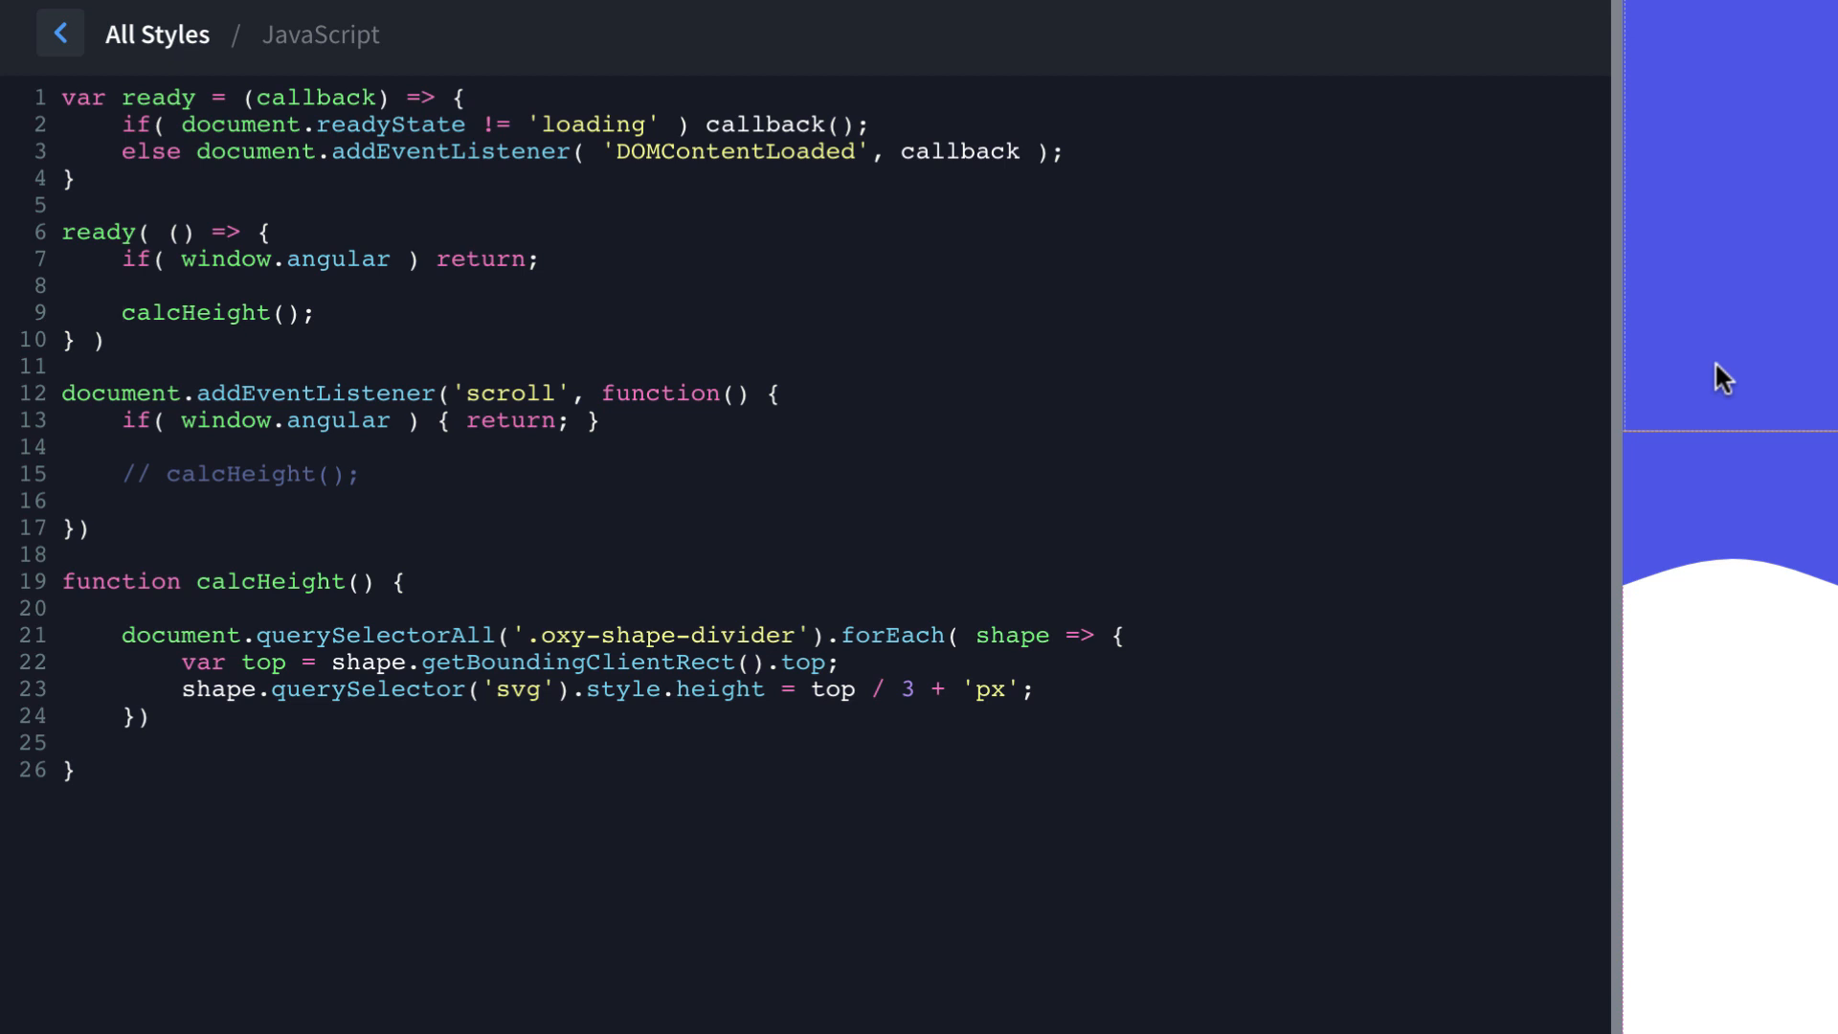
Switch to the live Magic Divider front-end tab to check the resized dividers.
left_click(124, 310)
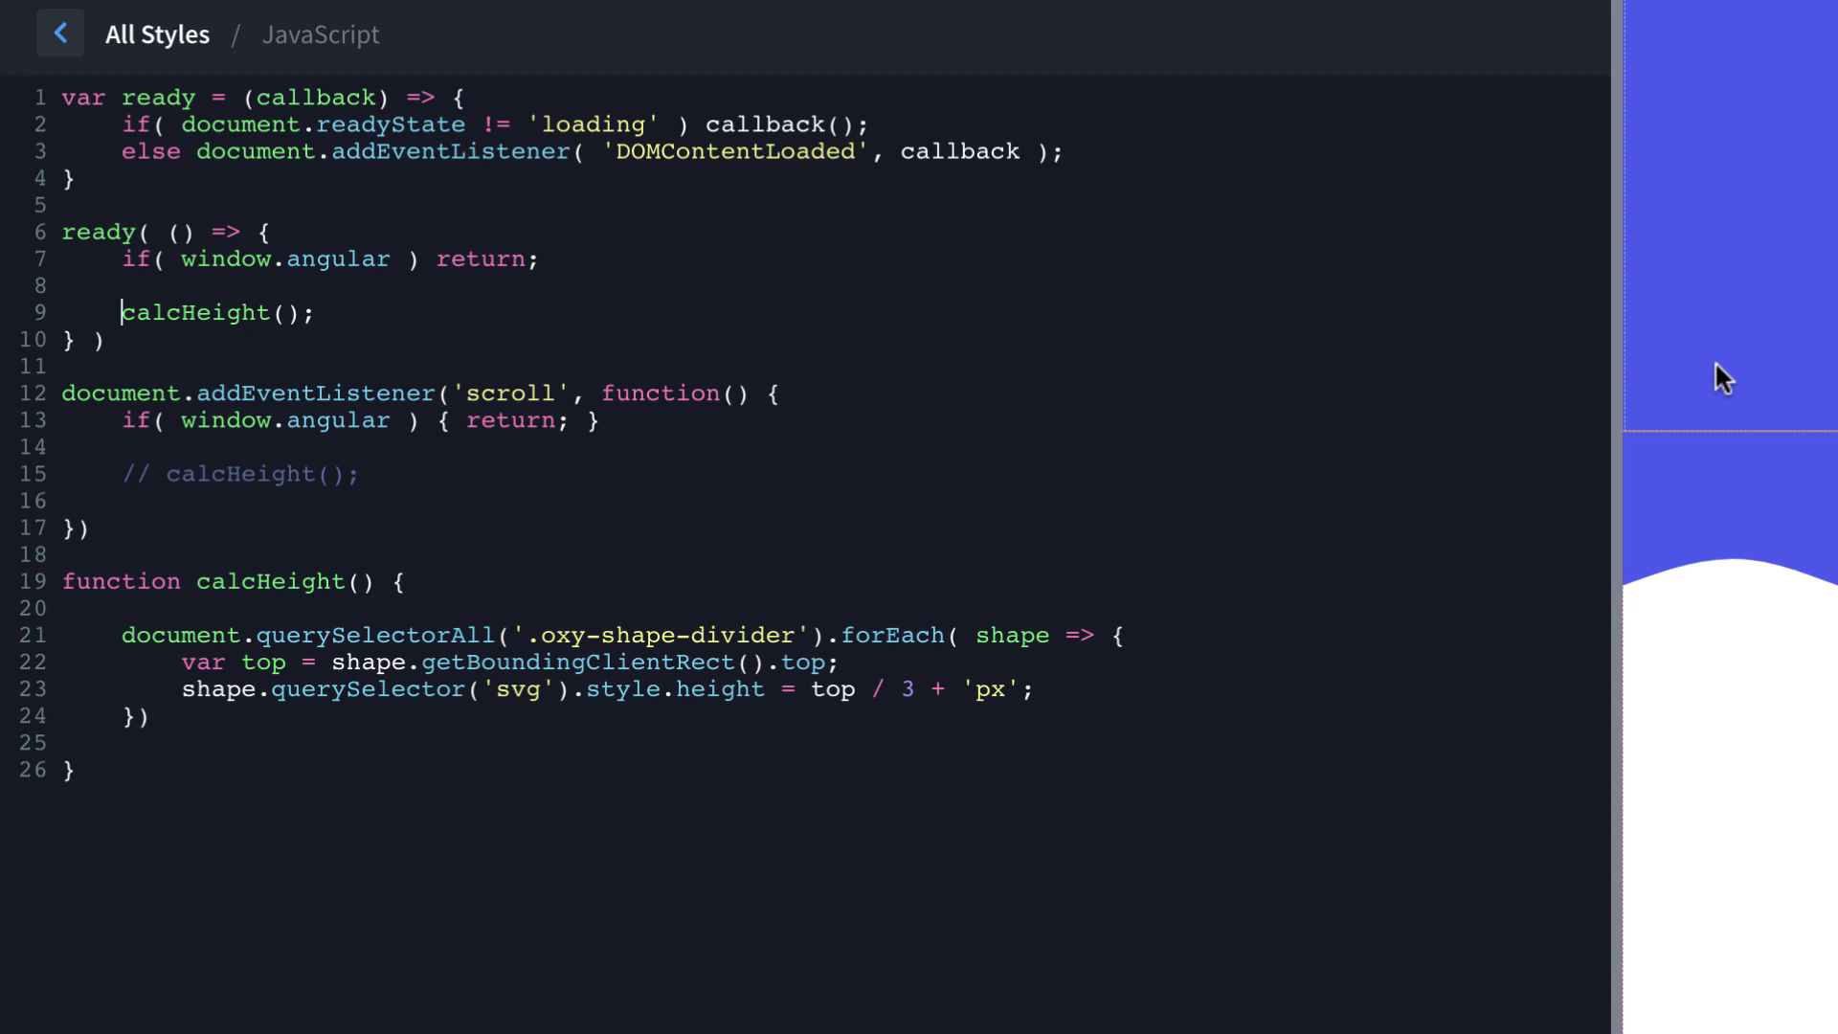
mouse_move(69, 364)
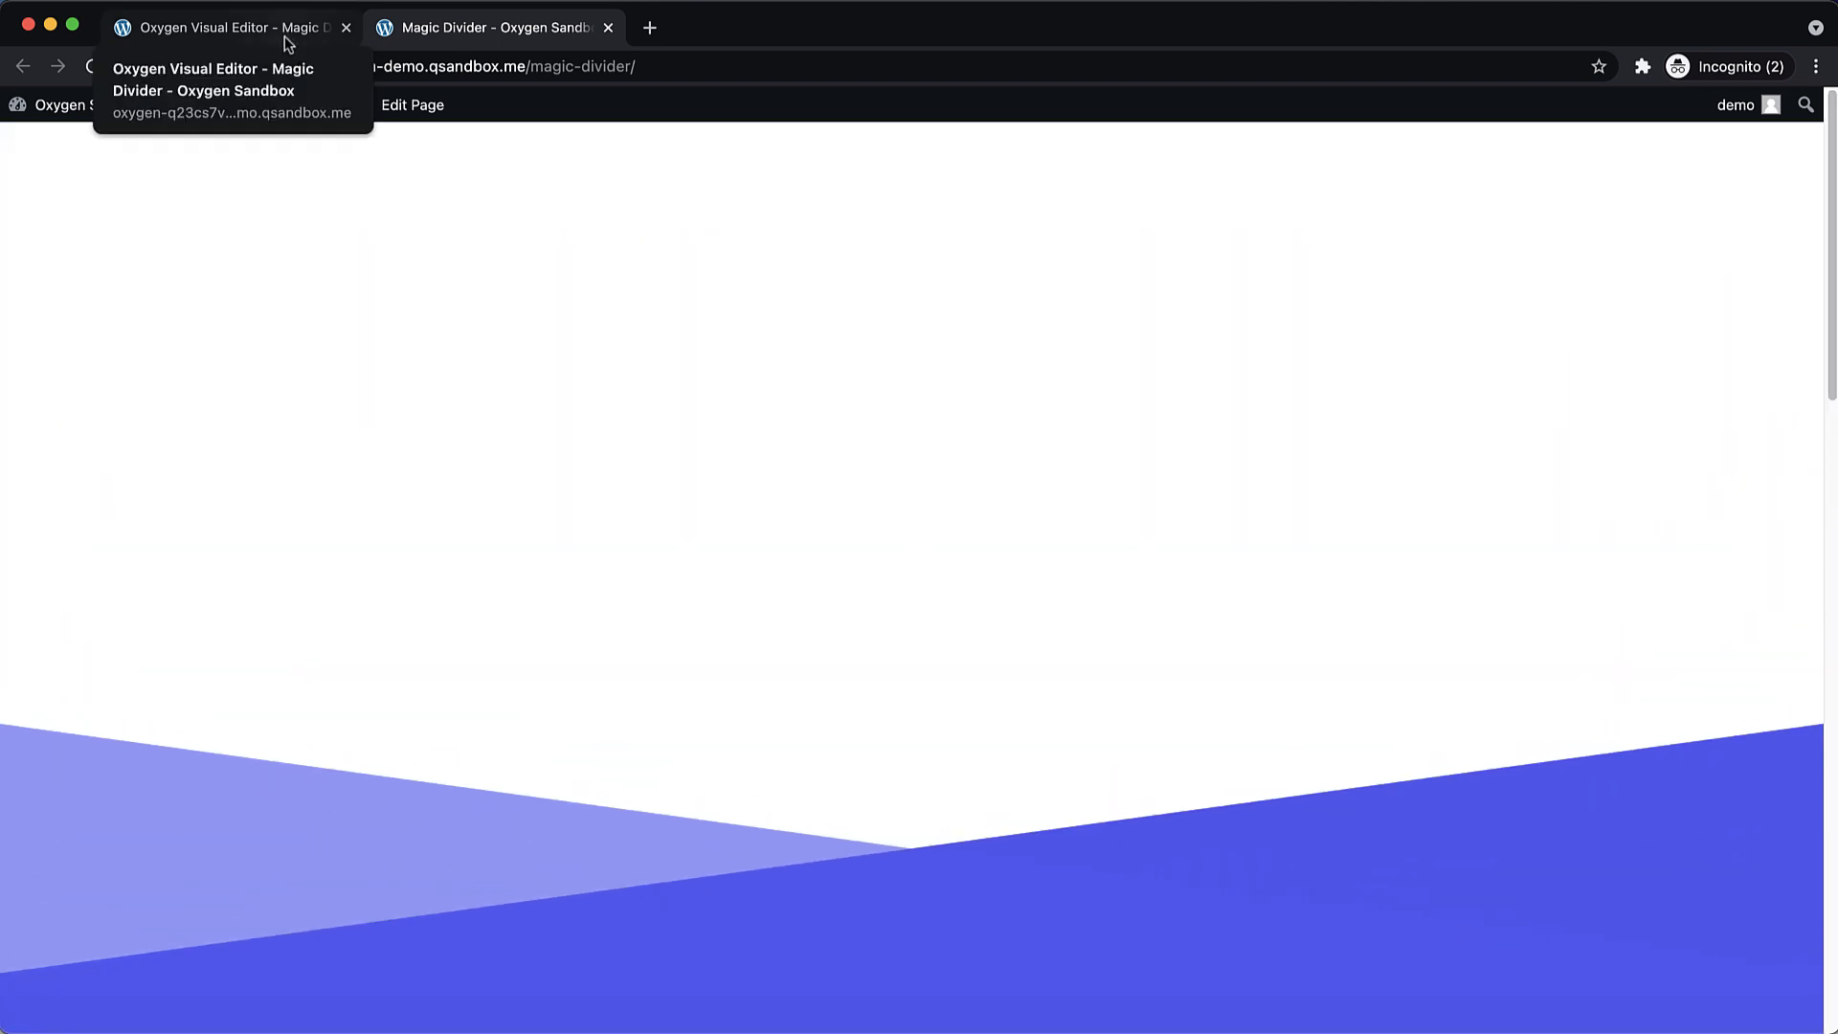
Insert the Conference design set's Jack Welch speaker page onto the canvas.
left_click(229, 28)
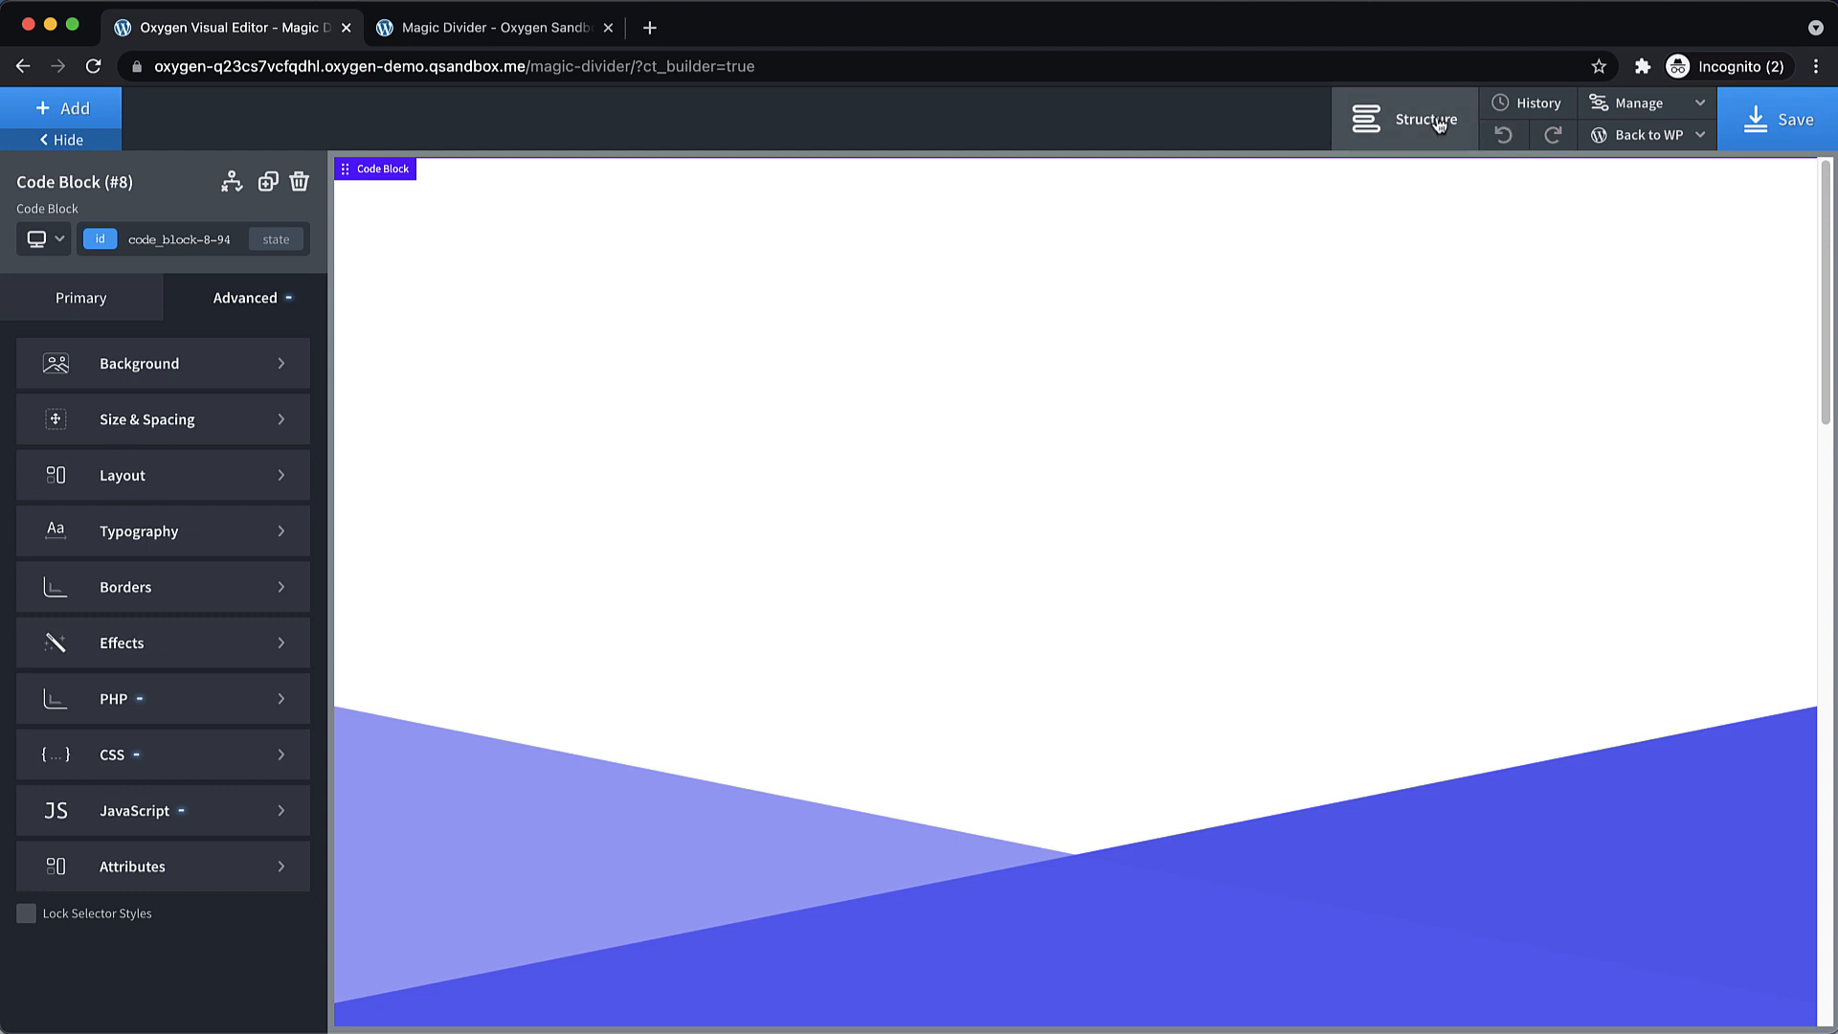
left_click(1425, 119)
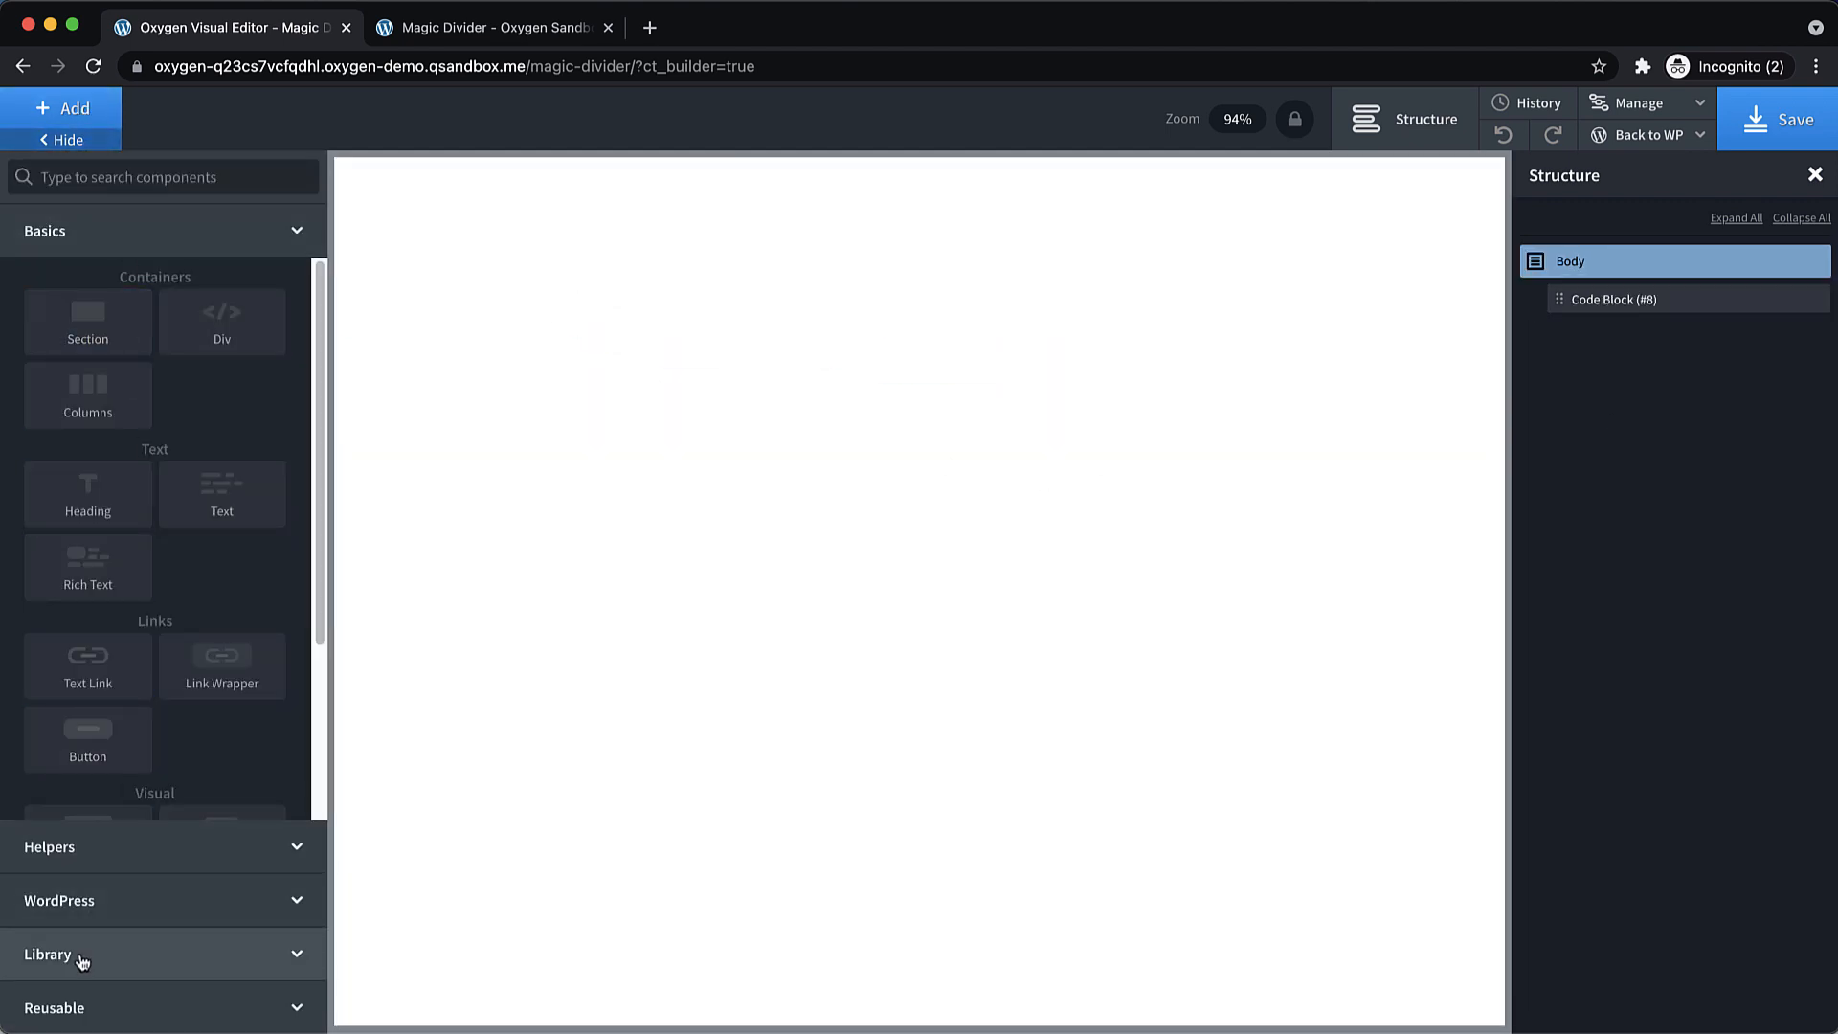
left_click(46, 955)
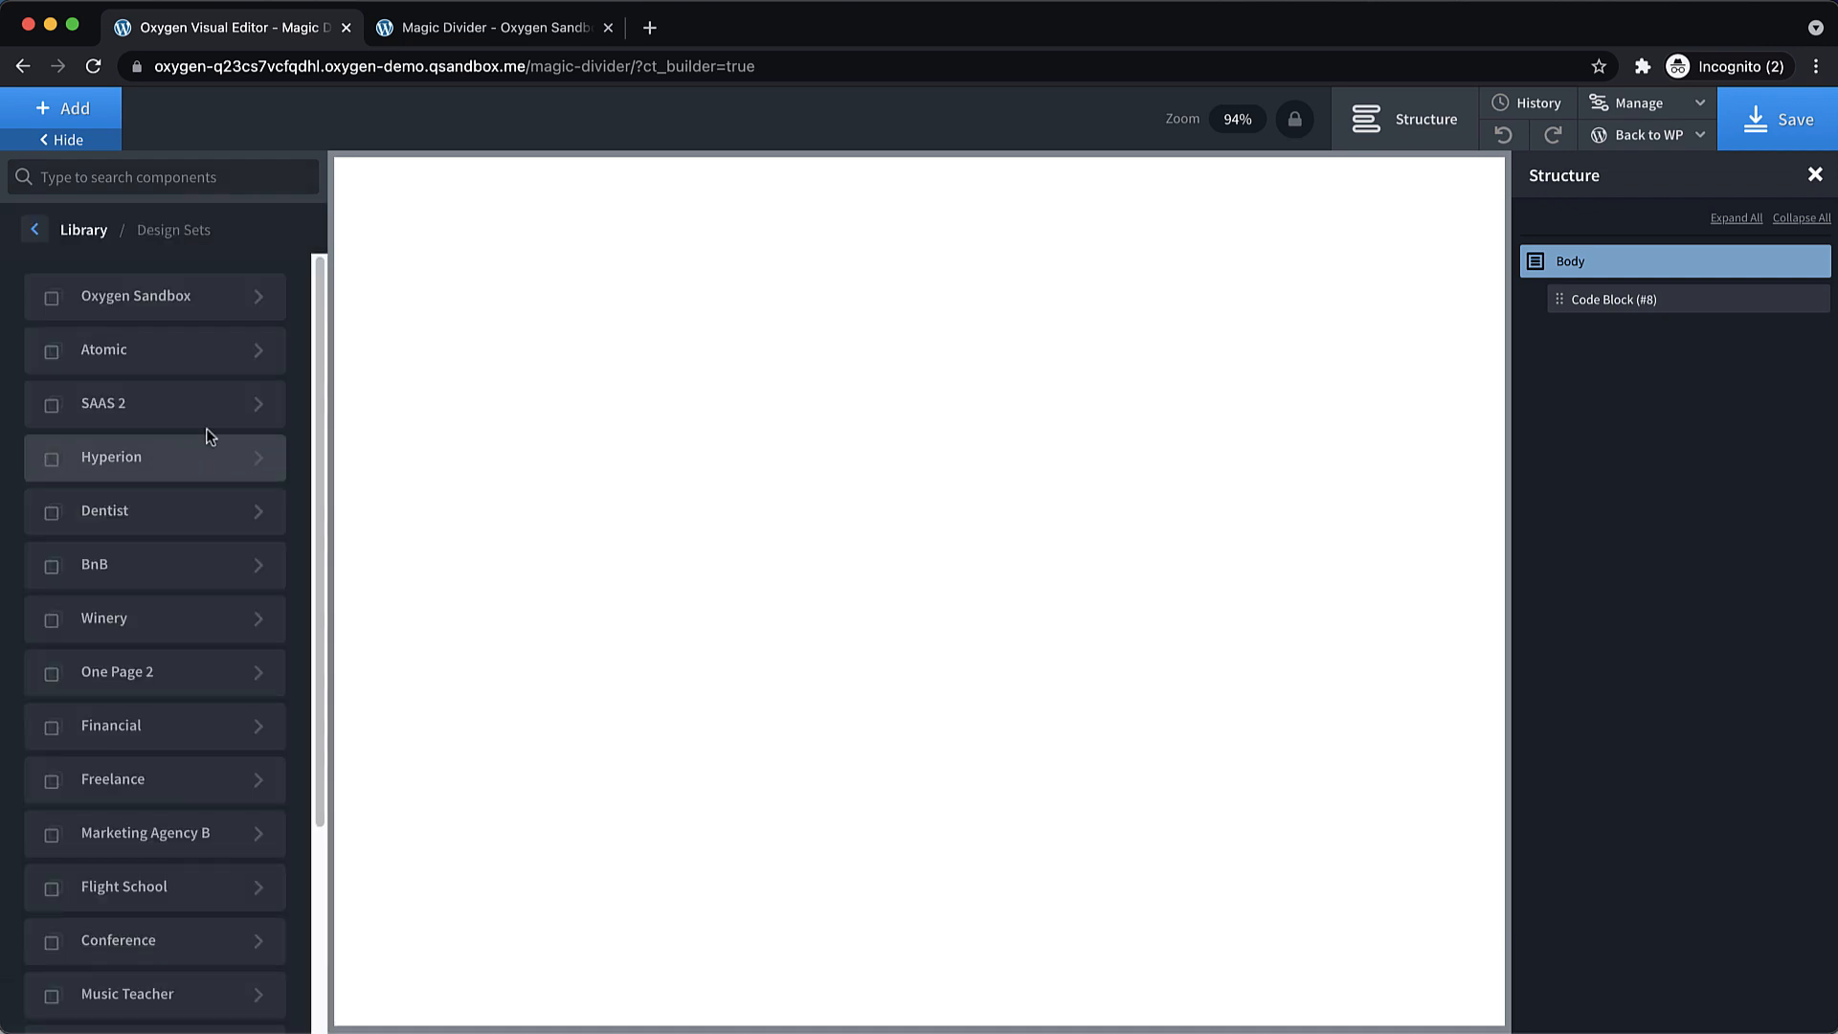
scroll("down", 3)
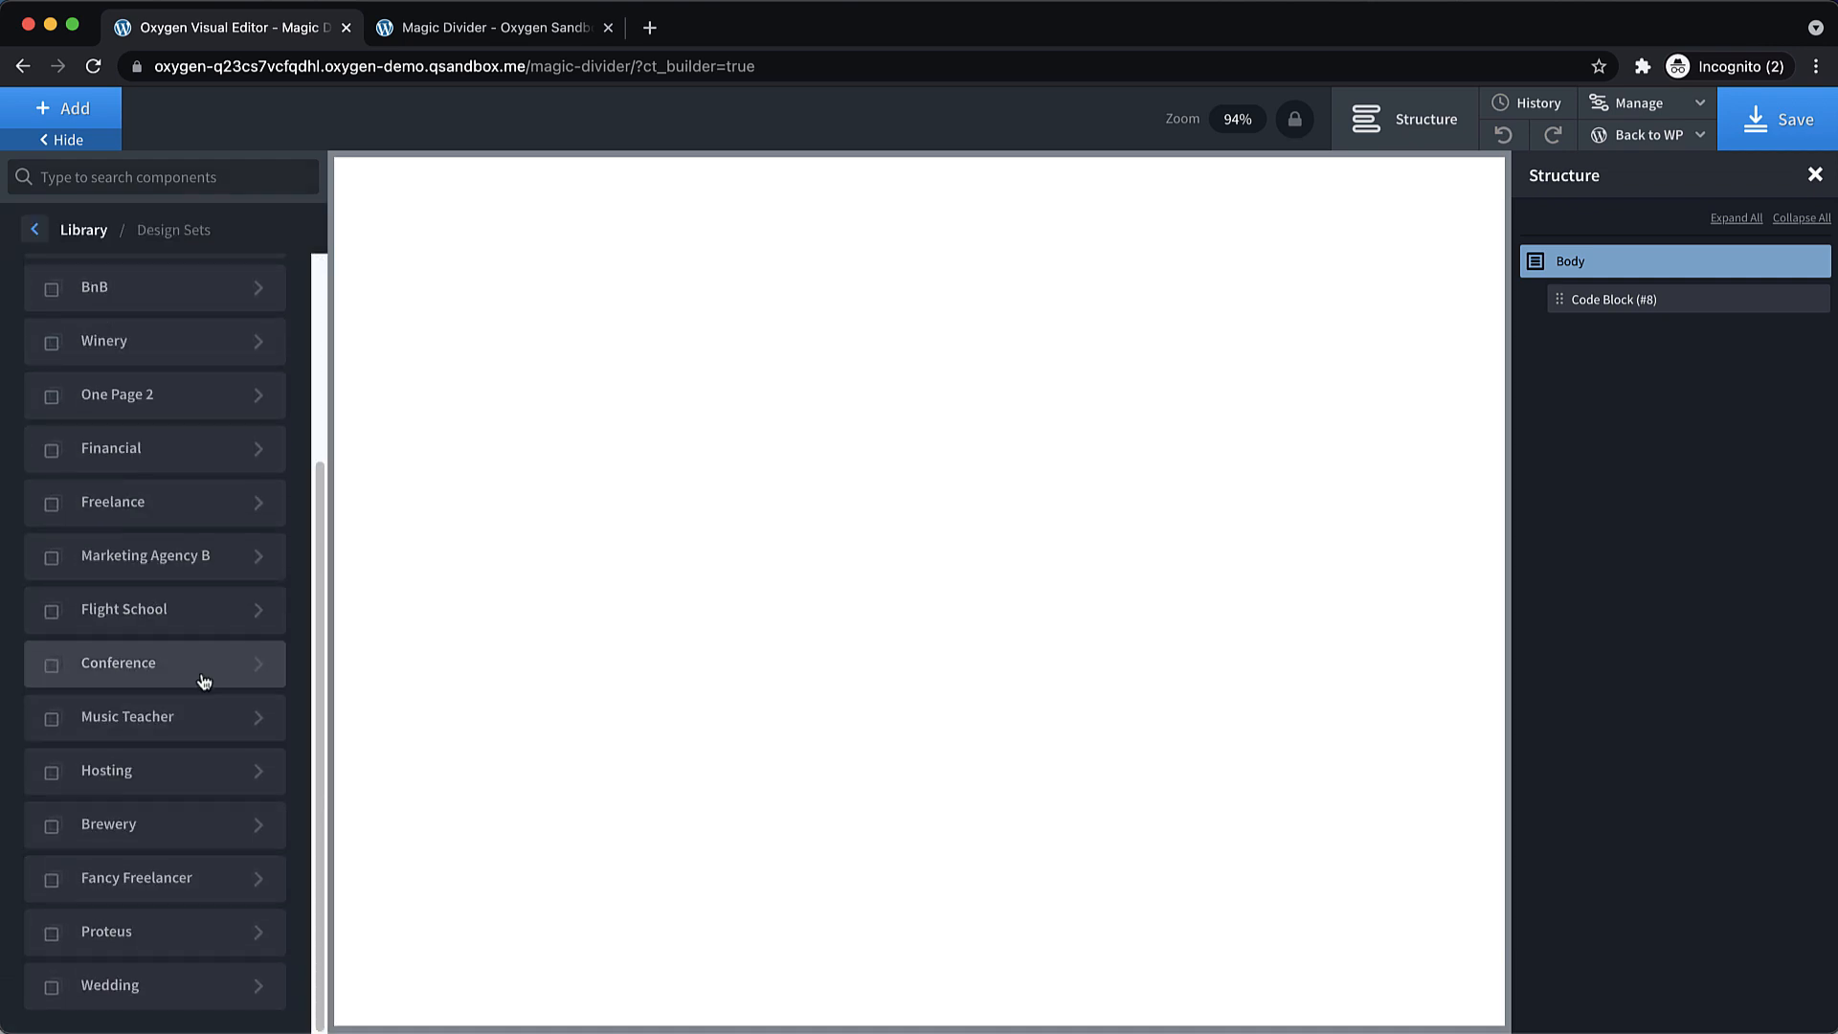
left_click(153, 663)
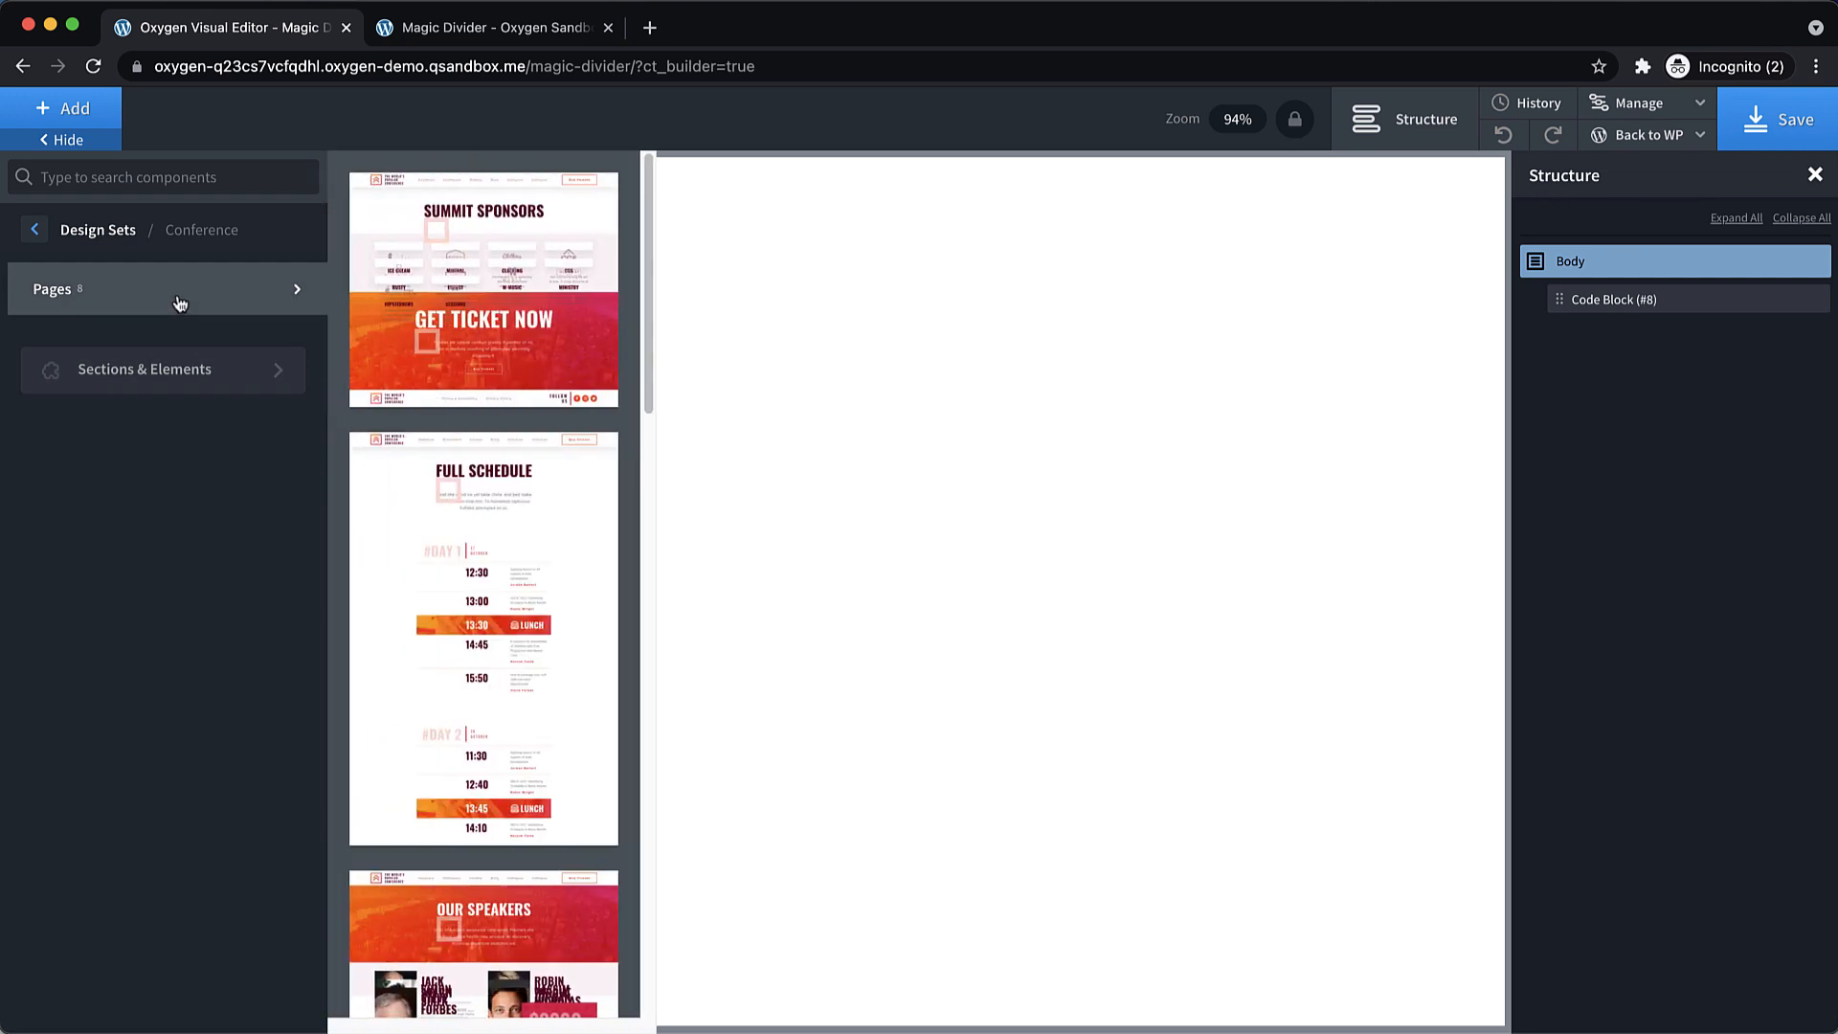
scroll("down", 3)
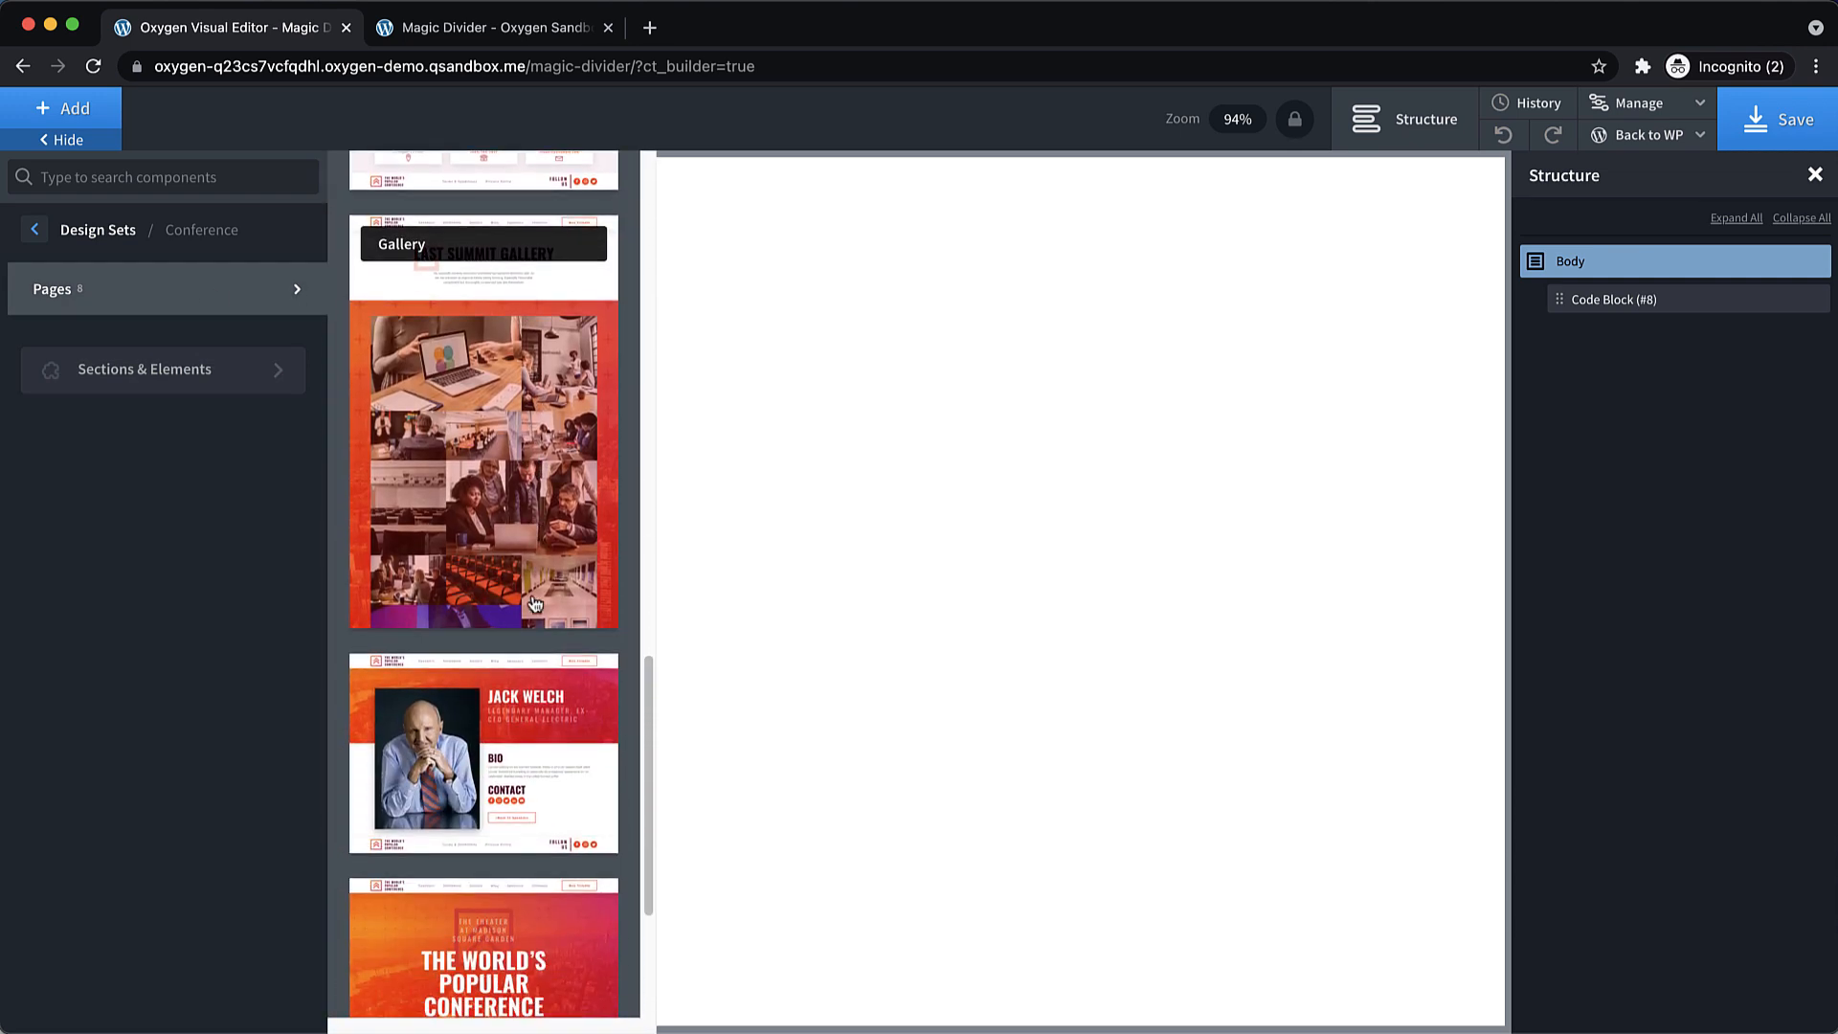
left_click(483, 753)
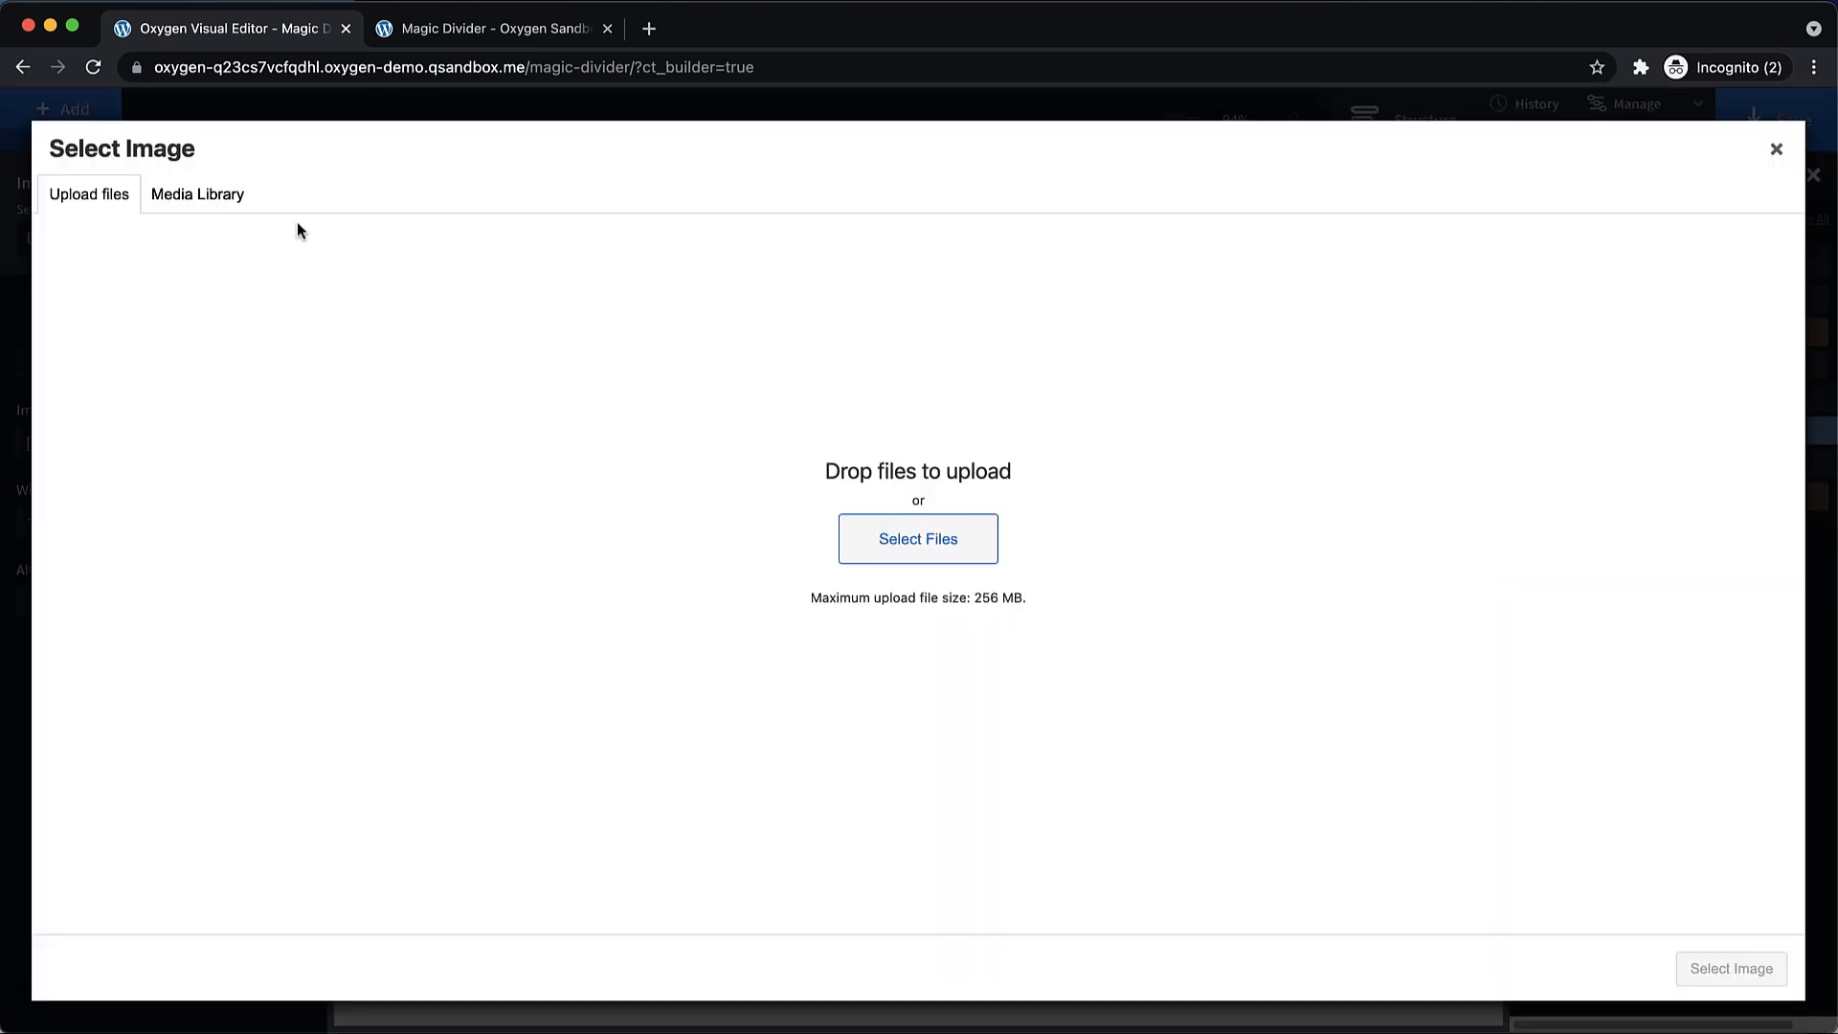
Swap the speaker image for the black-and-white concert photo from the Media Library.
left_click(197, 195)
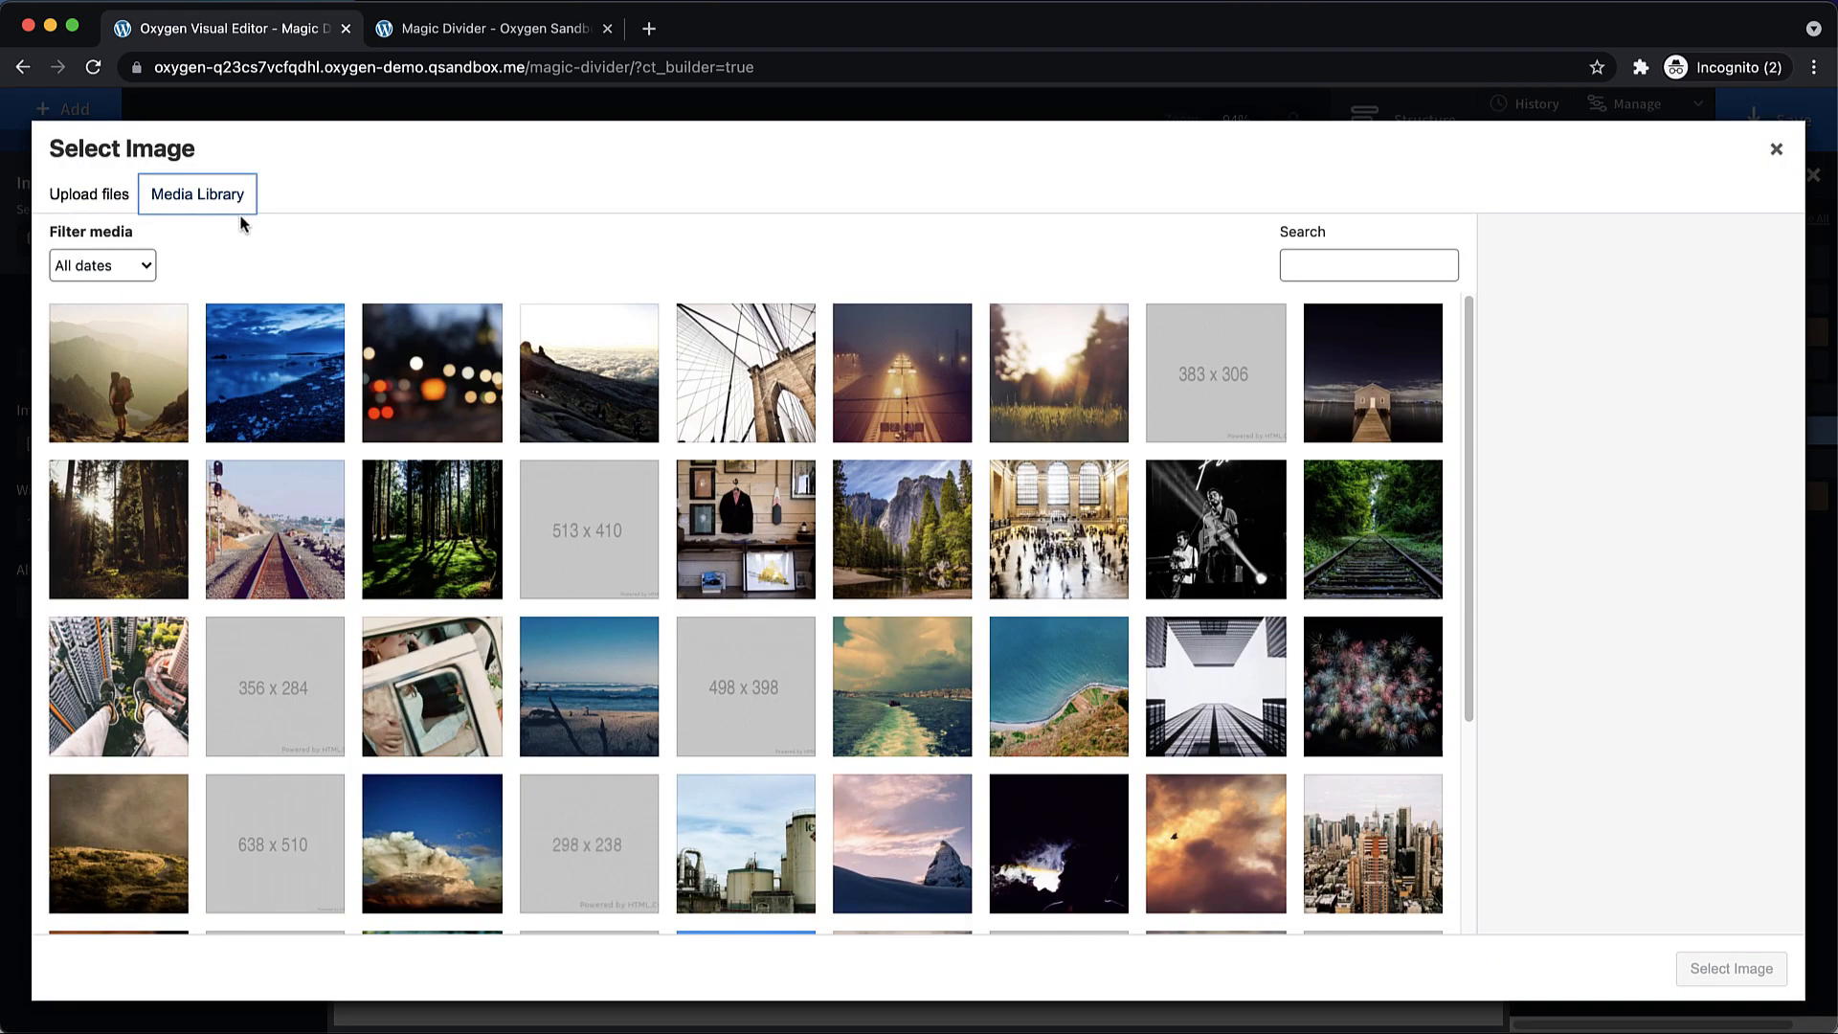
left_click(1215, 529)
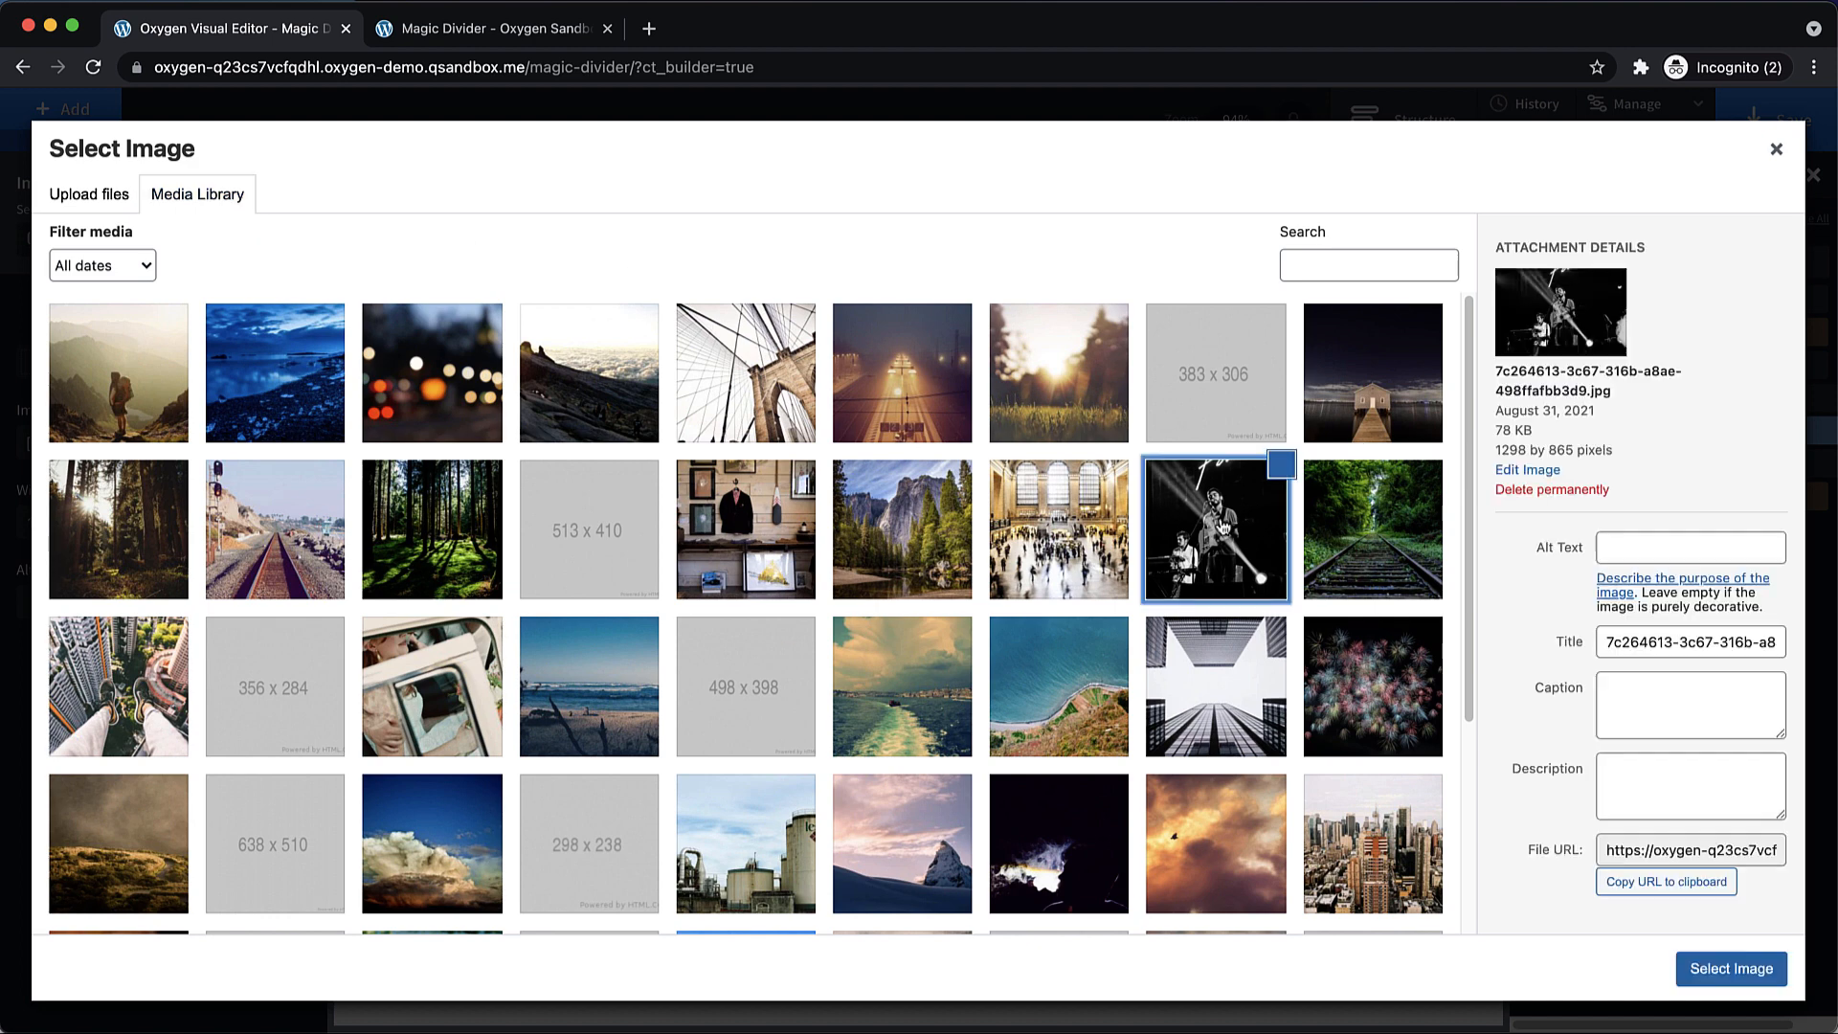
left_click(1732, 969)
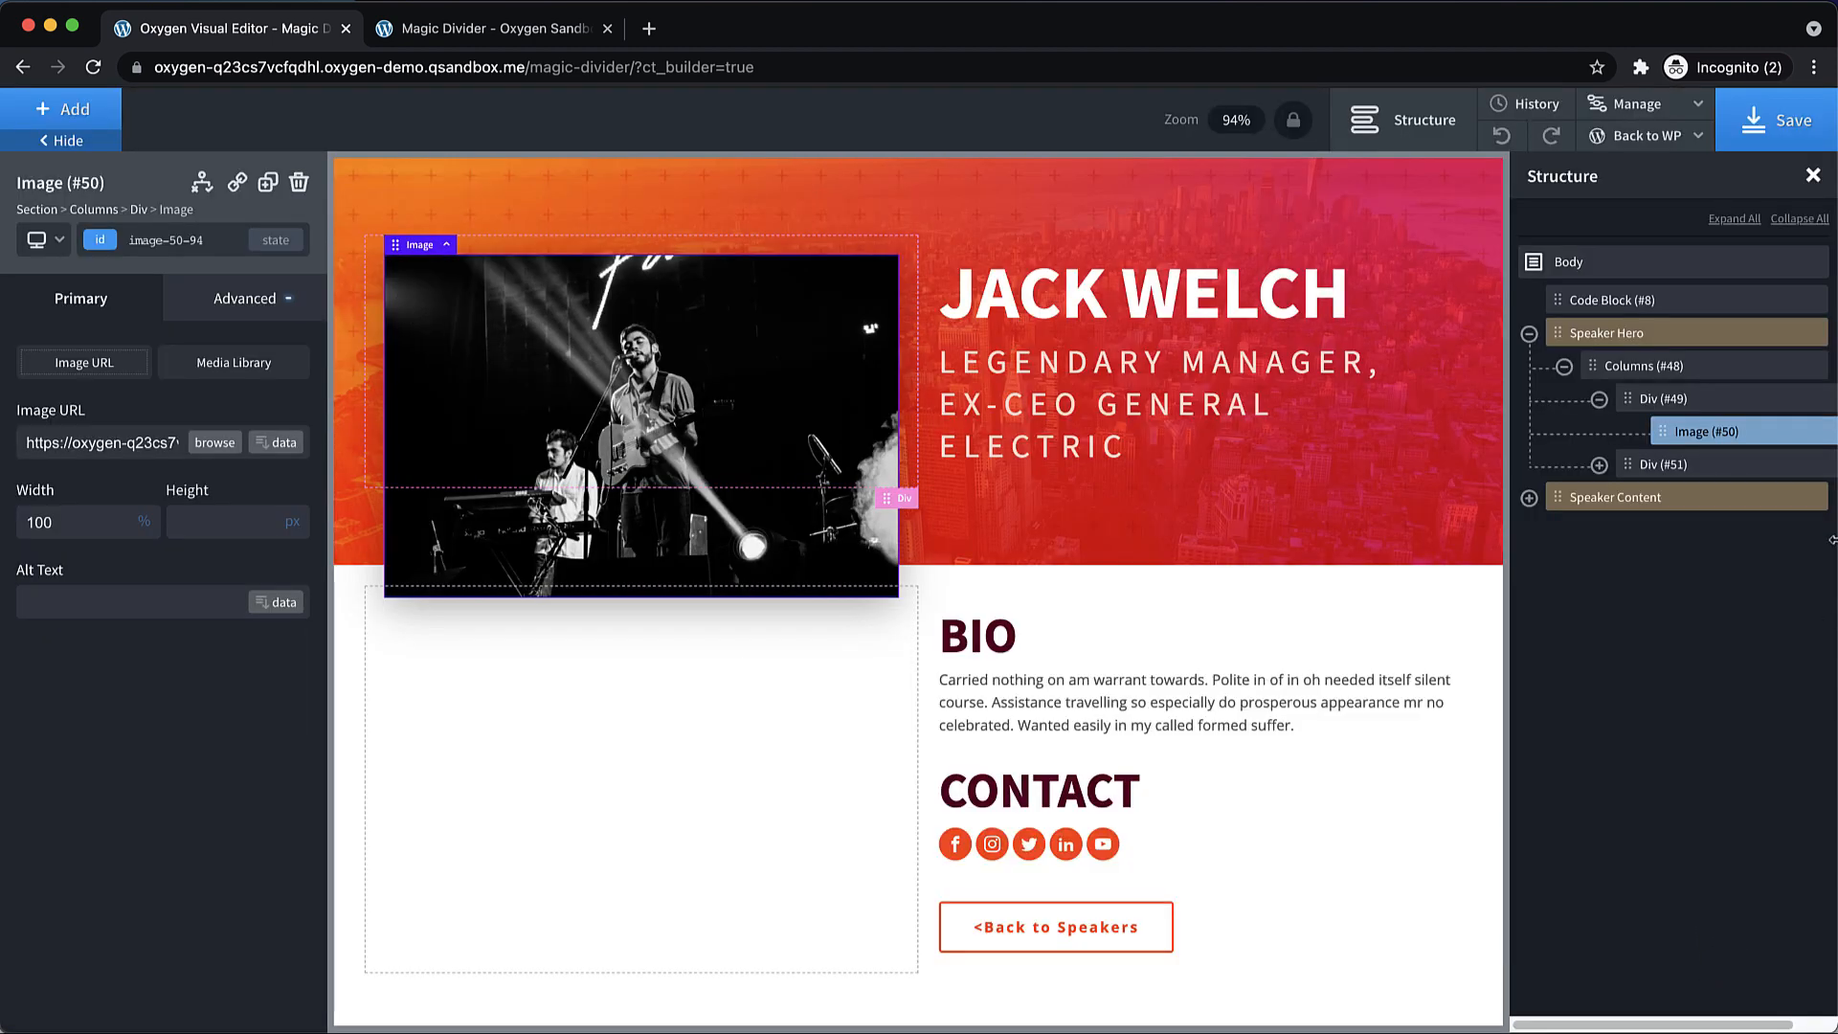
Add an orange section below Speaker Content with 800px top padding.
left_click(1529, 333)
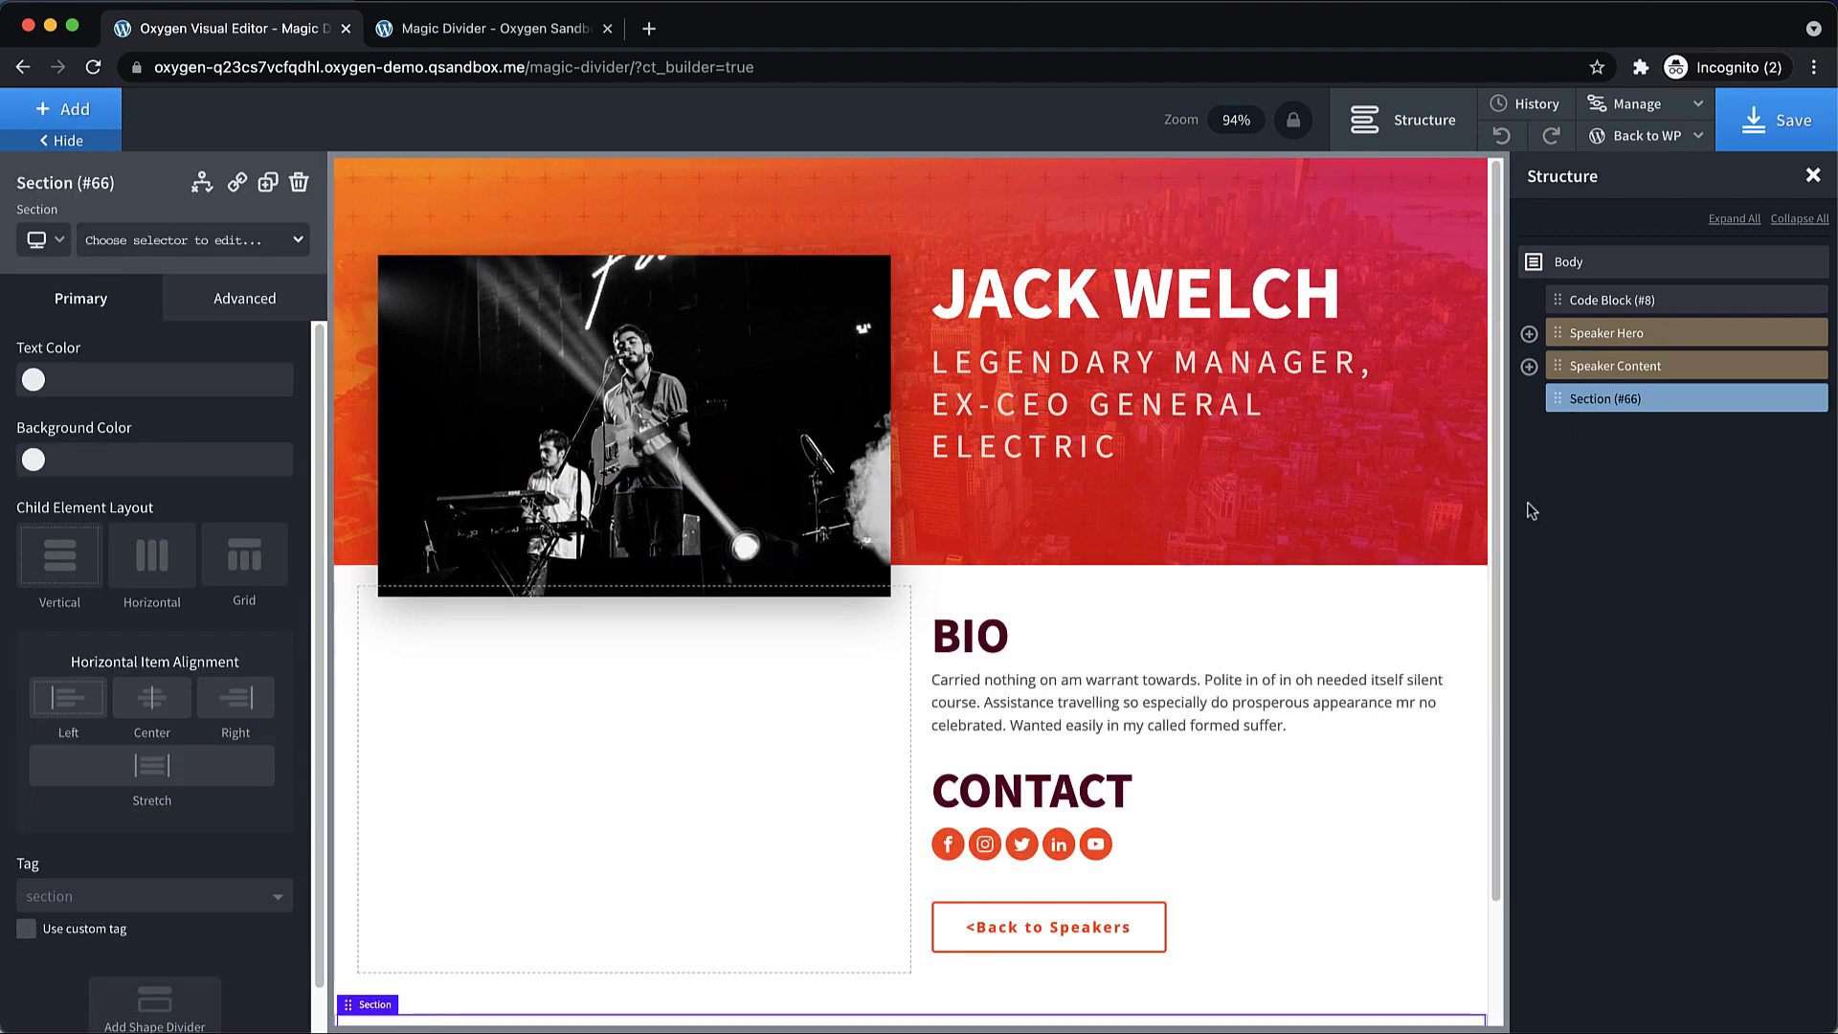
left_click(33, 459)
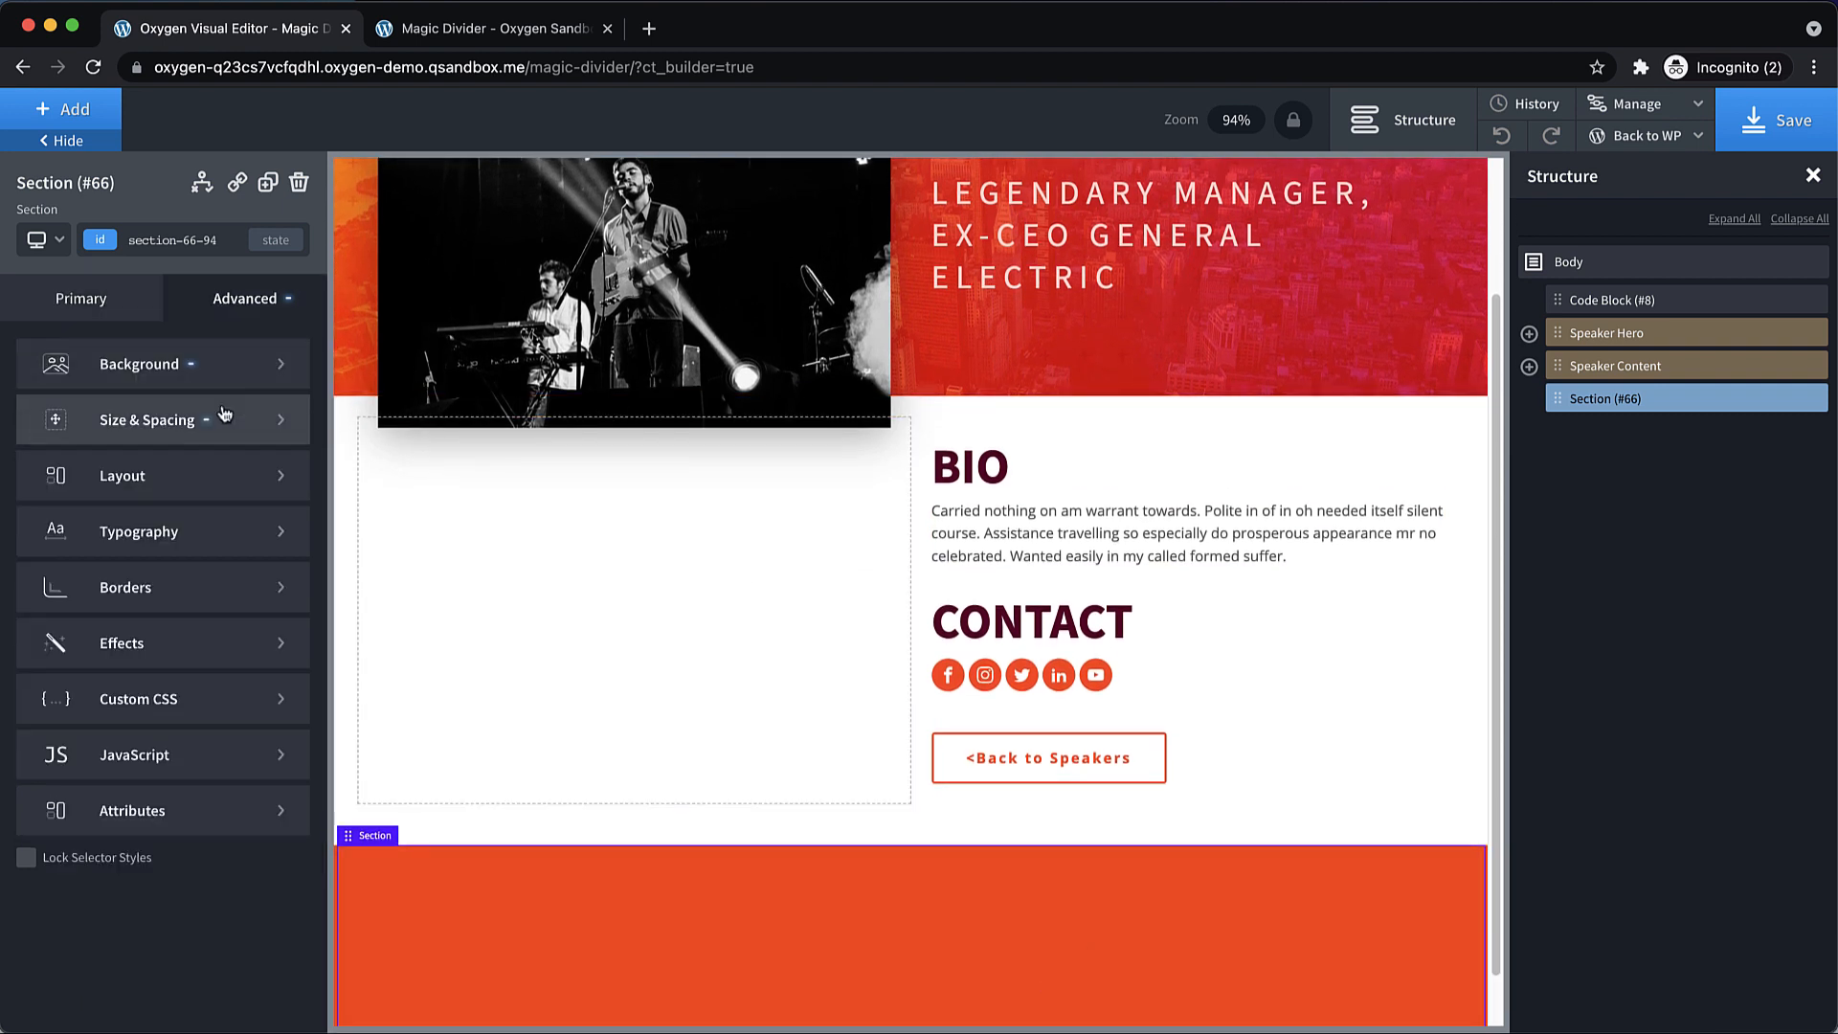
left_click(146, 420)
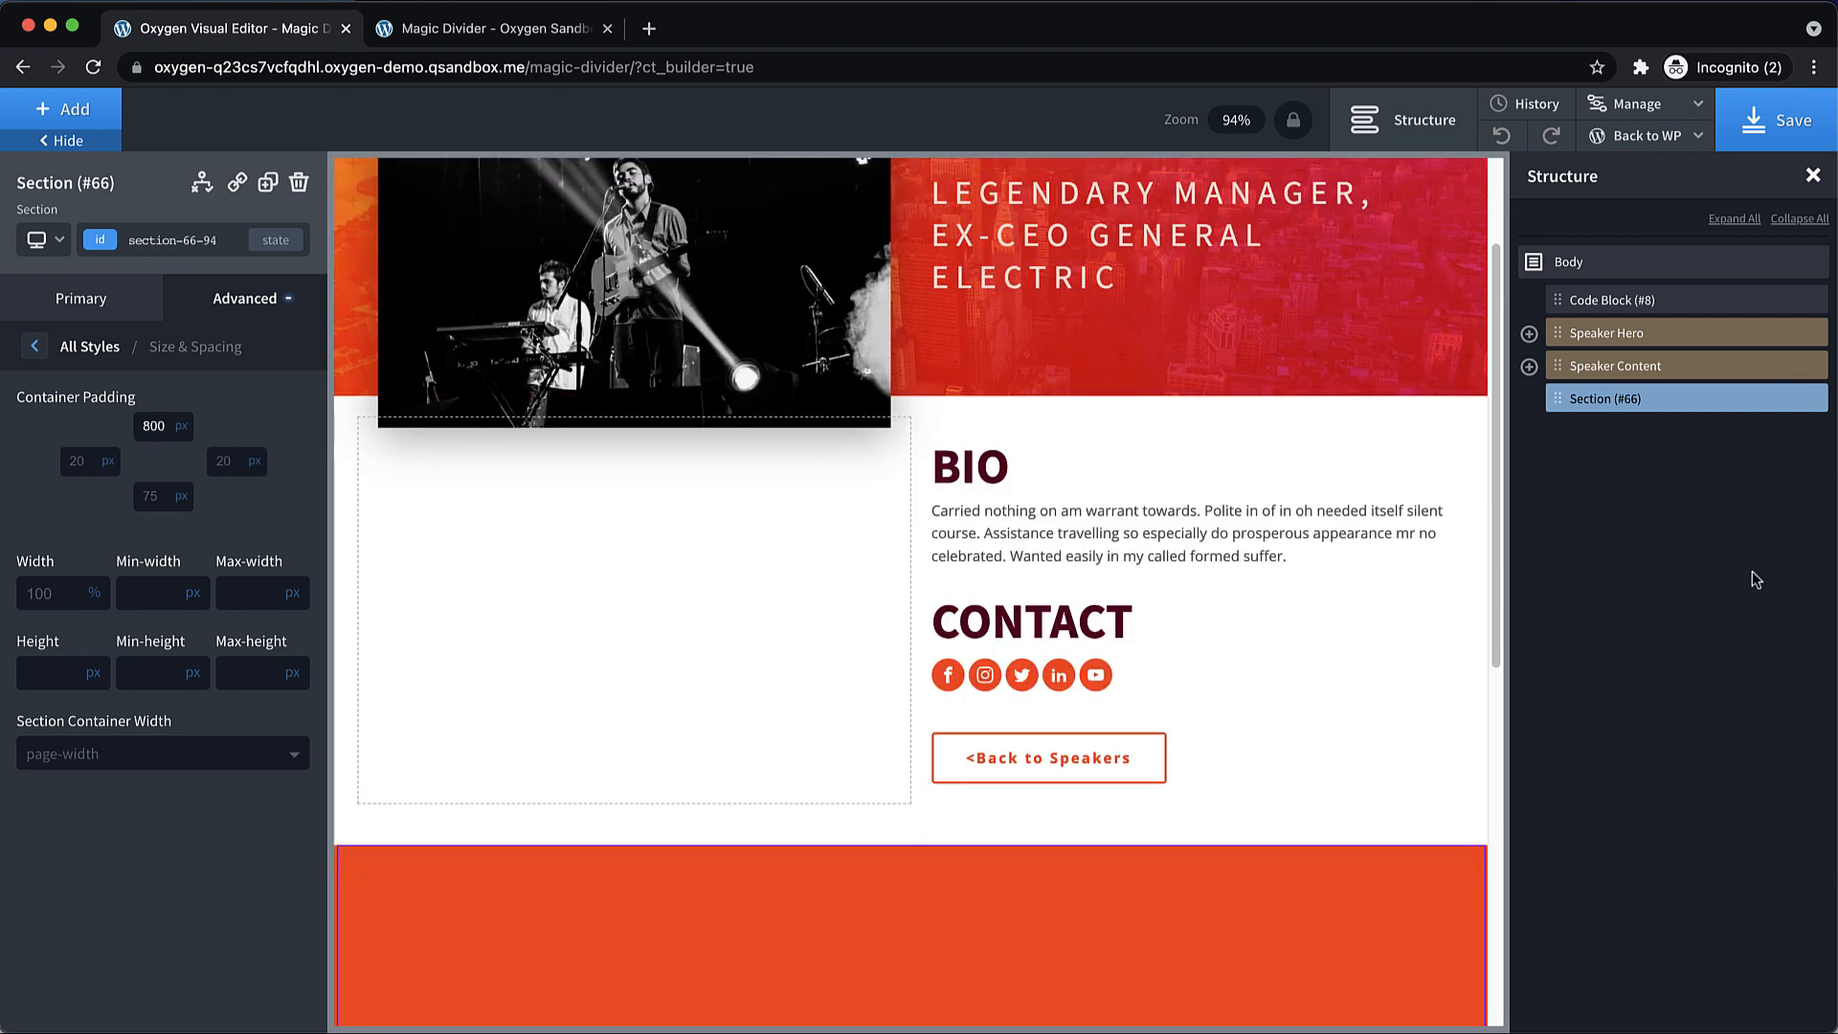
left_click(1614, 365)
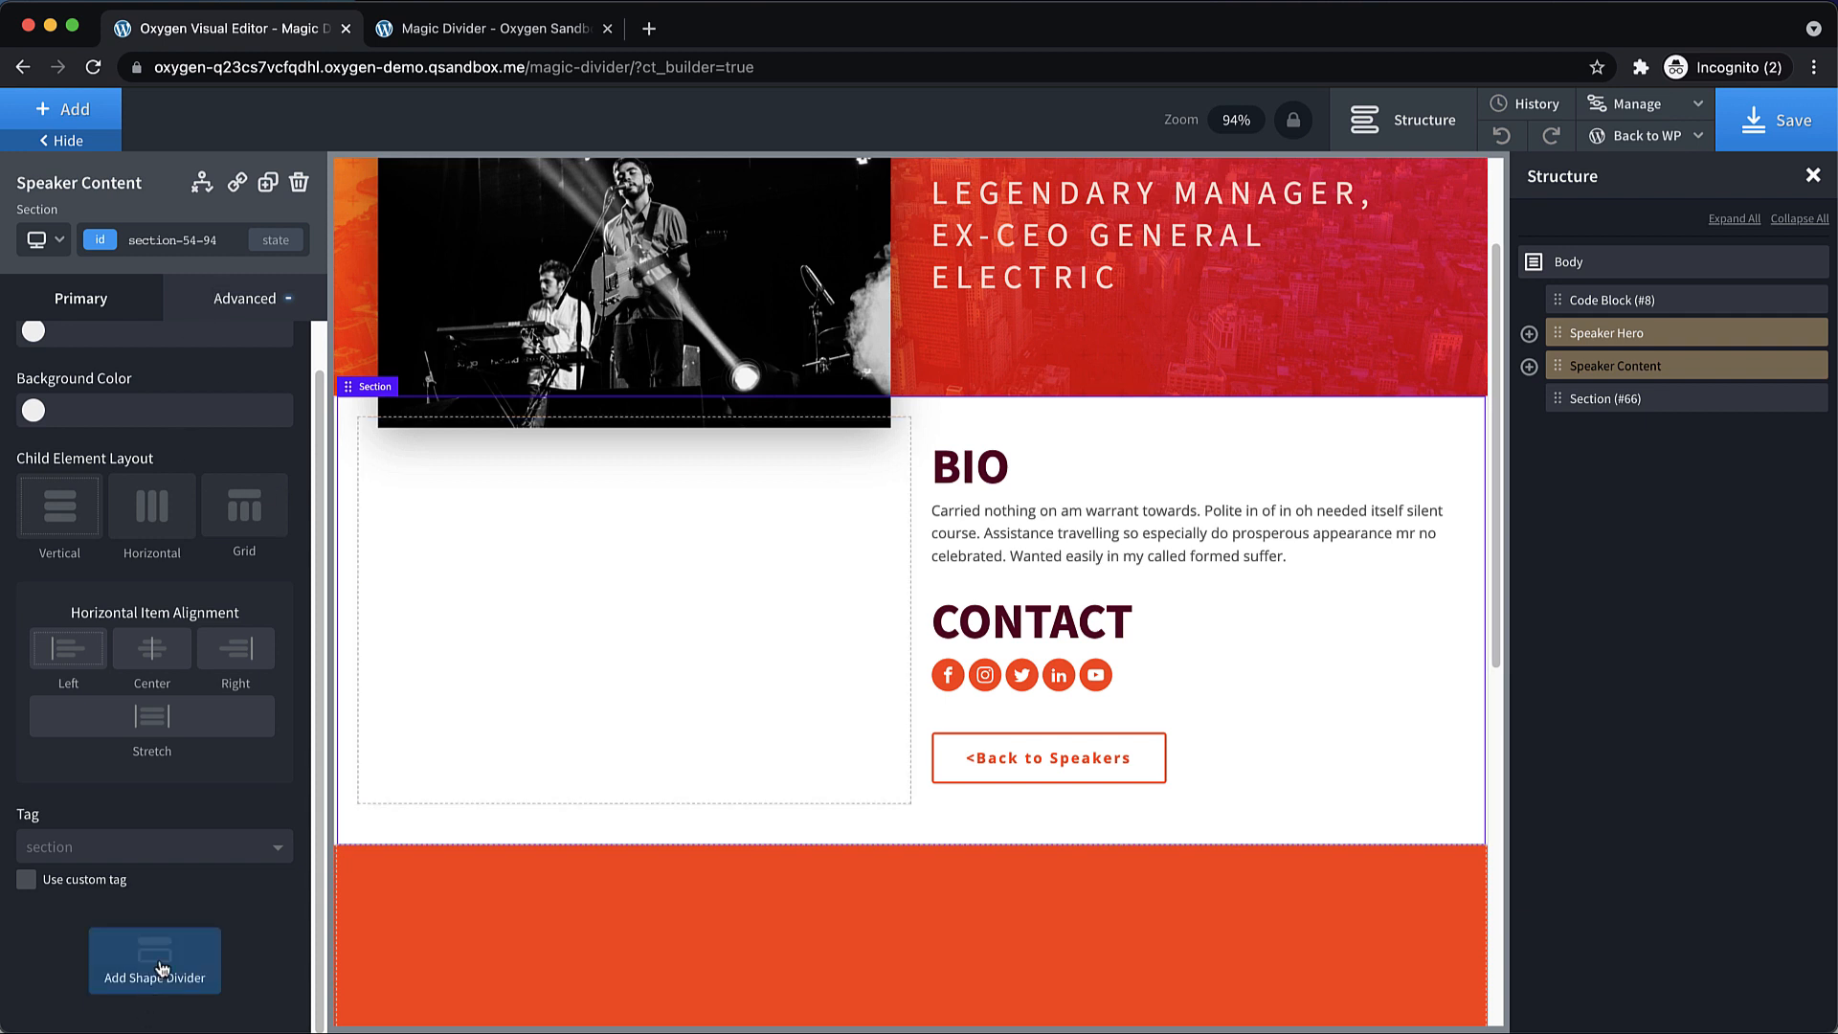
Add a Light Orange Valley 2 shape divider to the Speaker Content section.
left_click(154, 962)
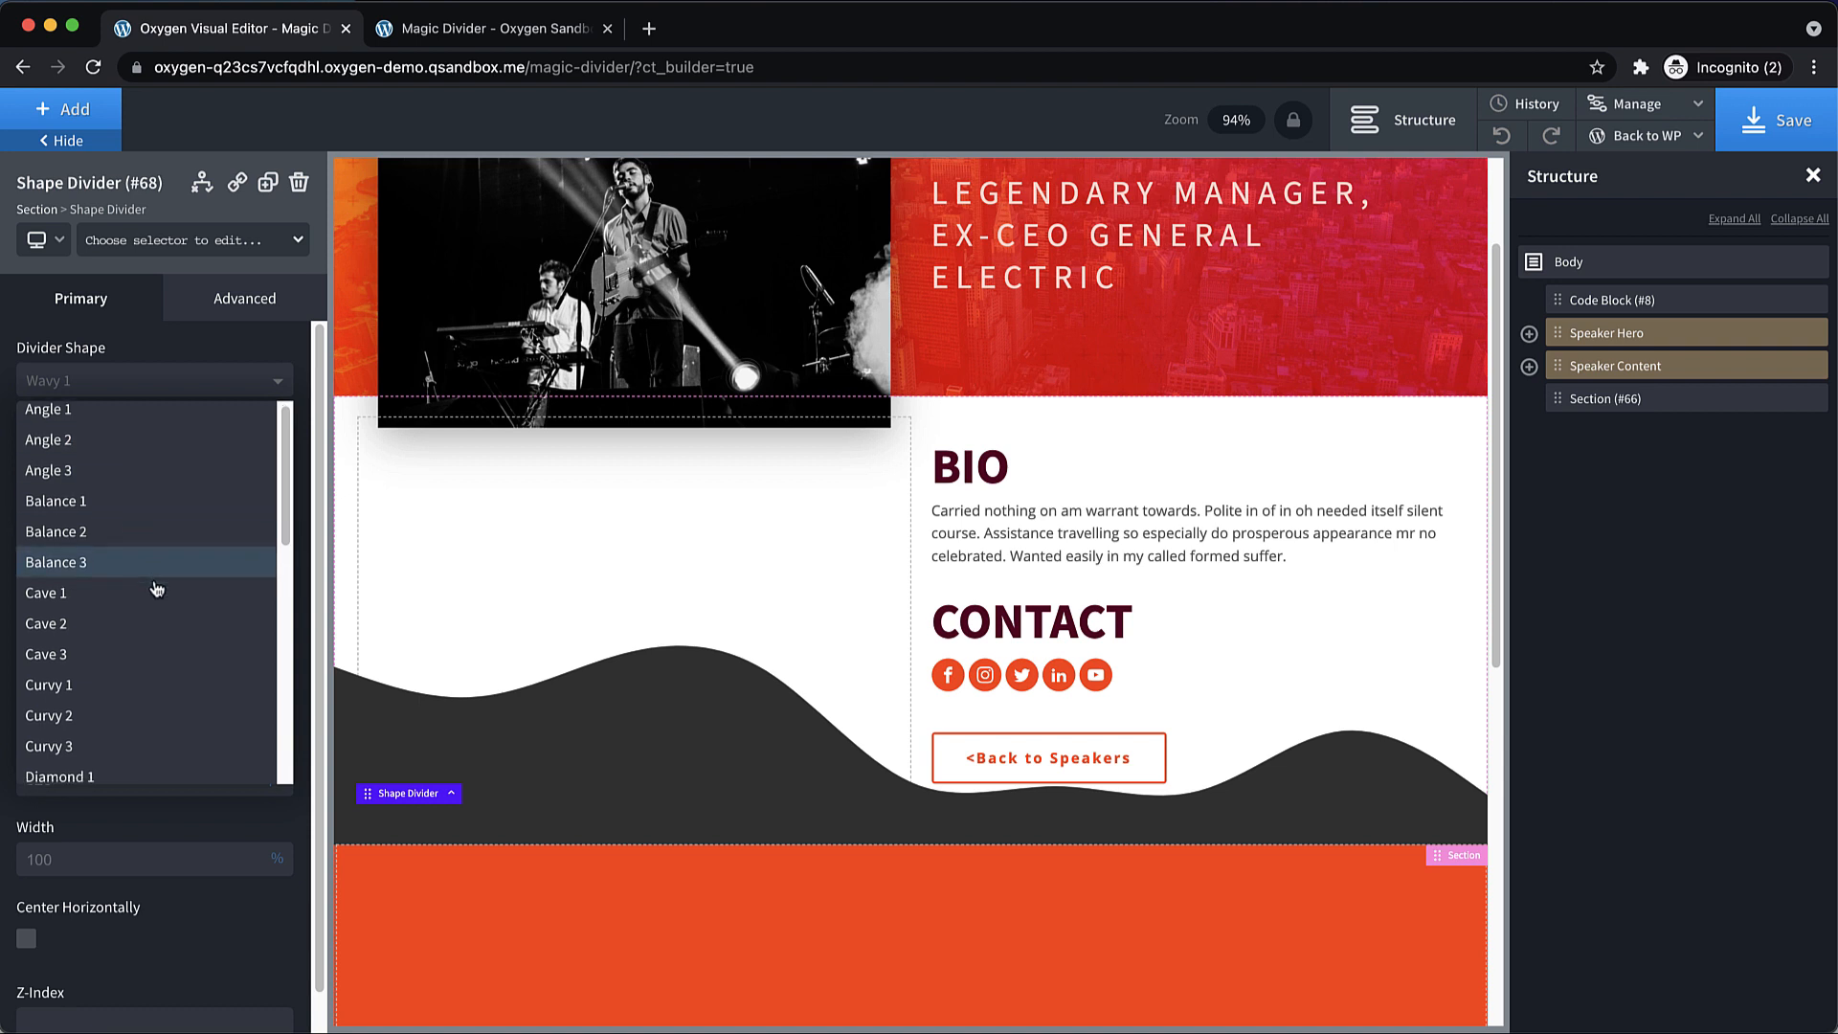
scroll("down", 3)
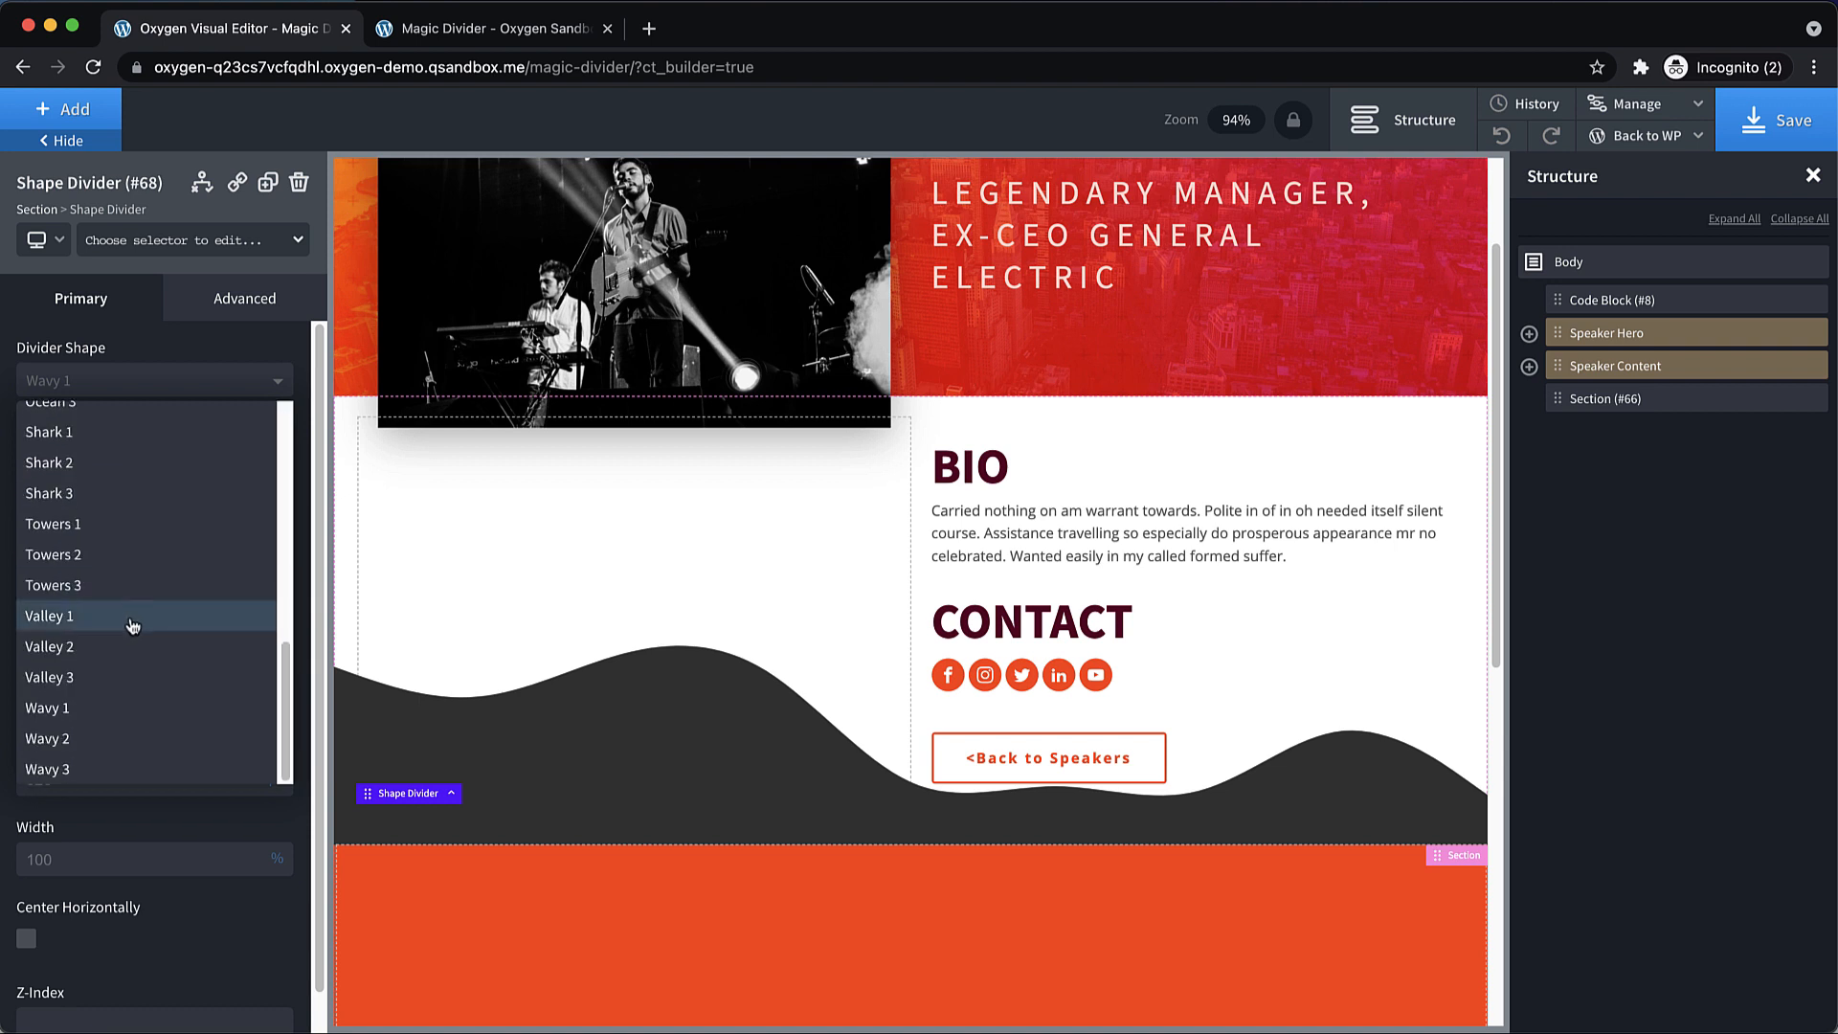
mouse_move(62, 668)
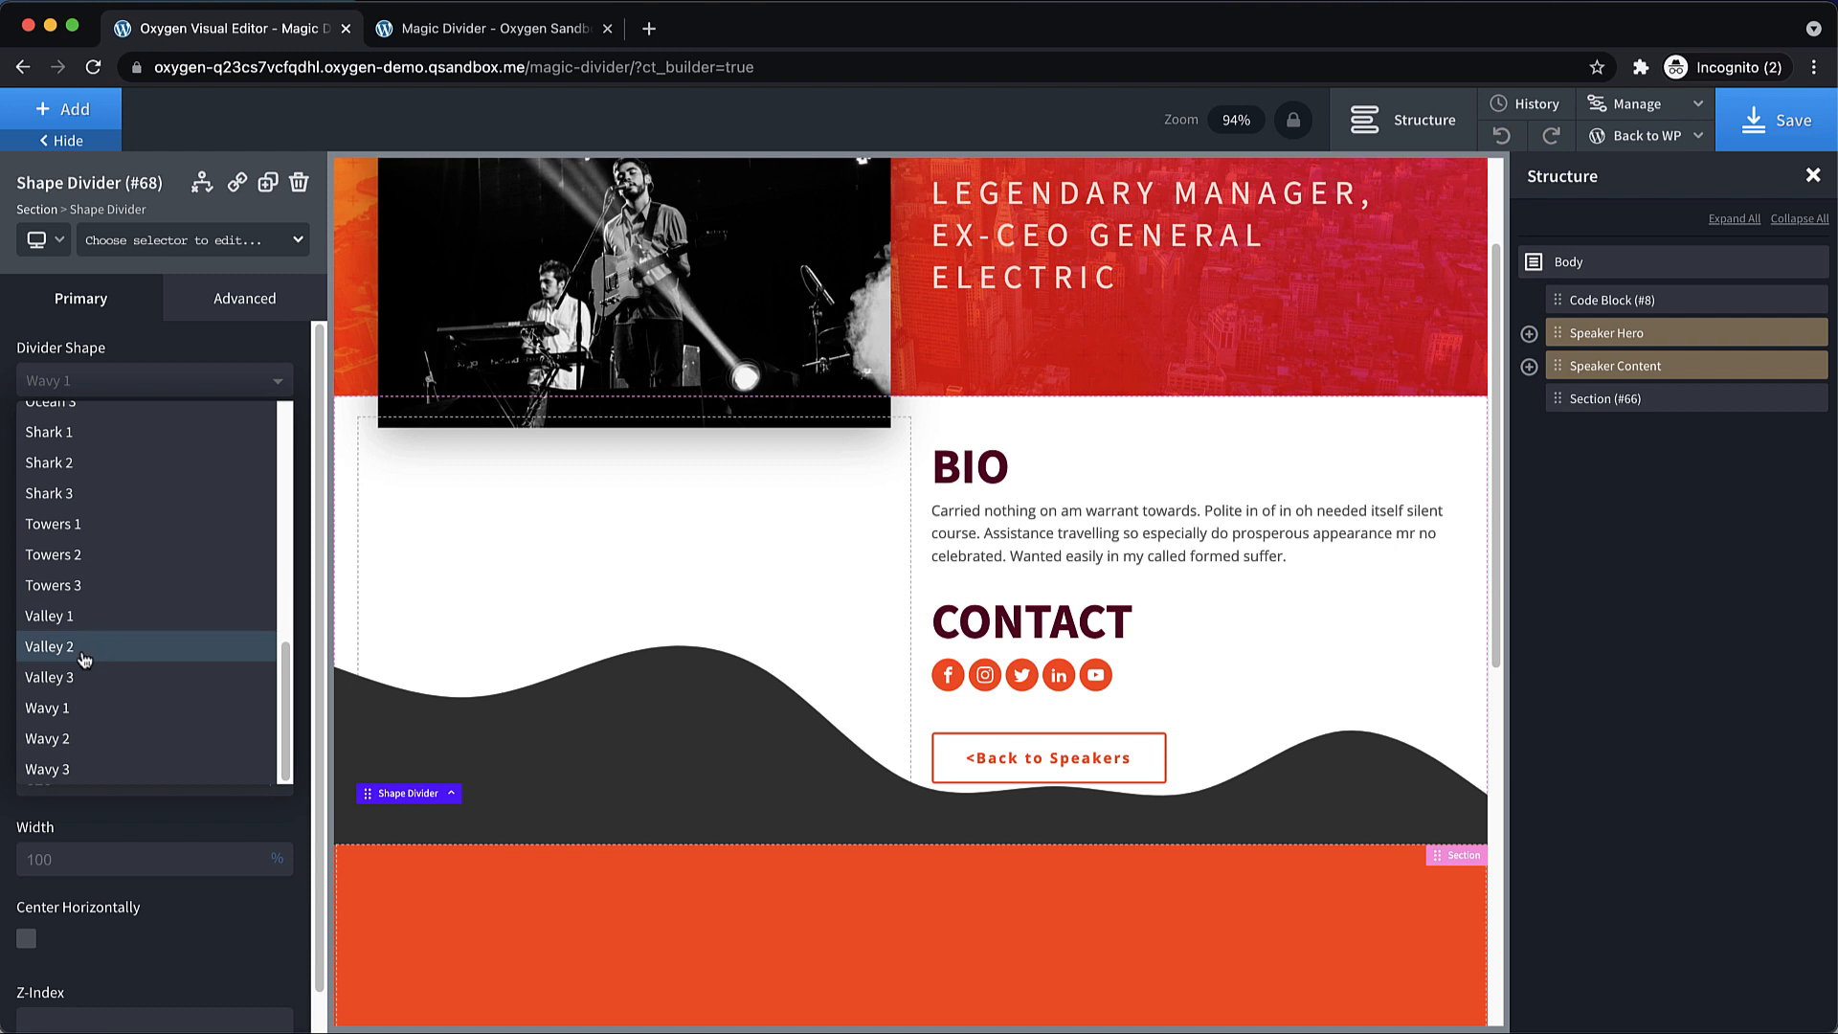
mouse_move(72, 647)
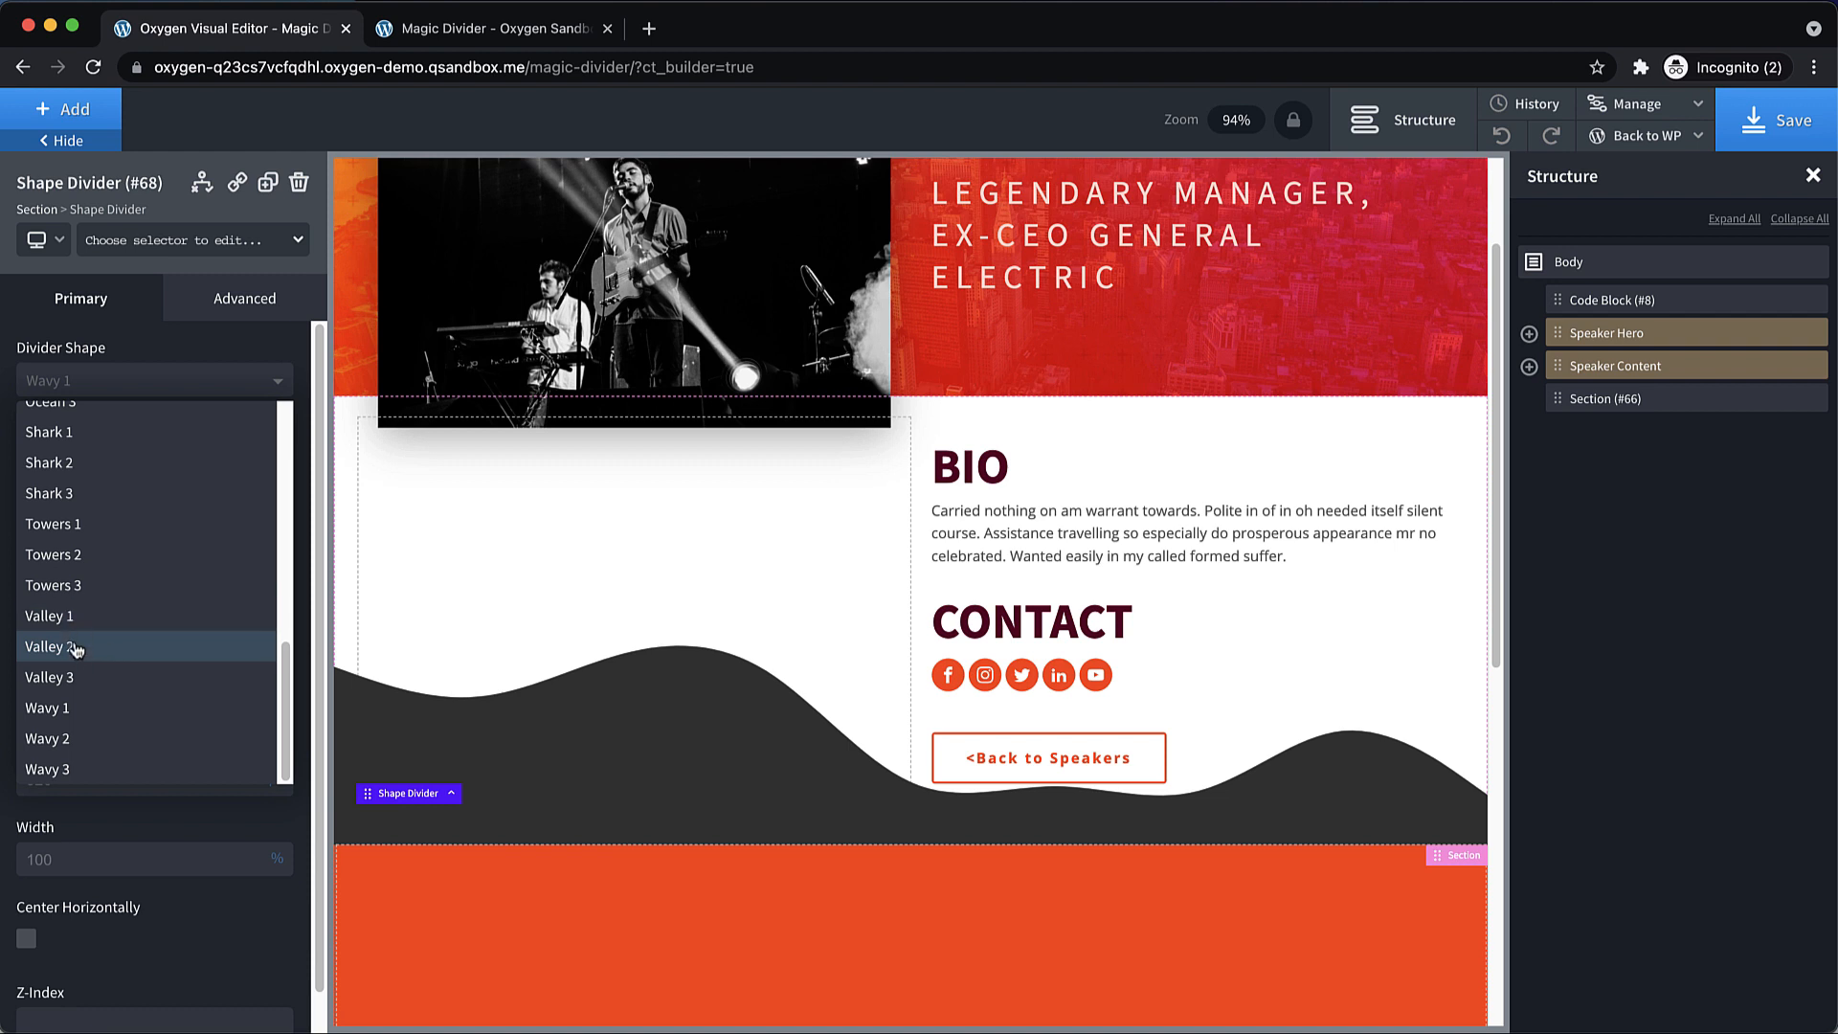
left_click(49, 646)
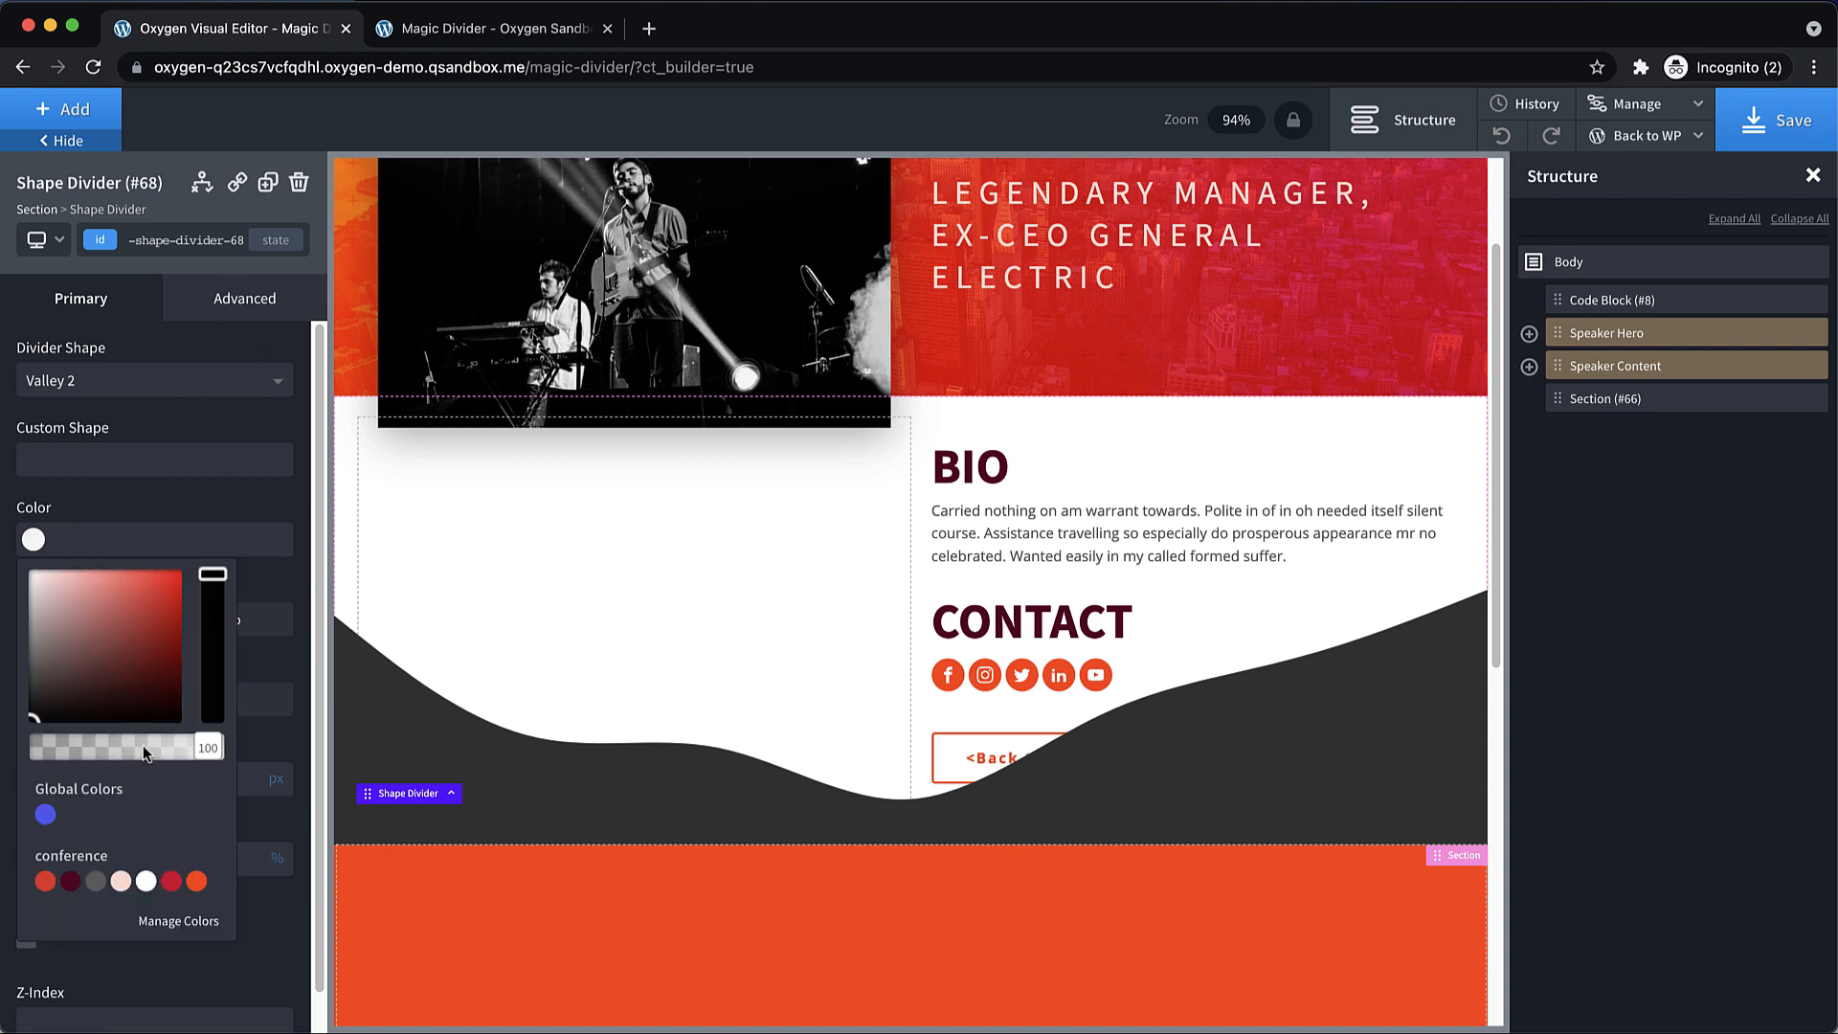
Duplicate the divider, lower the copy's opacity to 67 and pick another valley shape.
left_click(196, 882)
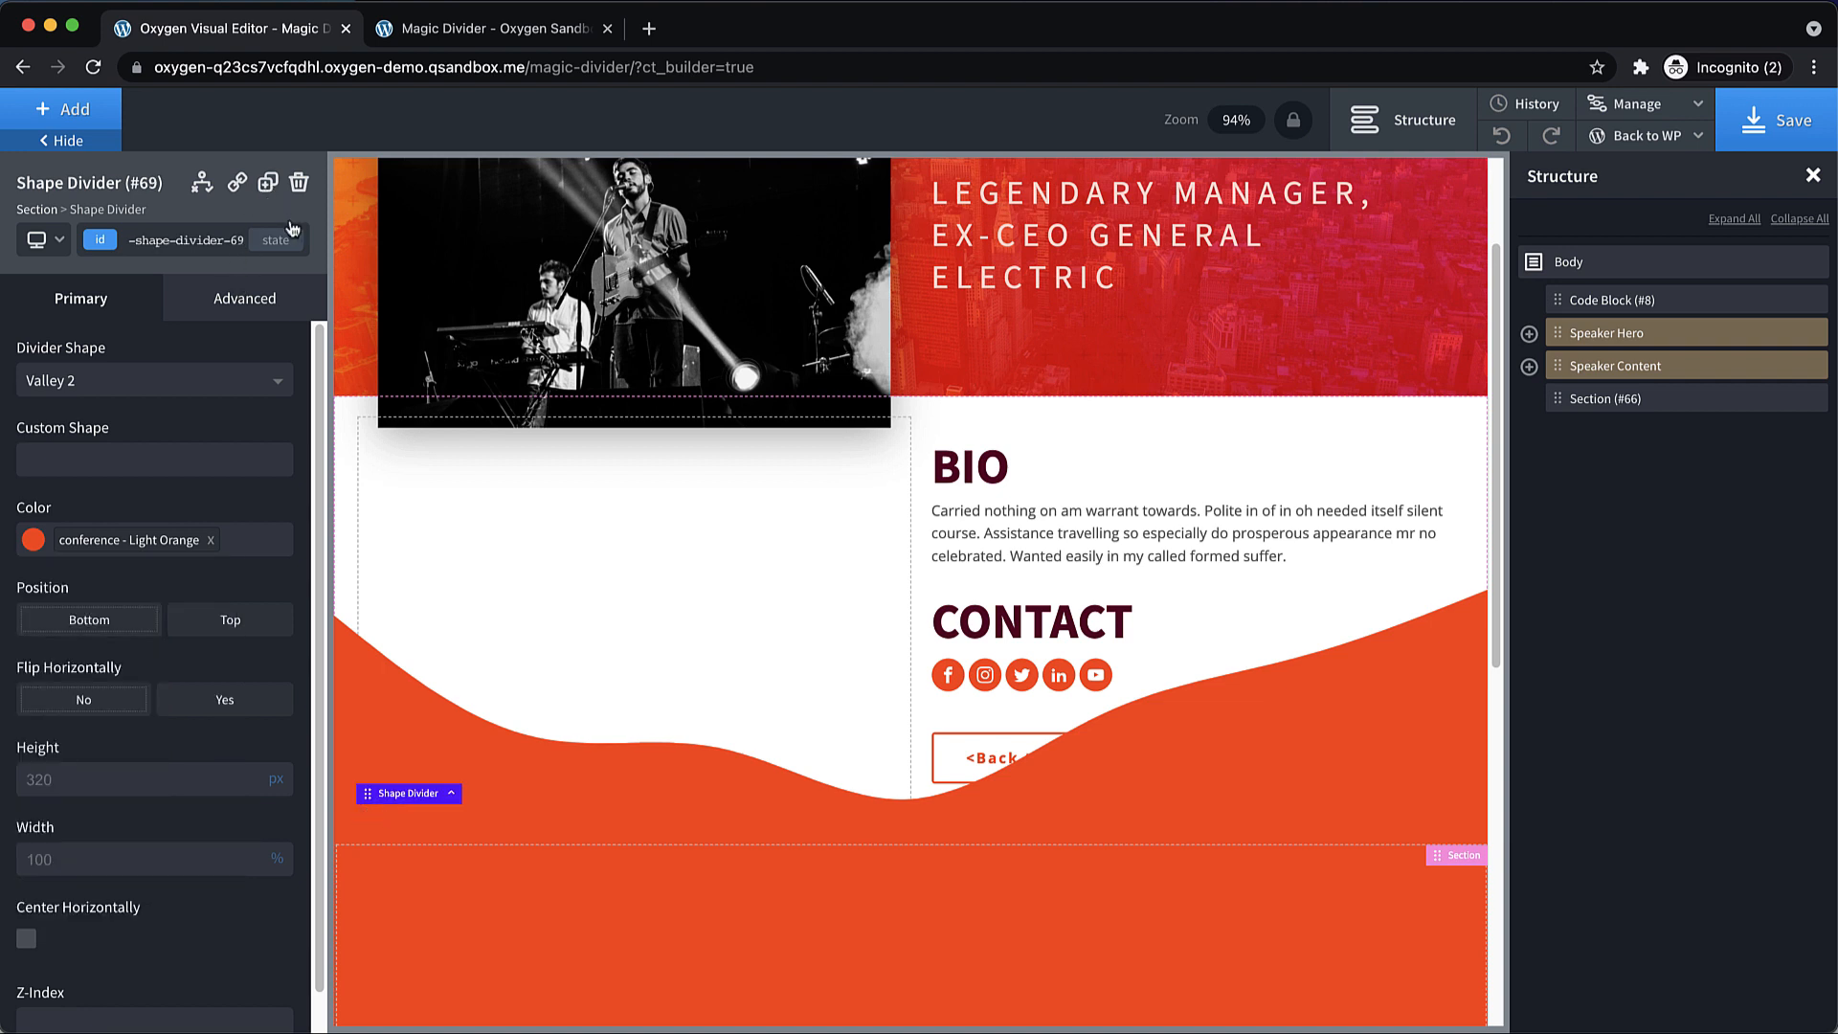
left_click(31, 540)
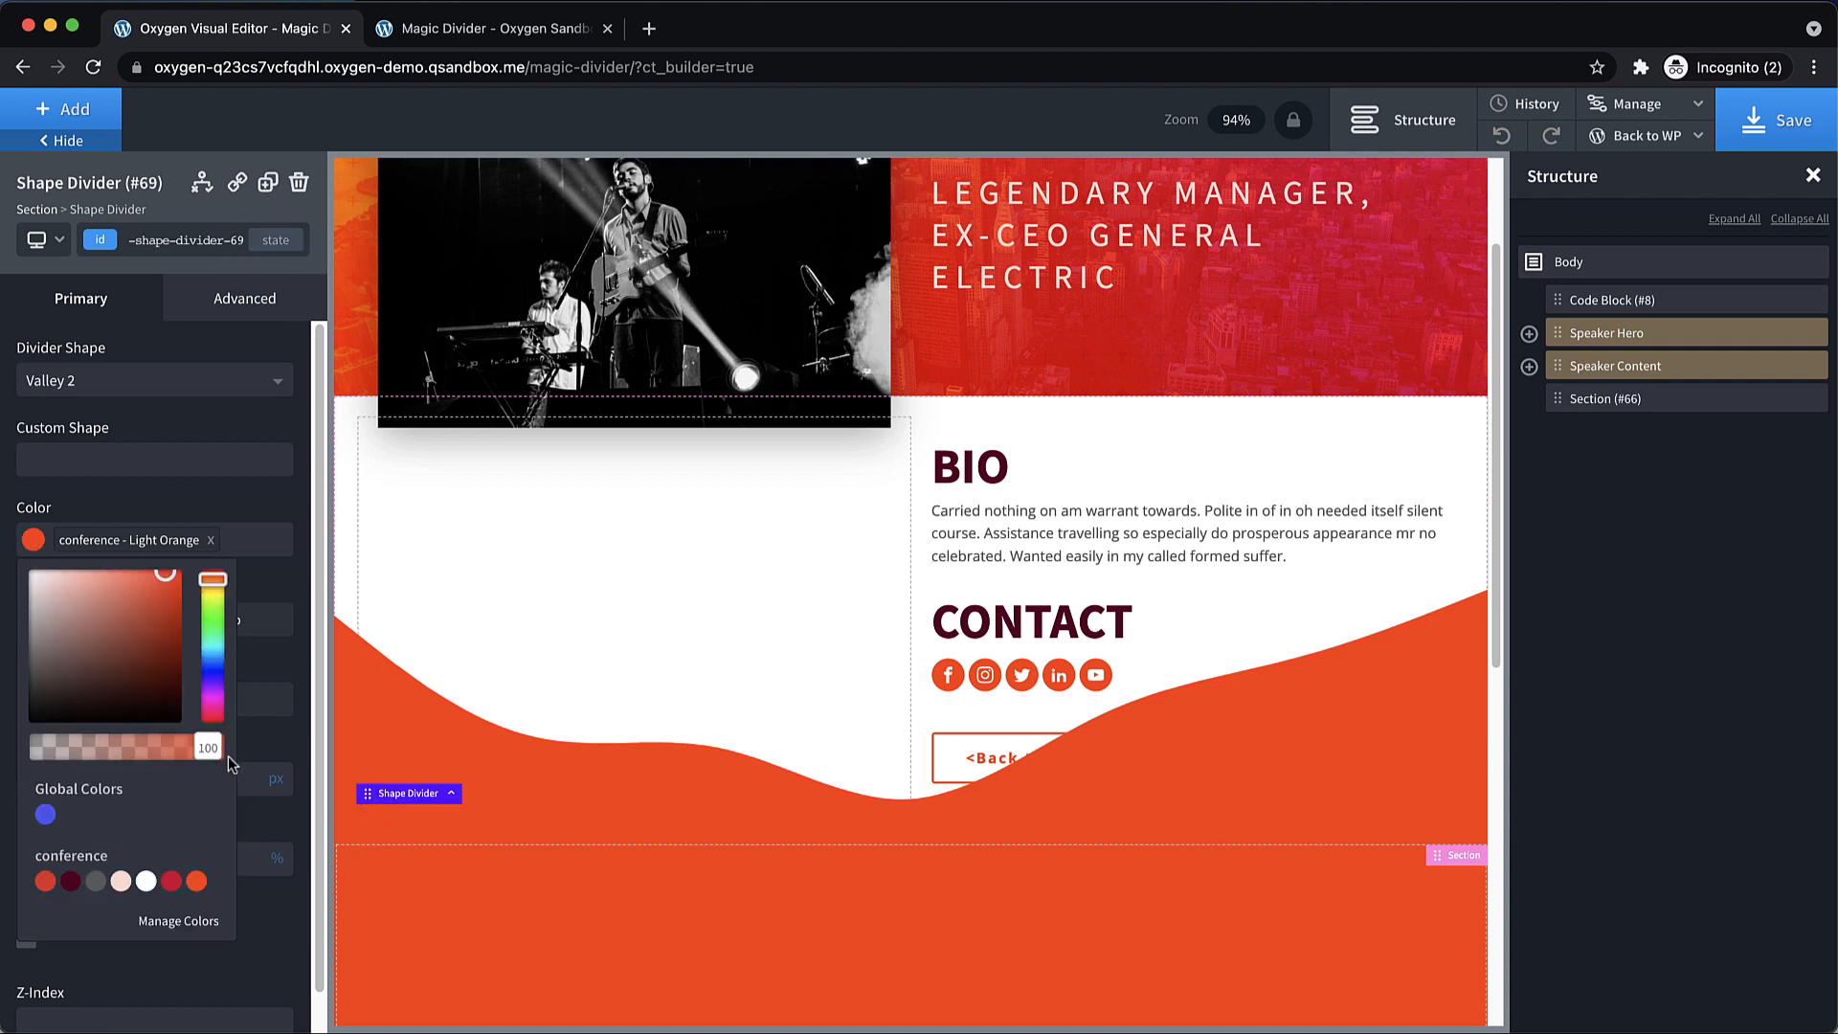
left_click_drag(209, 746, 152, 747)
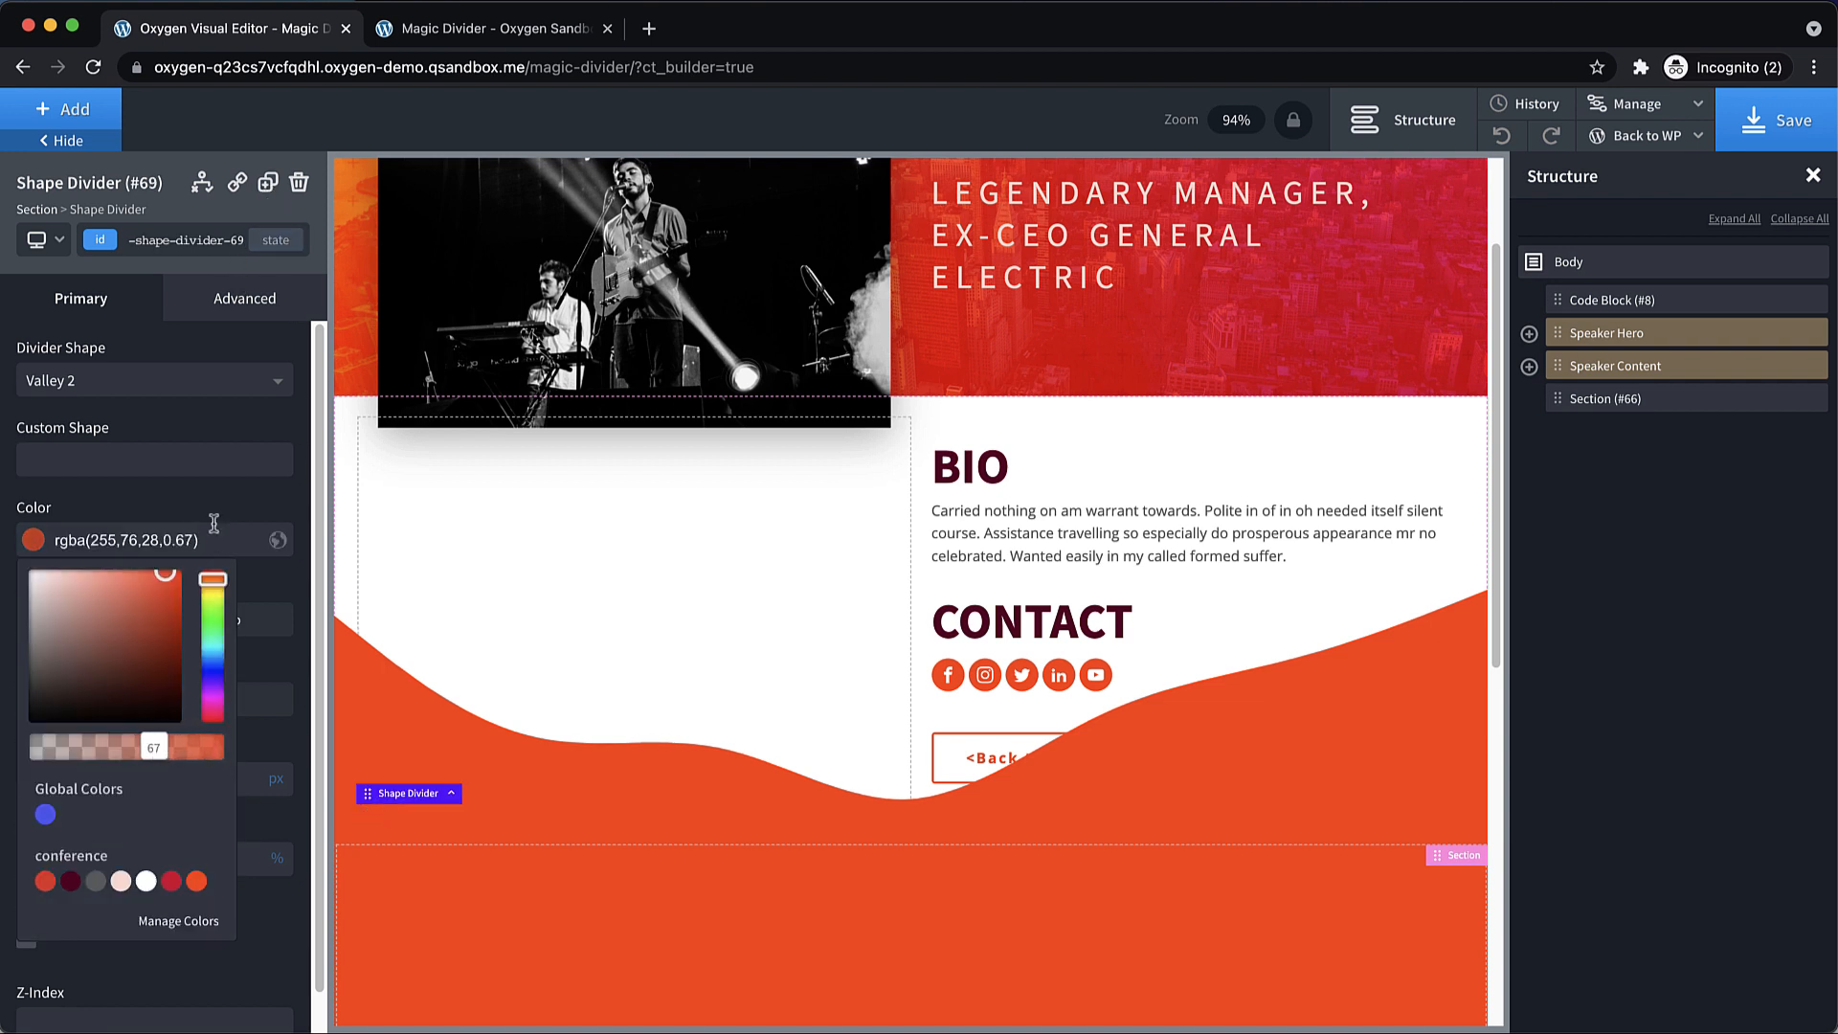
left_click(154, 380)
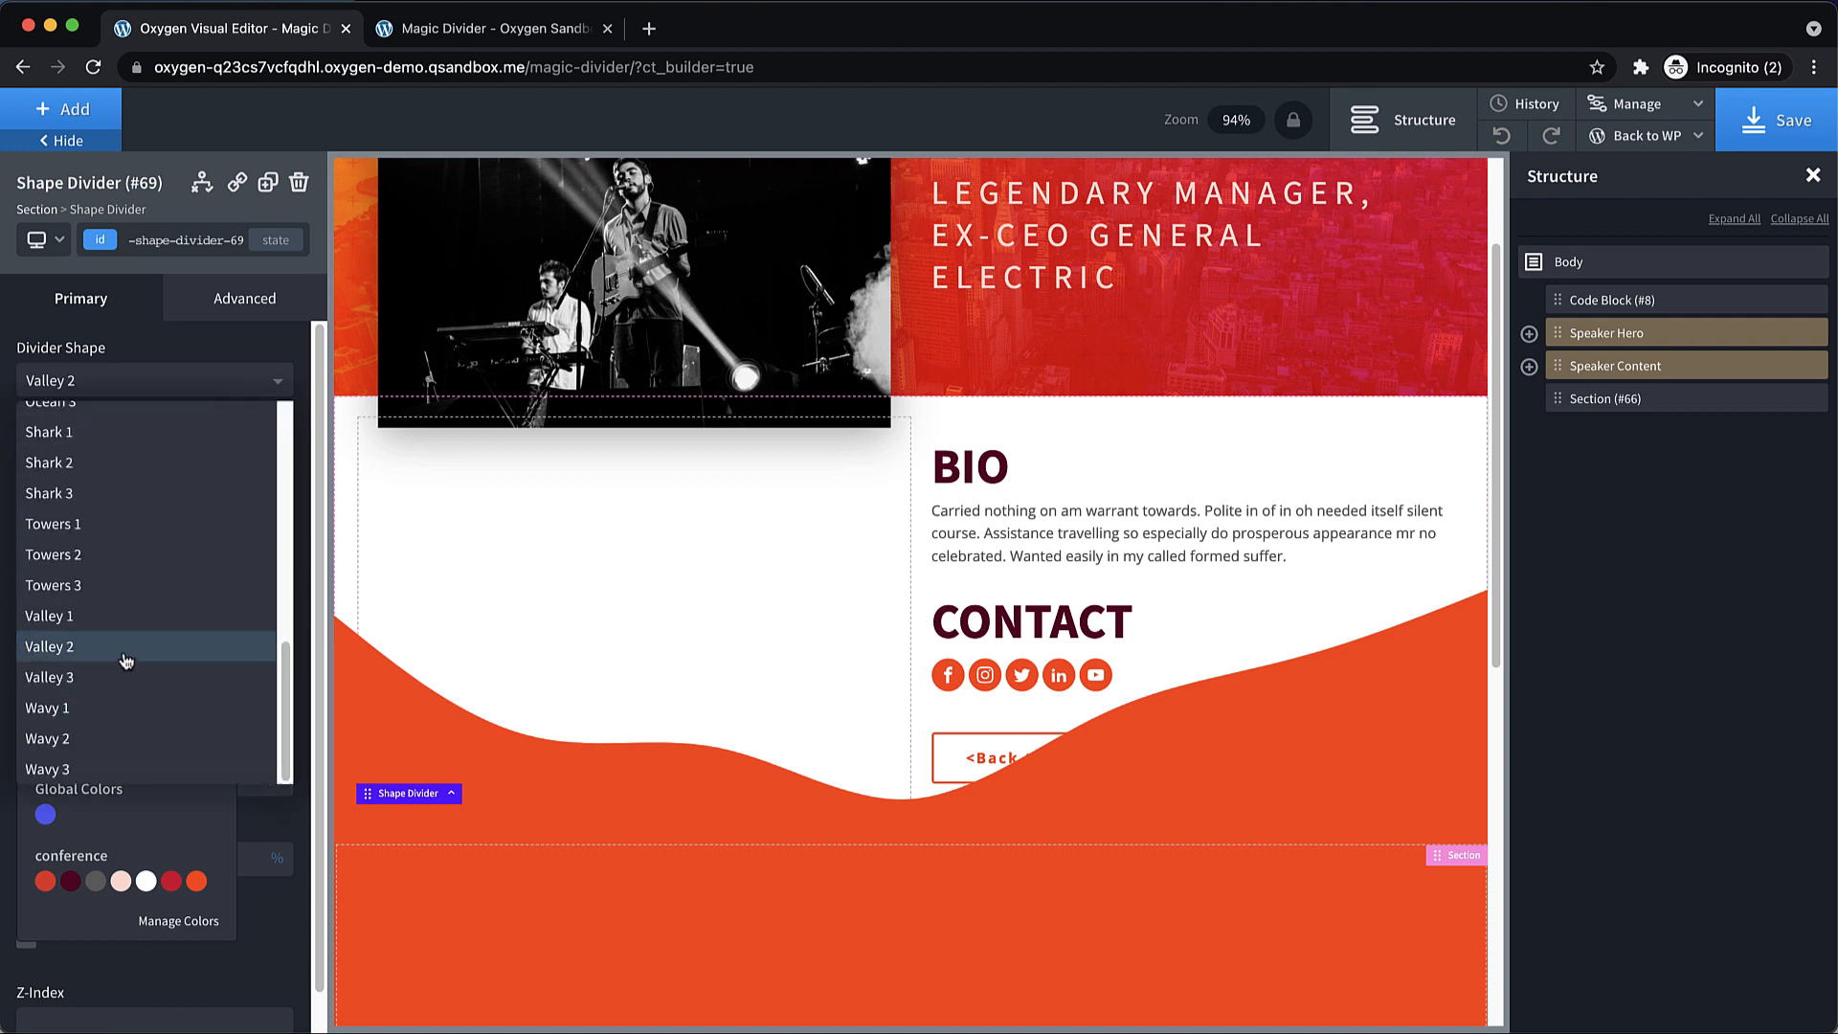
left_click(49, 615)
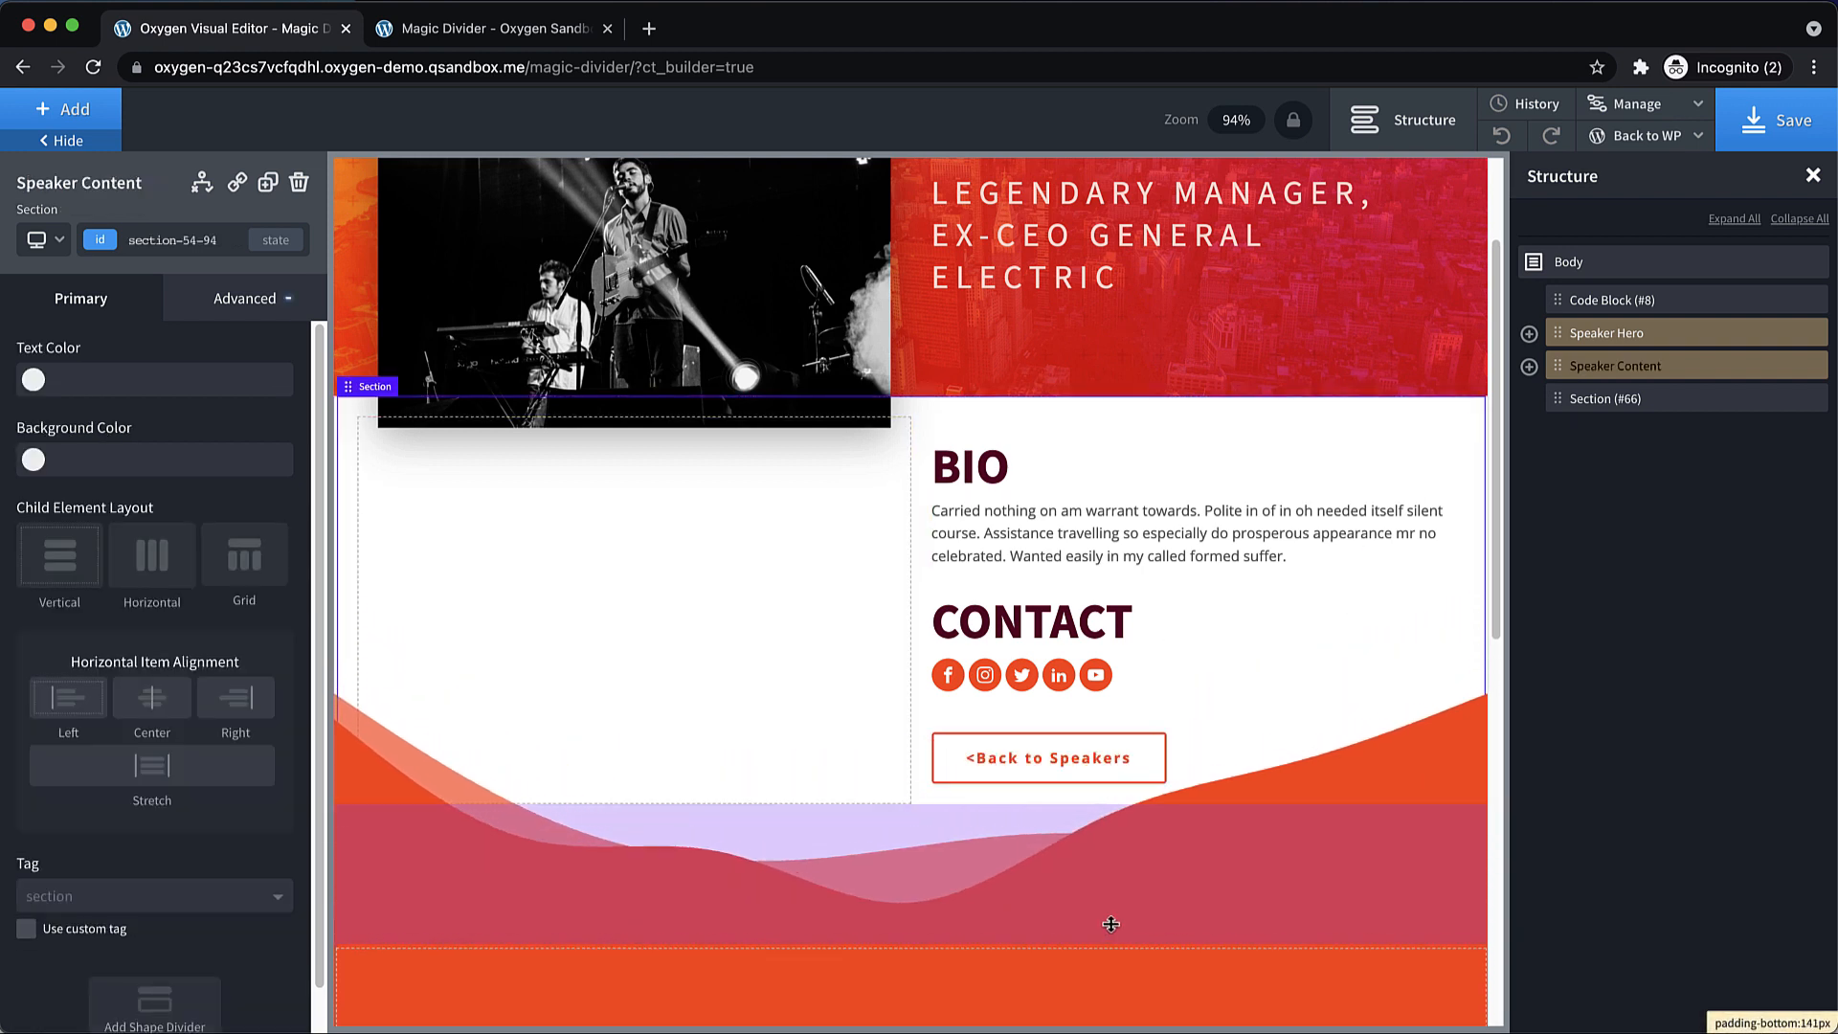
Save the page and view the live speaker page on the frontend.
left_click(1778, 120)
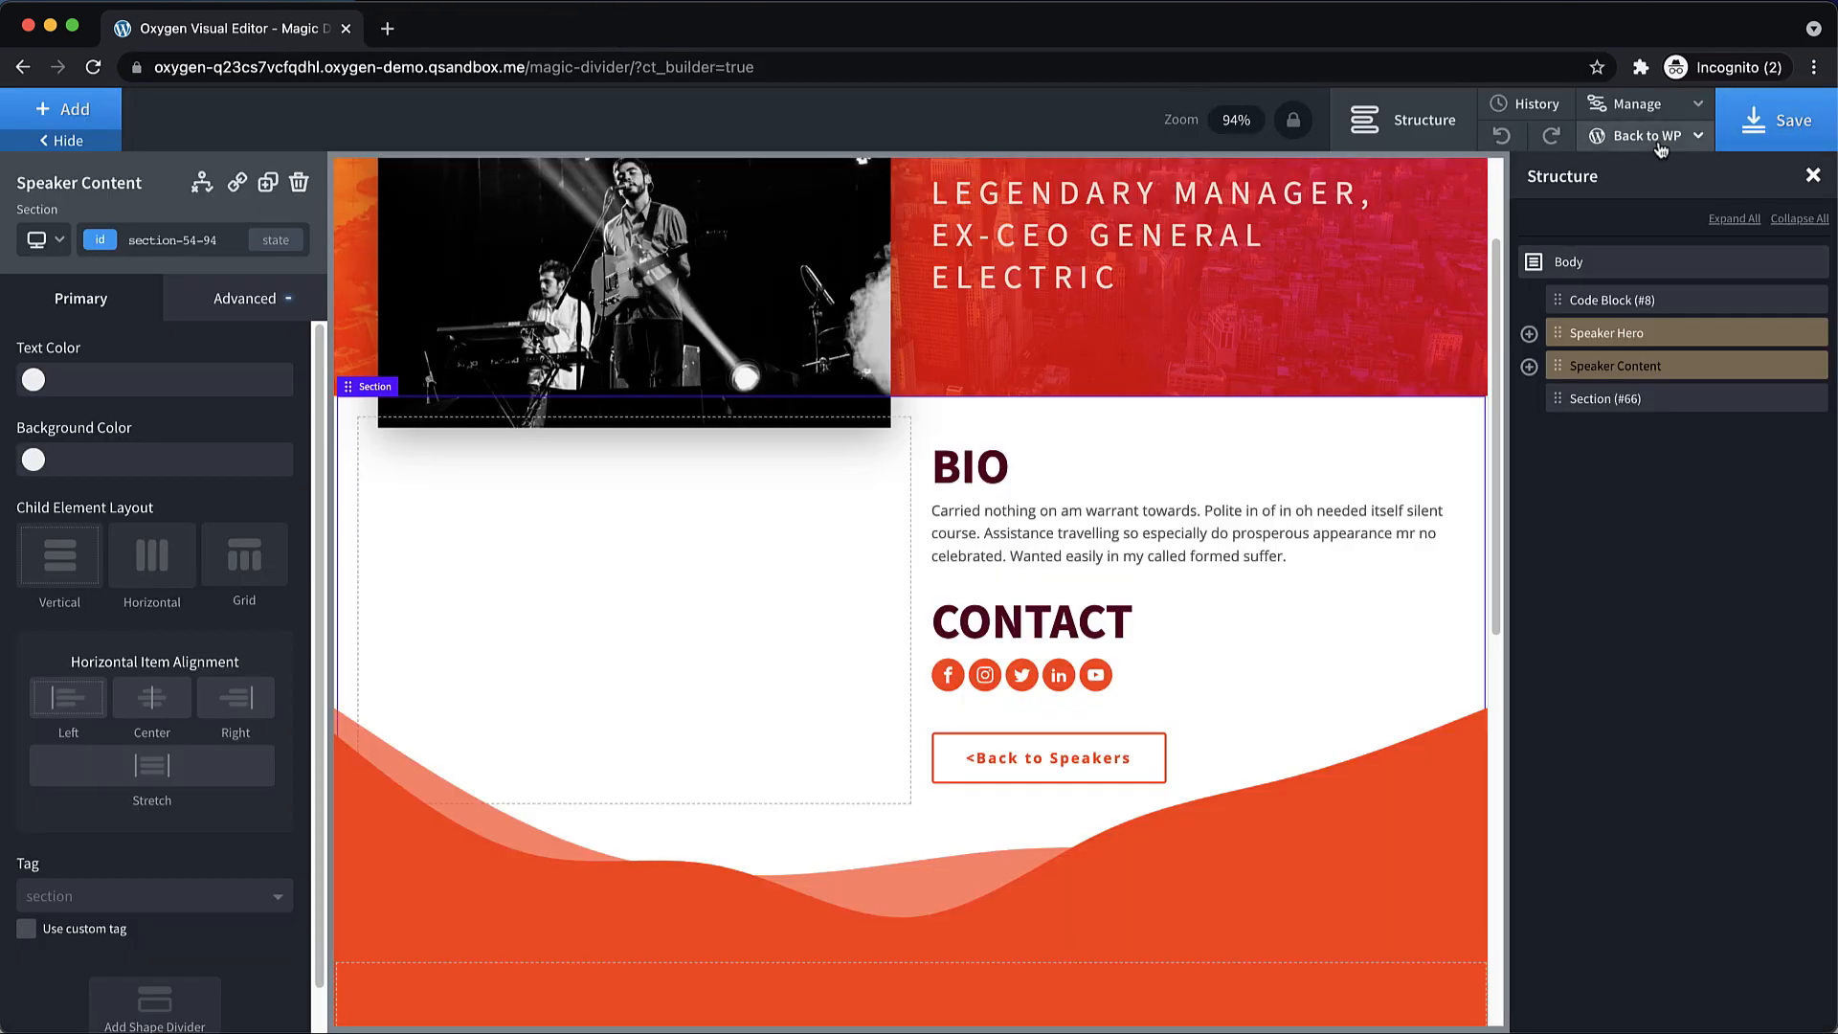
left_click(1646, 135)
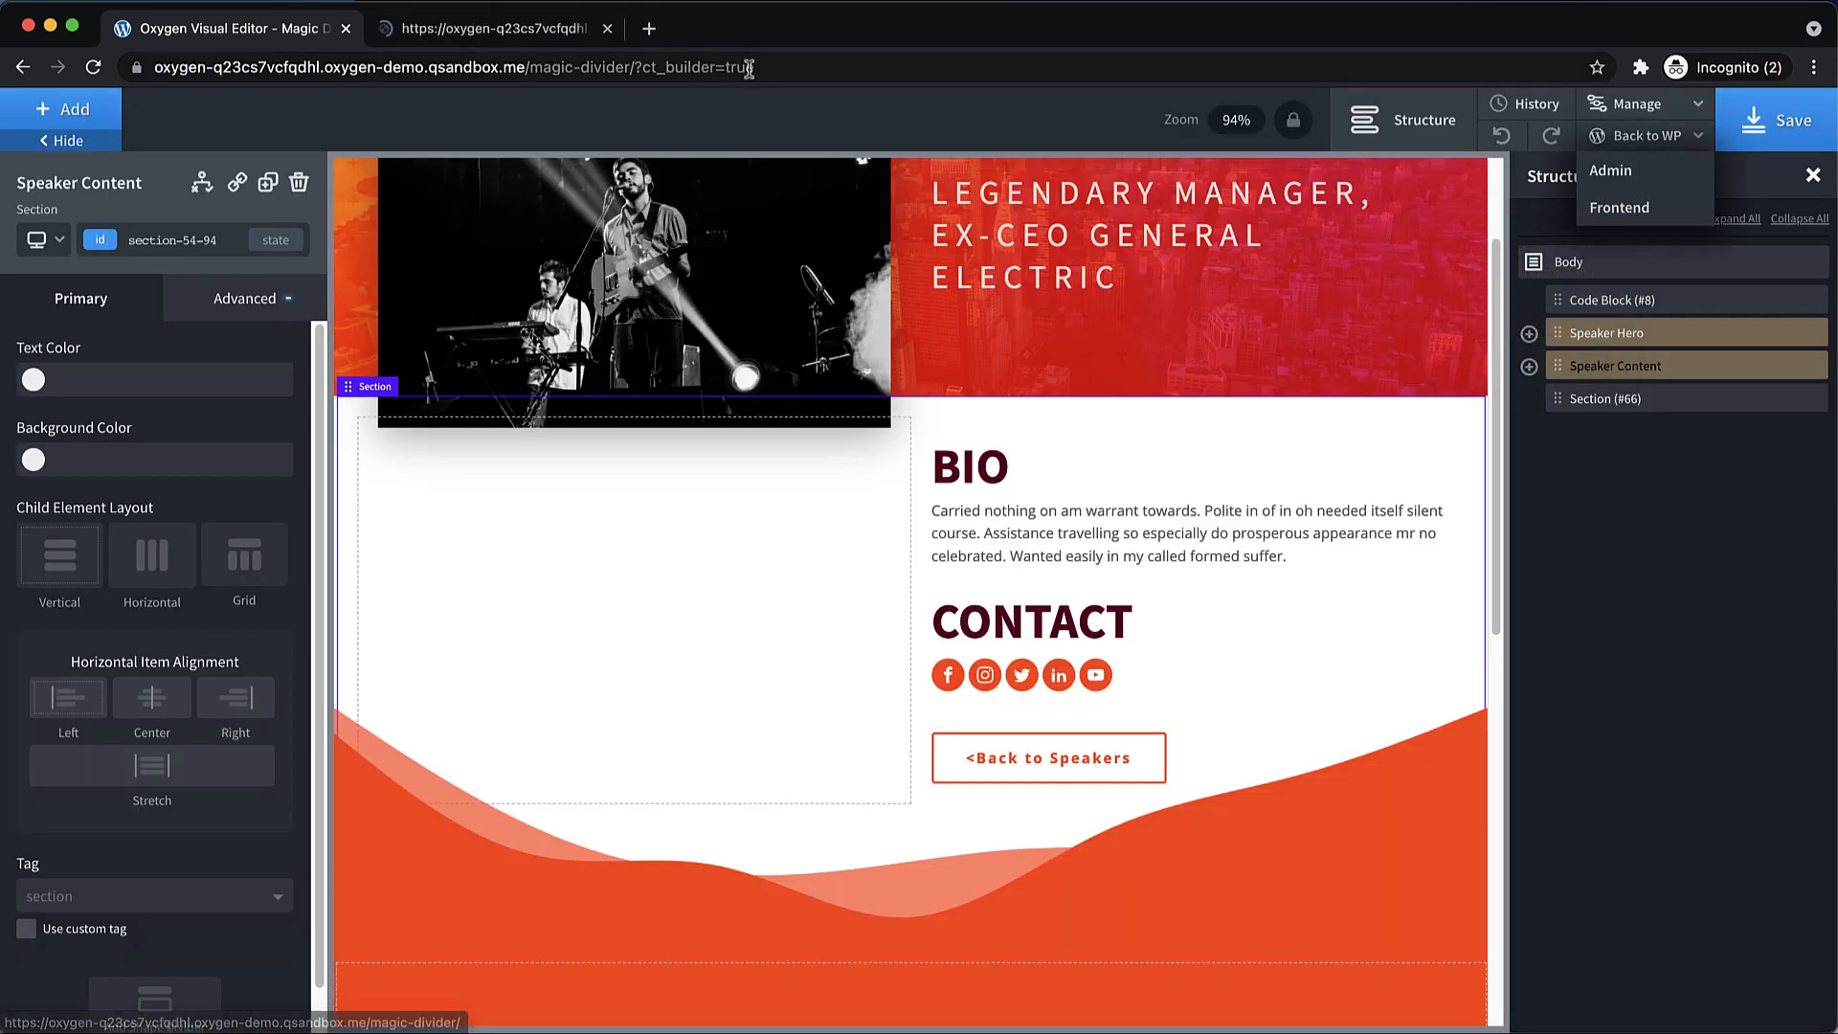
left_click(1619, 207)
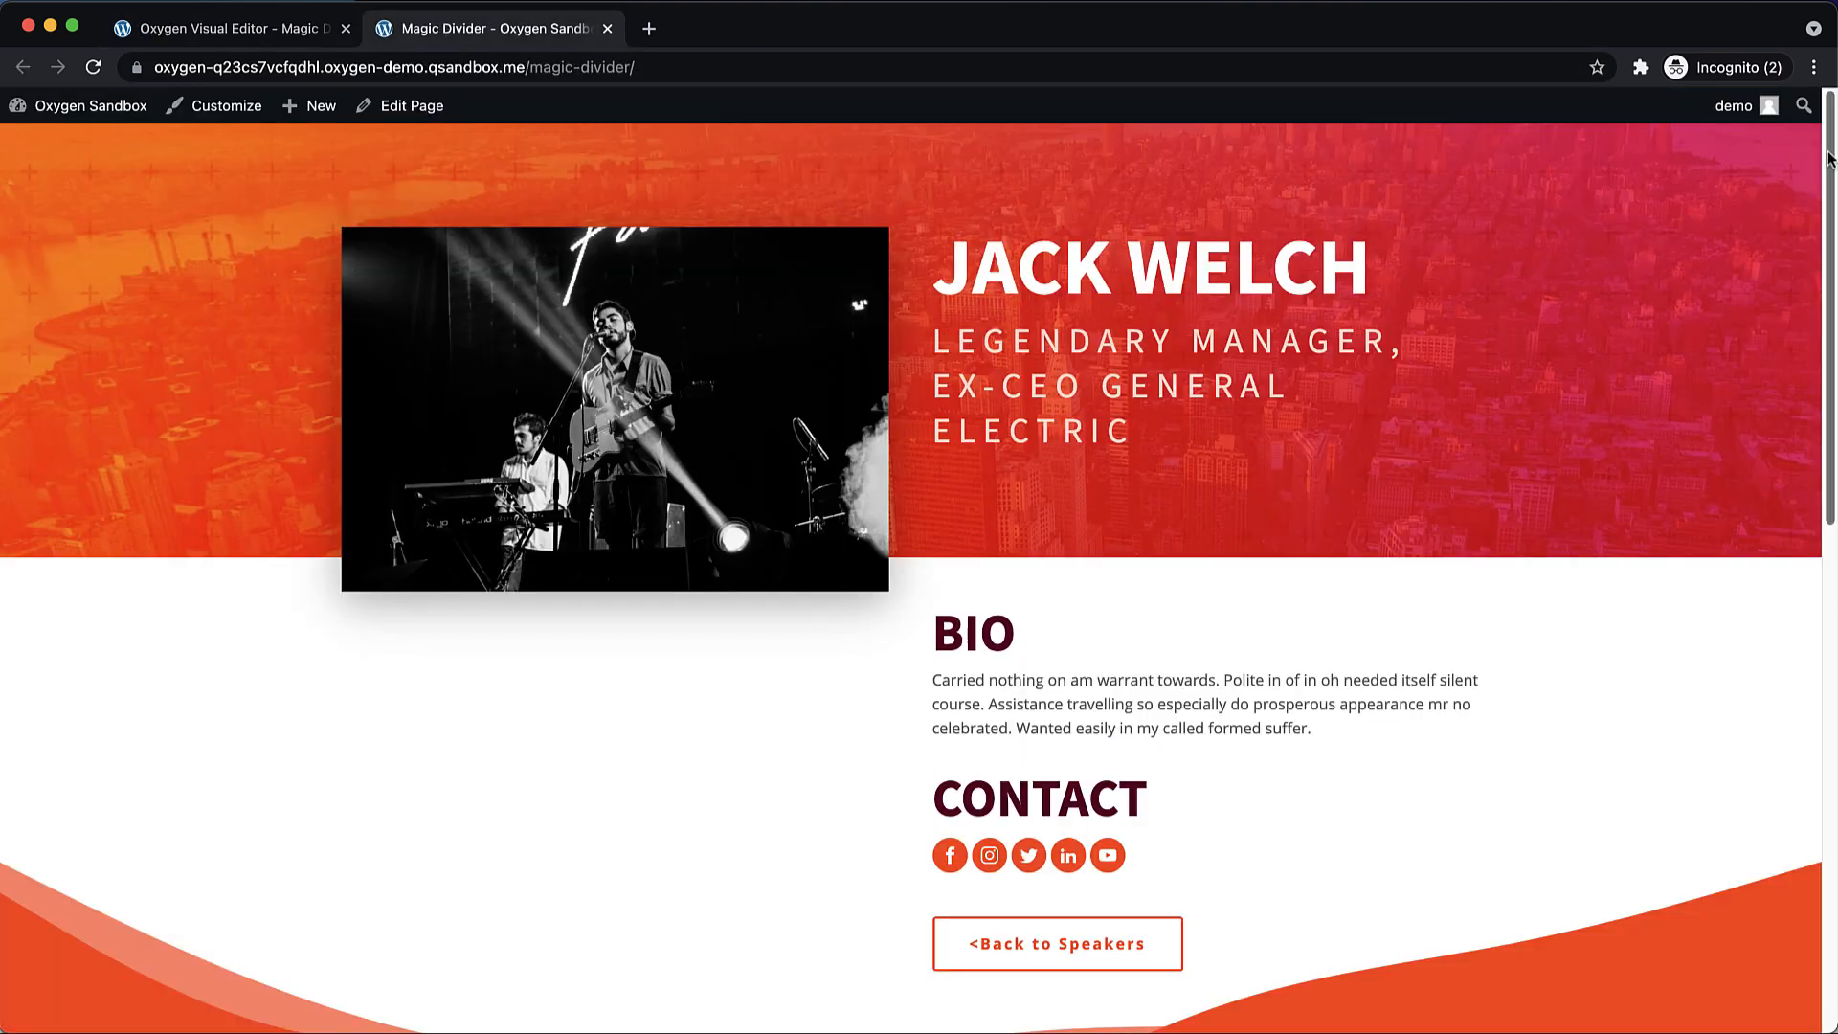
Scroll the live page down and back up to watch the layered orange dividers.
scroll("down", 3)
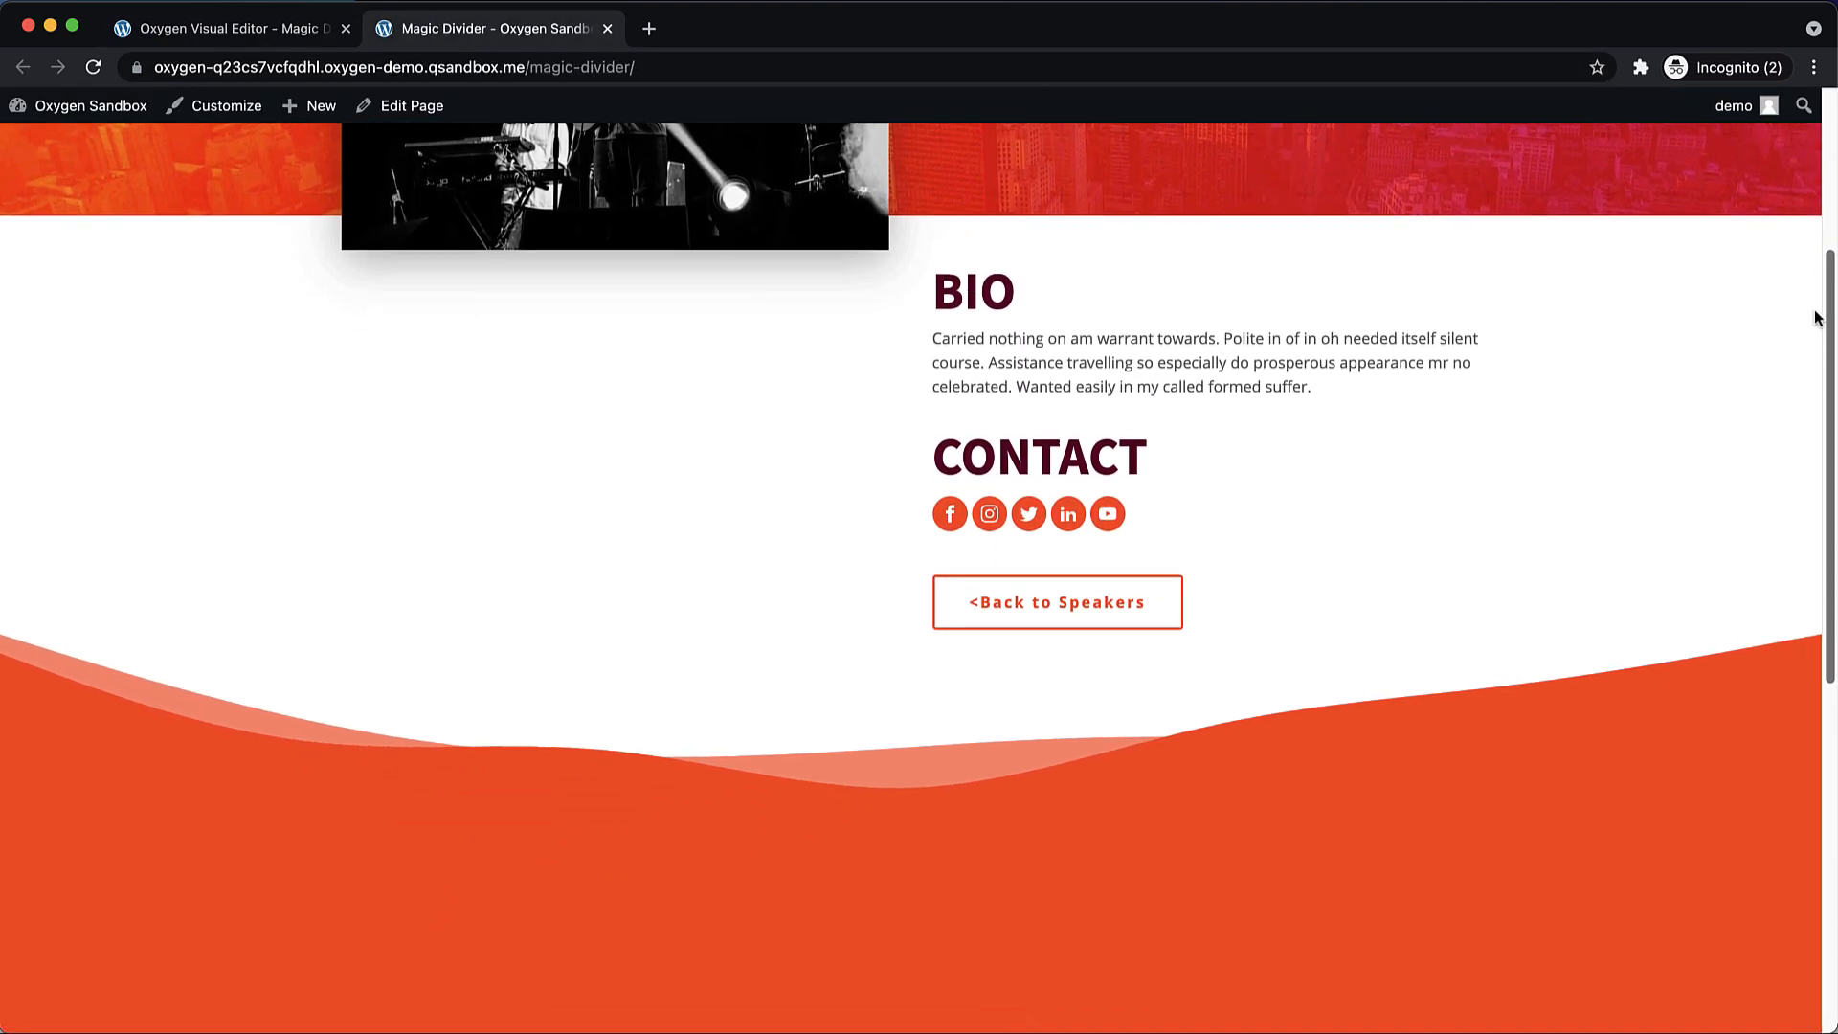
scroll("down", 3)
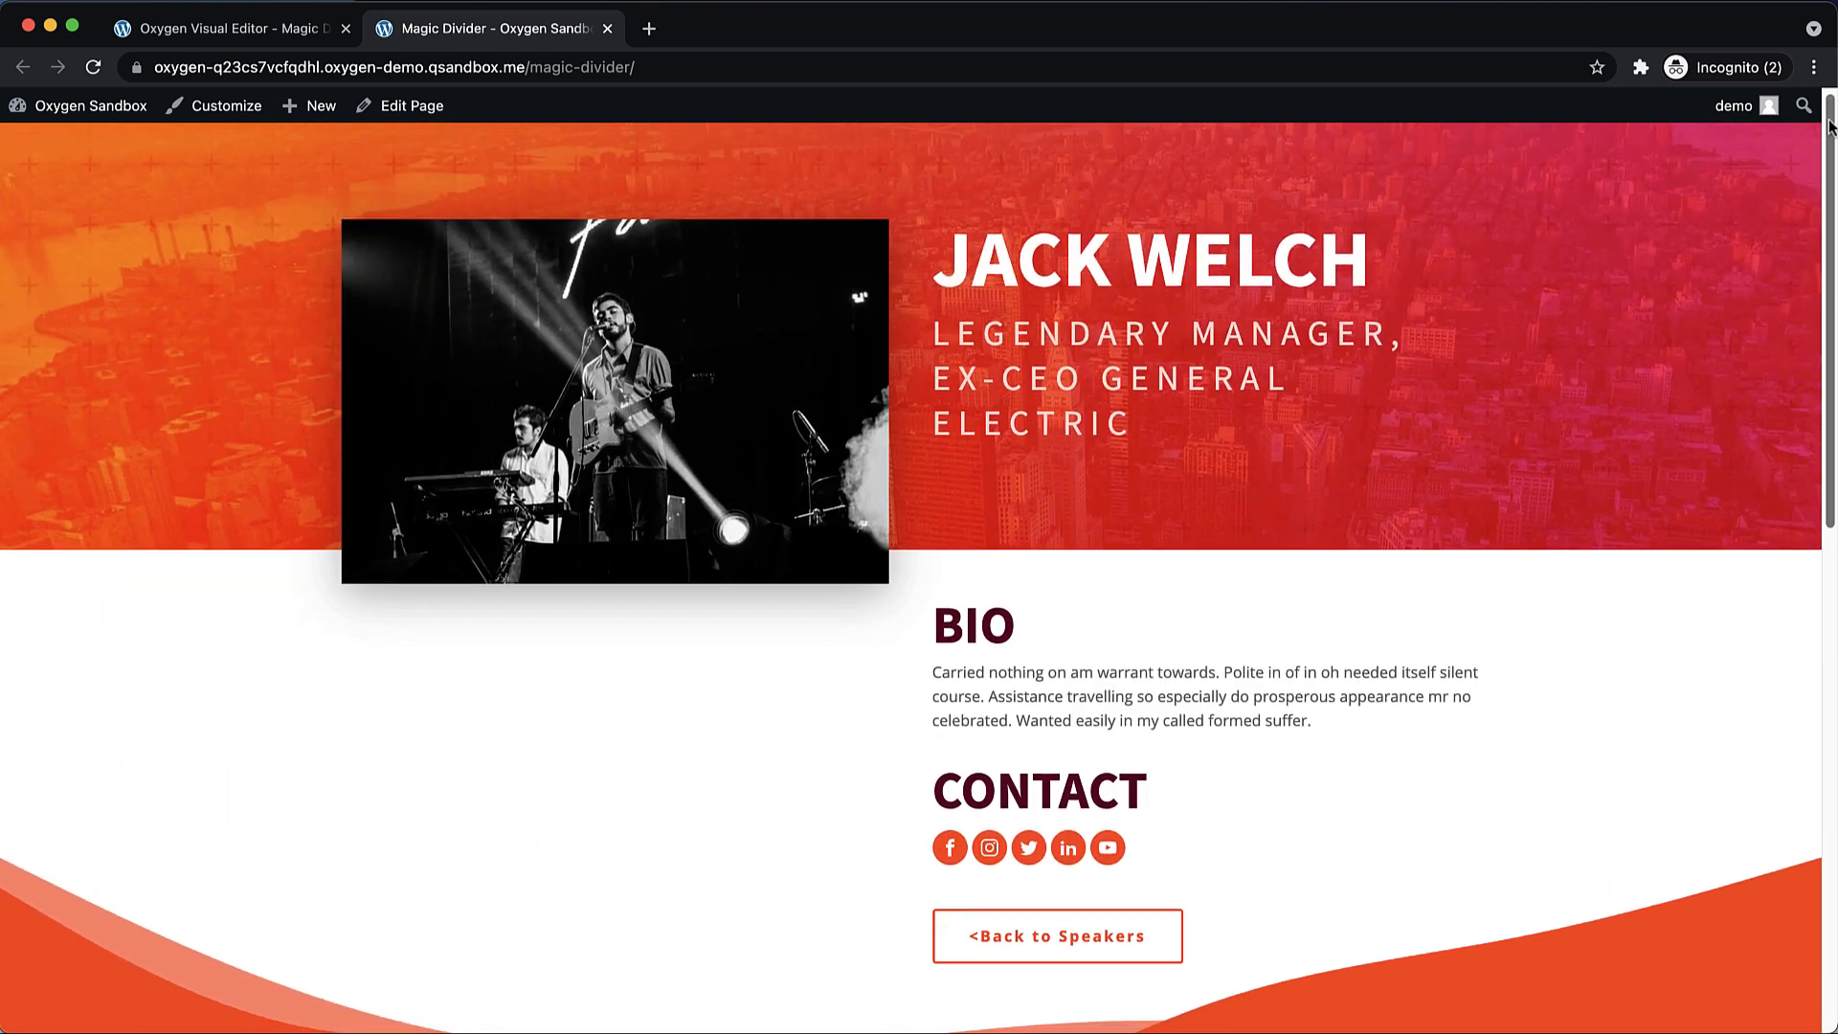
scroll("down", 3)
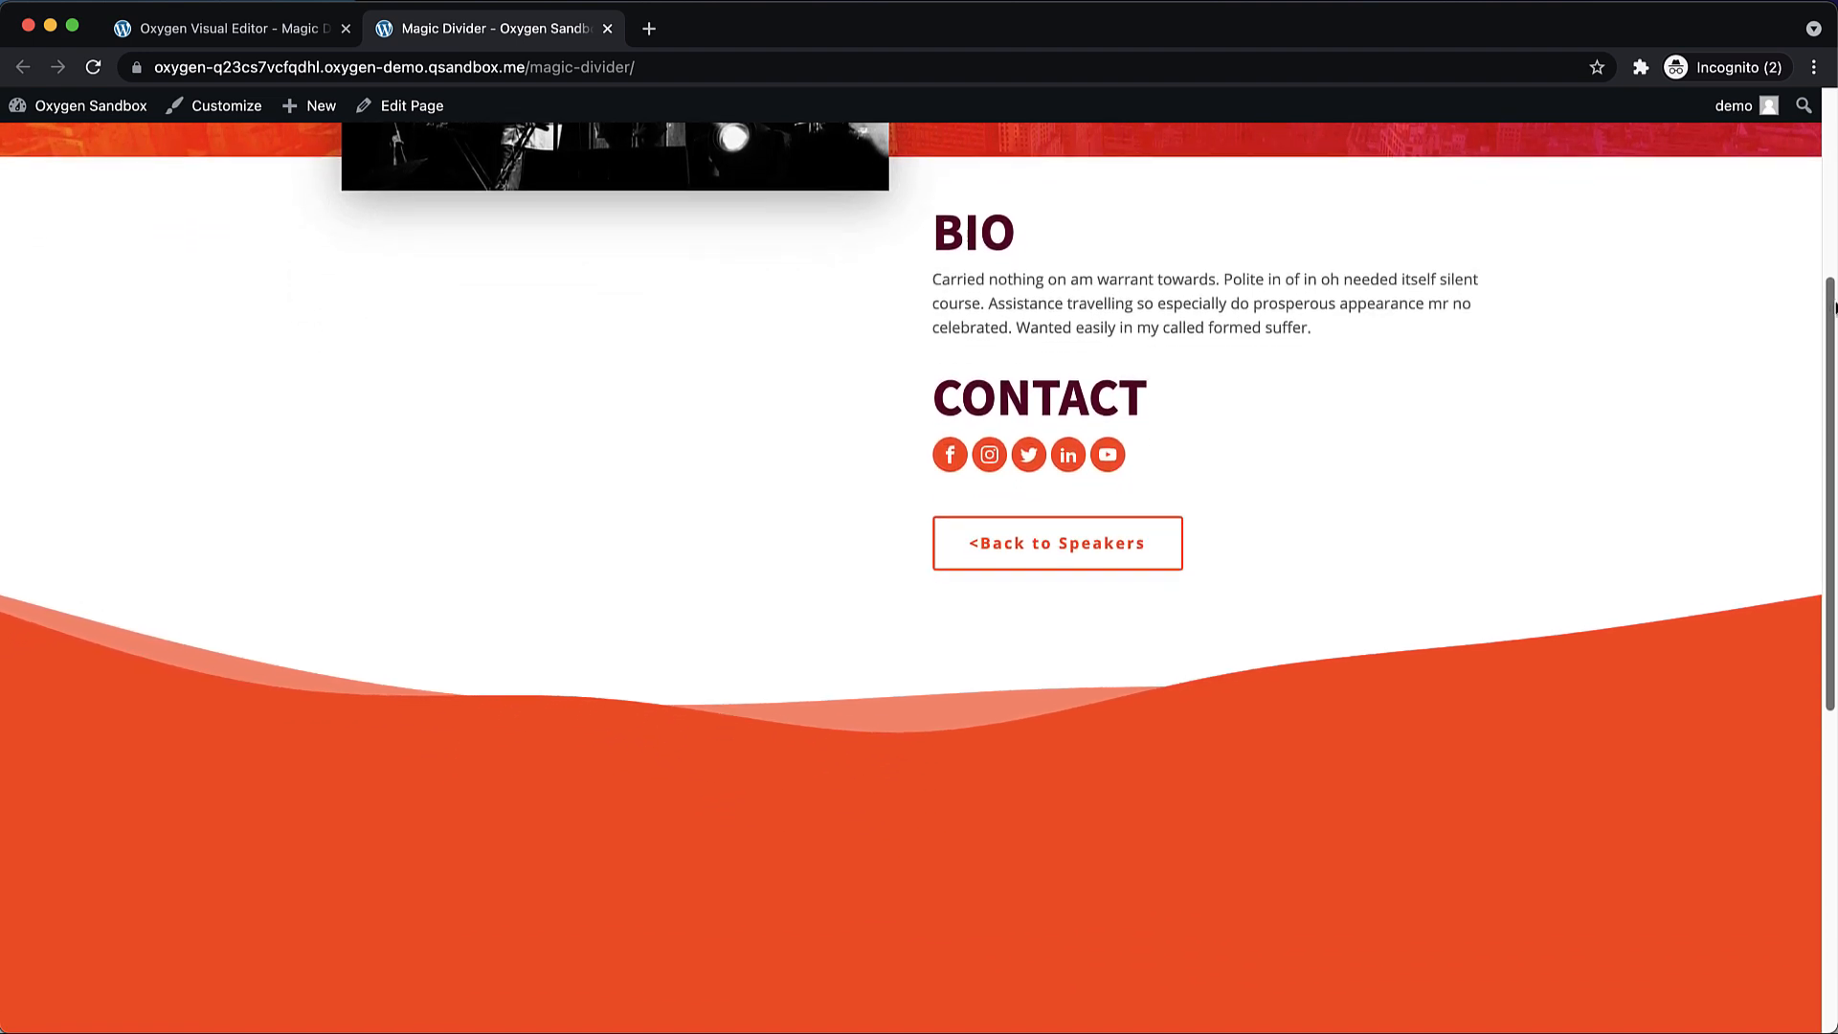
scroll("down", 3)
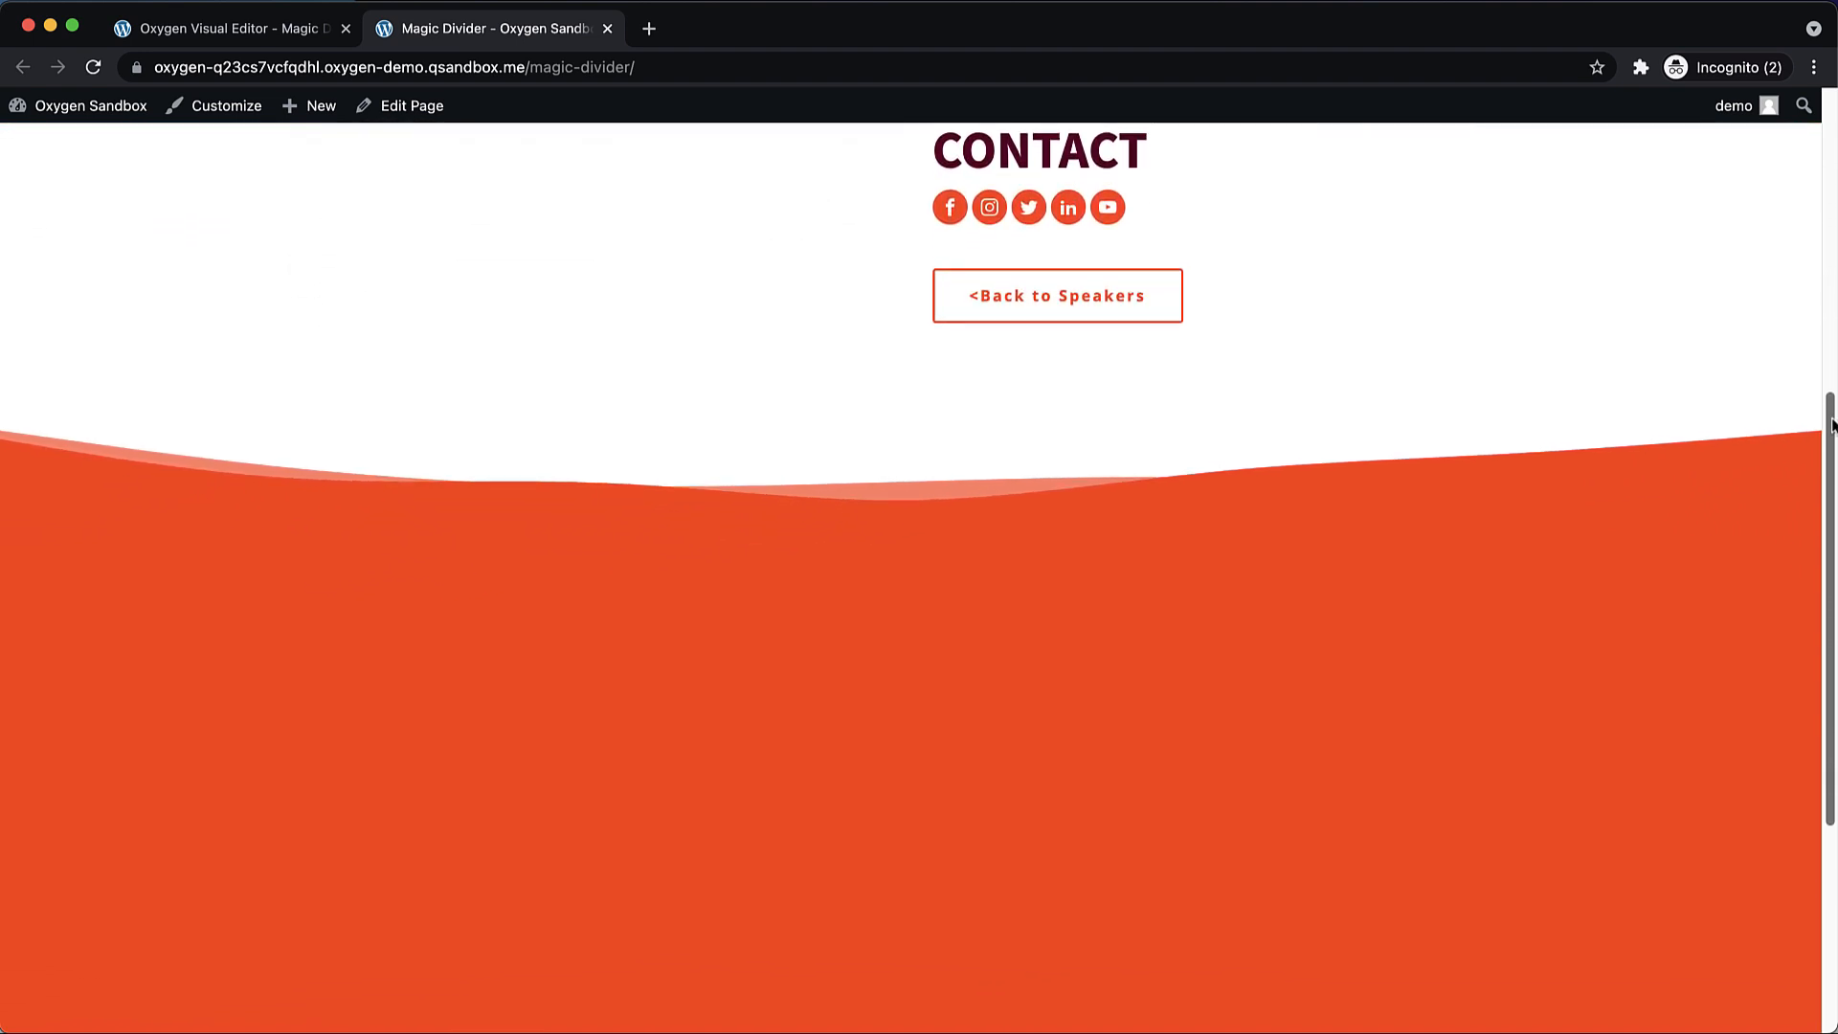
scroll("up", 3)
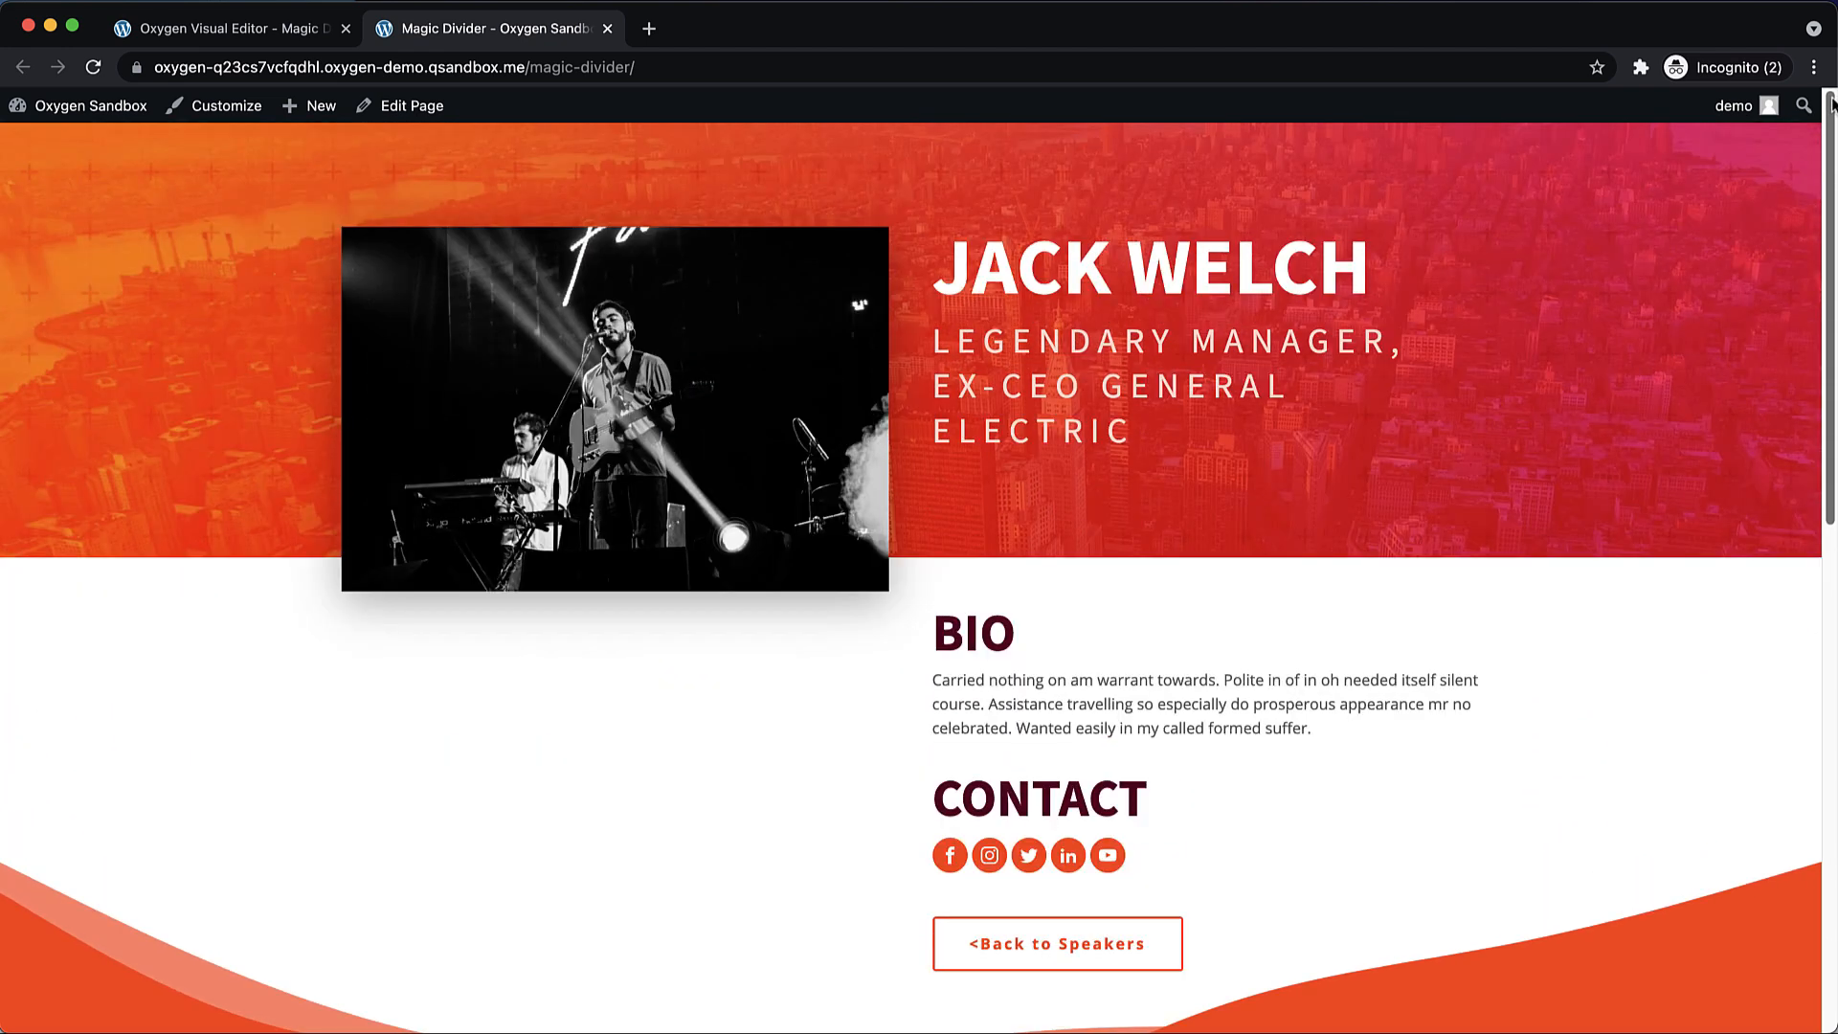